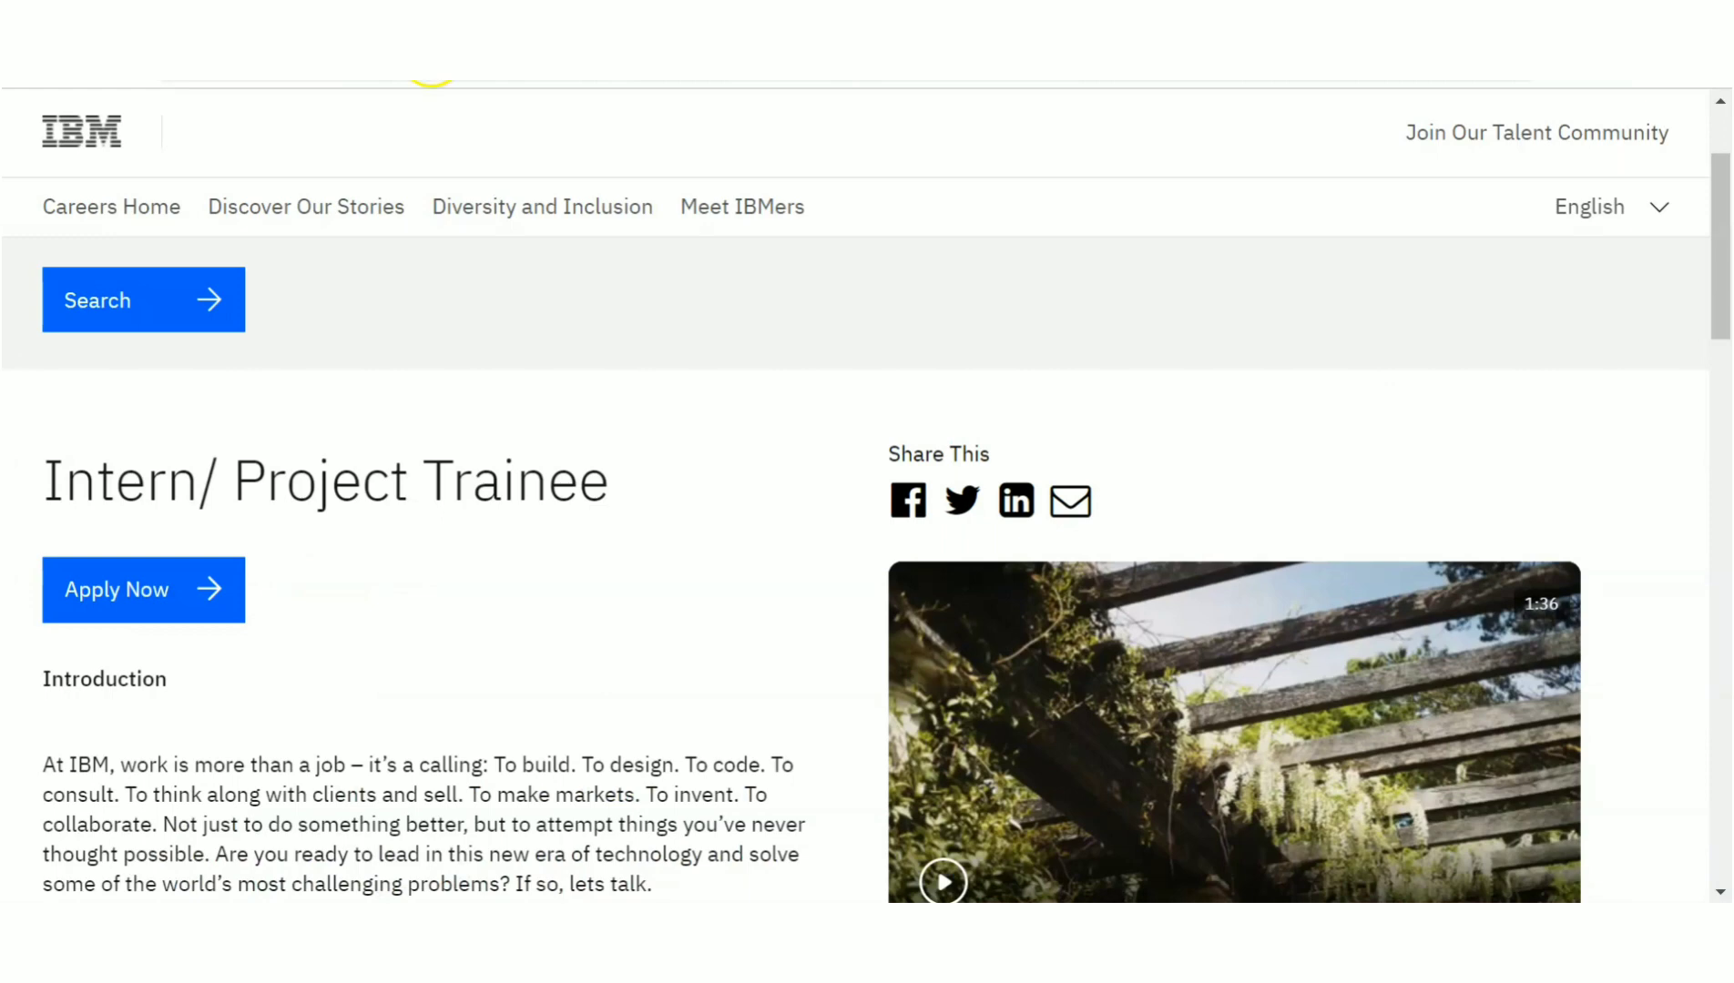
scroll("down", 3)
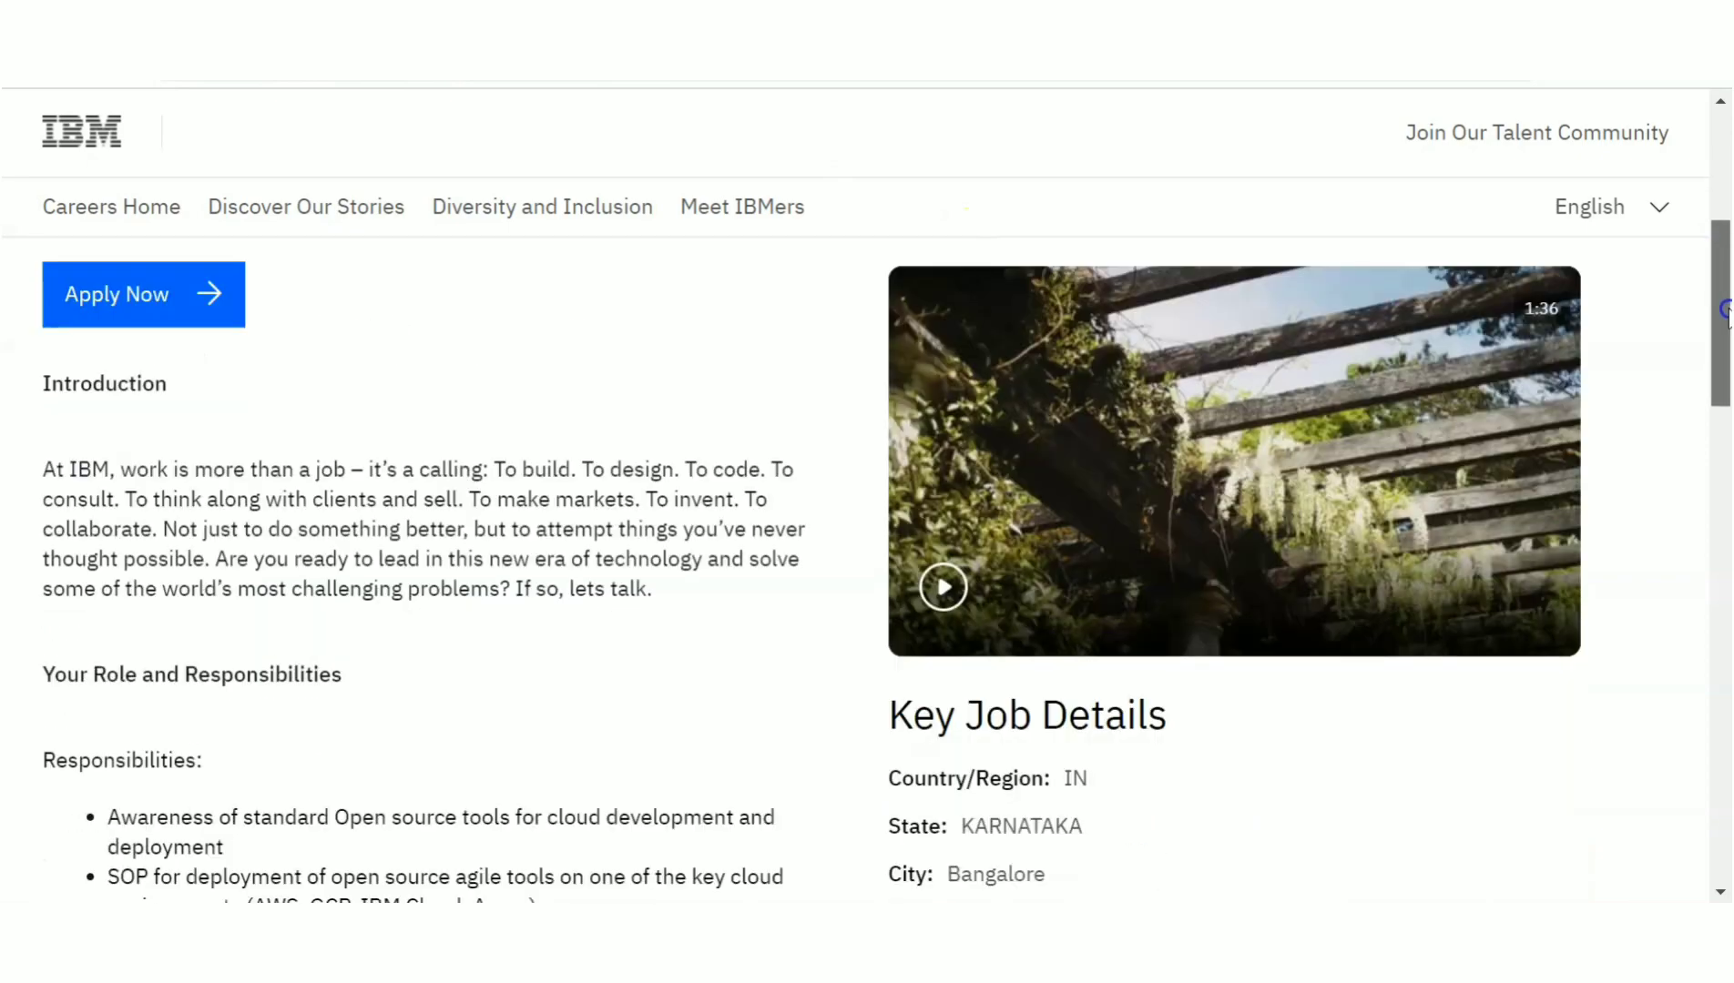
scroll("up", 3)
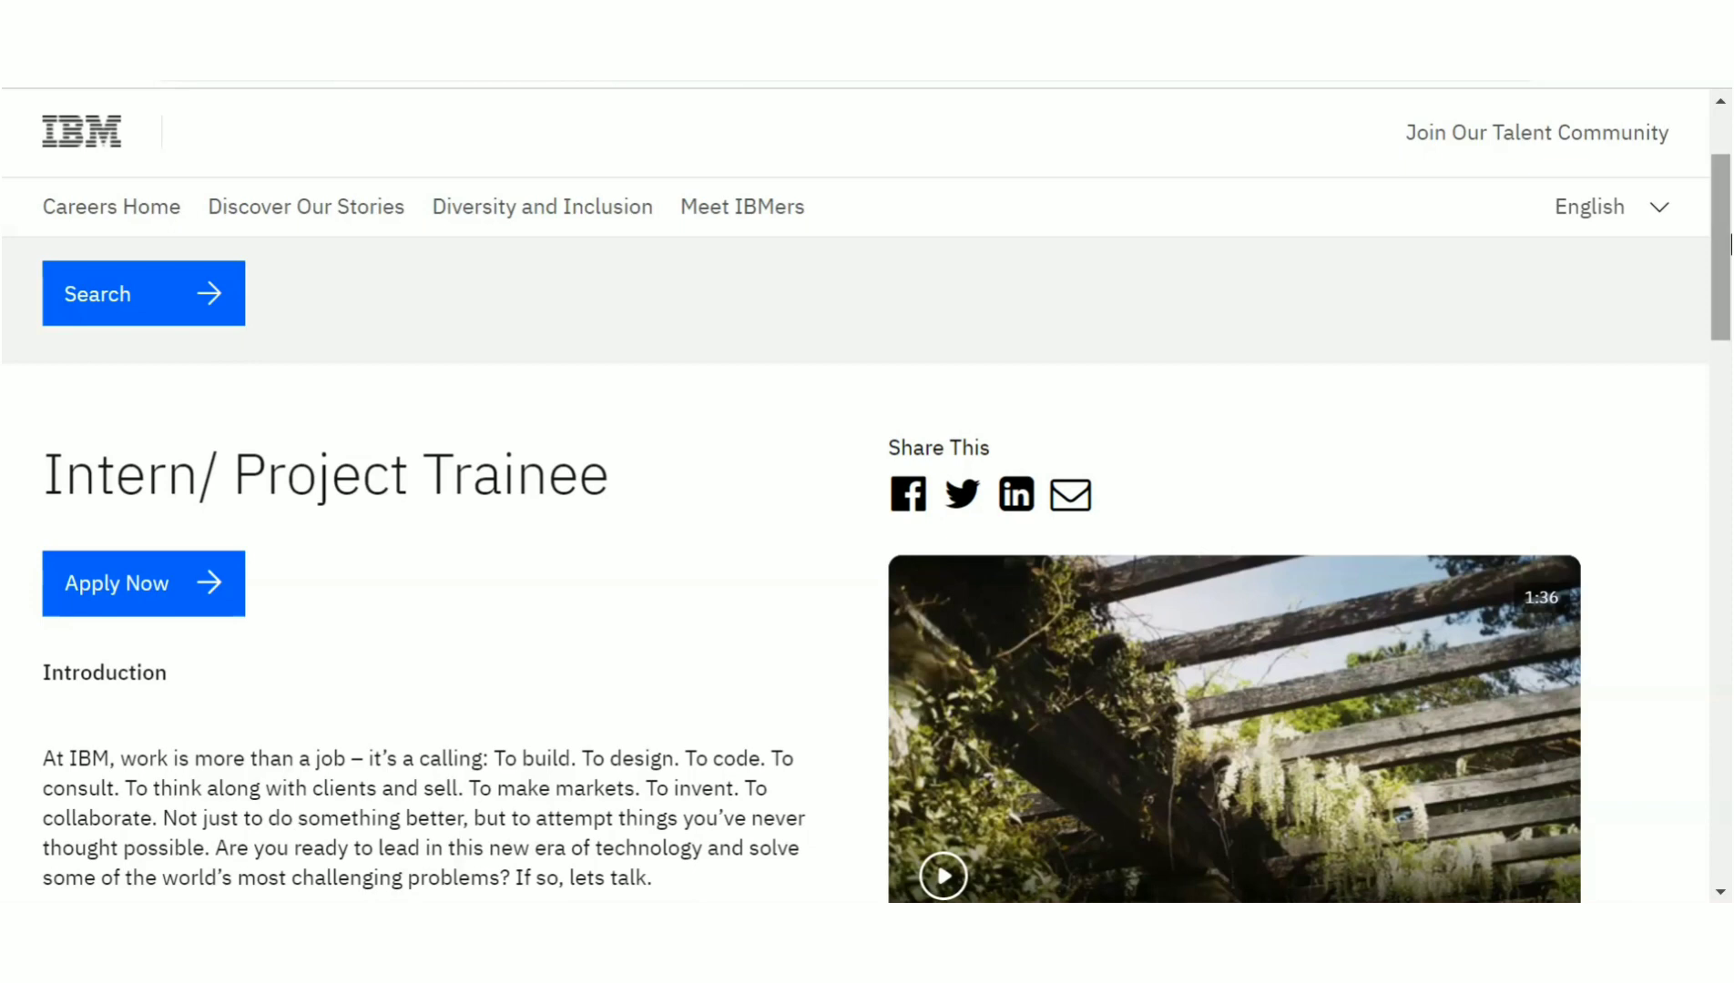
scroll("down", 3)
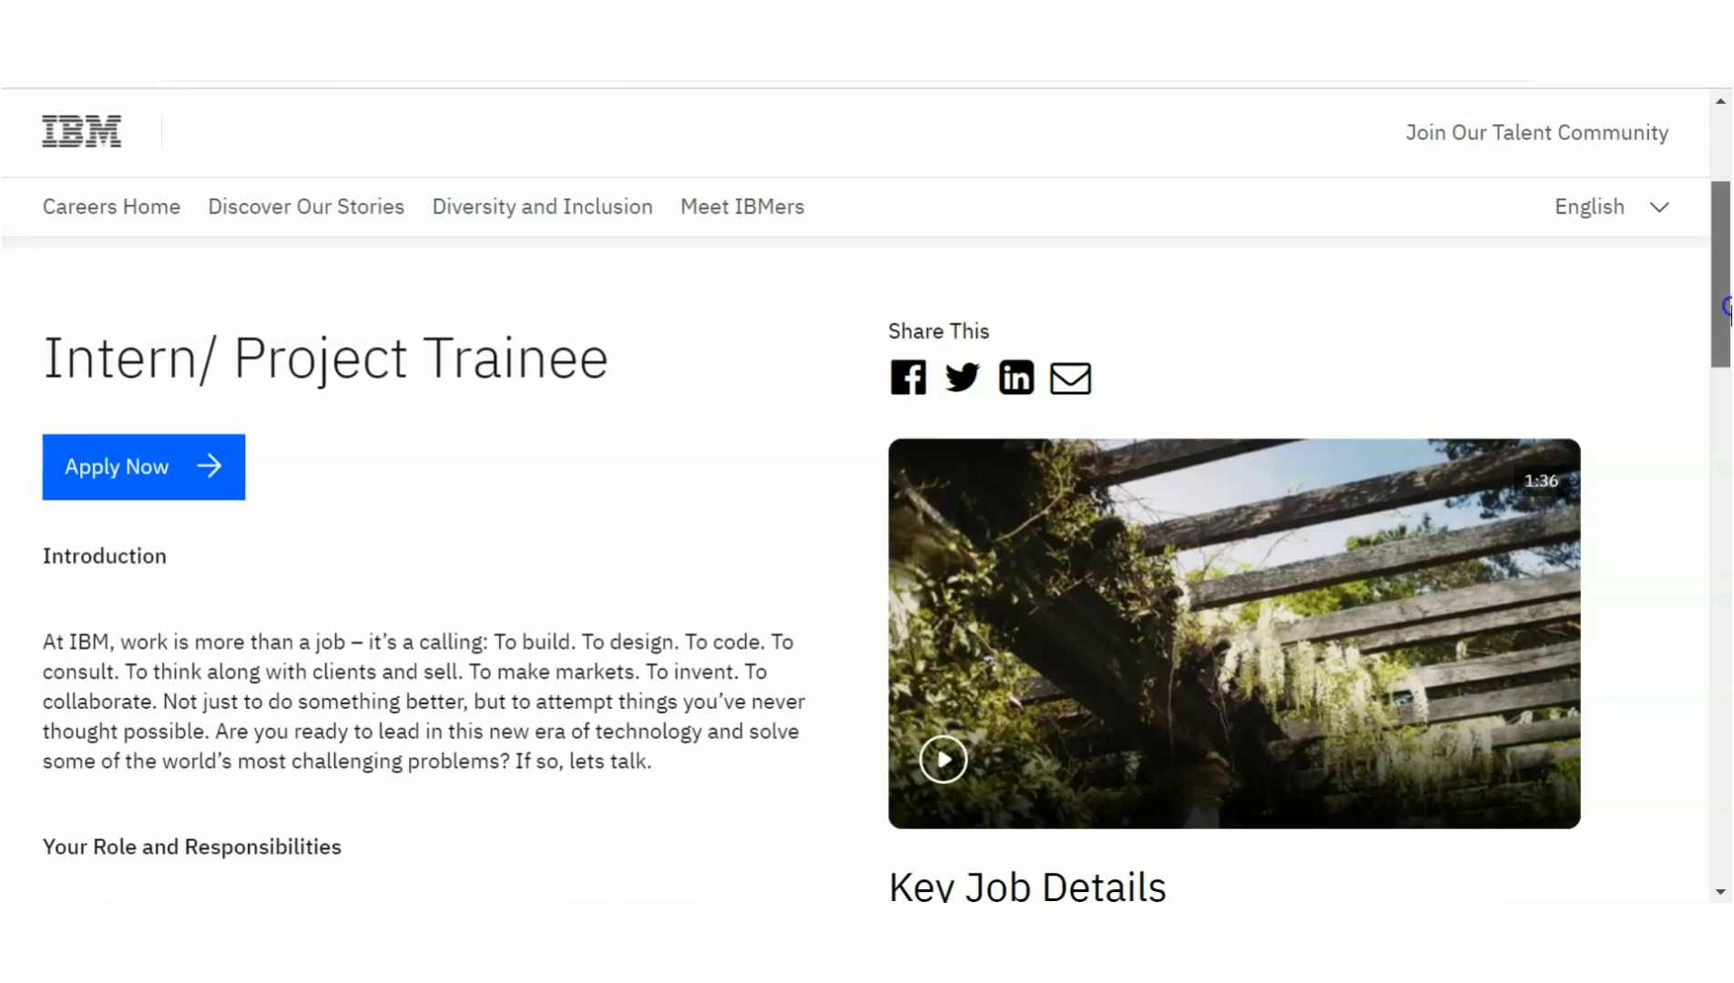
scroll("down", 3)
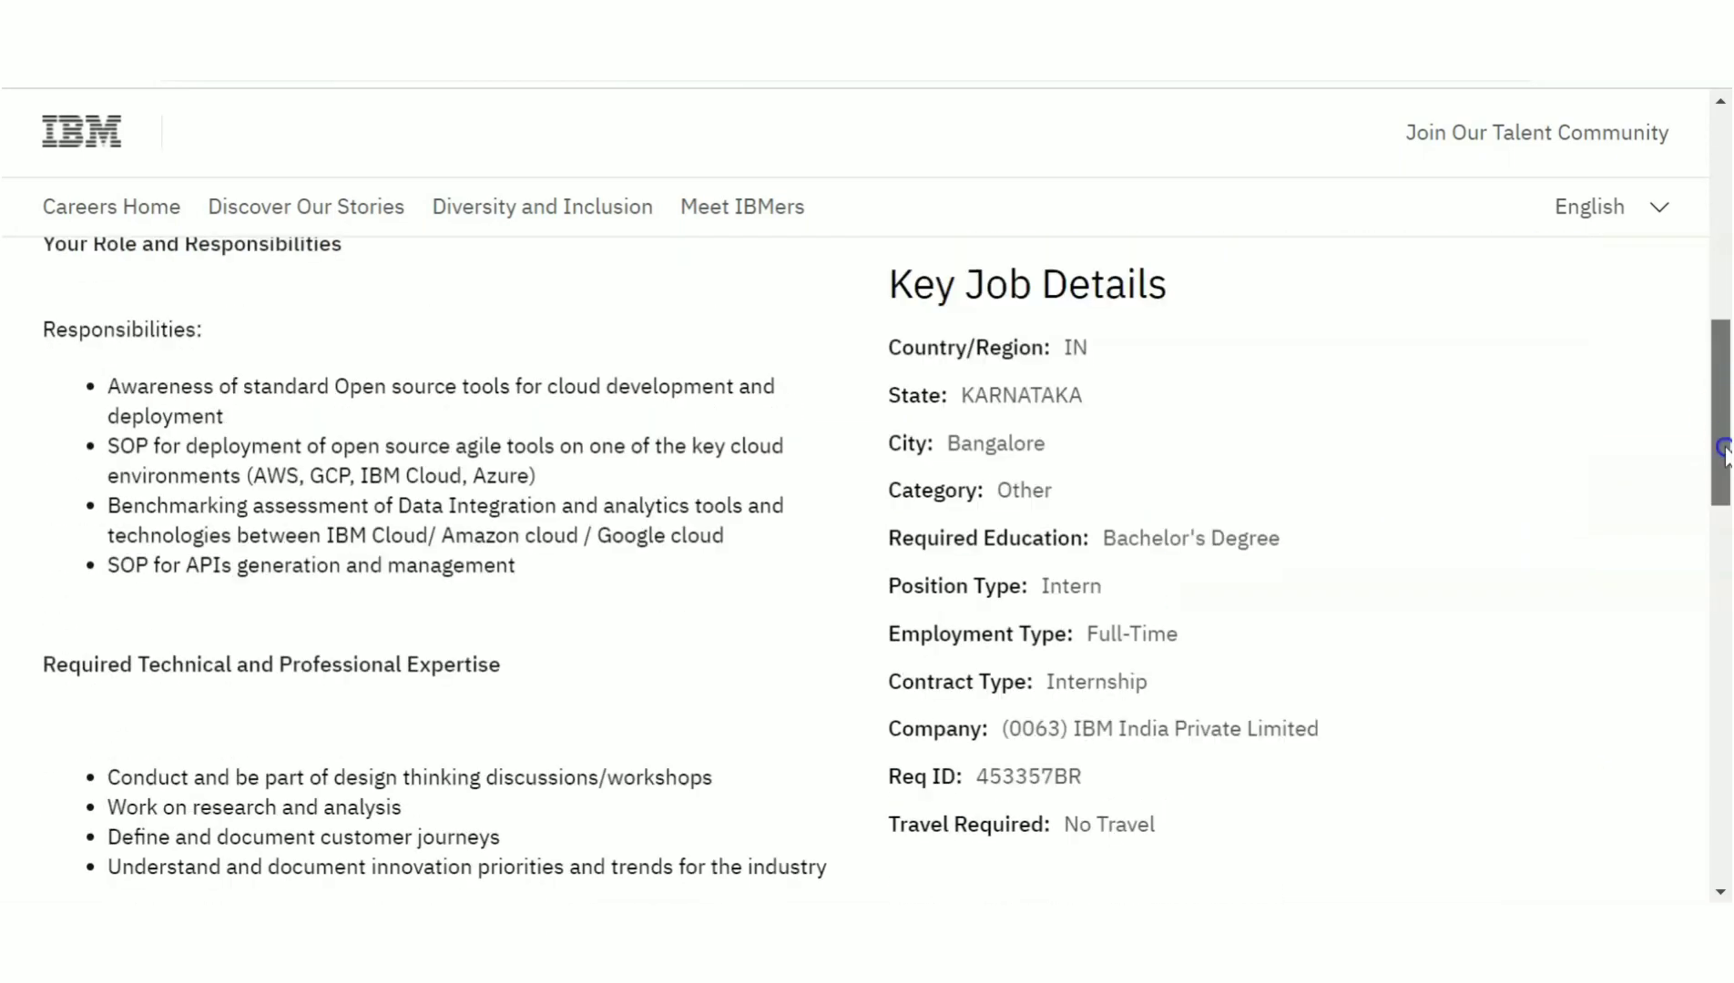
scroll("down", 3)
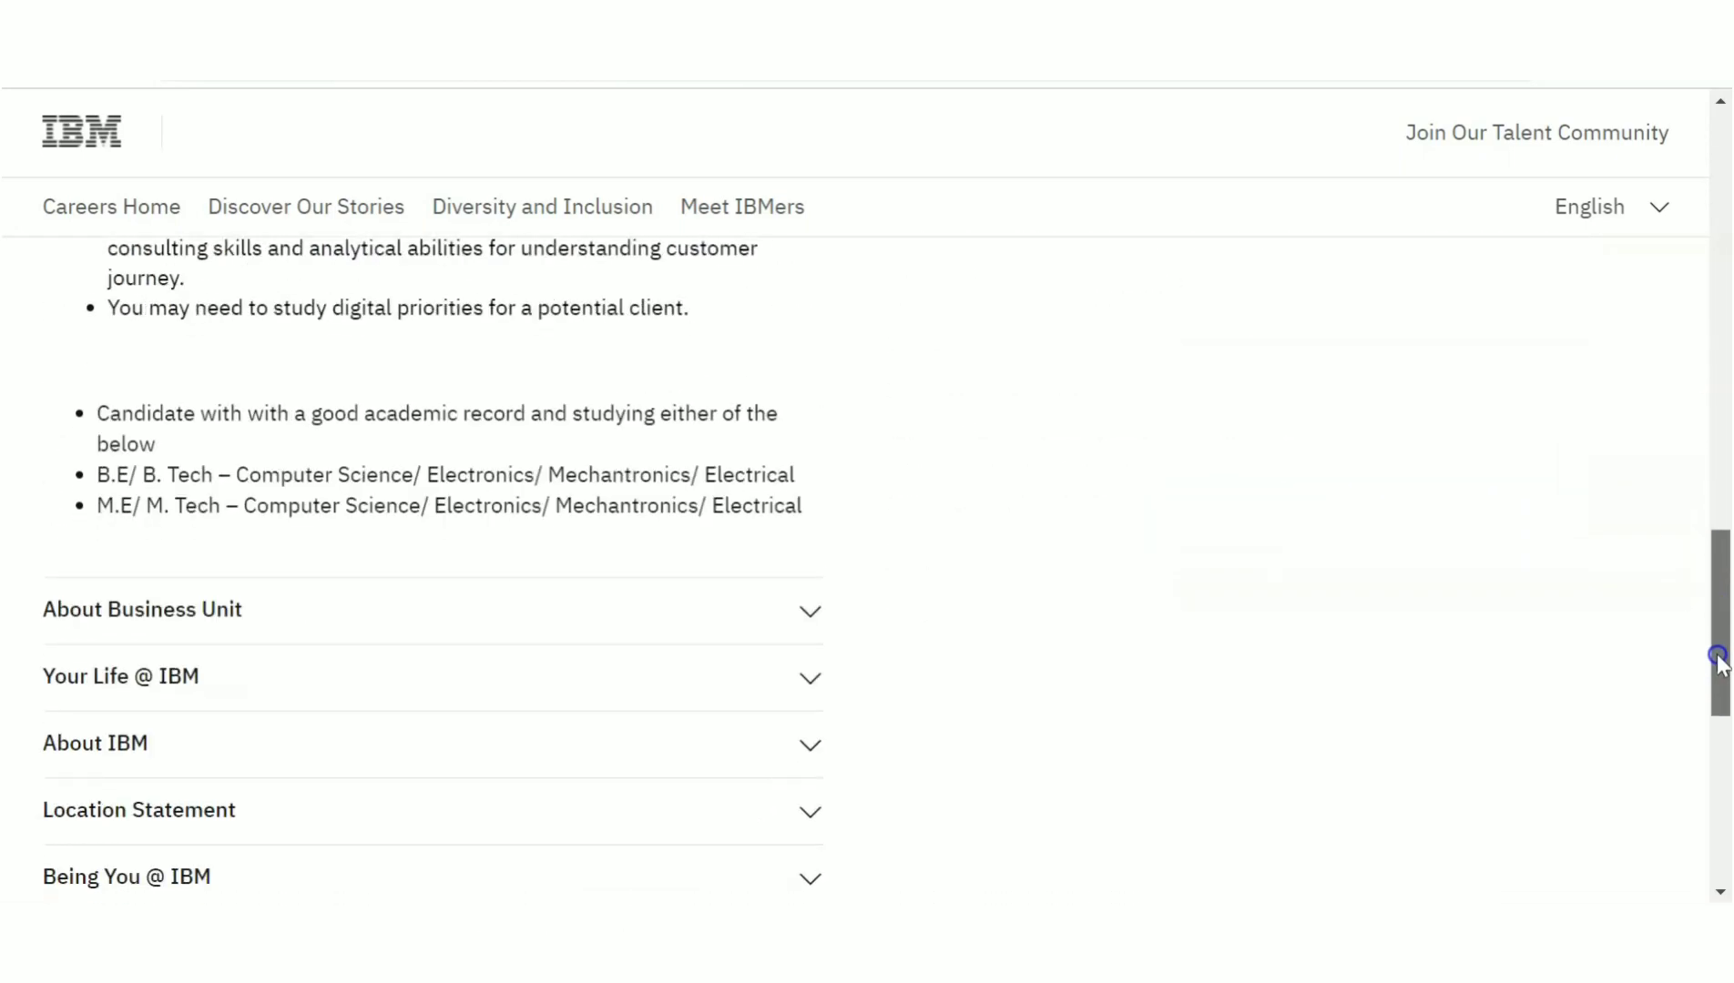
mouse_move(515, 480)
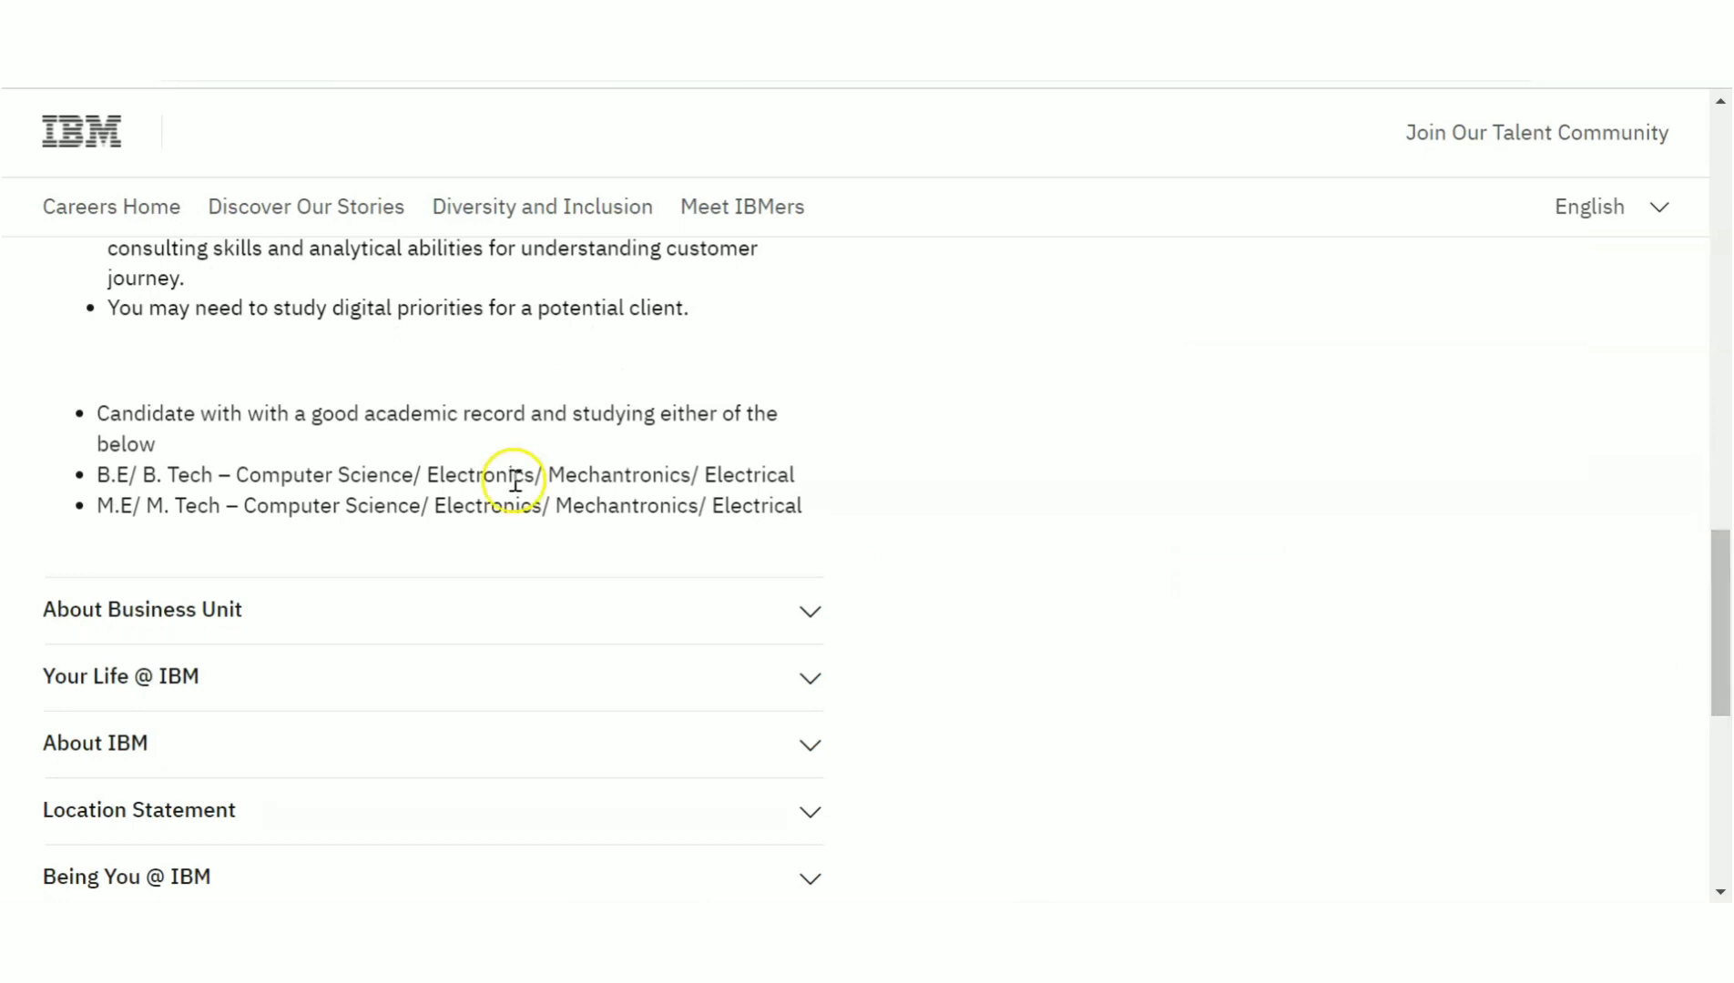
mouse_move(228, 462)
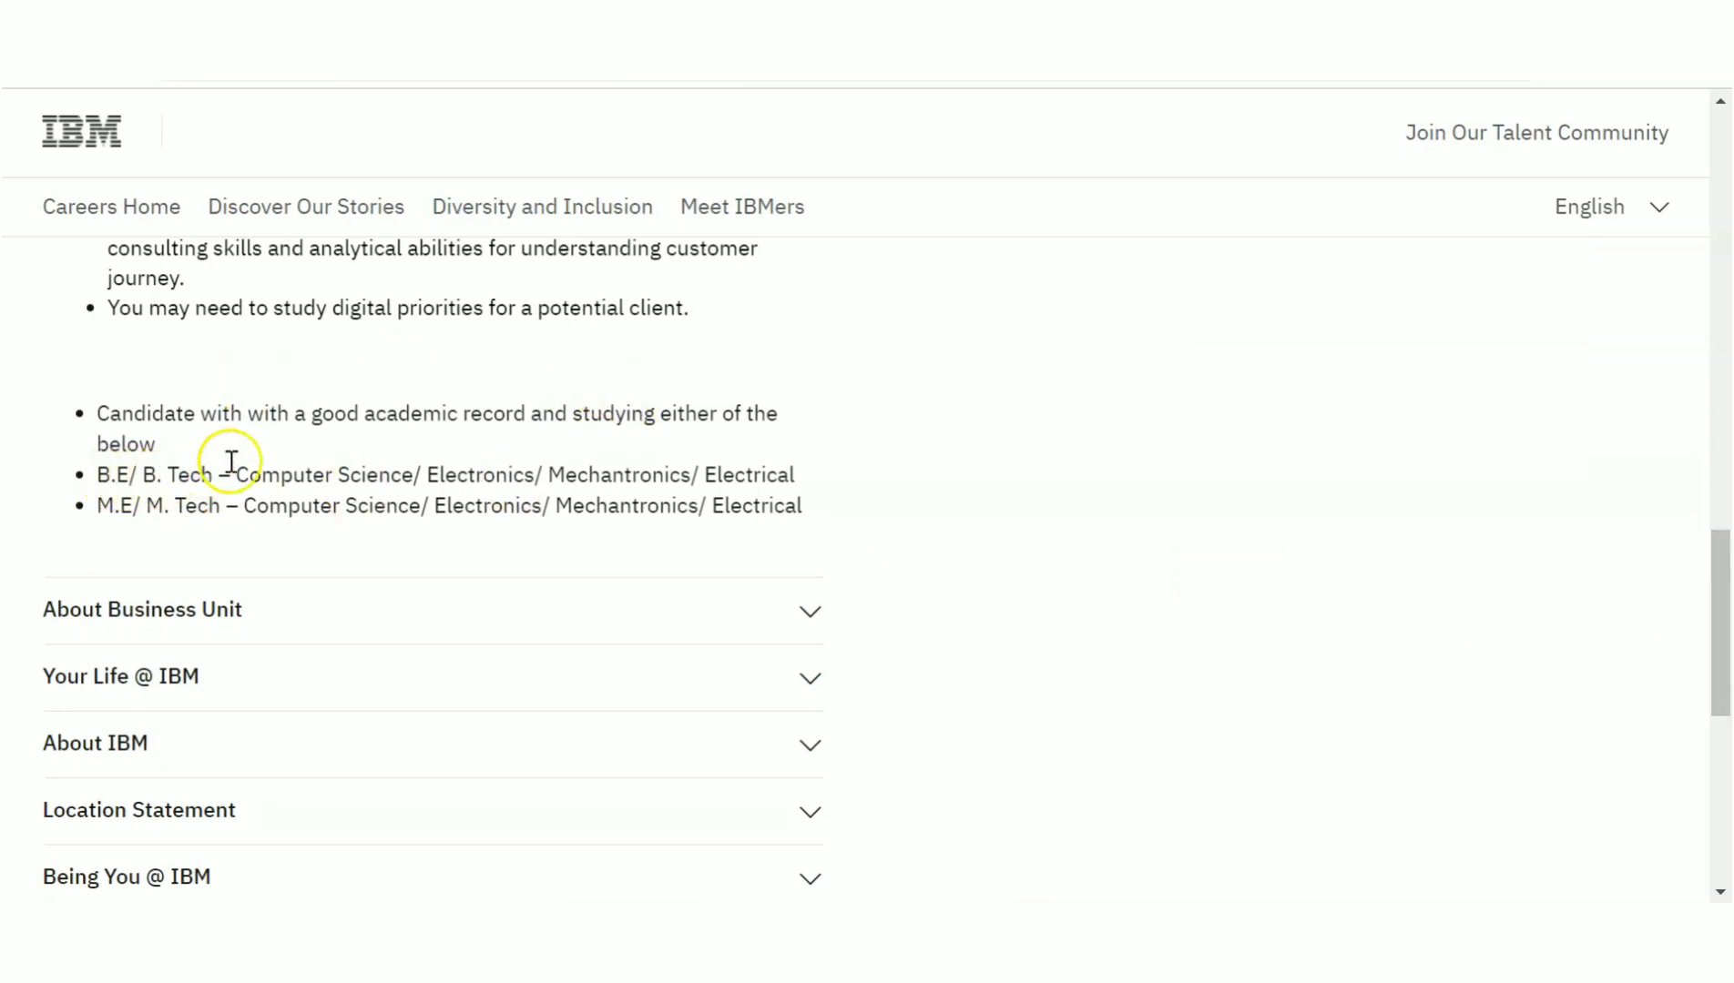
mouse_move(639, 403)
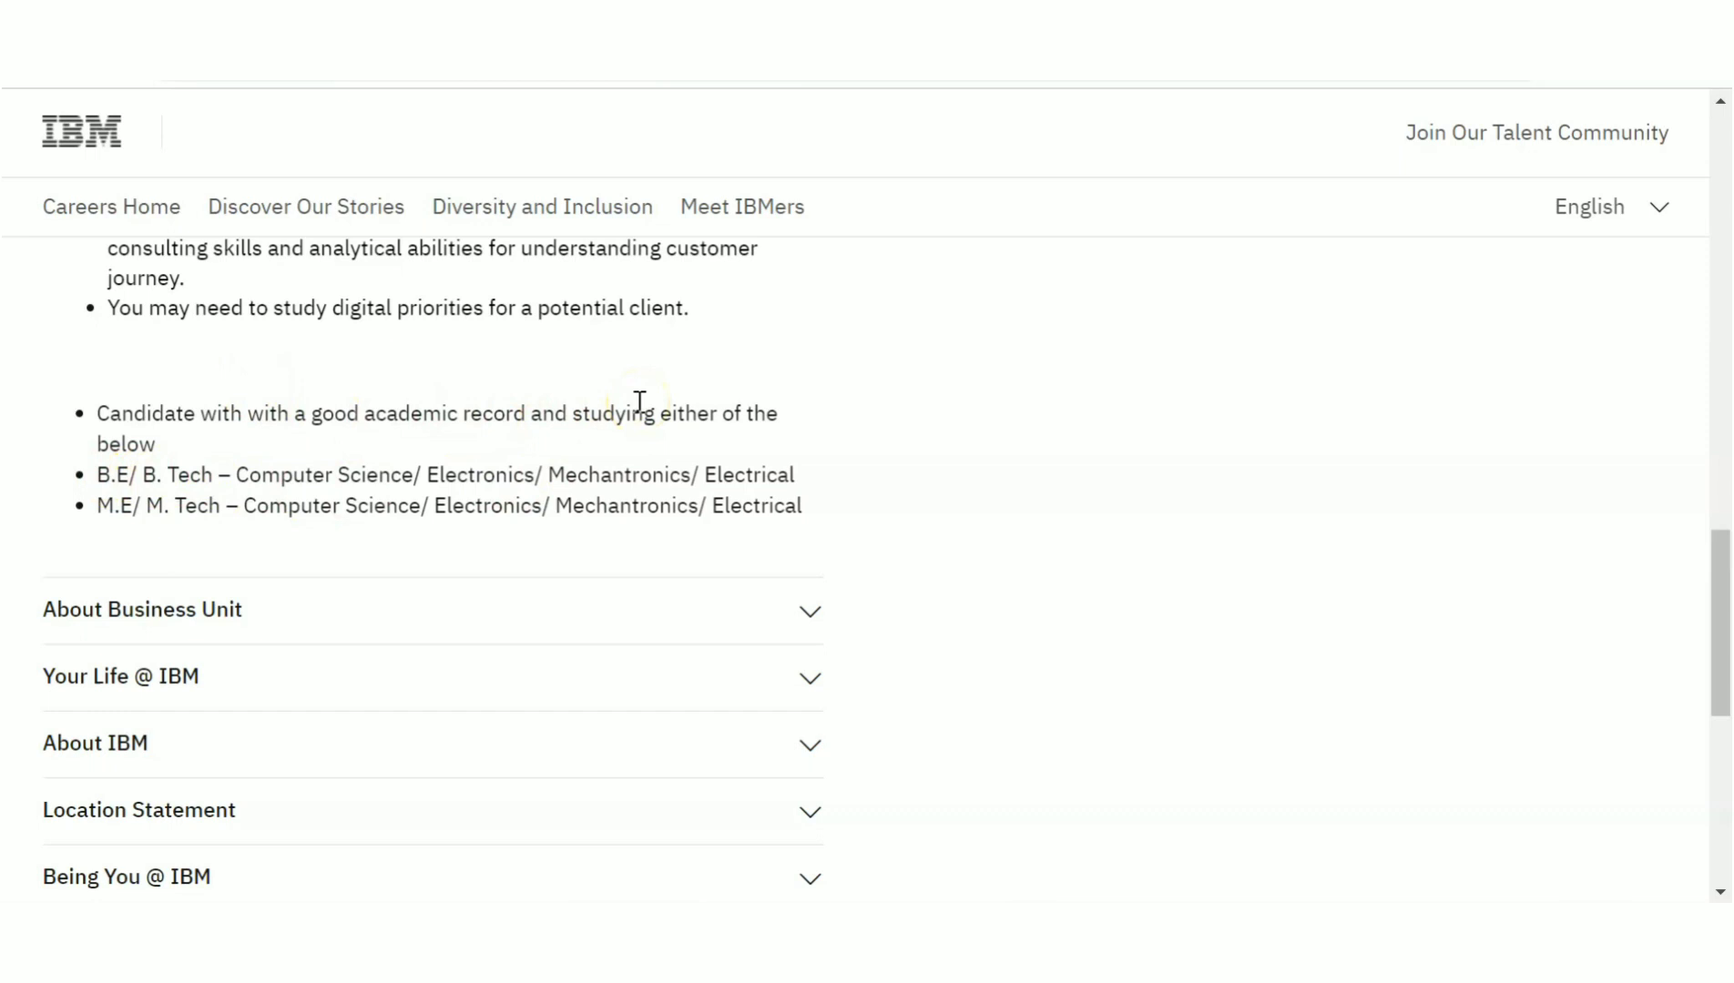
mouse_move(838, 487)
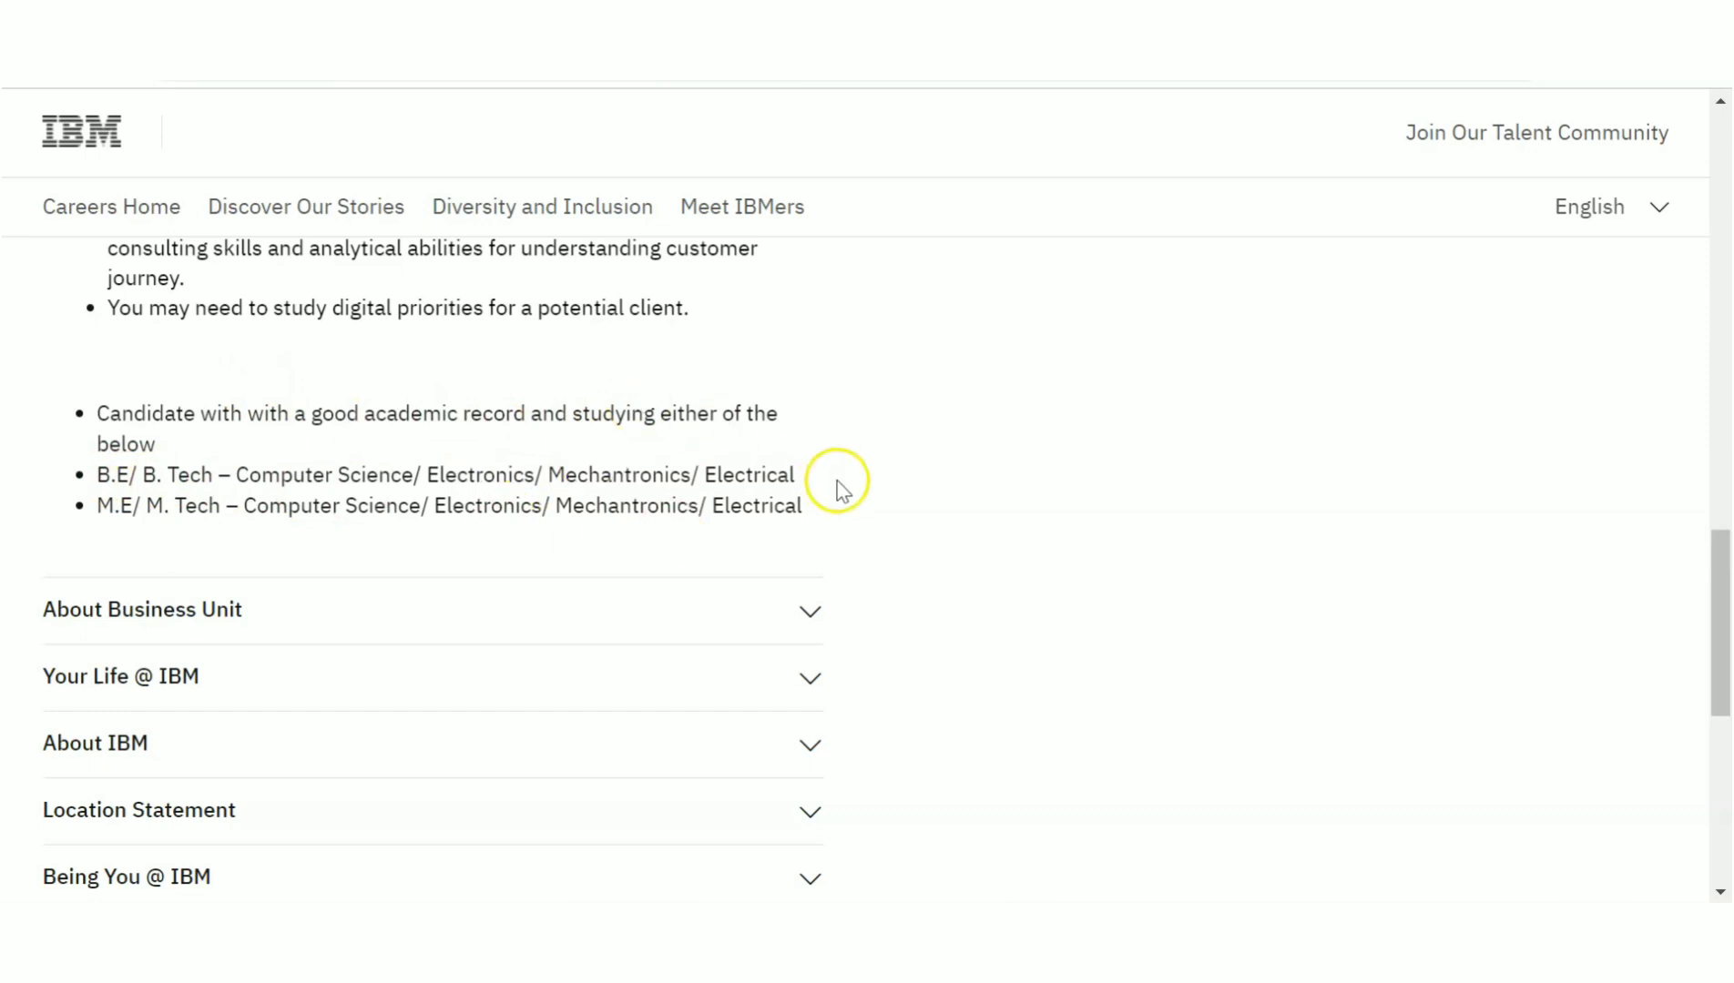
mouse_move(841, 489)
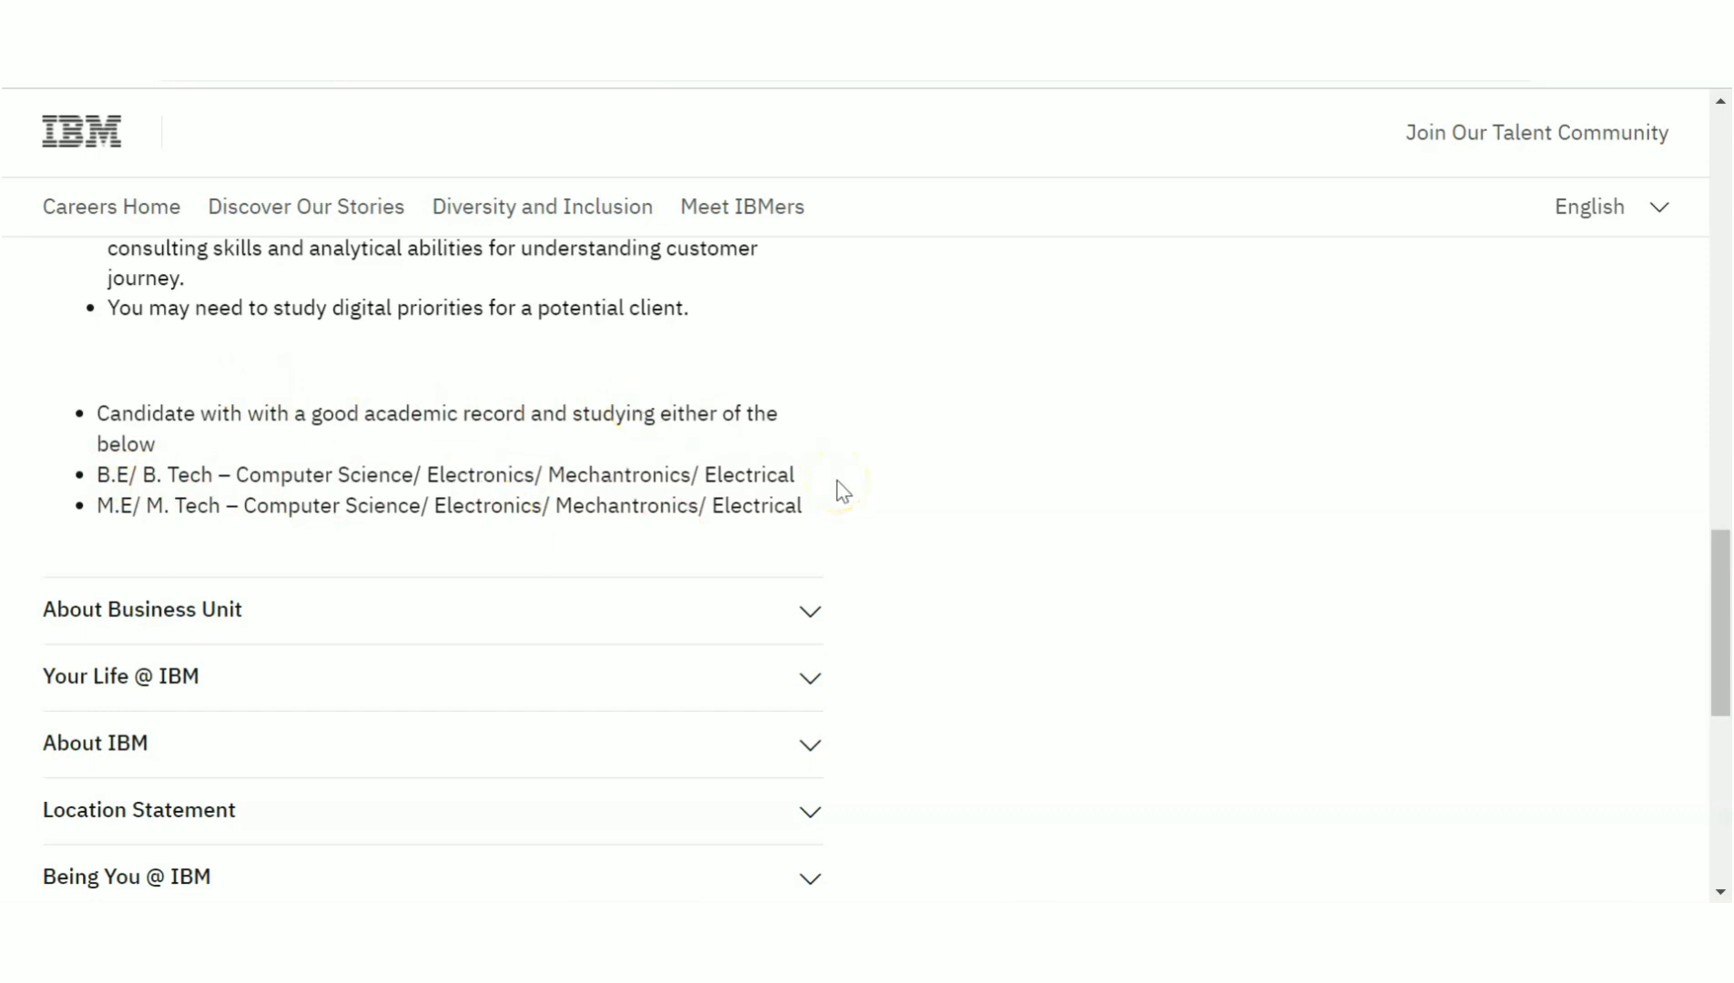
mouse_move(232, 507)
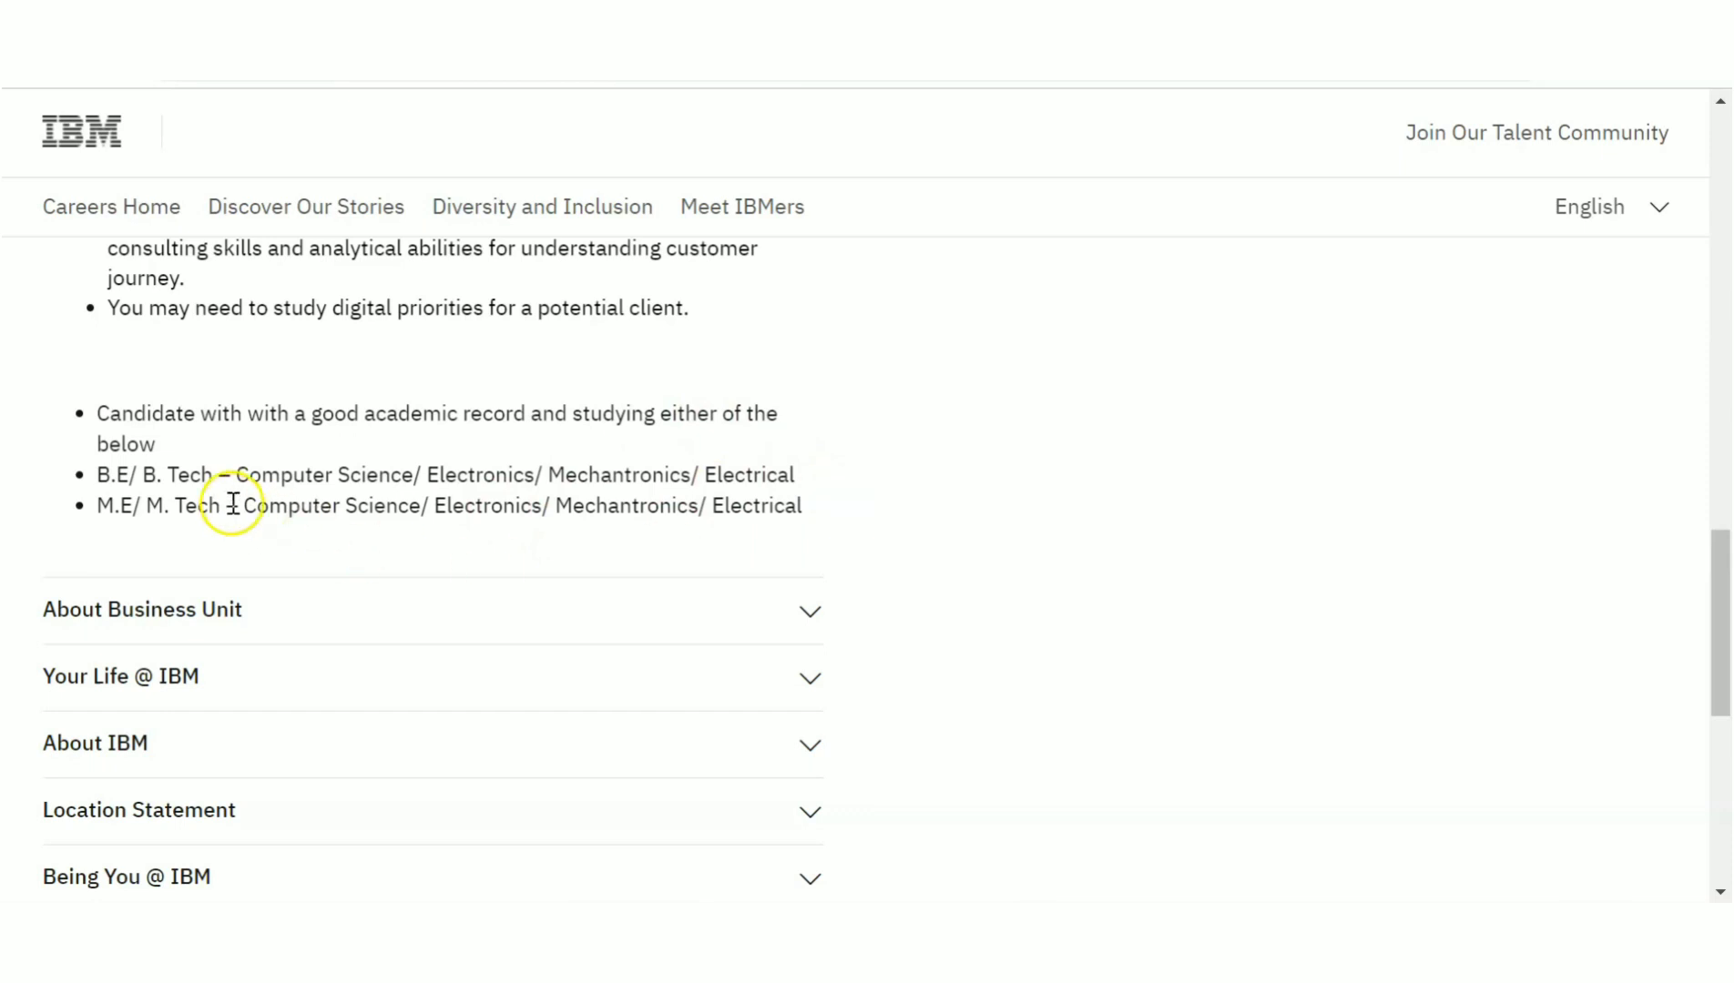
mouse_move(675, 474)
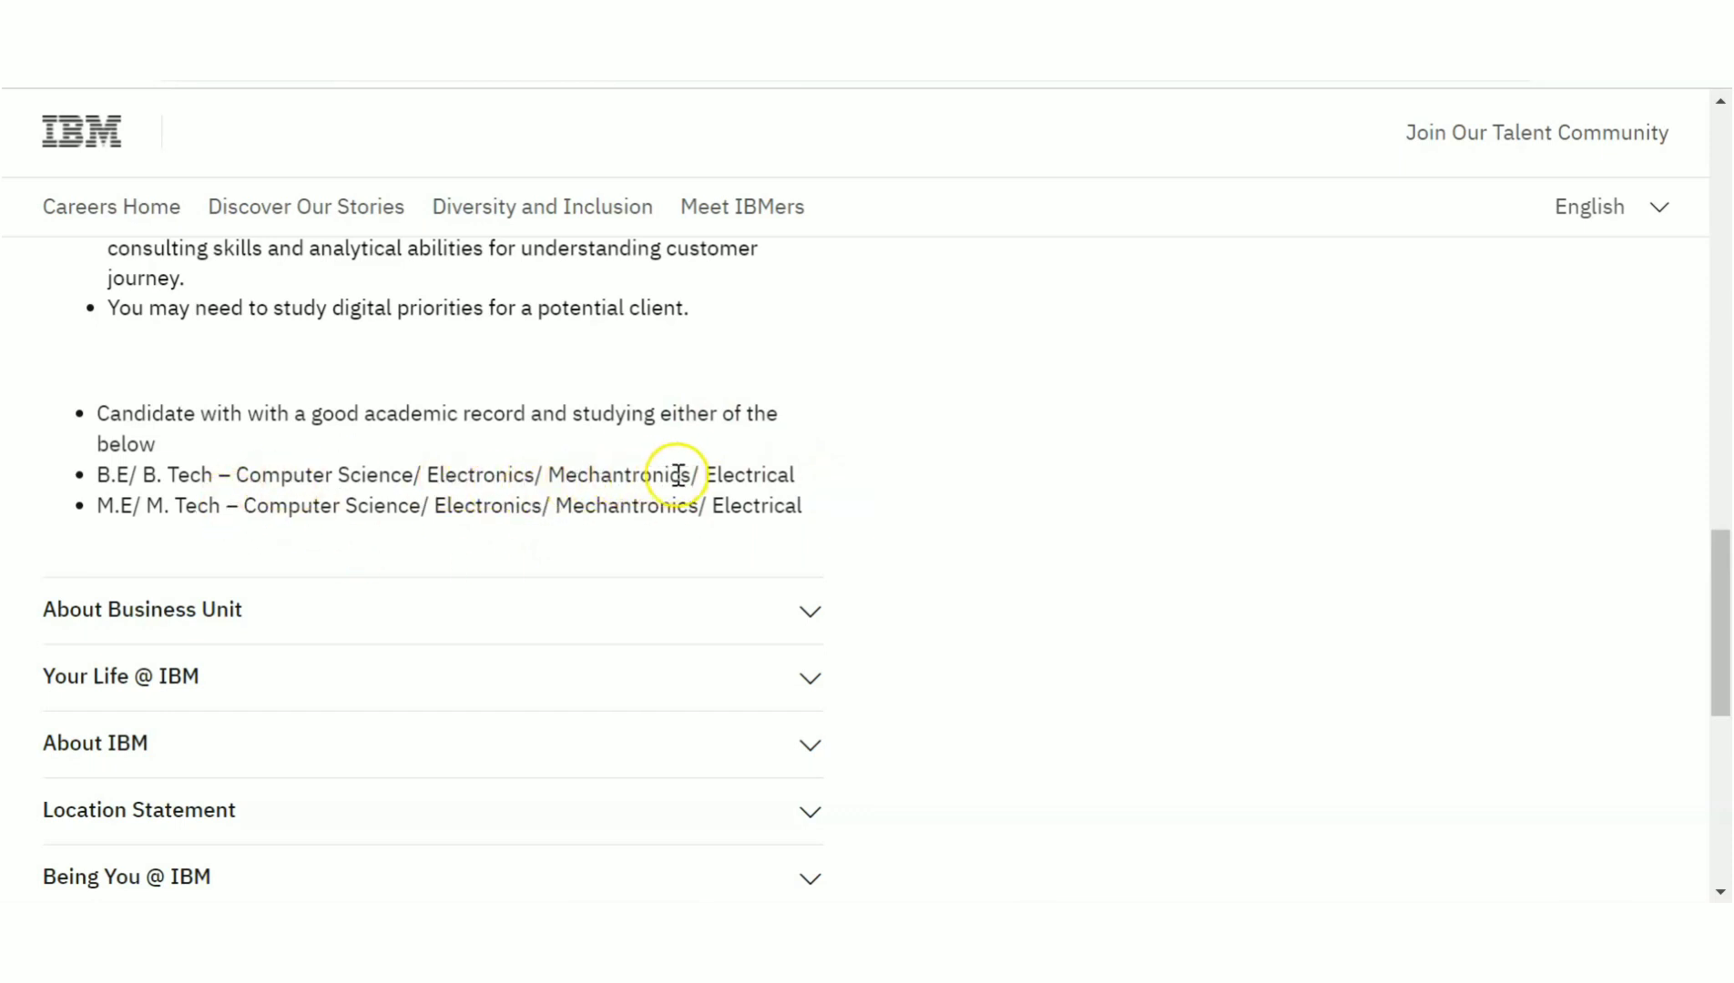
mouse_move(807, 487)
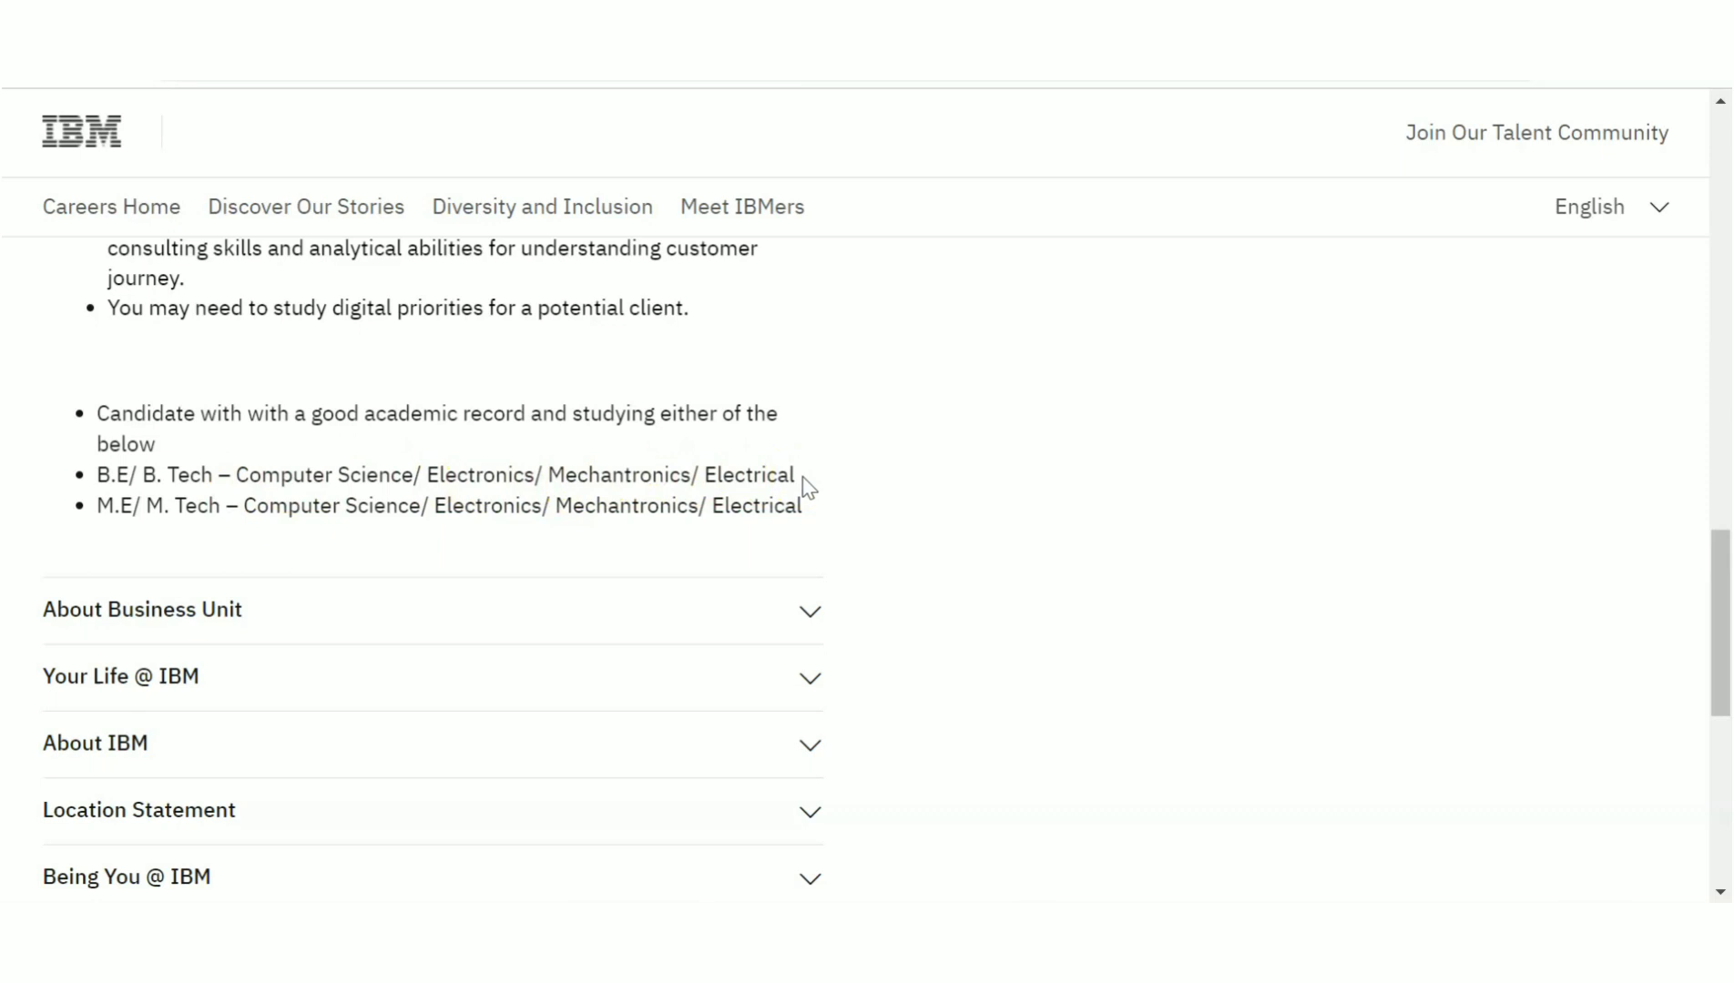
mouse_move(453, 520)
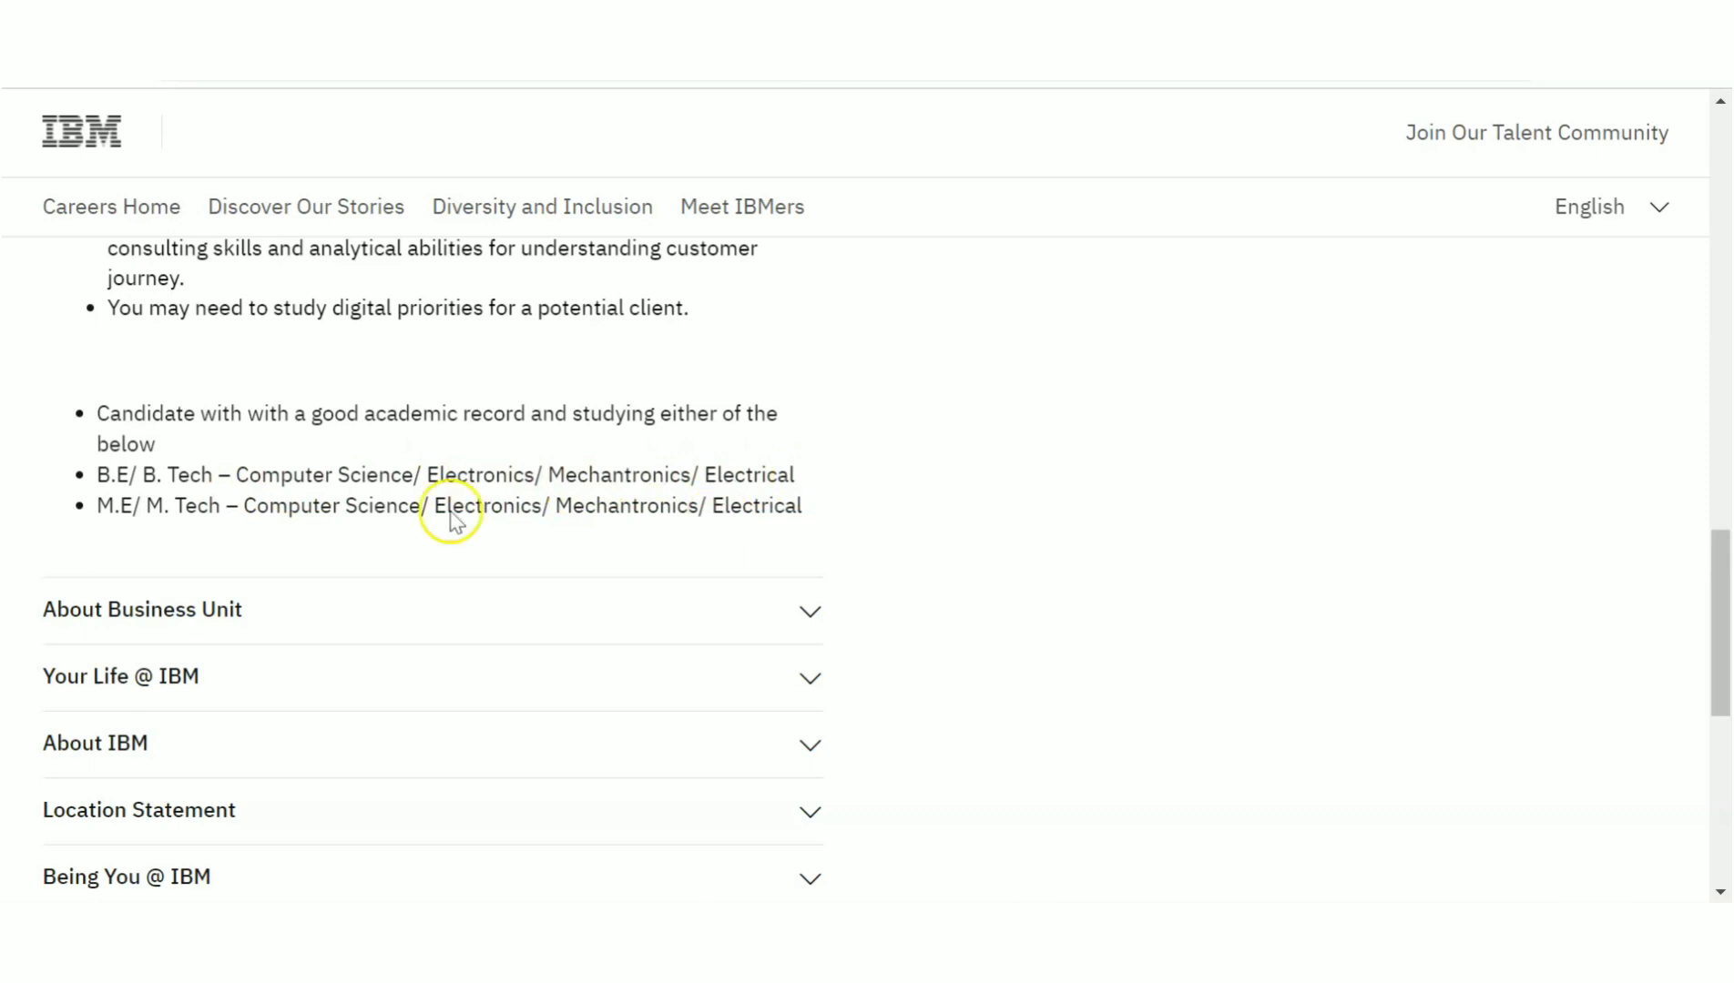
mouse_move(318, 513)
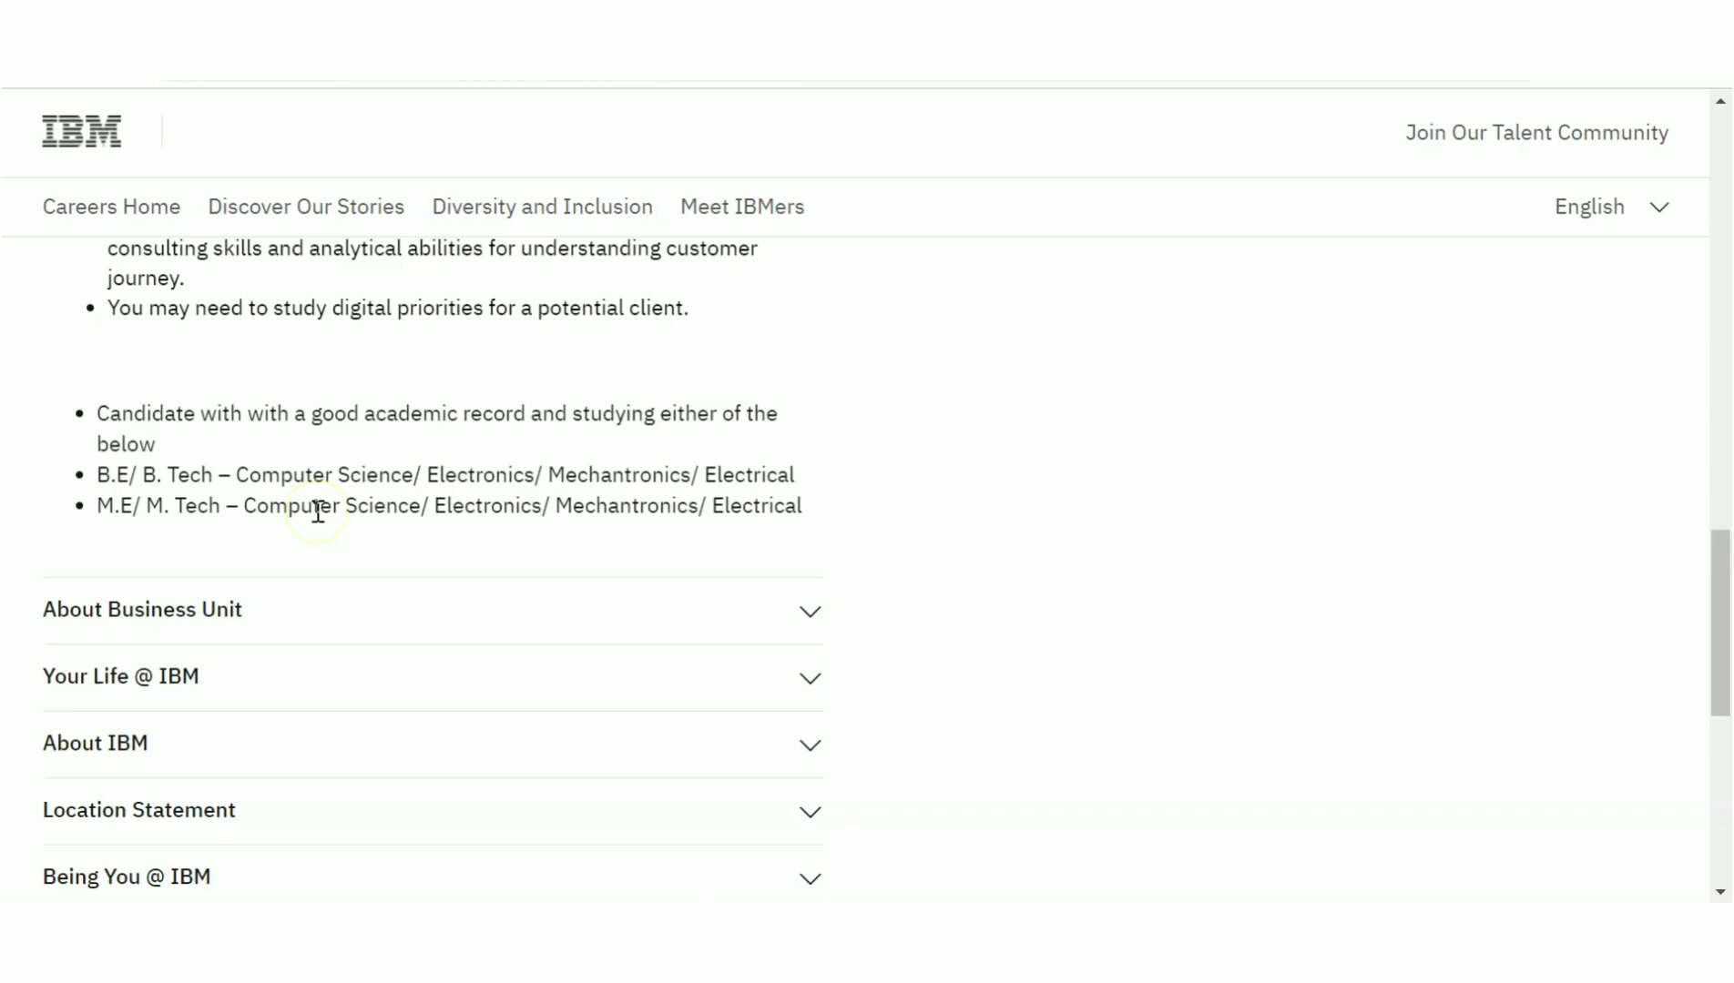
mouse_move(896, 617)
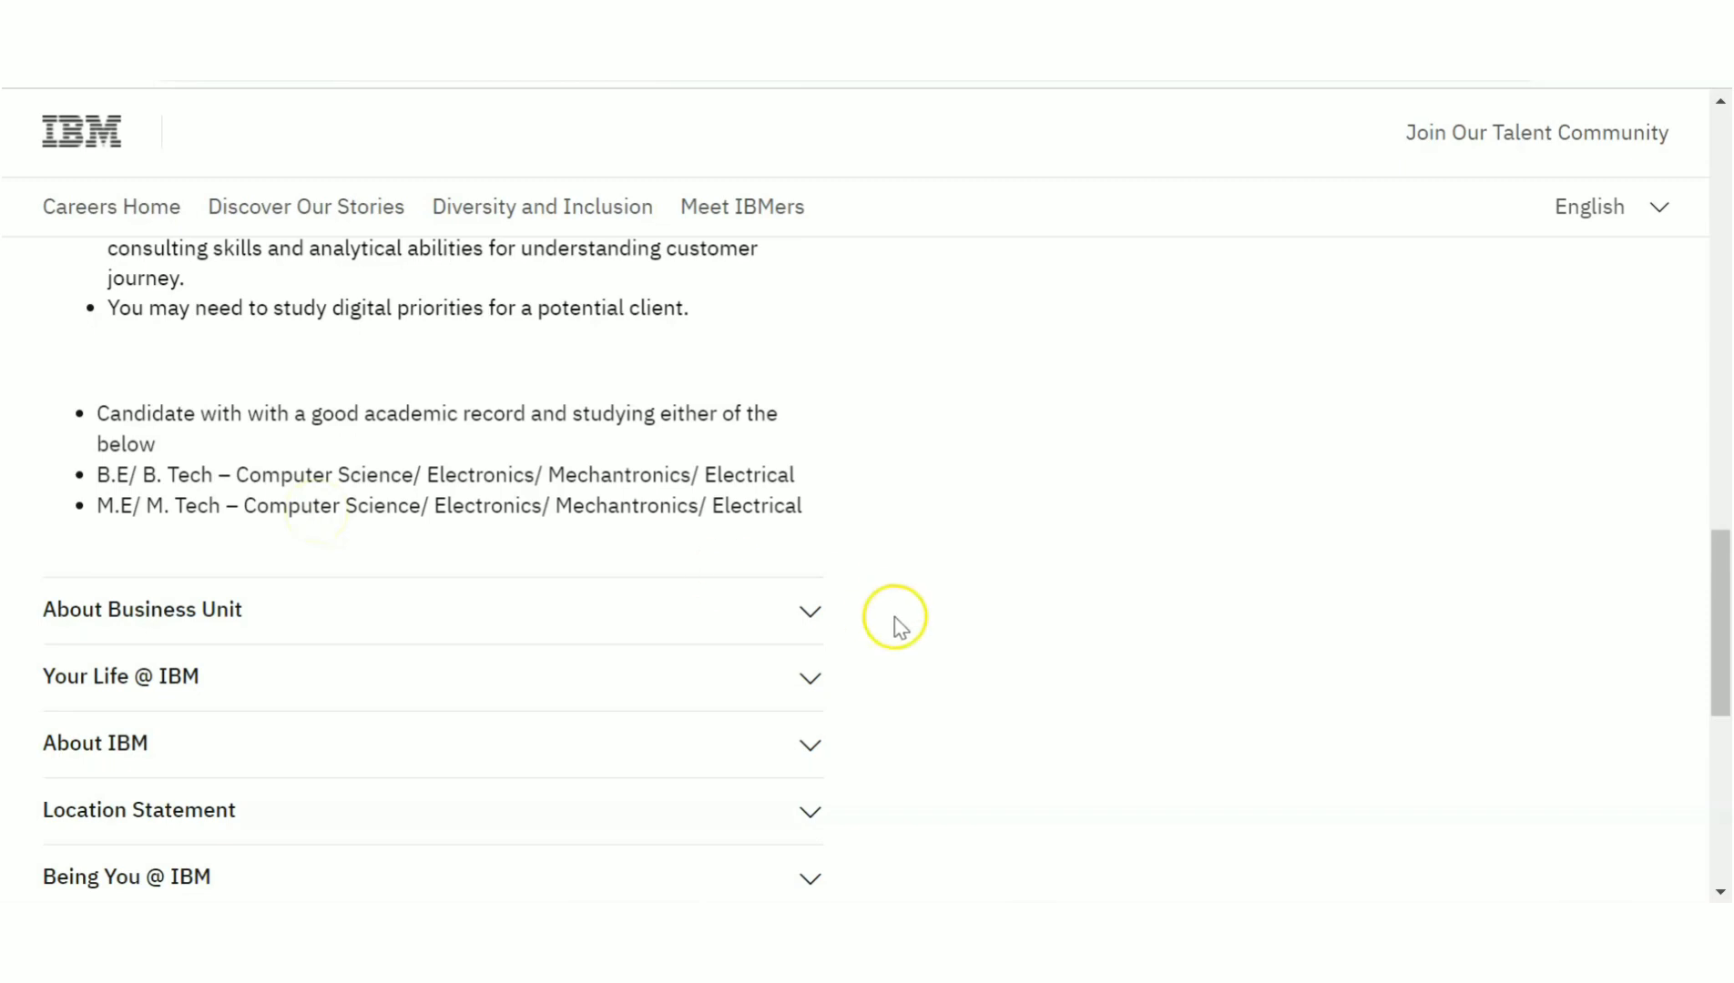
scroll("up", 3)
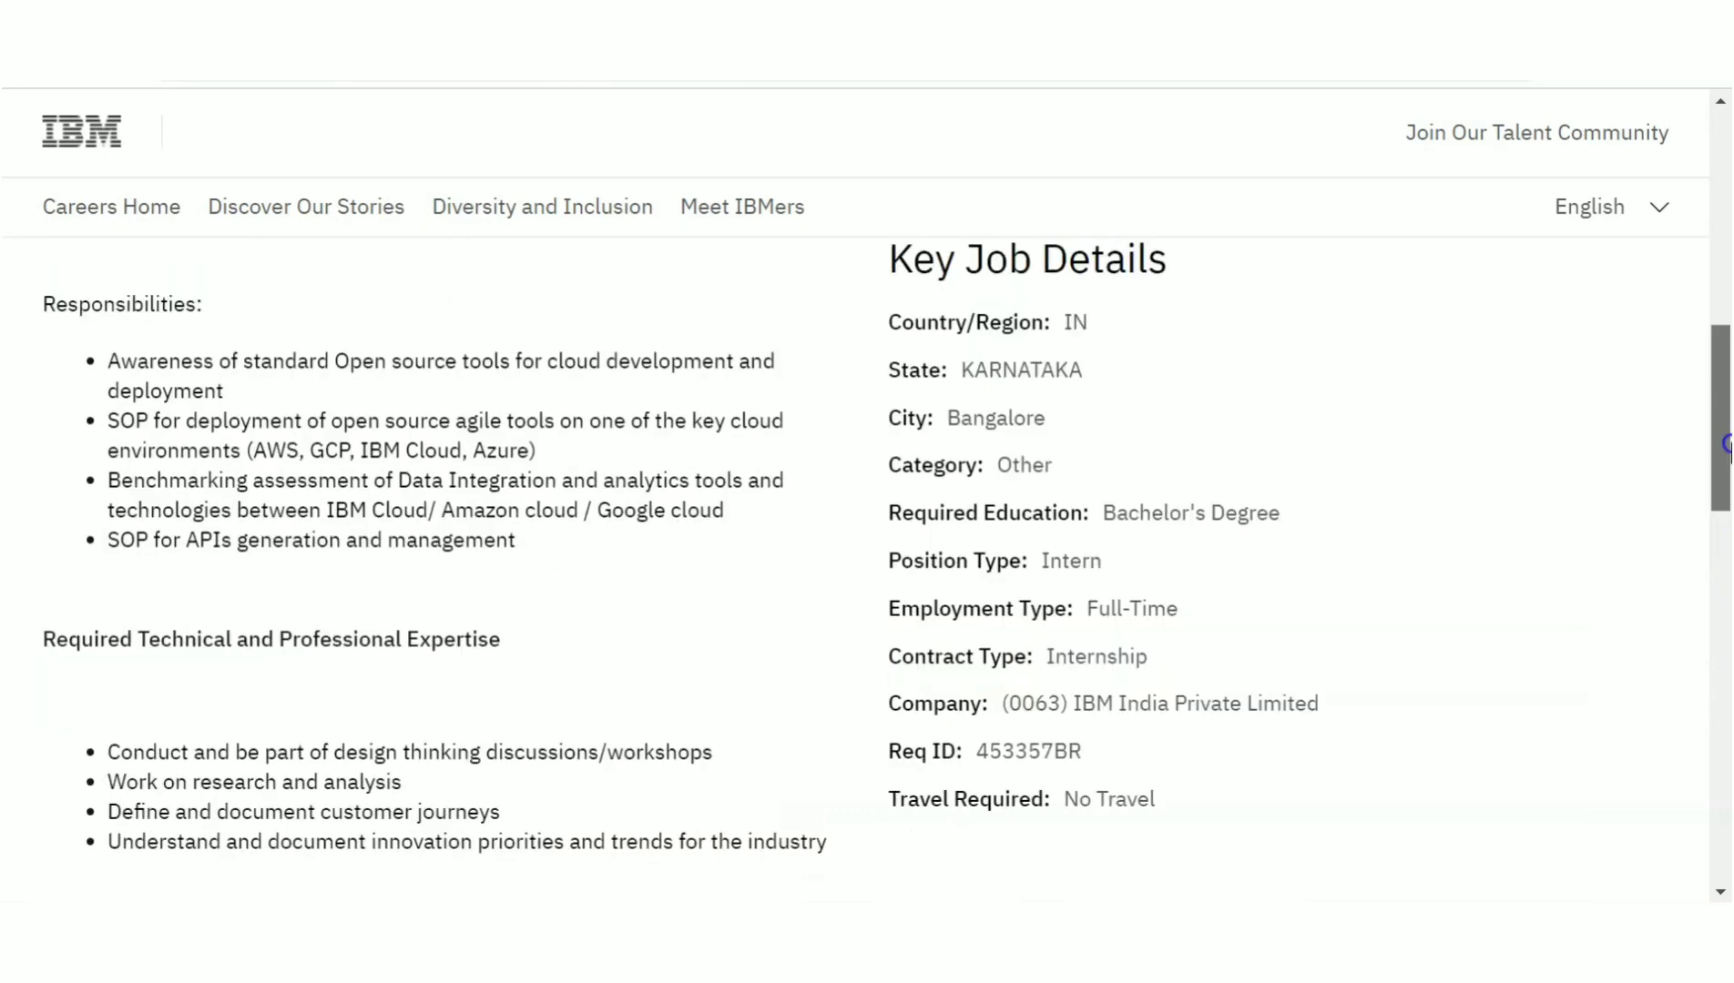
scroll("down", 3)
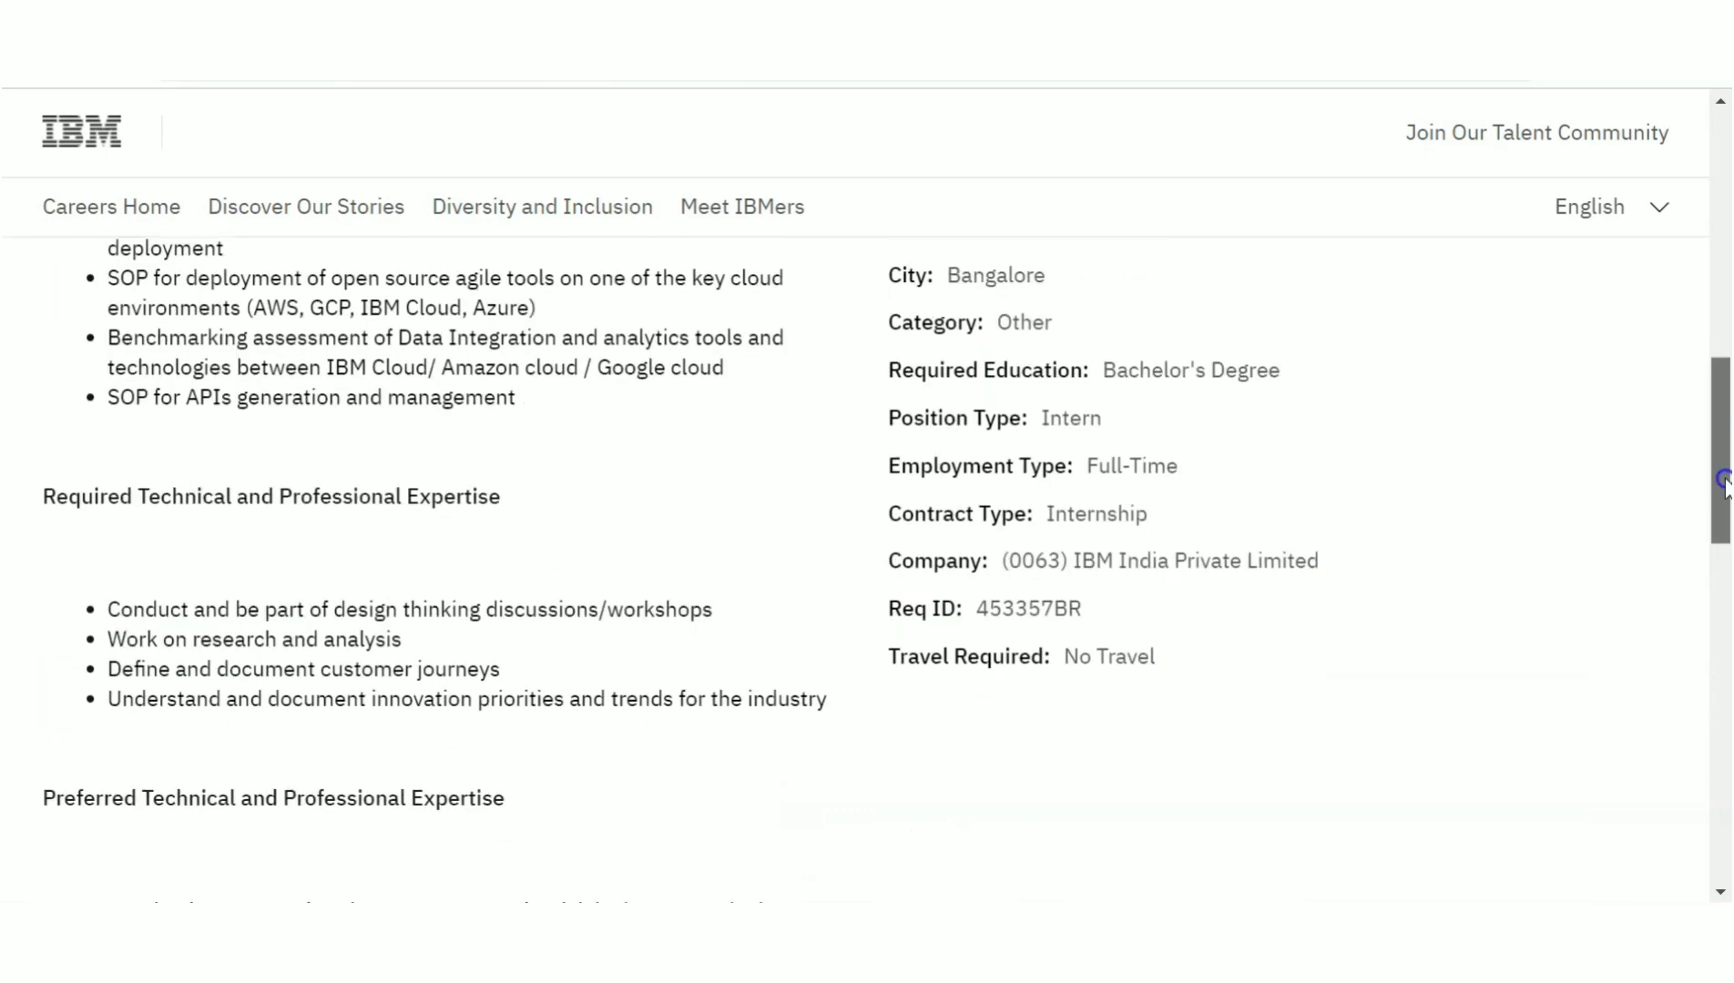
scroll("up", 3)
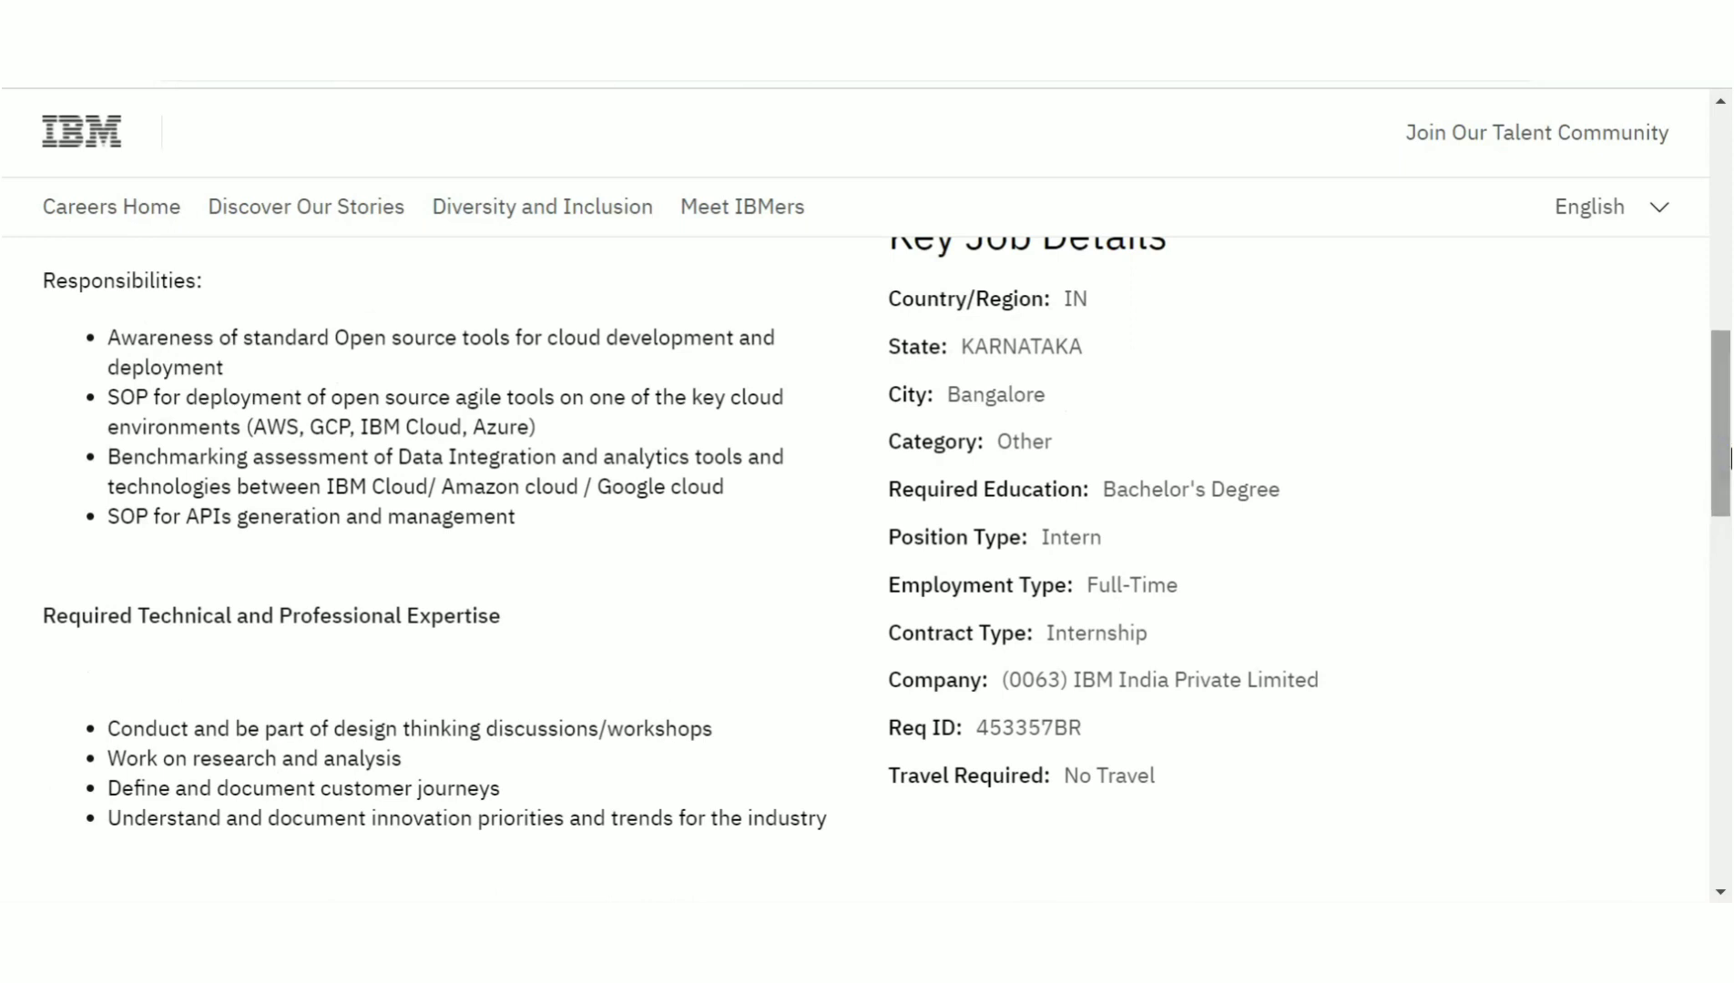
mouse_move(313, 480)
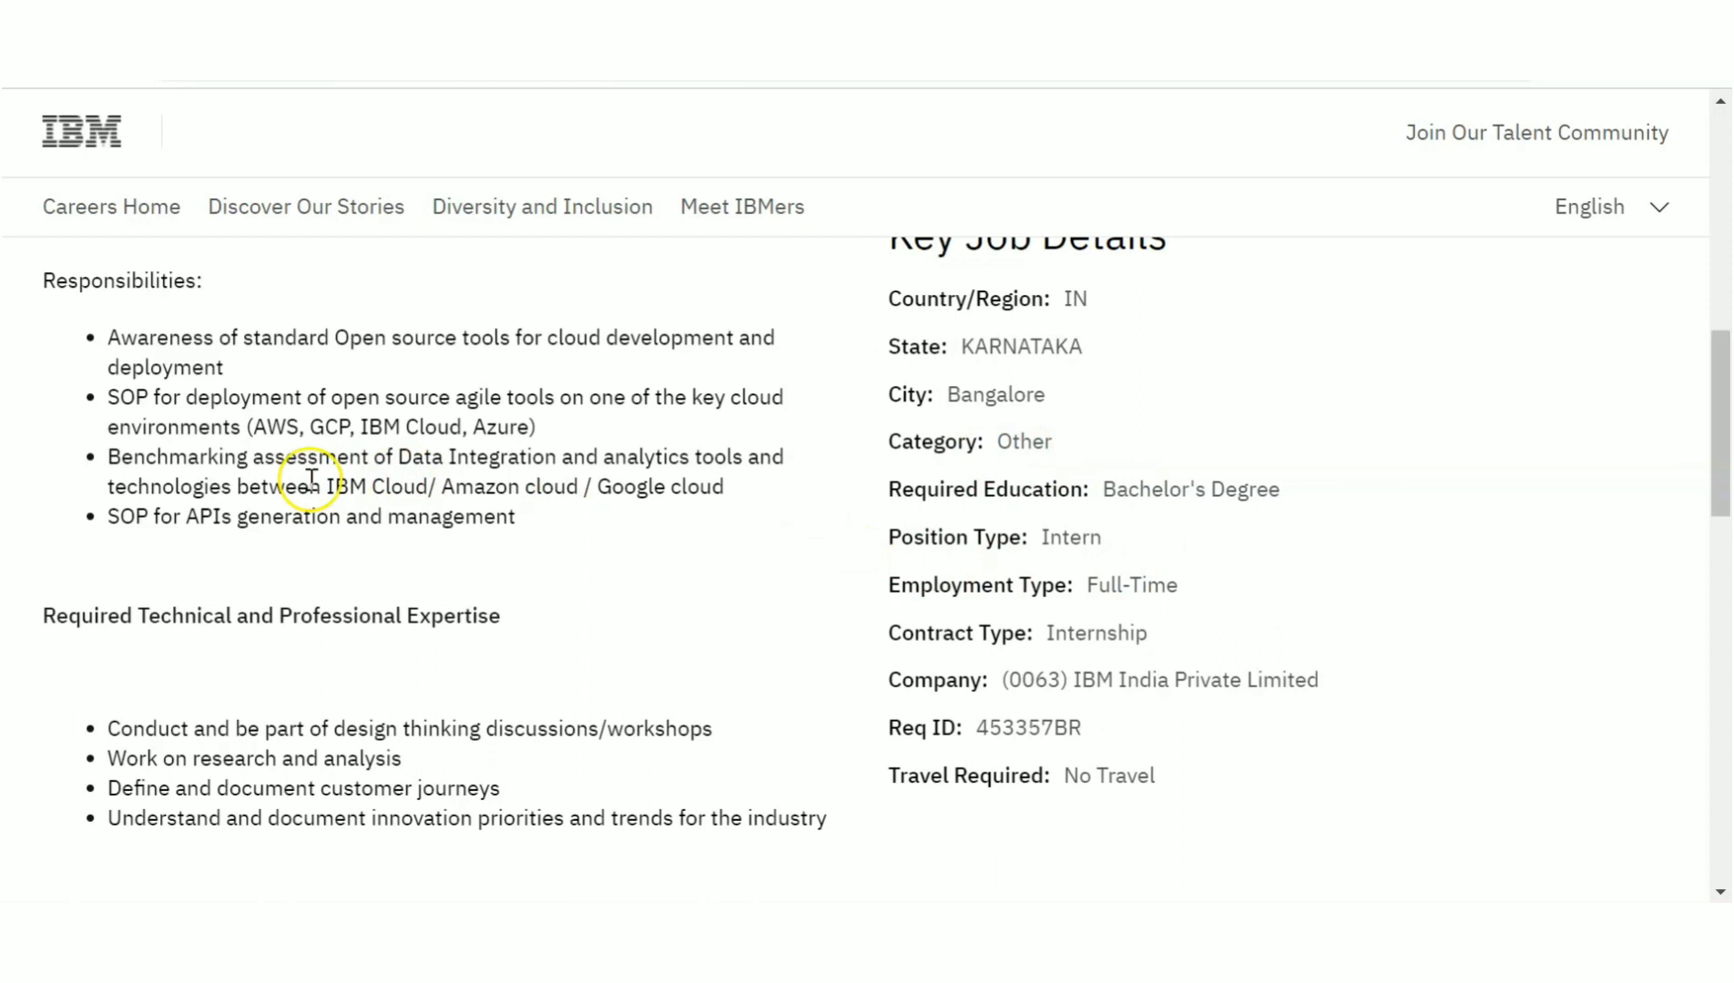
mouse_move(605, 446)
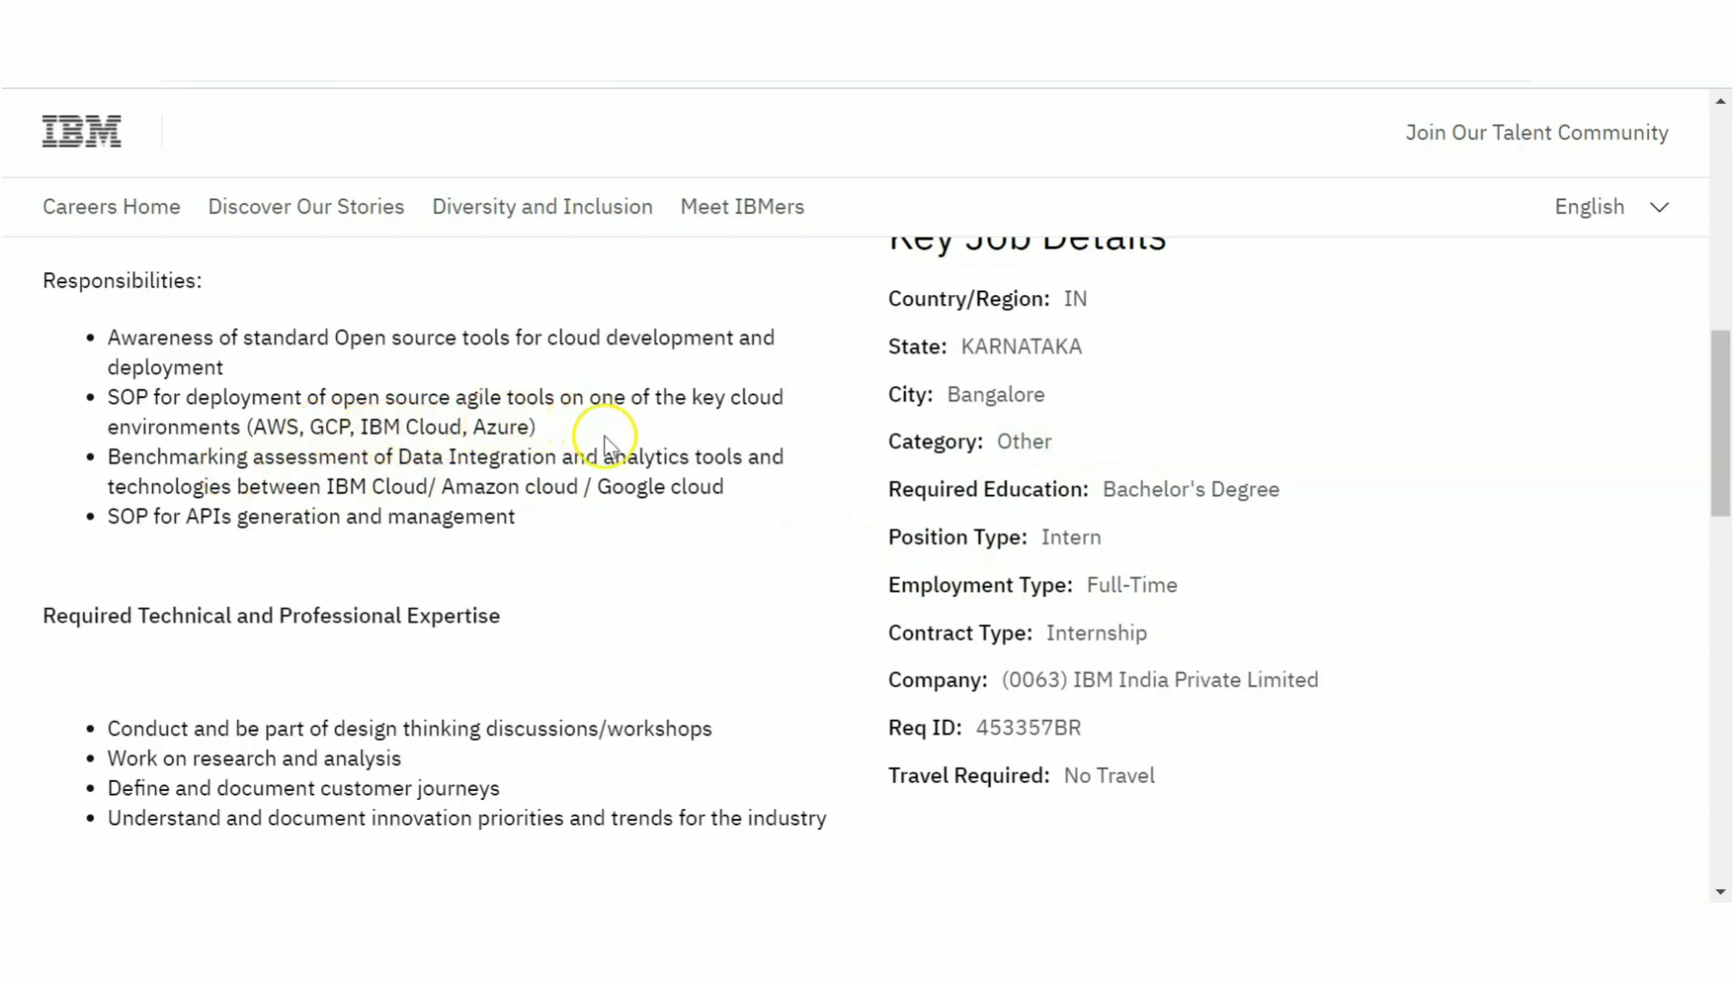
mouse_move(603, 376)
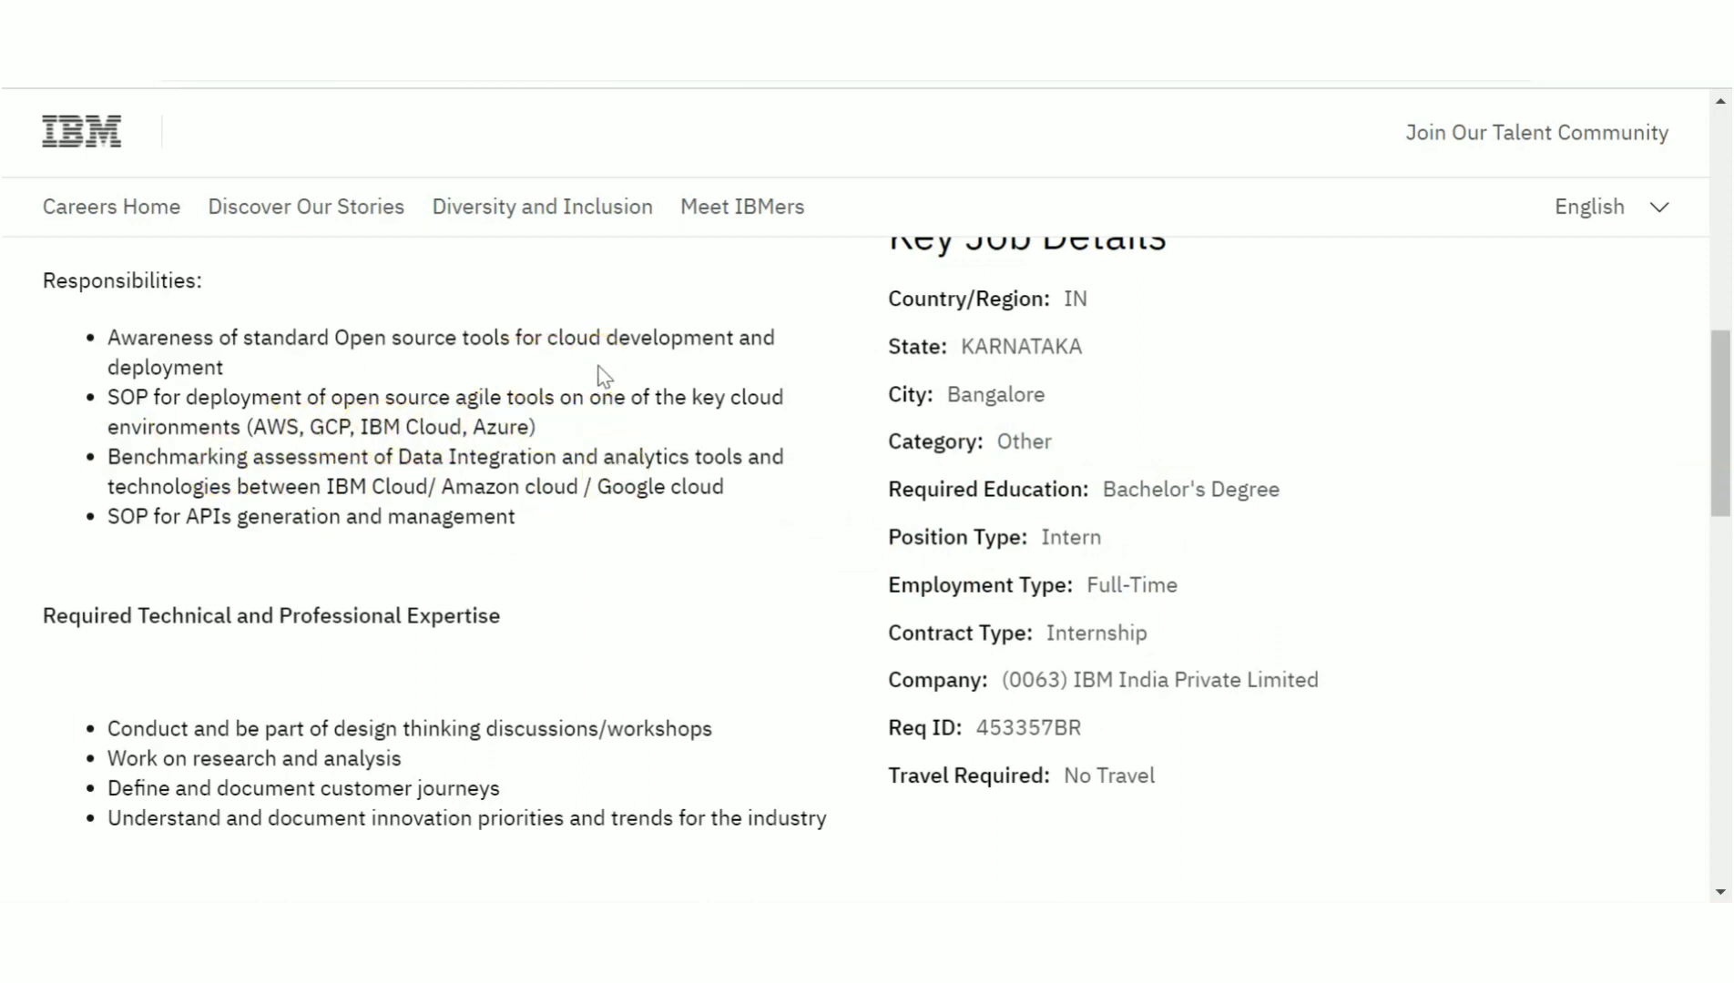
mouse_move(1048, 330)
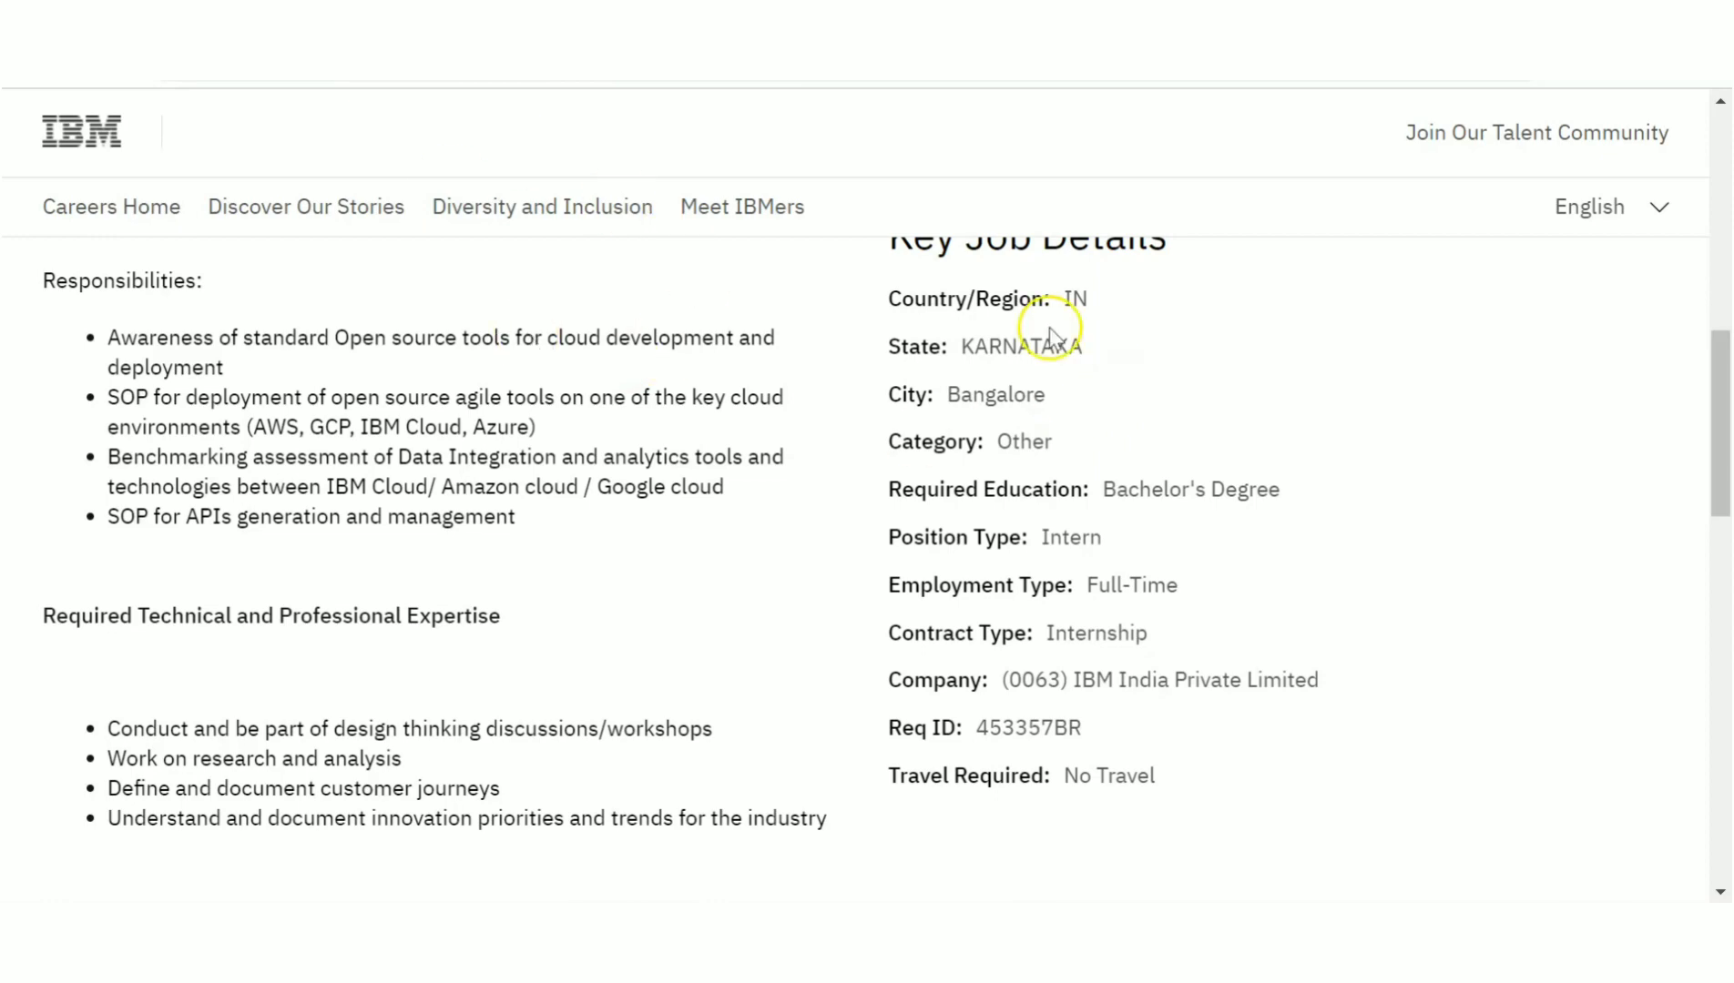
mouse_move(1070, 440)
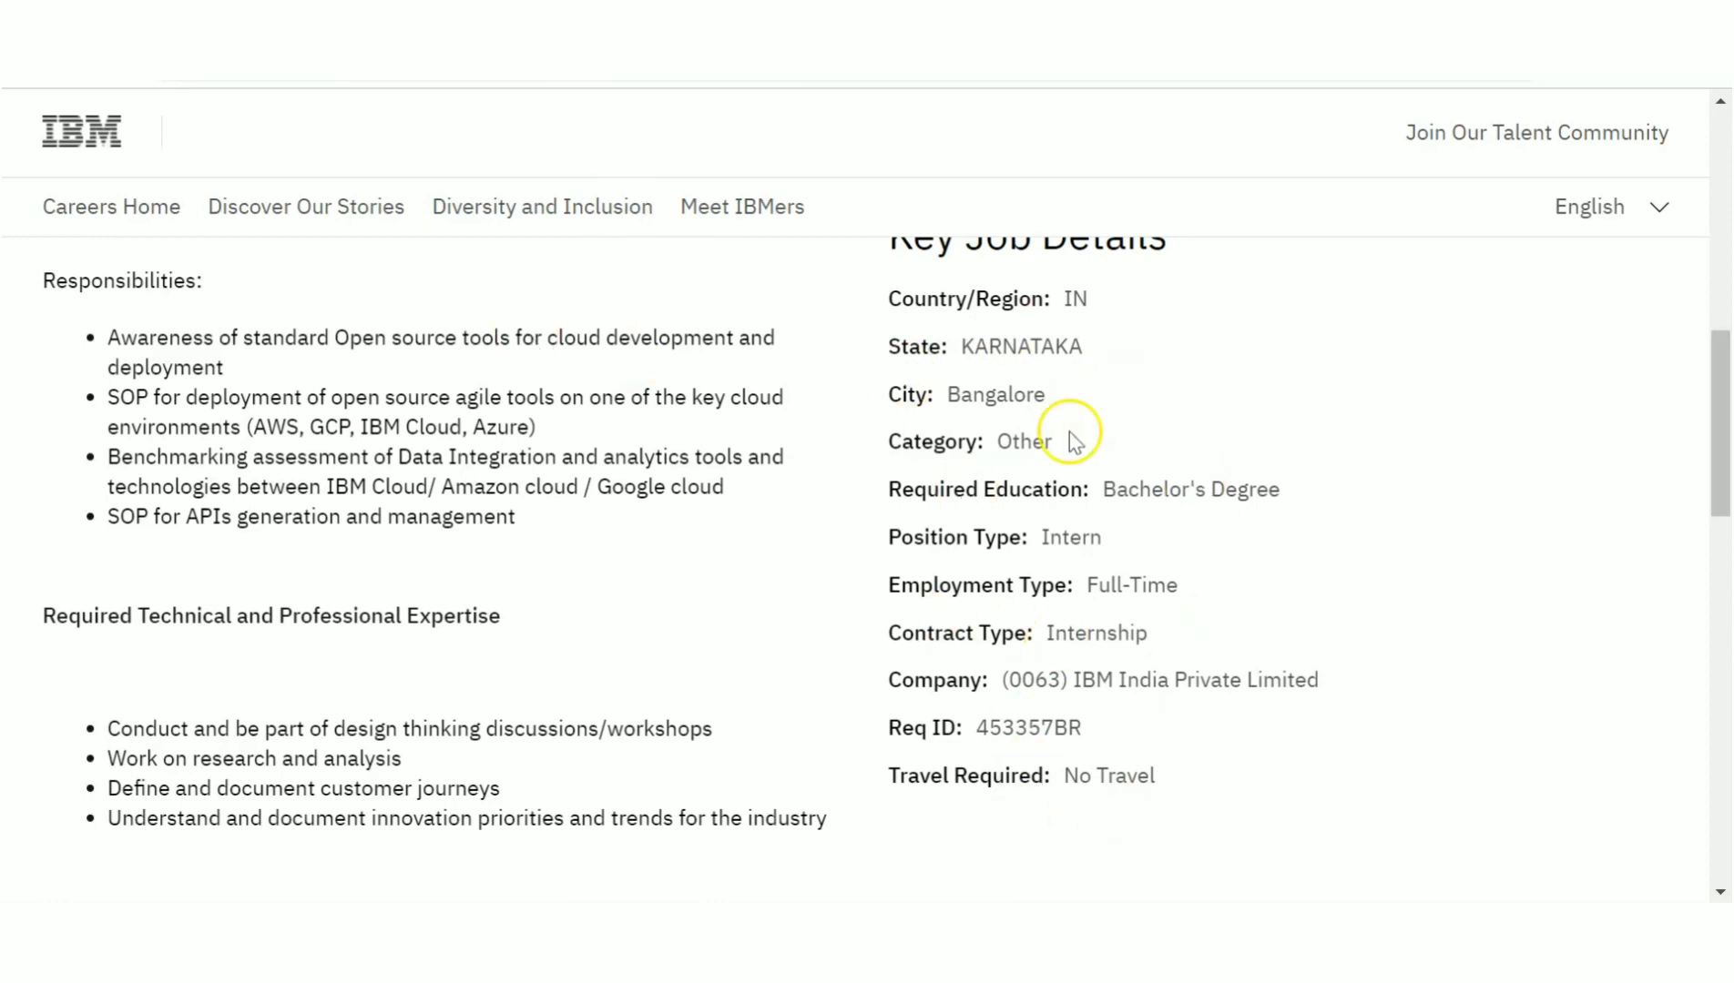
scroll("up", 3)
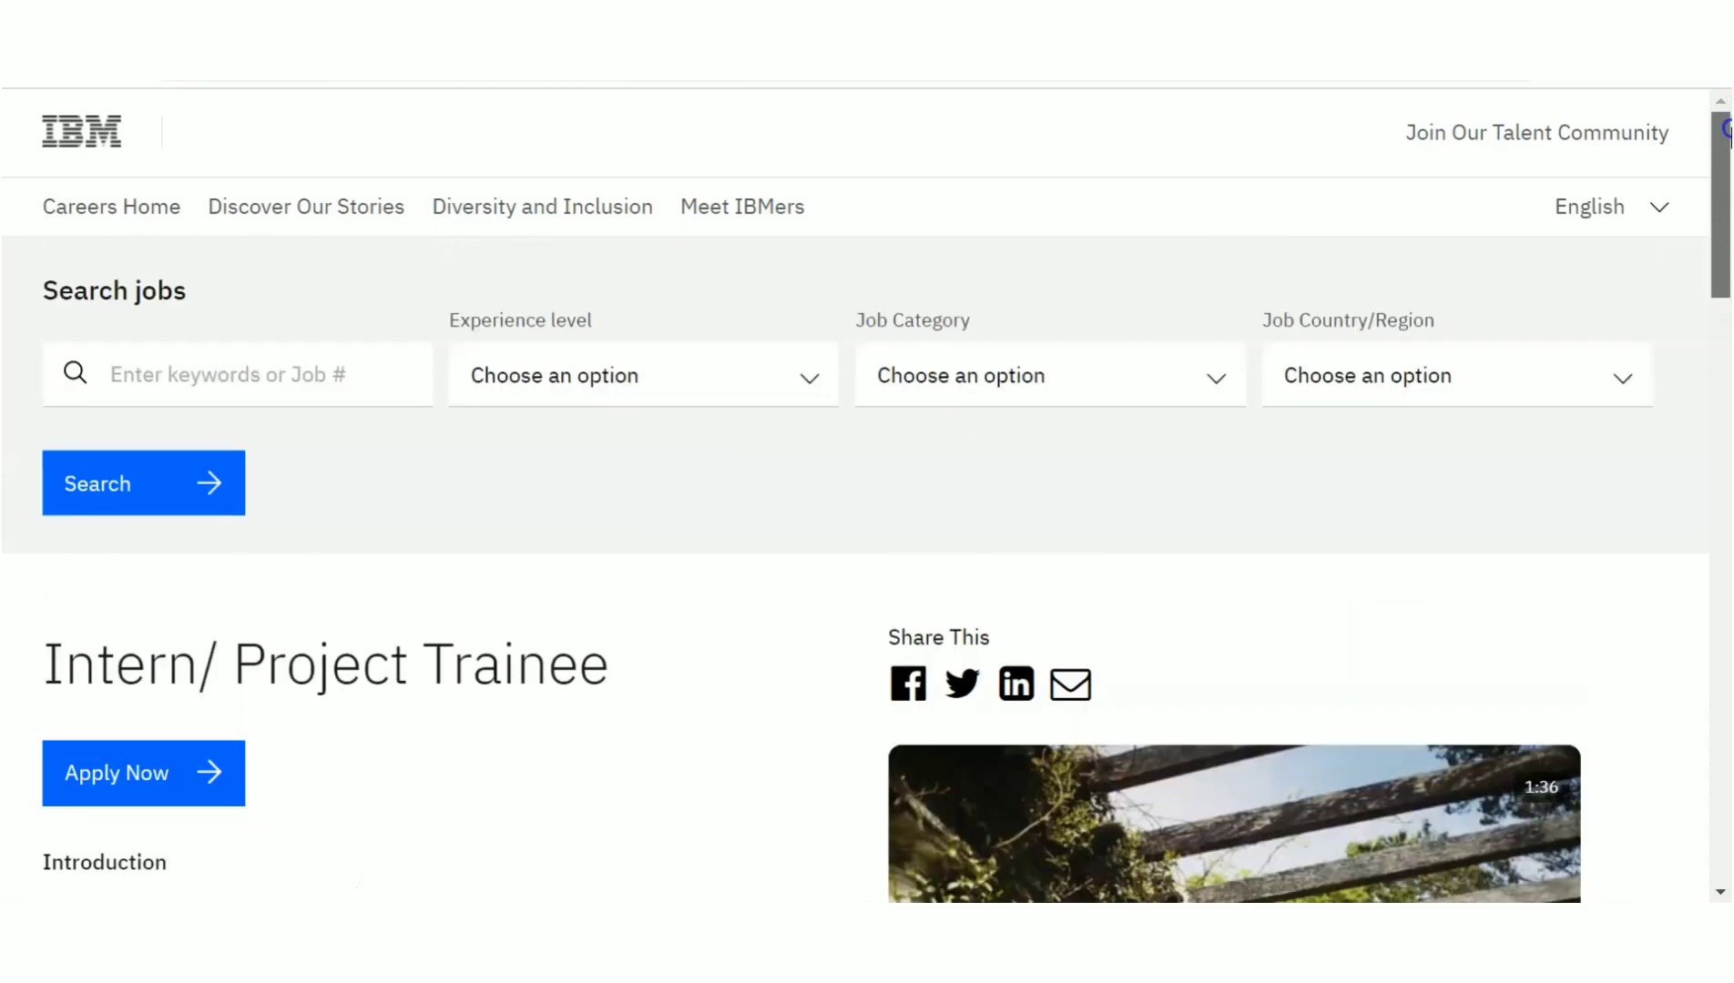
scroll("down", 3)
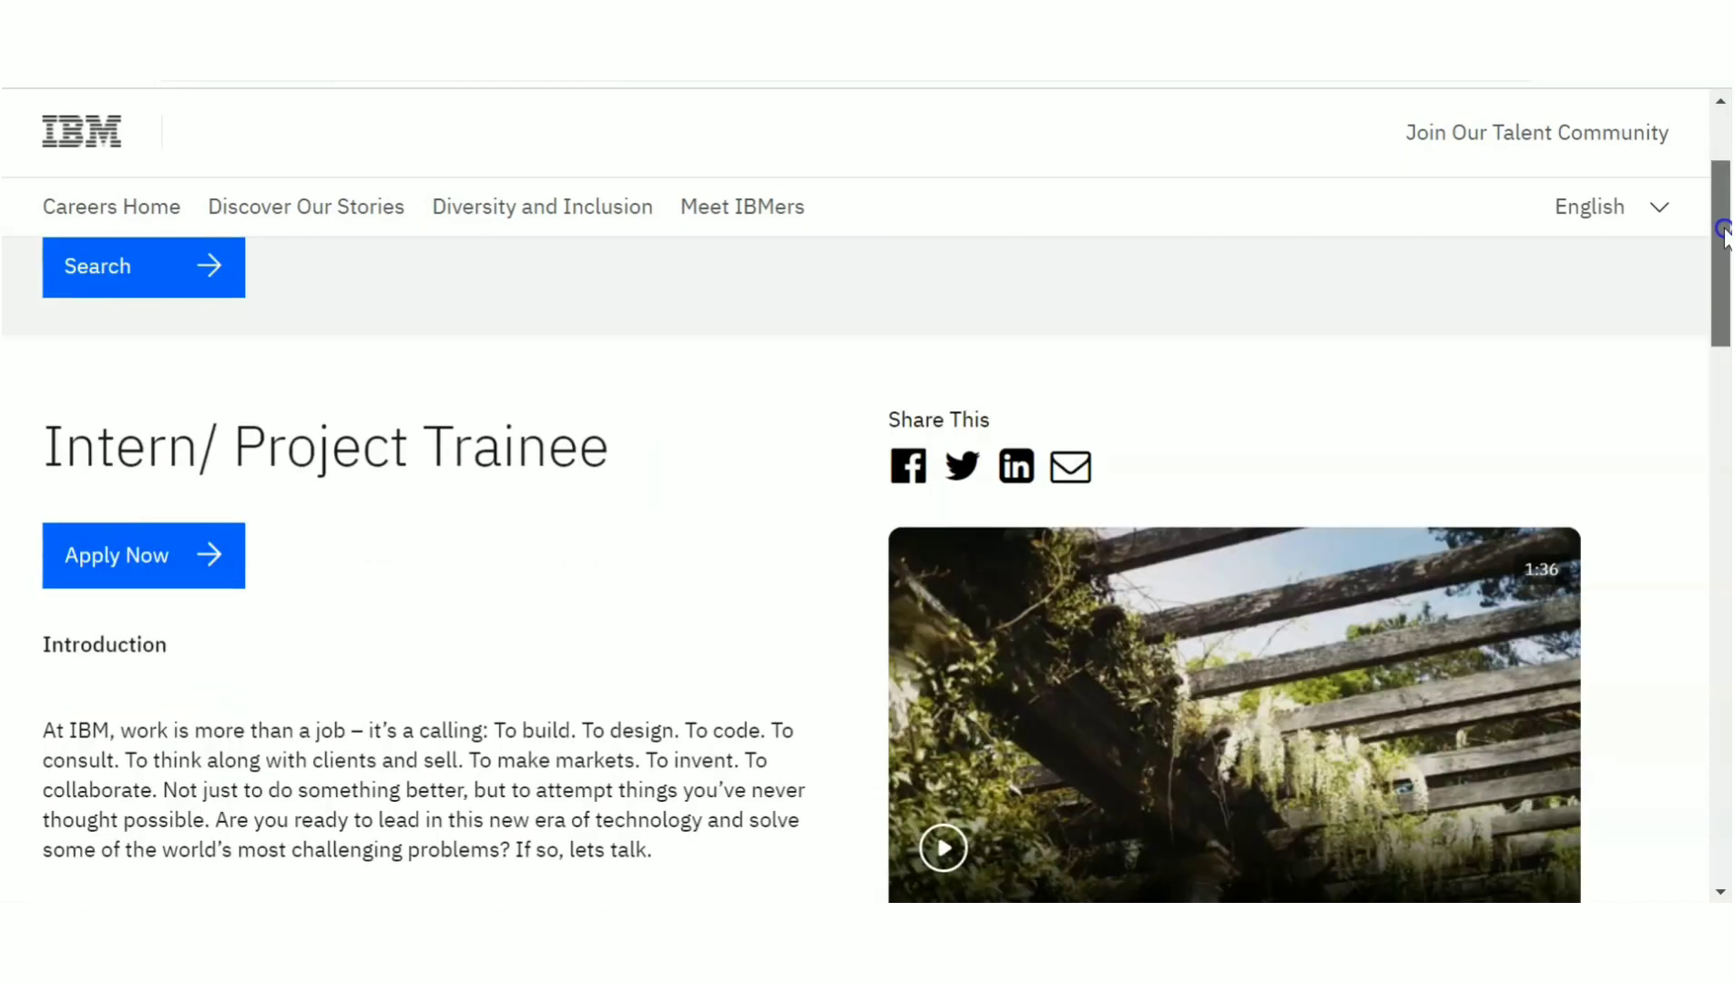
scroll("down", 3)
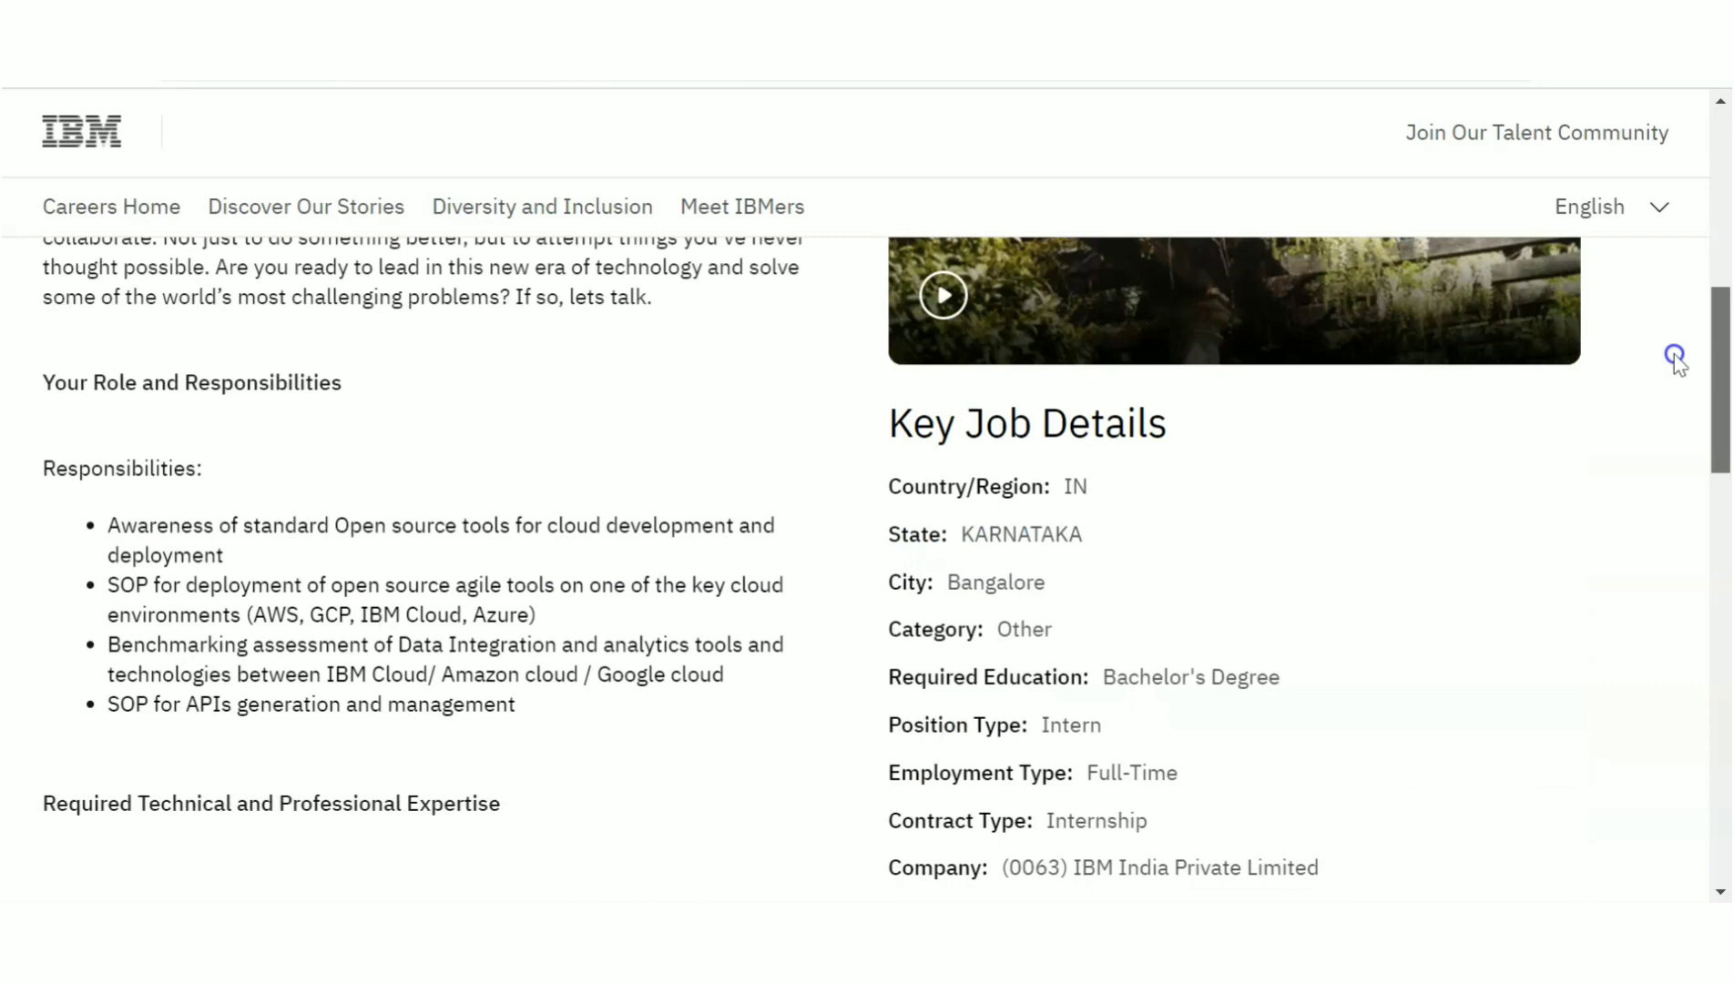
scroll("up", 3)
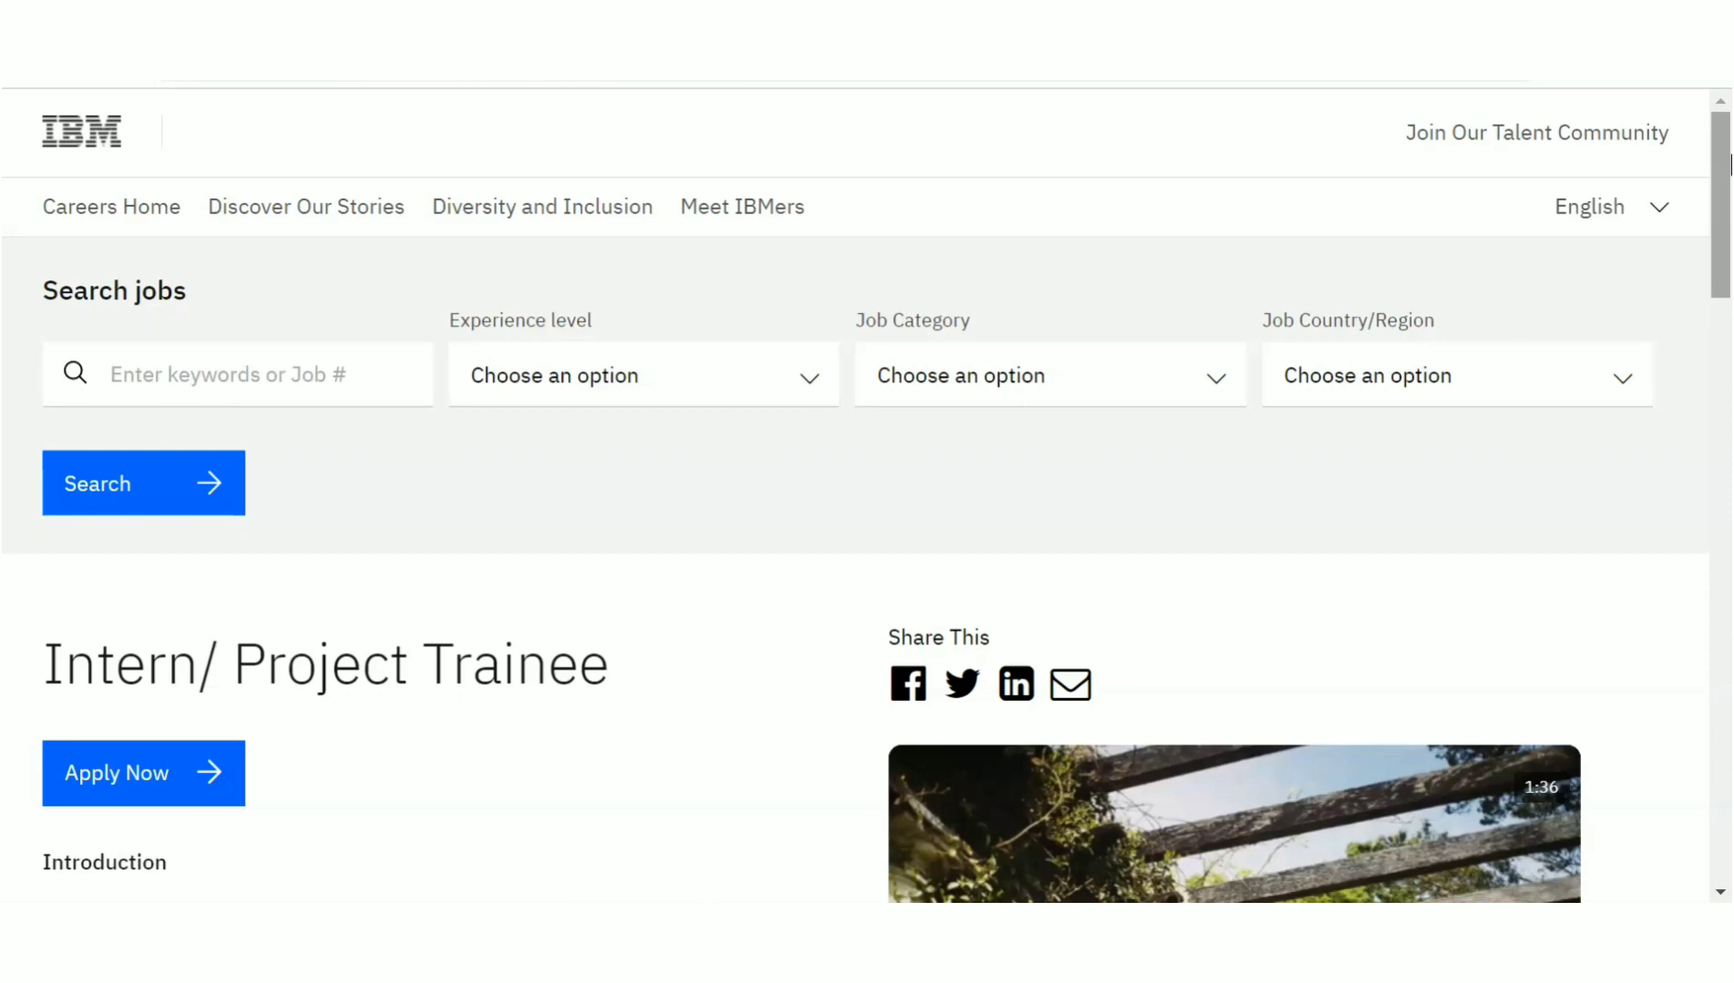
scroll("down", 3)
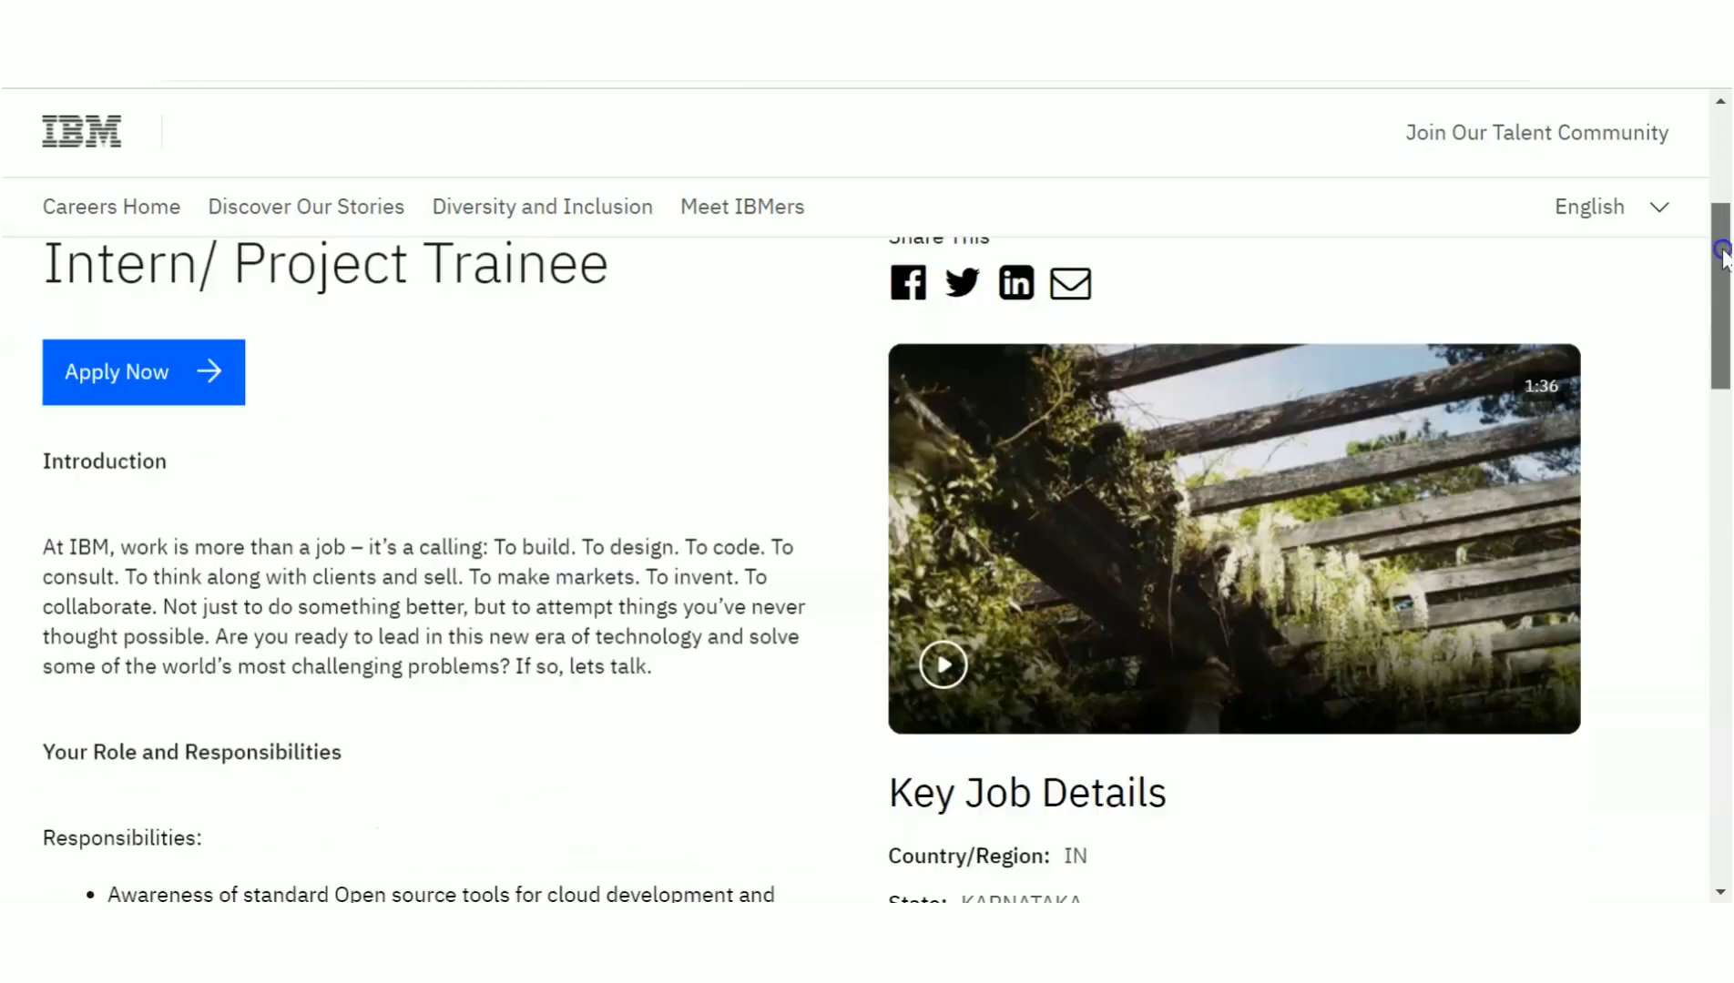
scroll("down", 3)
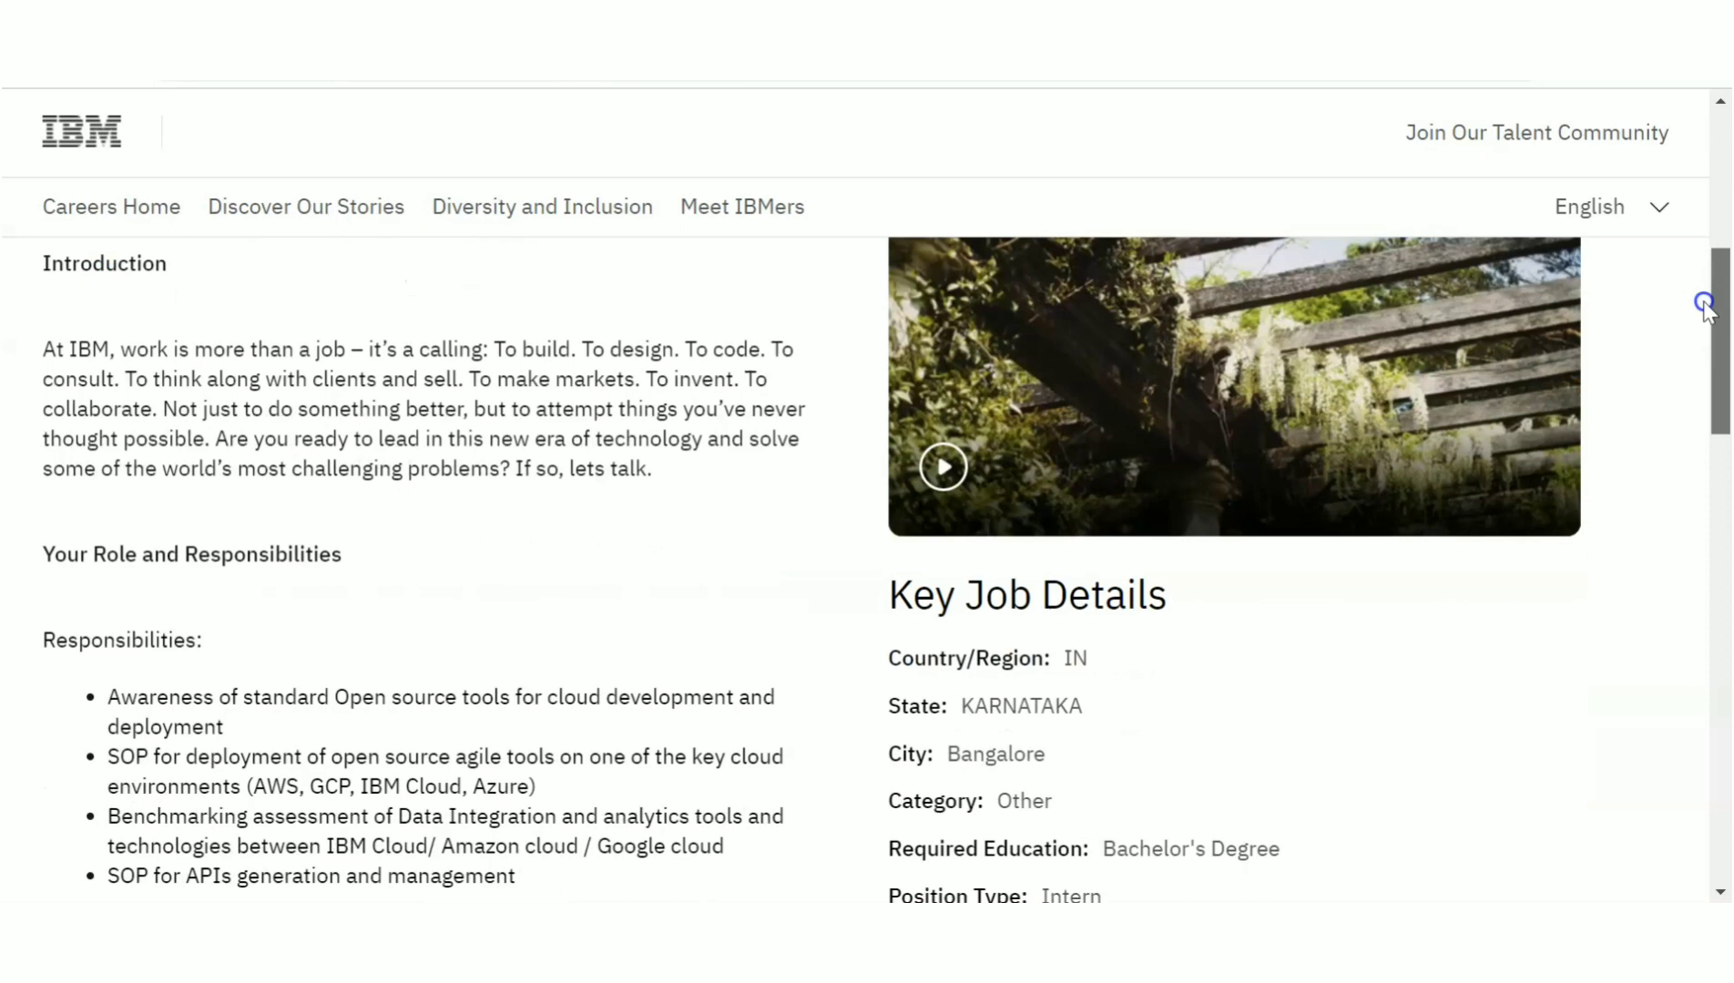
scroll("down", 3)
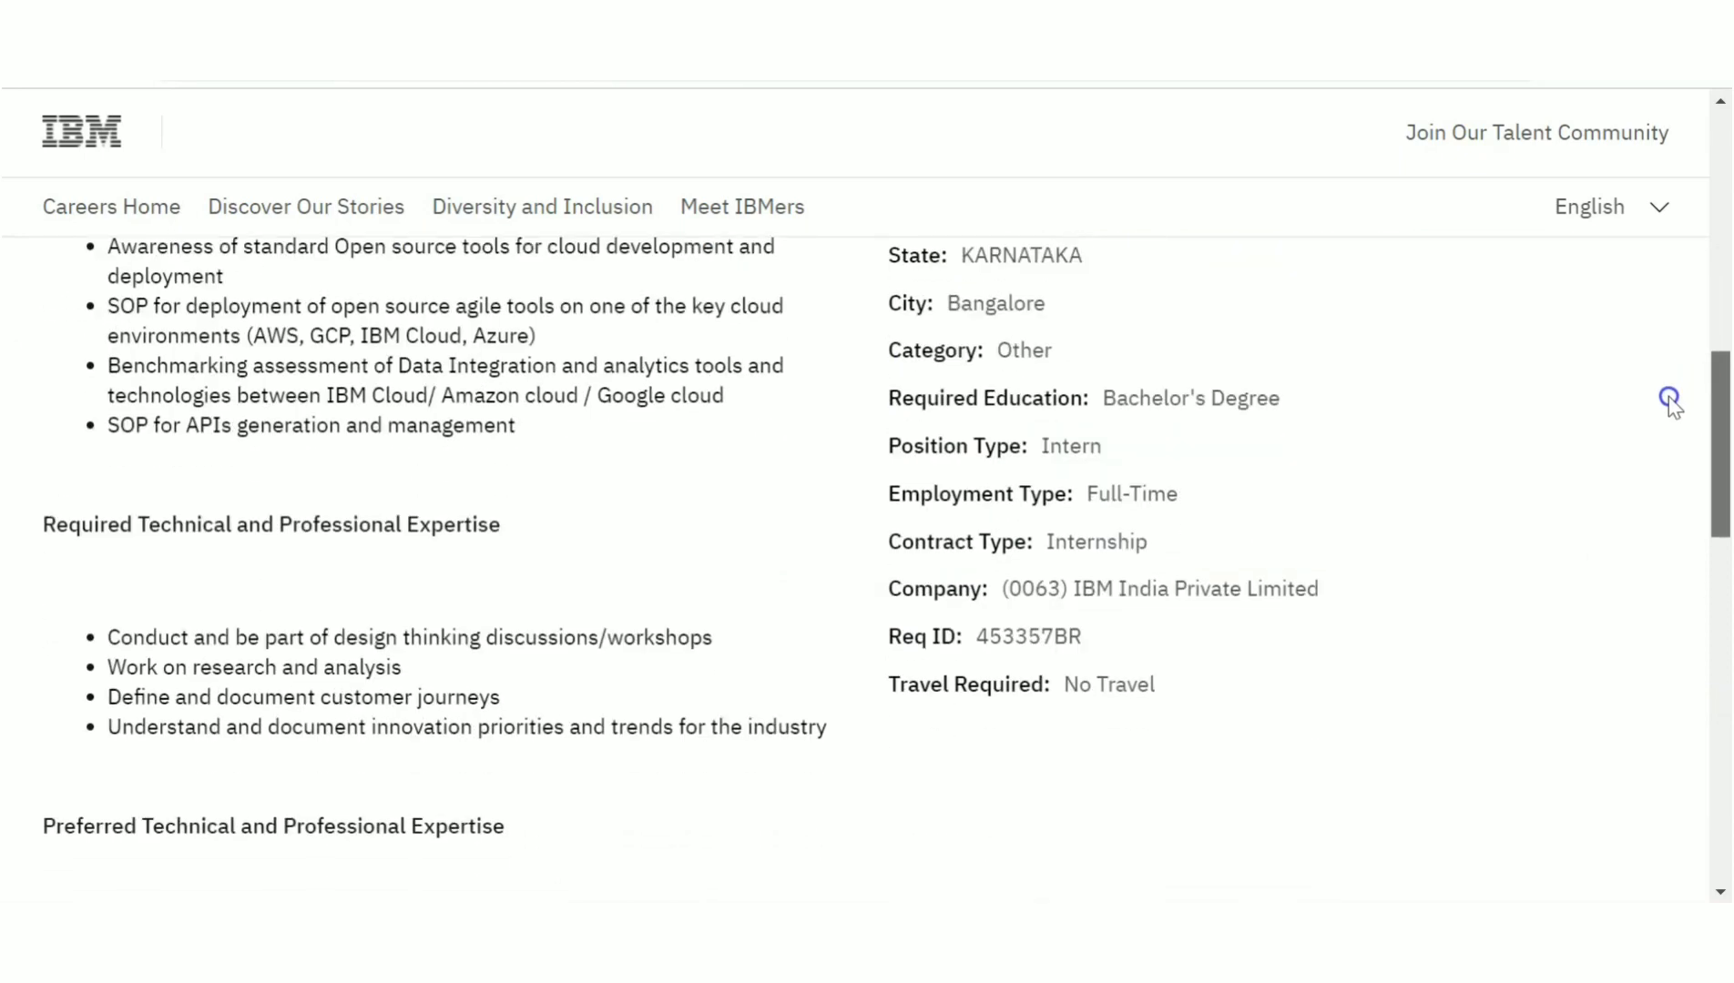
scroll("down", 3)
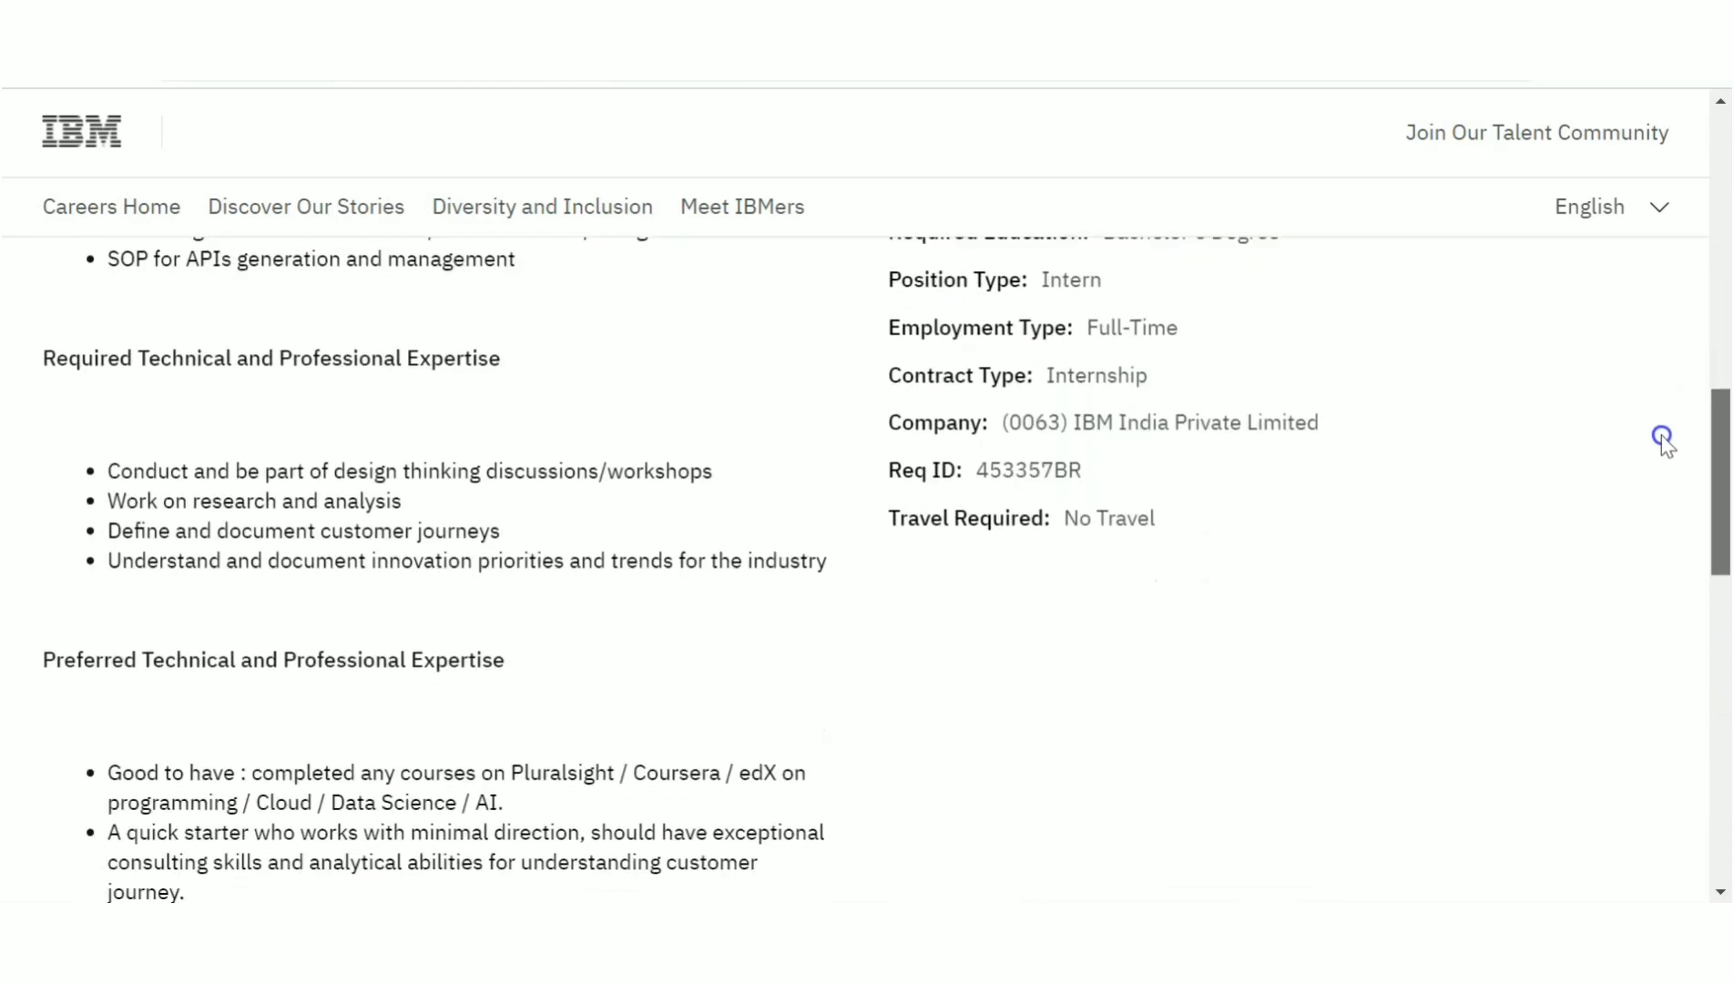
scroll("down", 3)
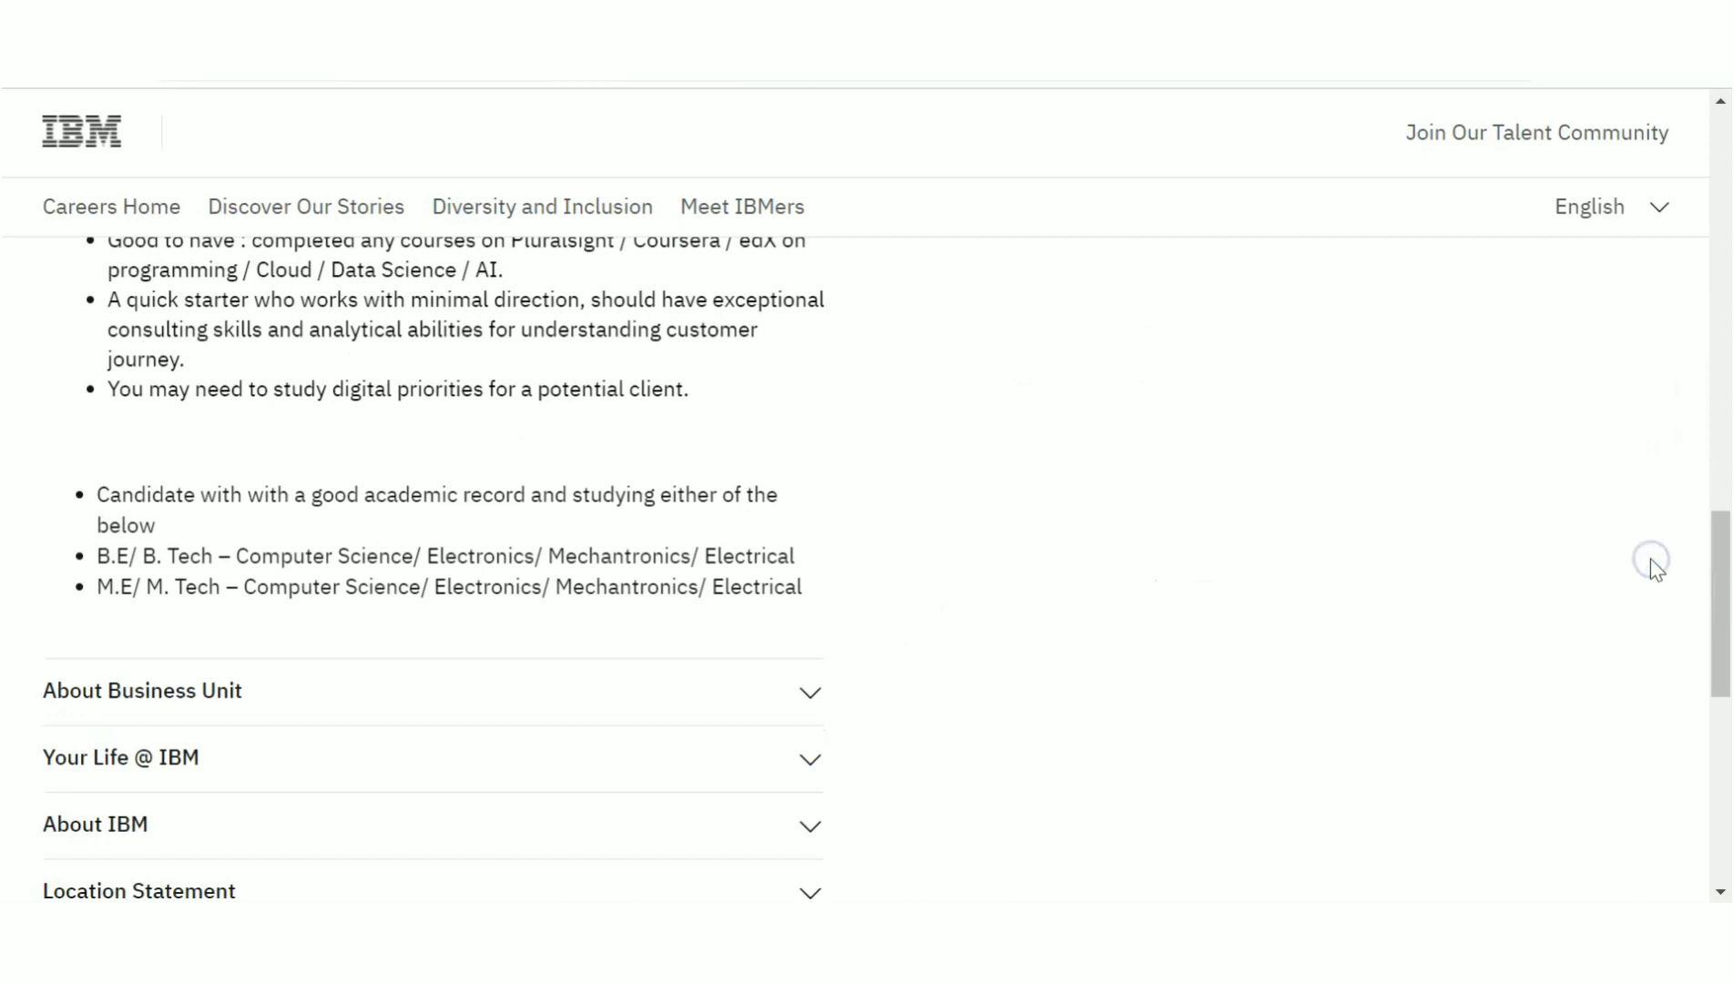
scroll("up", 3)
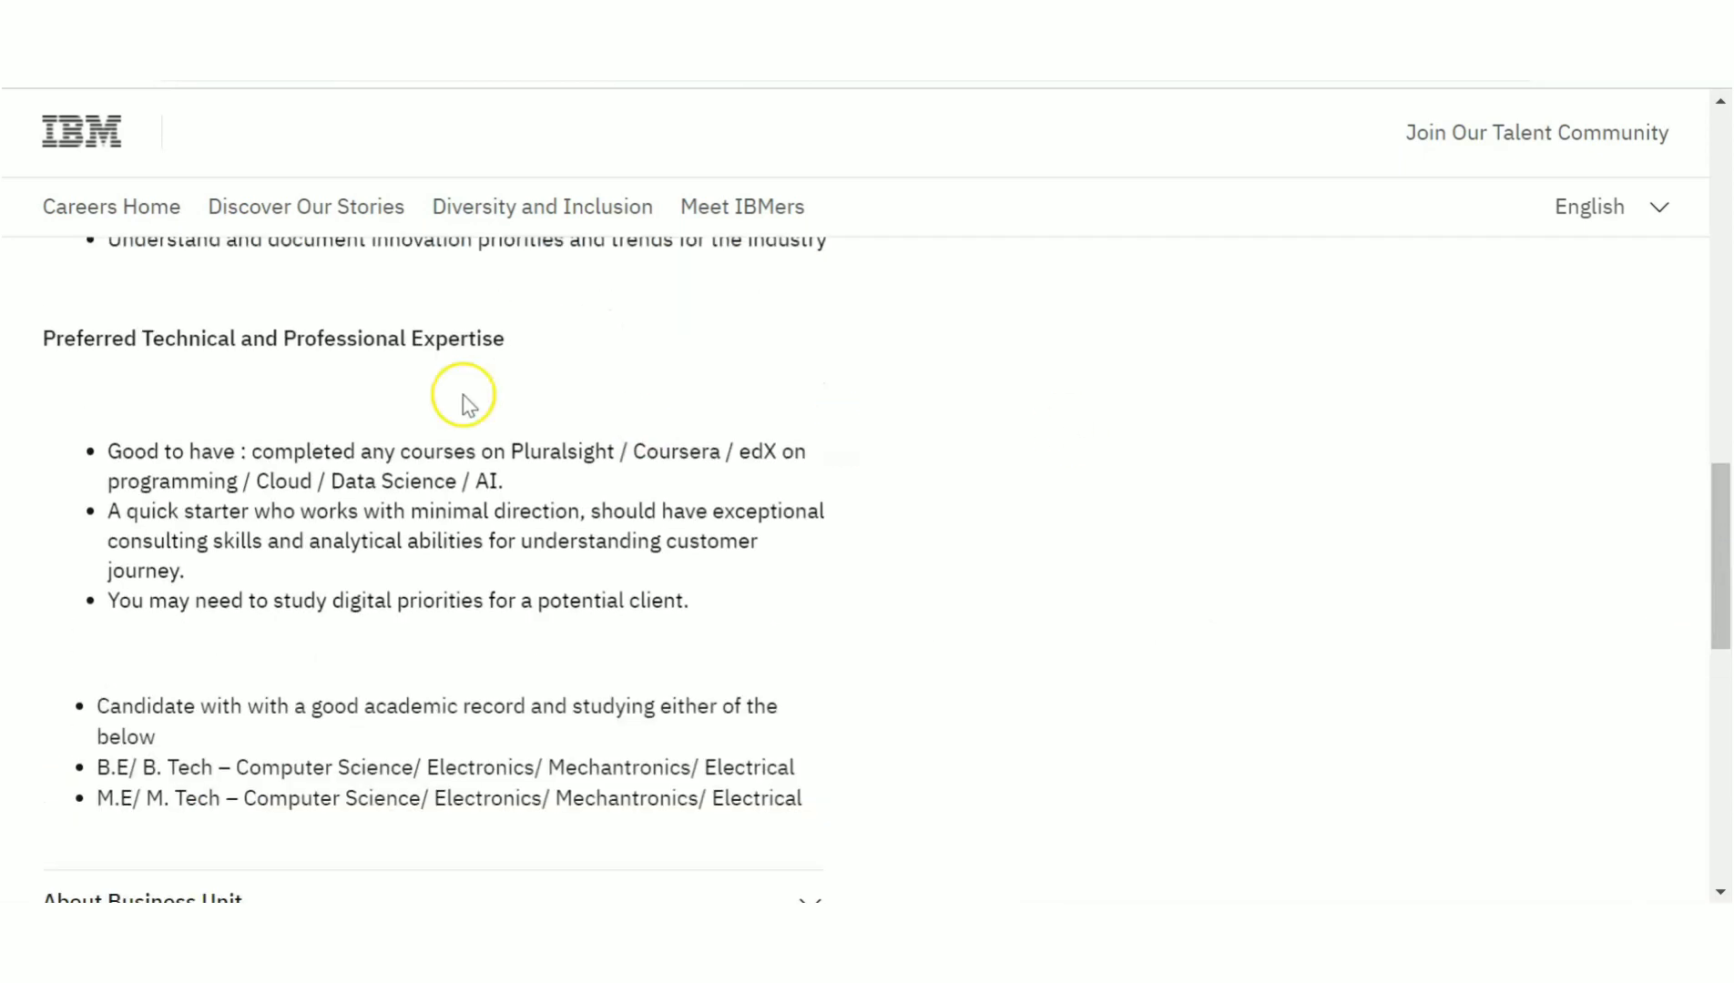
mouse_move(442, 465)
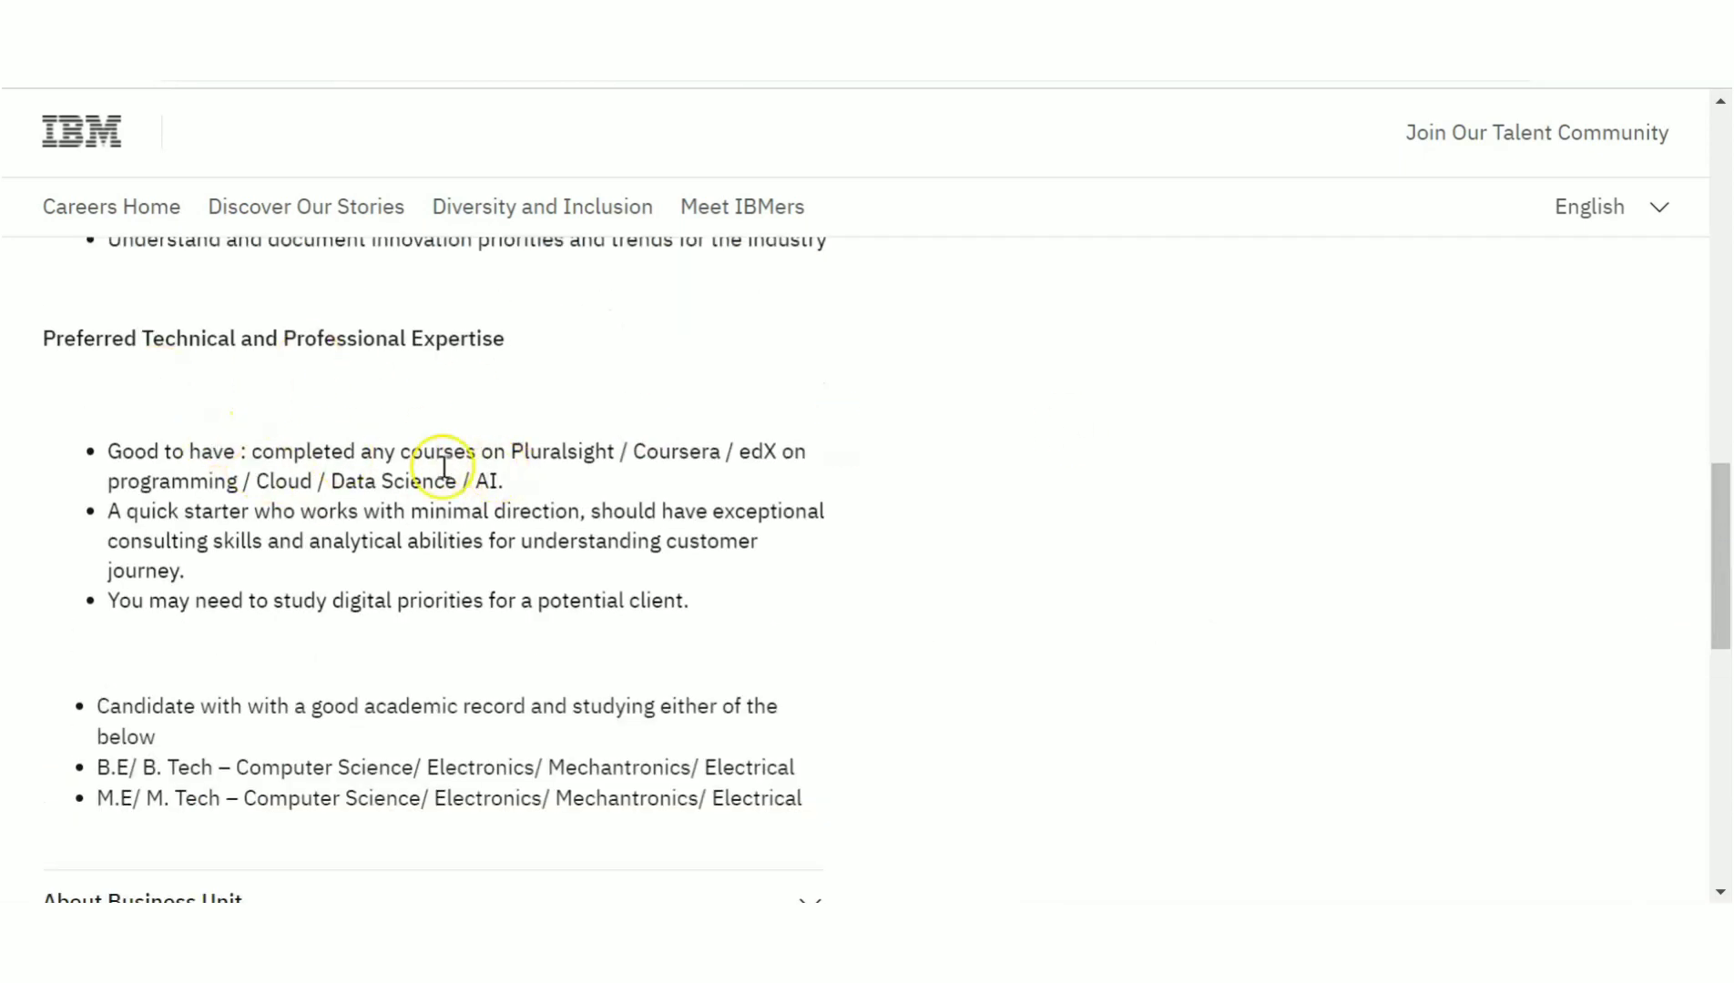
mouse_move(724, 475)
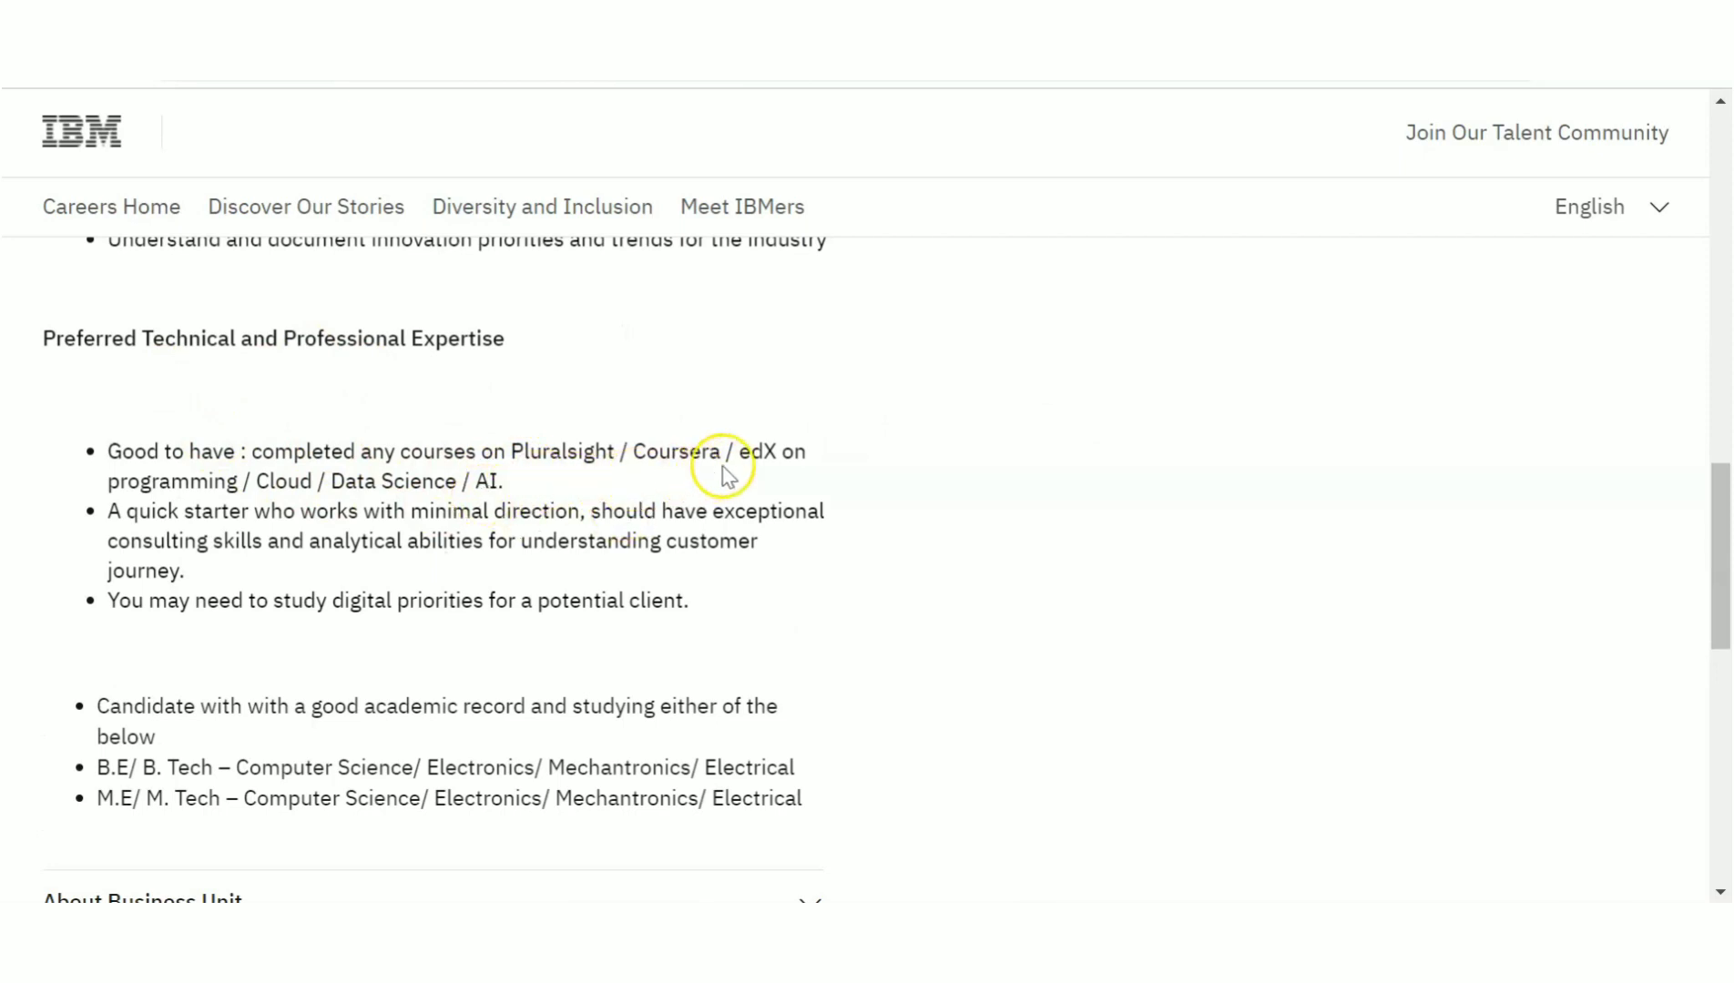
mouse_move(437, 487)
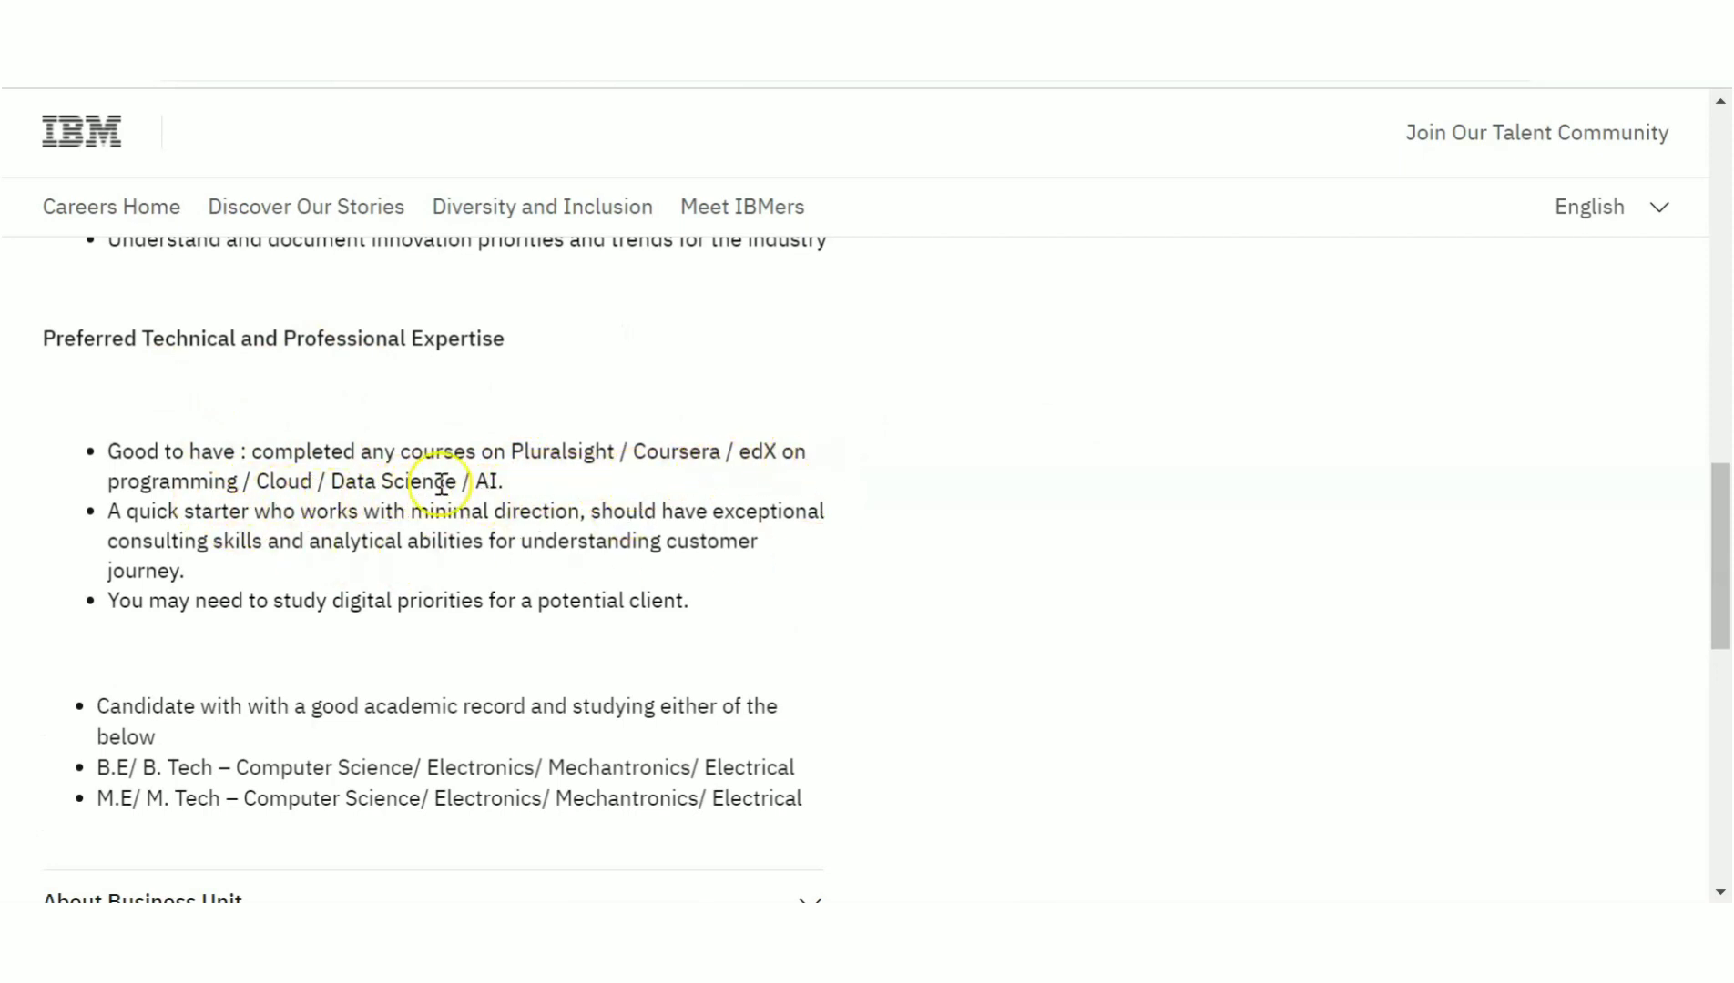
mouse_move(1078, 550)
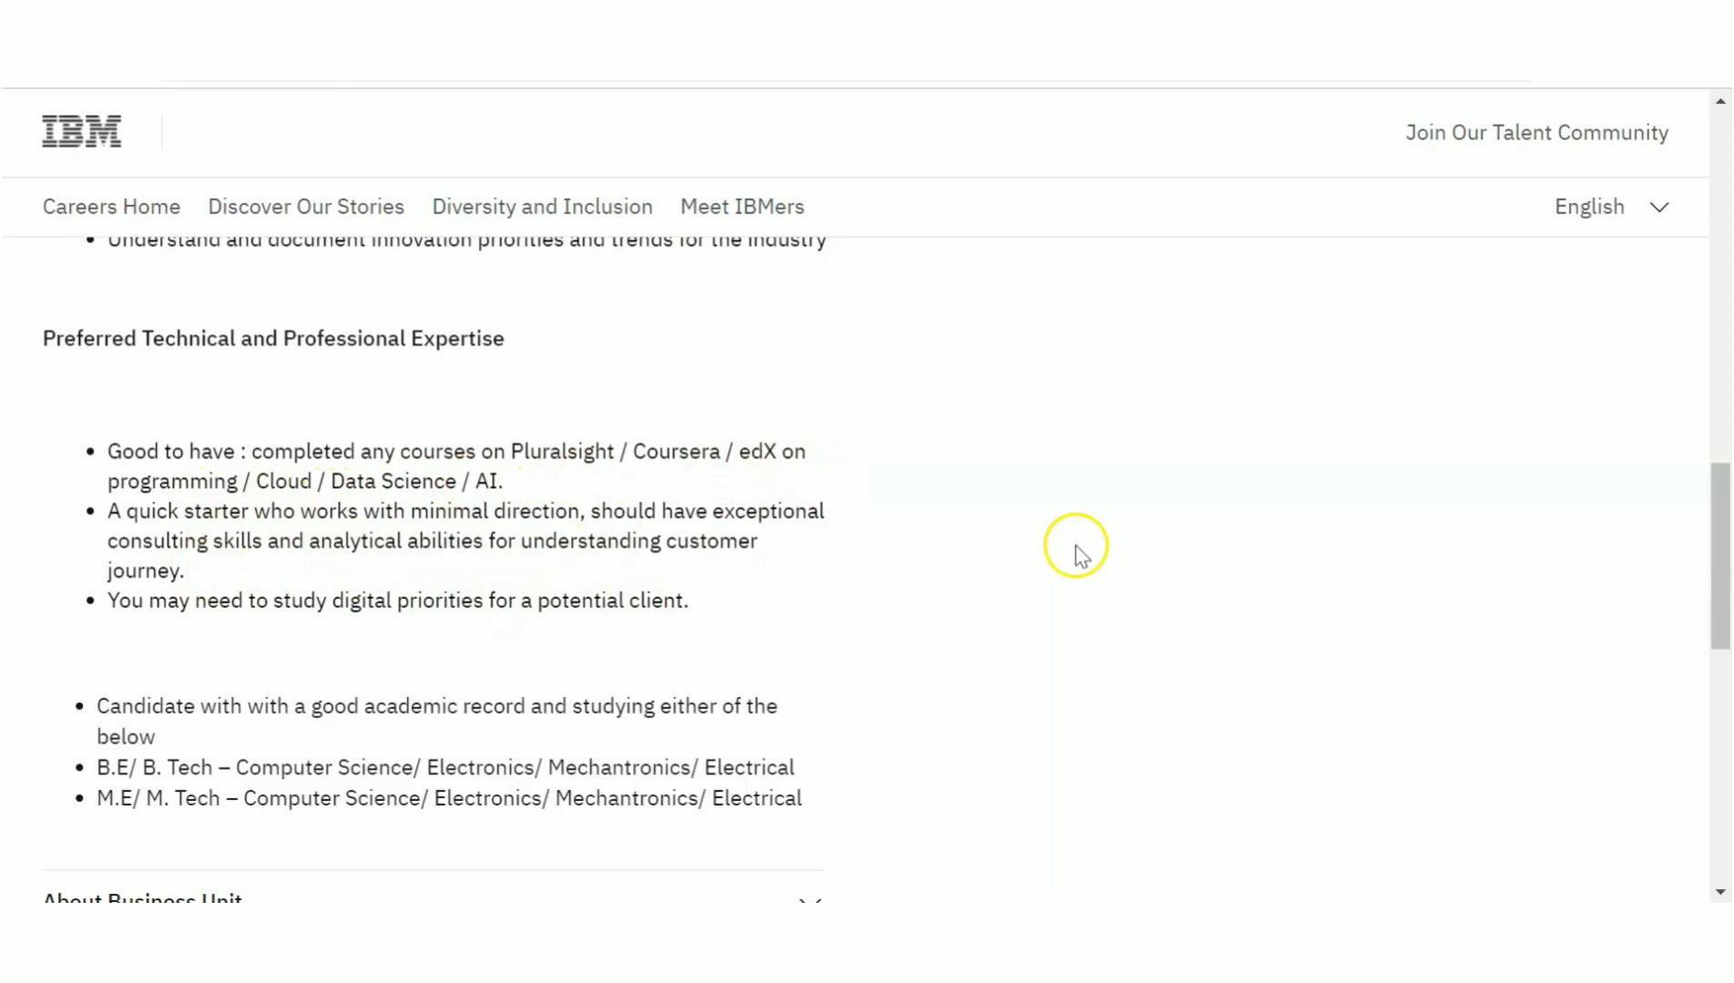
scroll("down", 3)
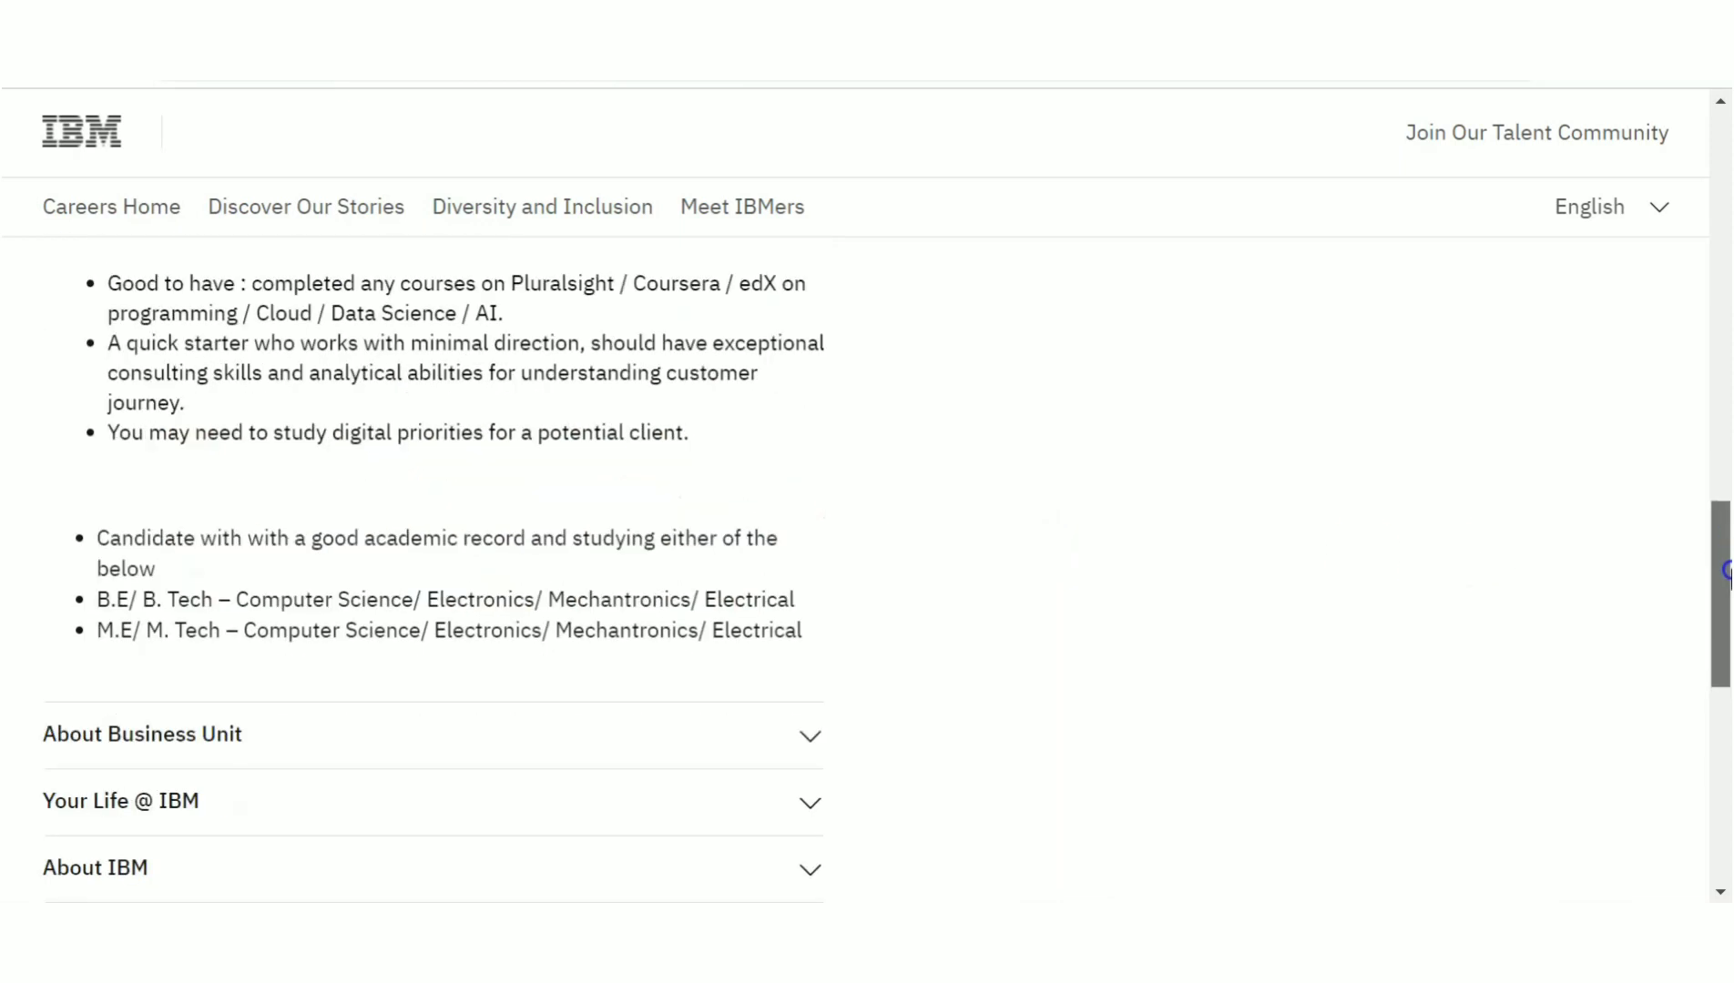
mouse_move(661, 663)
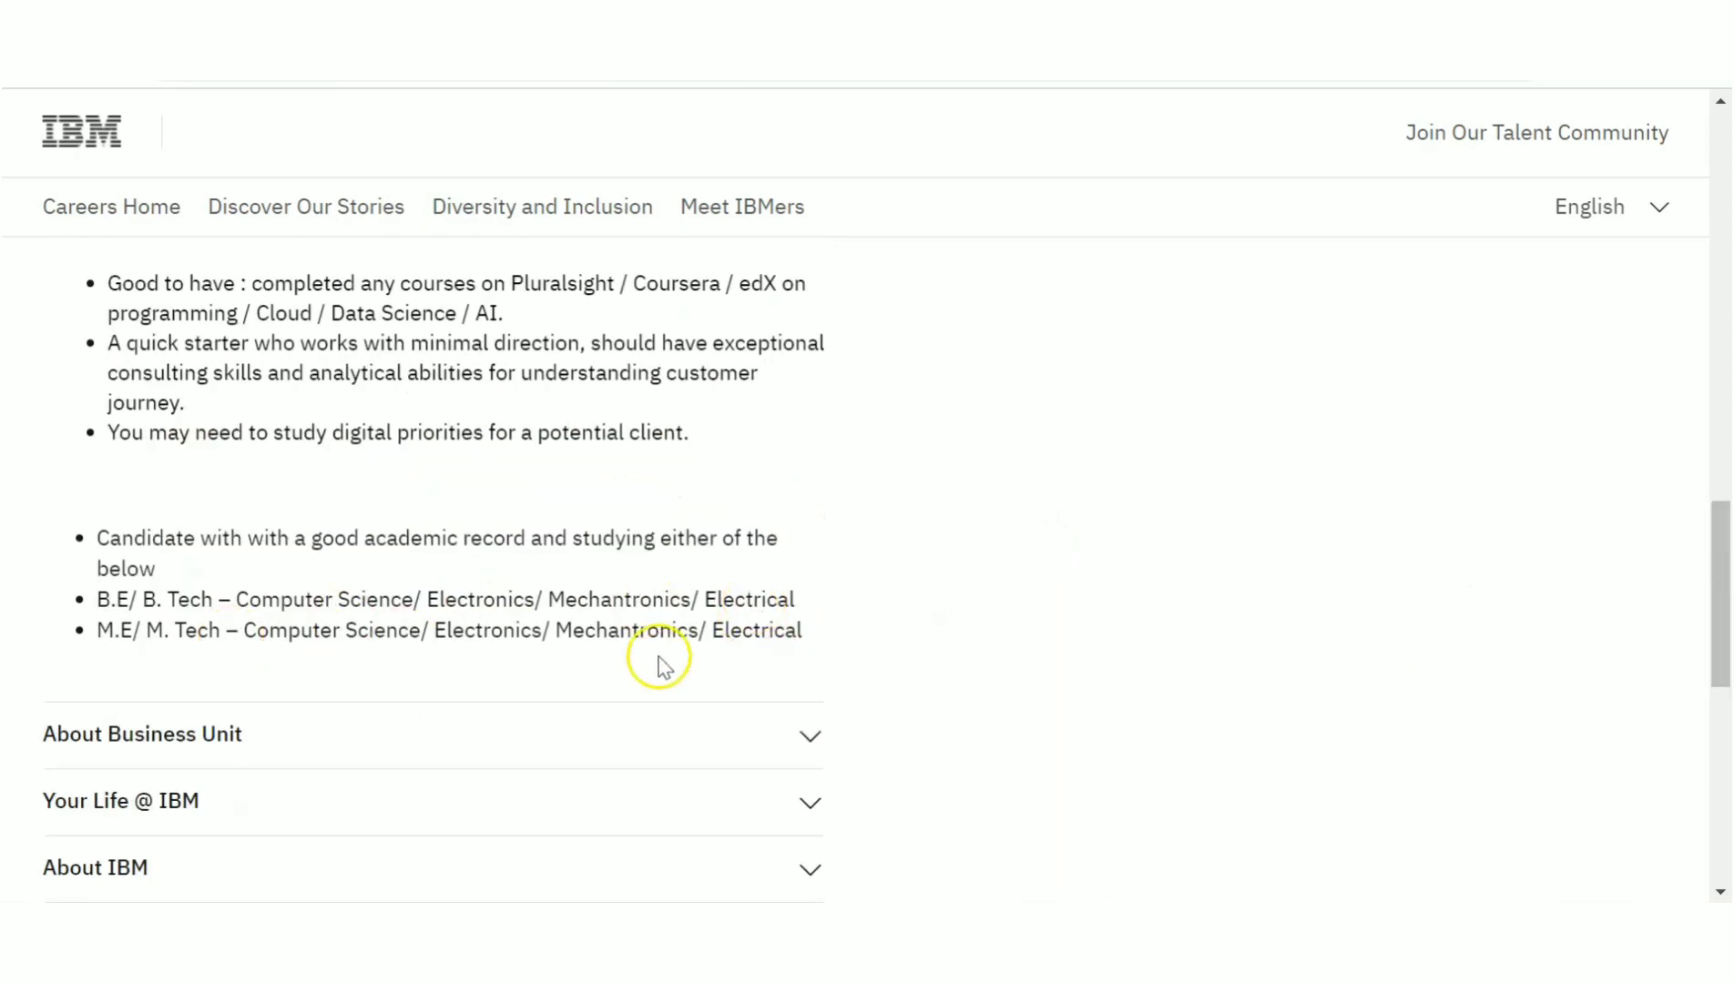
scroll("up", 3)
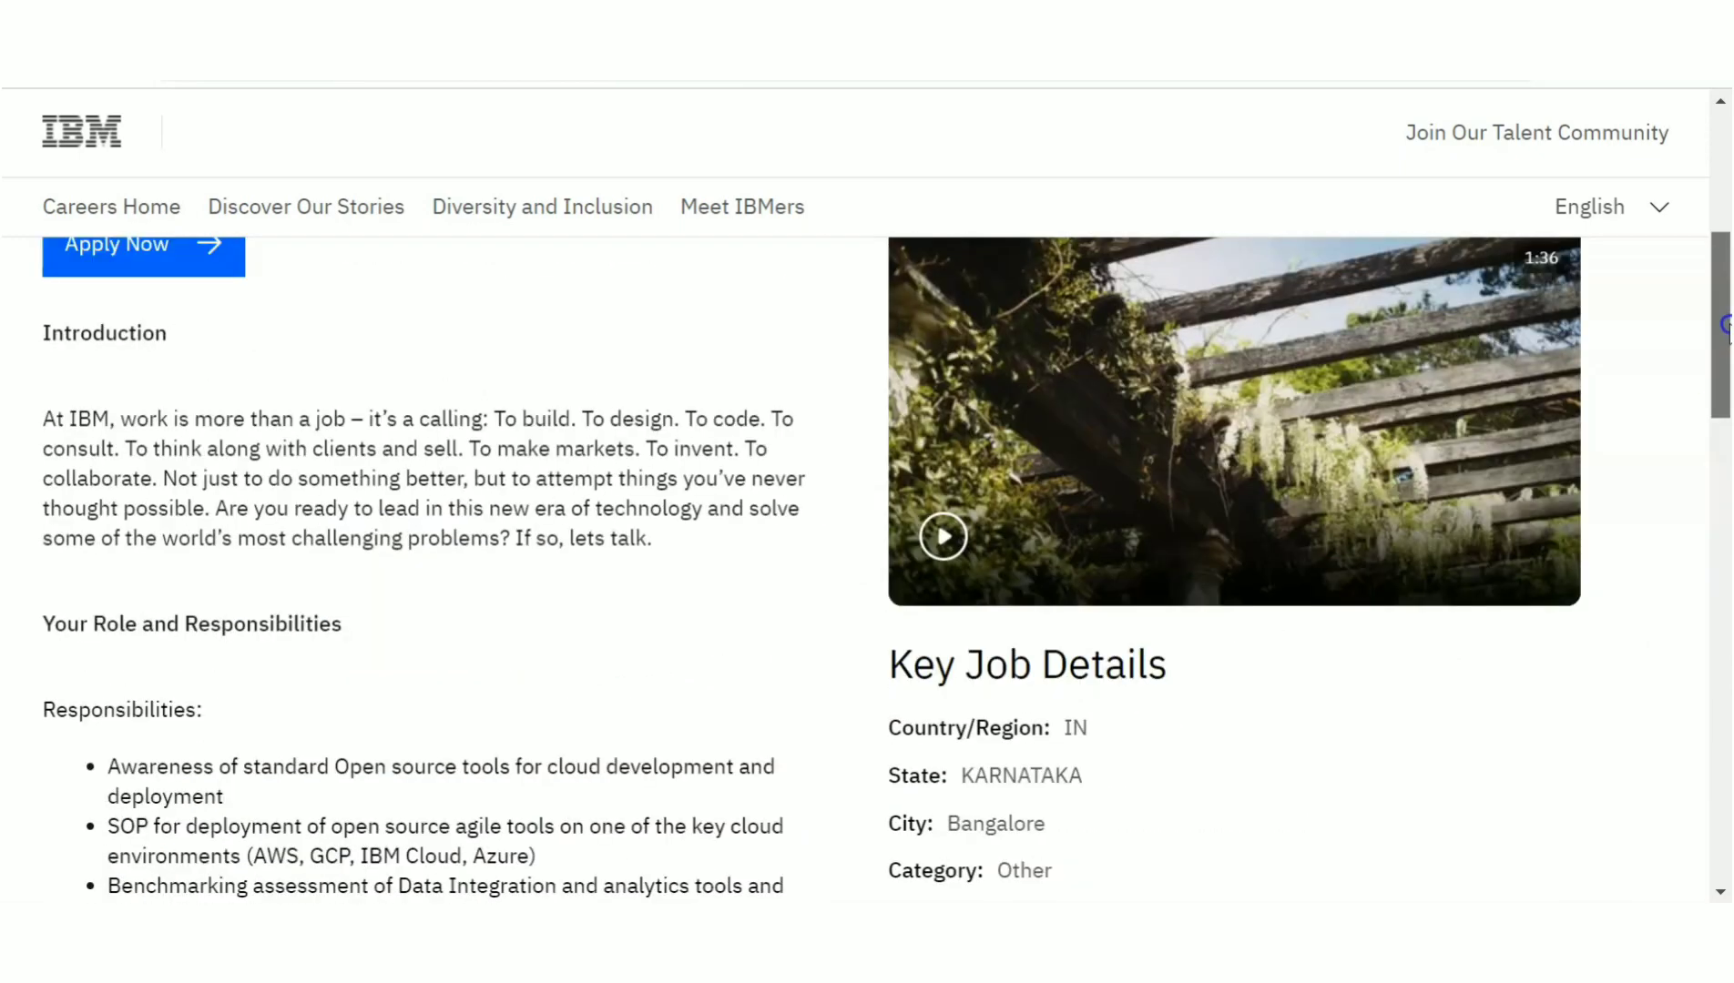
scroll("up", 3)
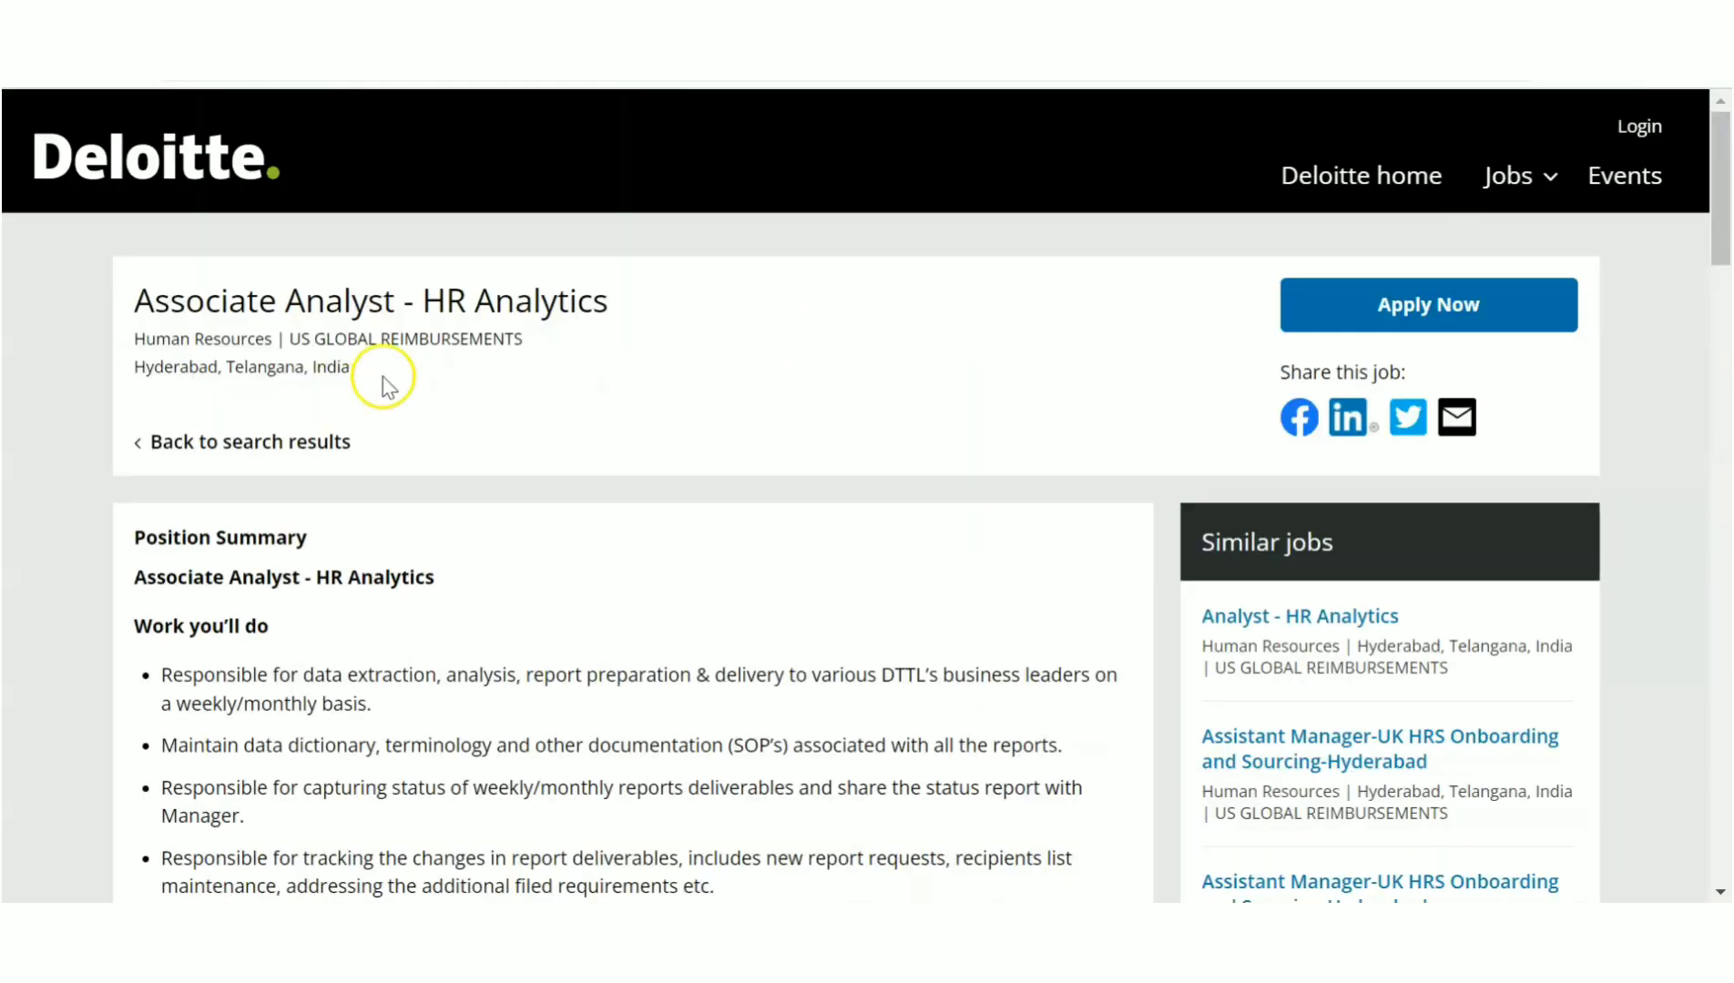
mouse_move(365, 254)
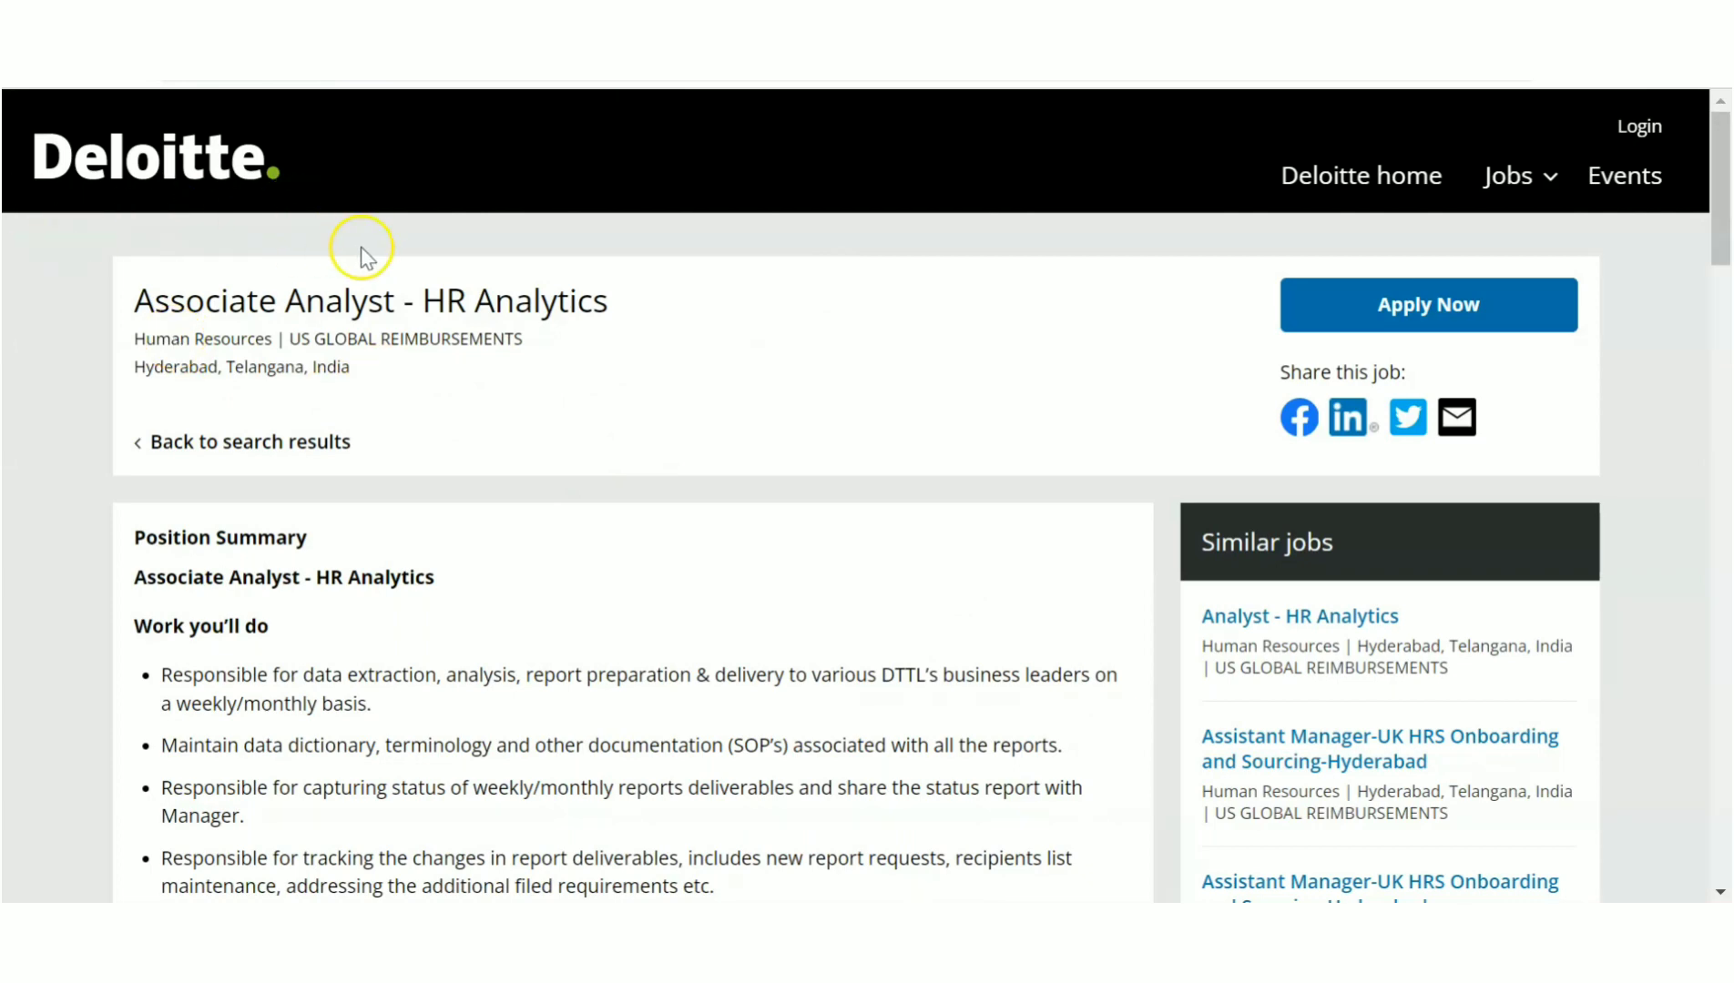
mouse_move(298, 335)
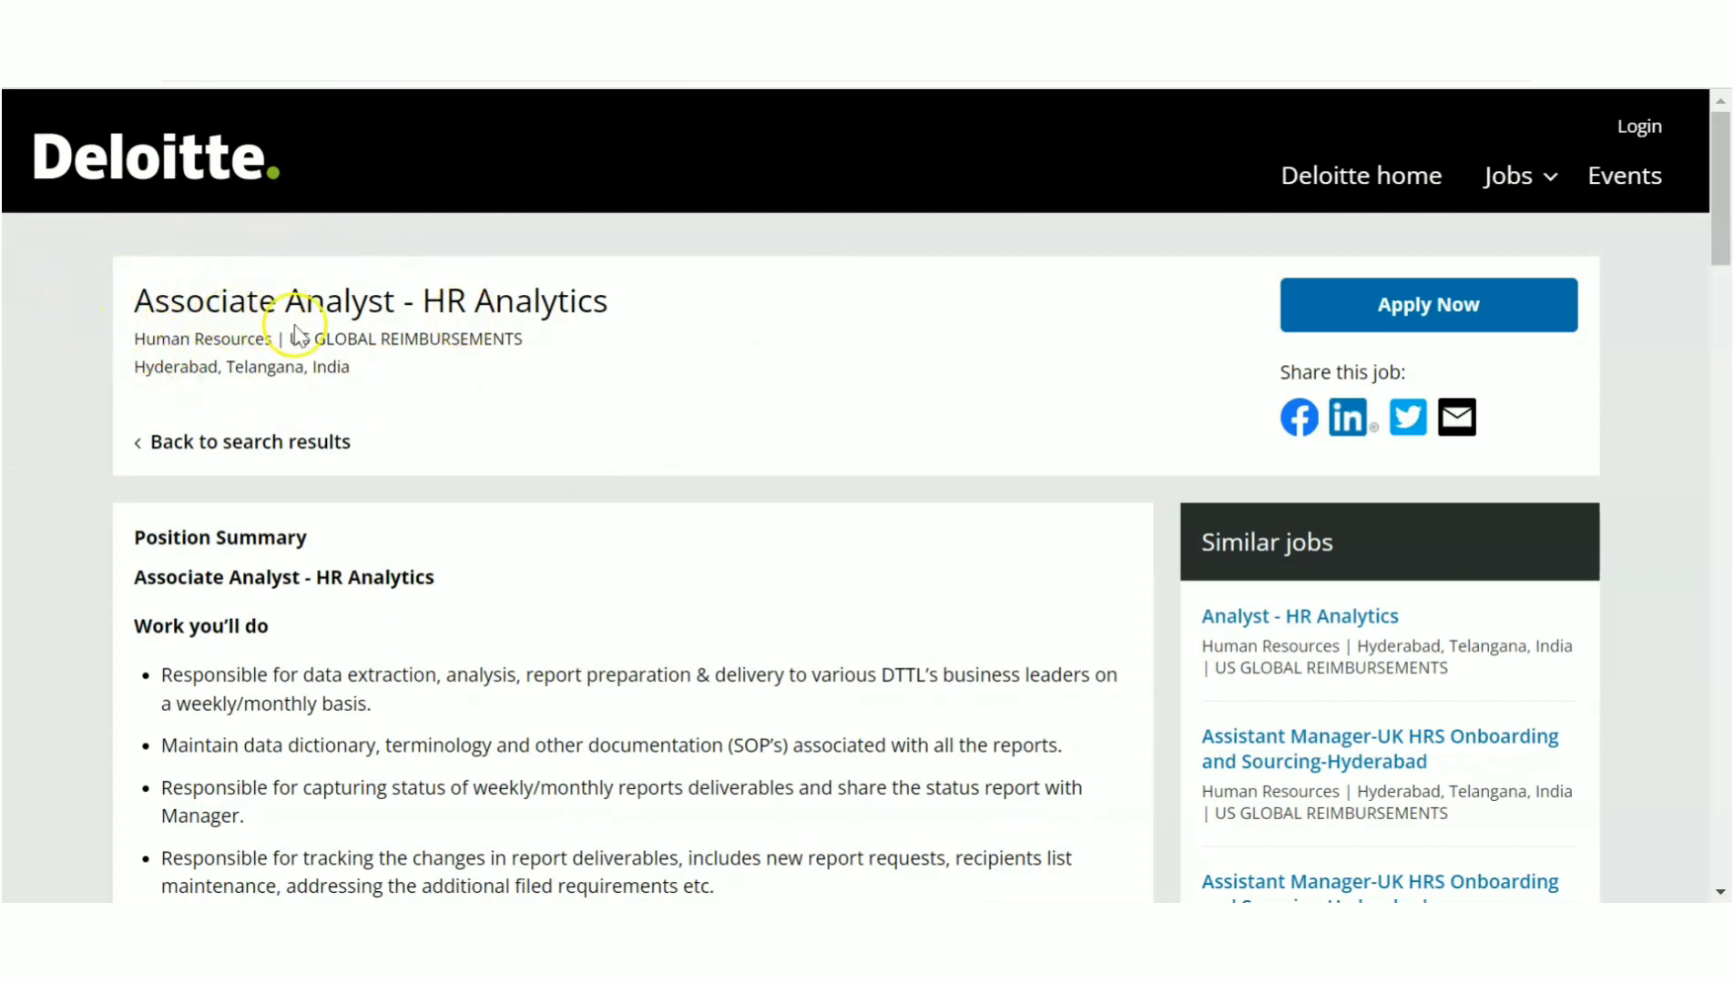
mouse_move(675, 325)
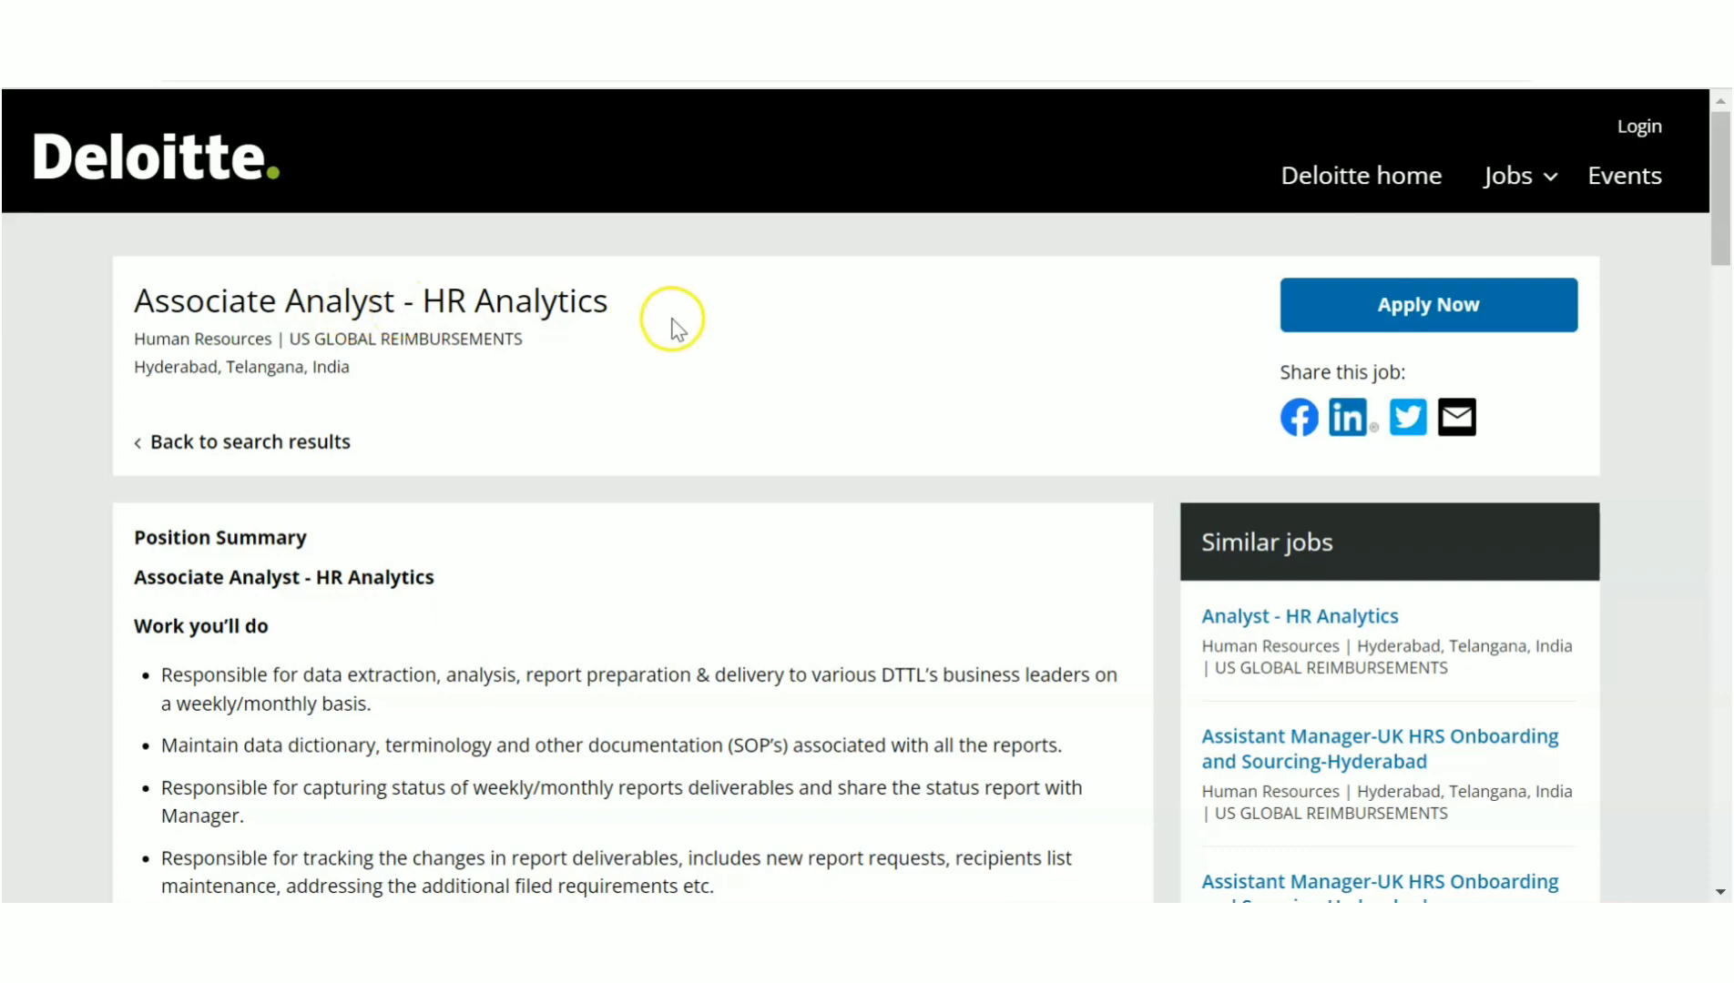
scroll("down", 3)
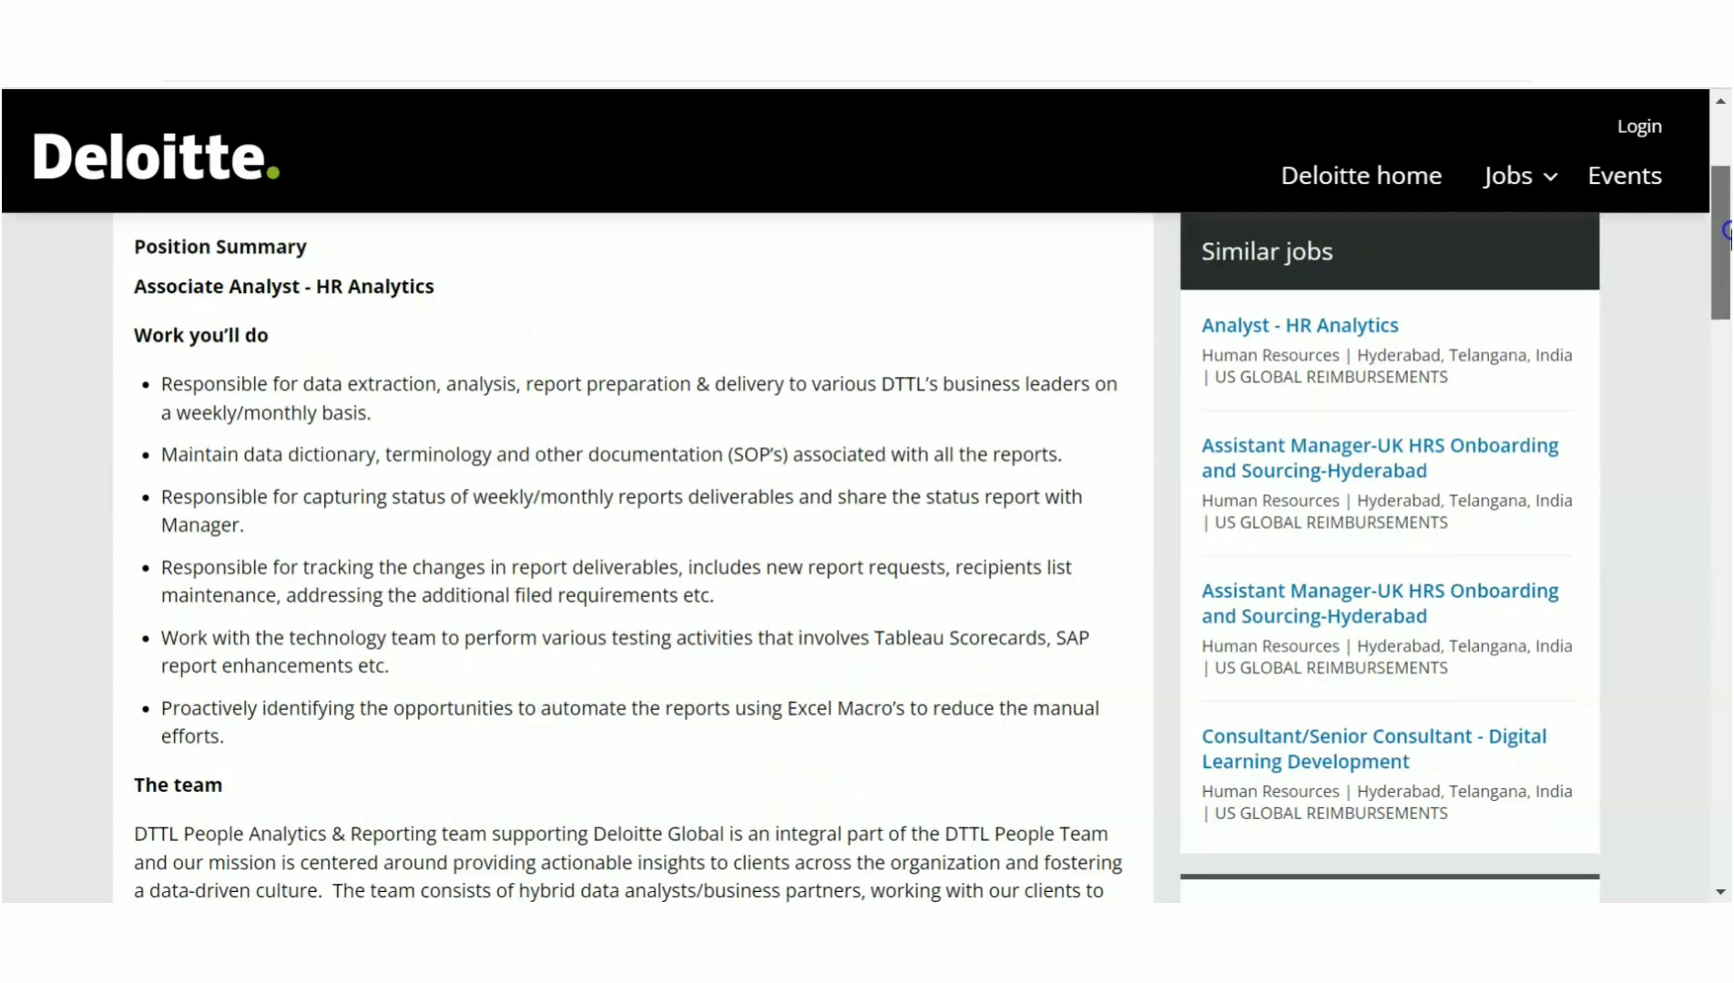
scroll("down", 3)
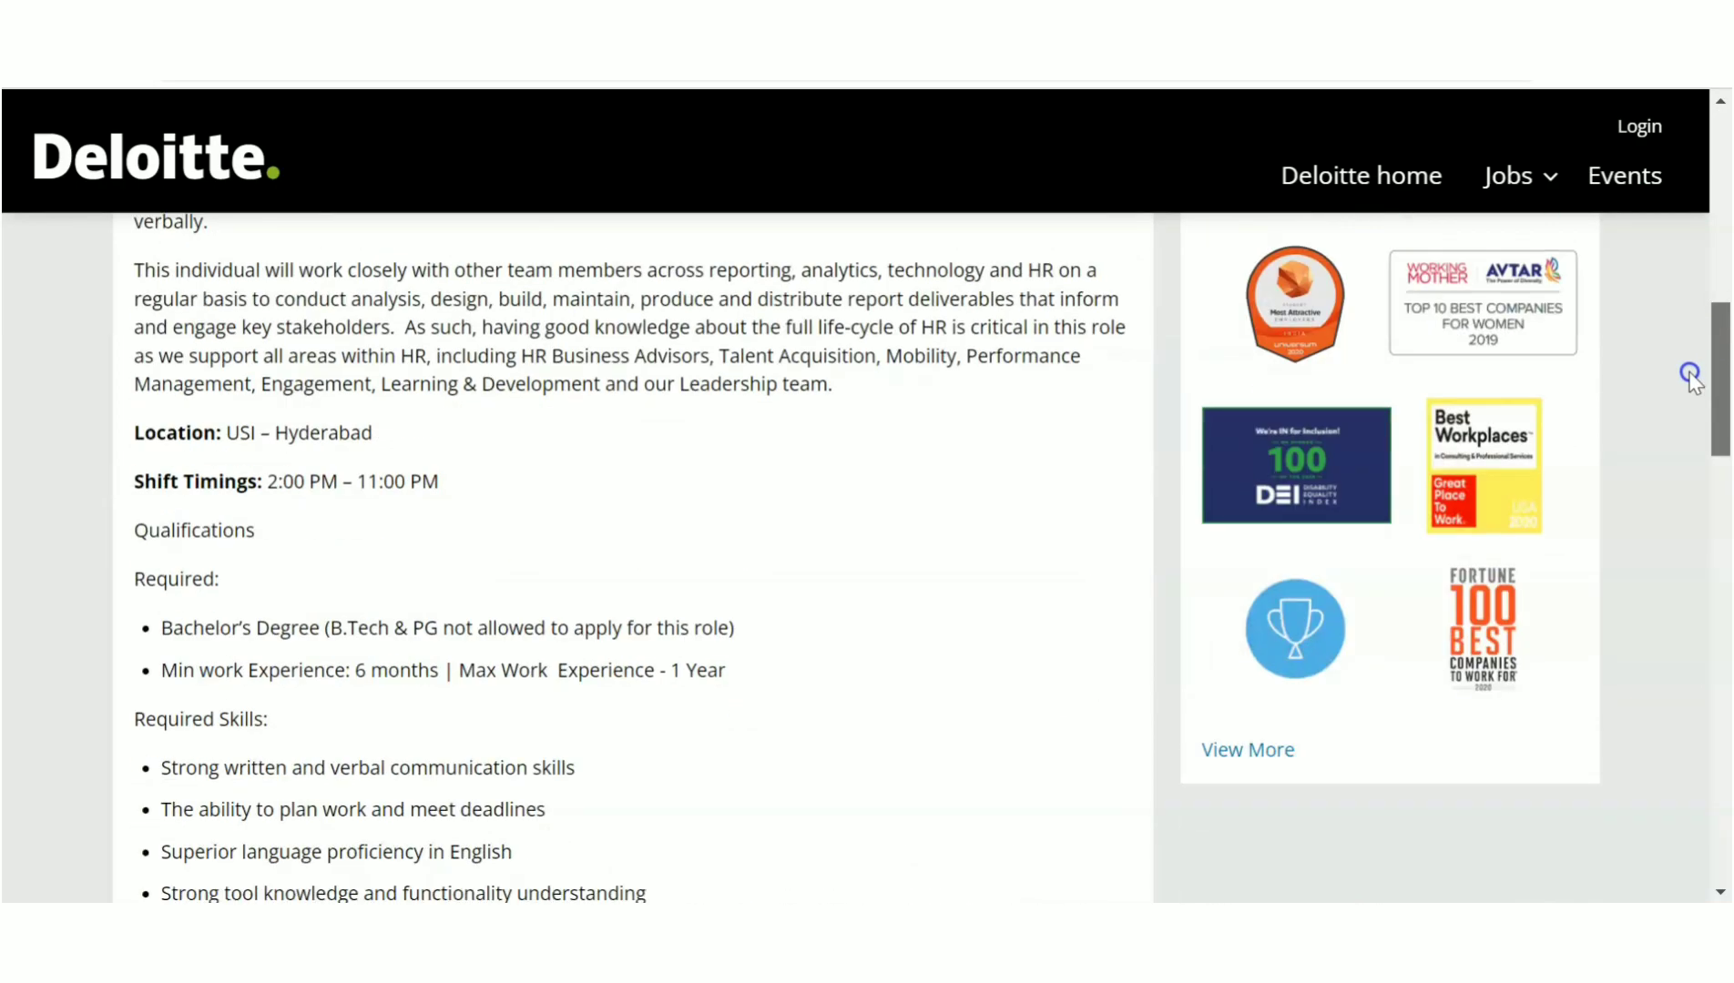
scroll("up", 3)
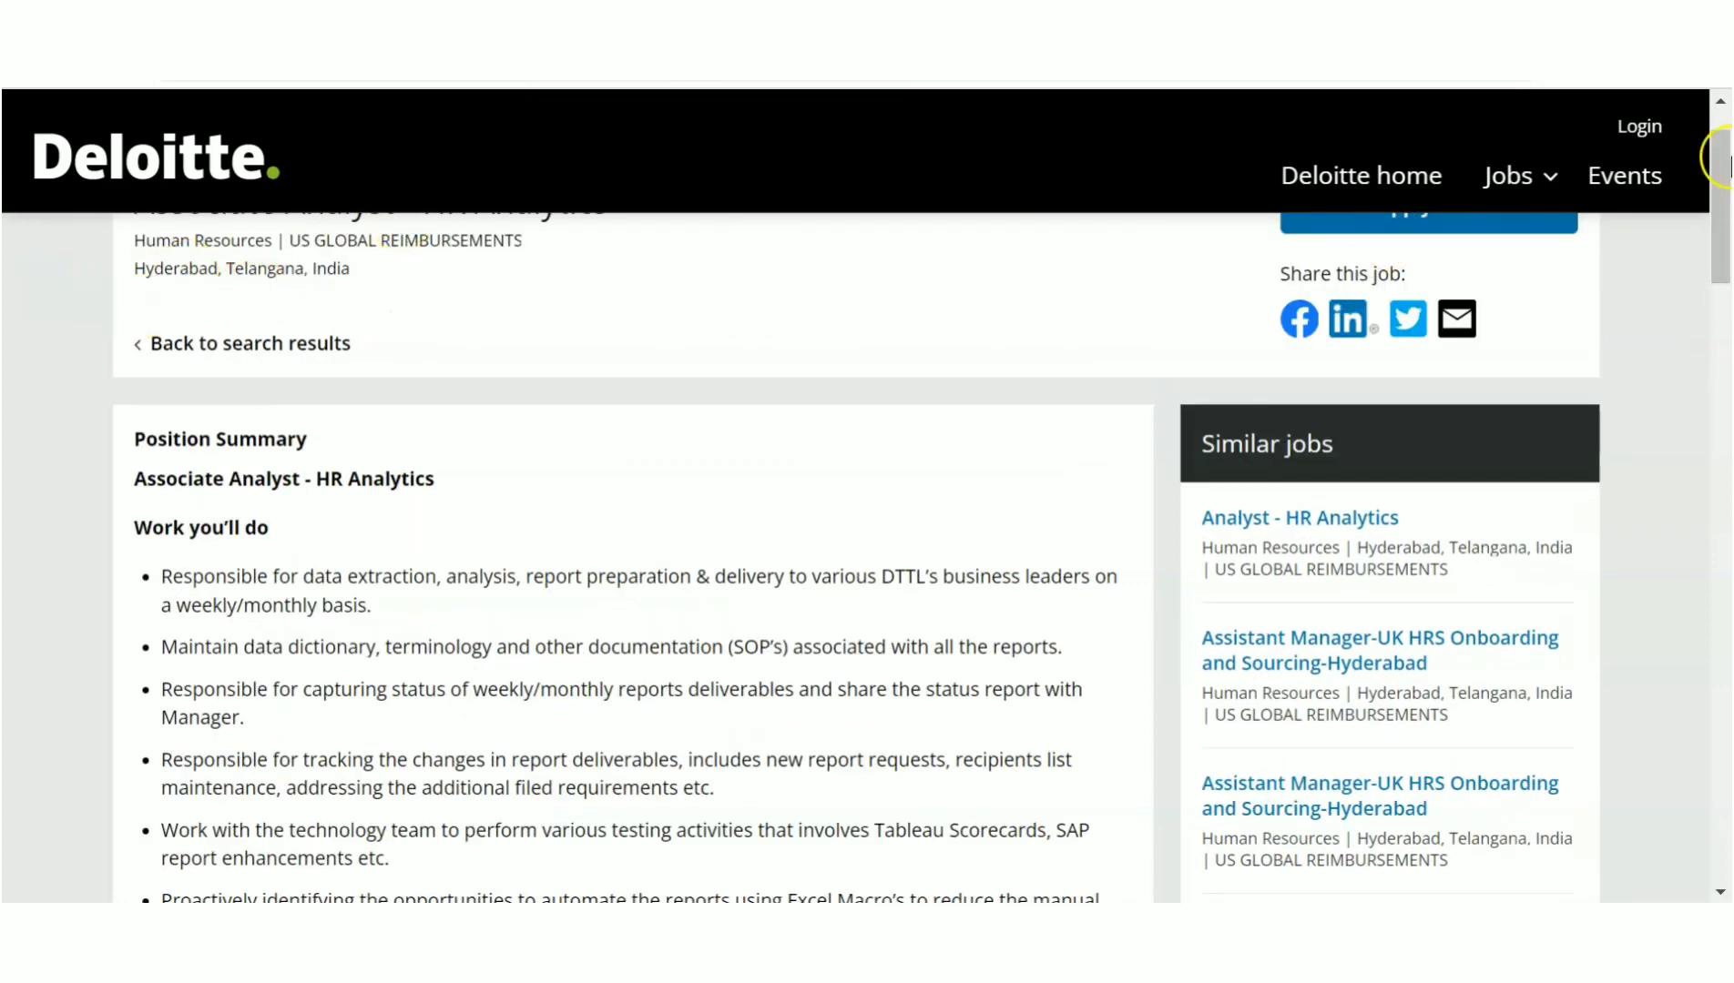
scroll("down", 3)
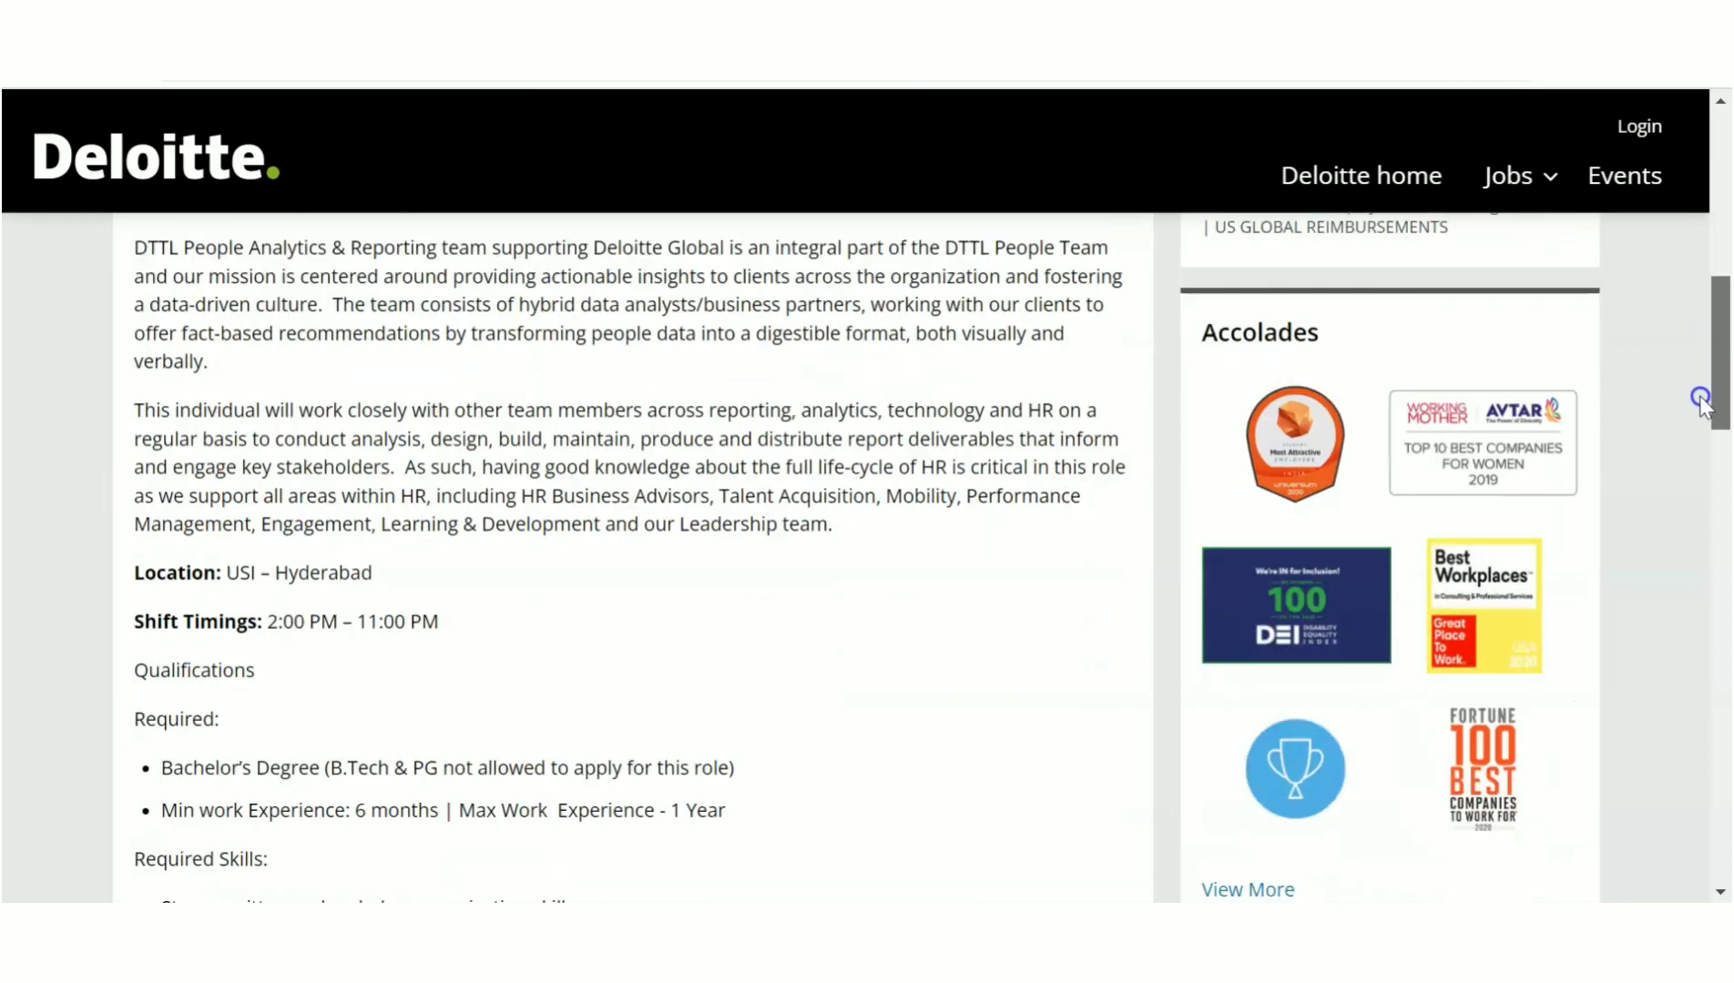
scroll("down", 3)
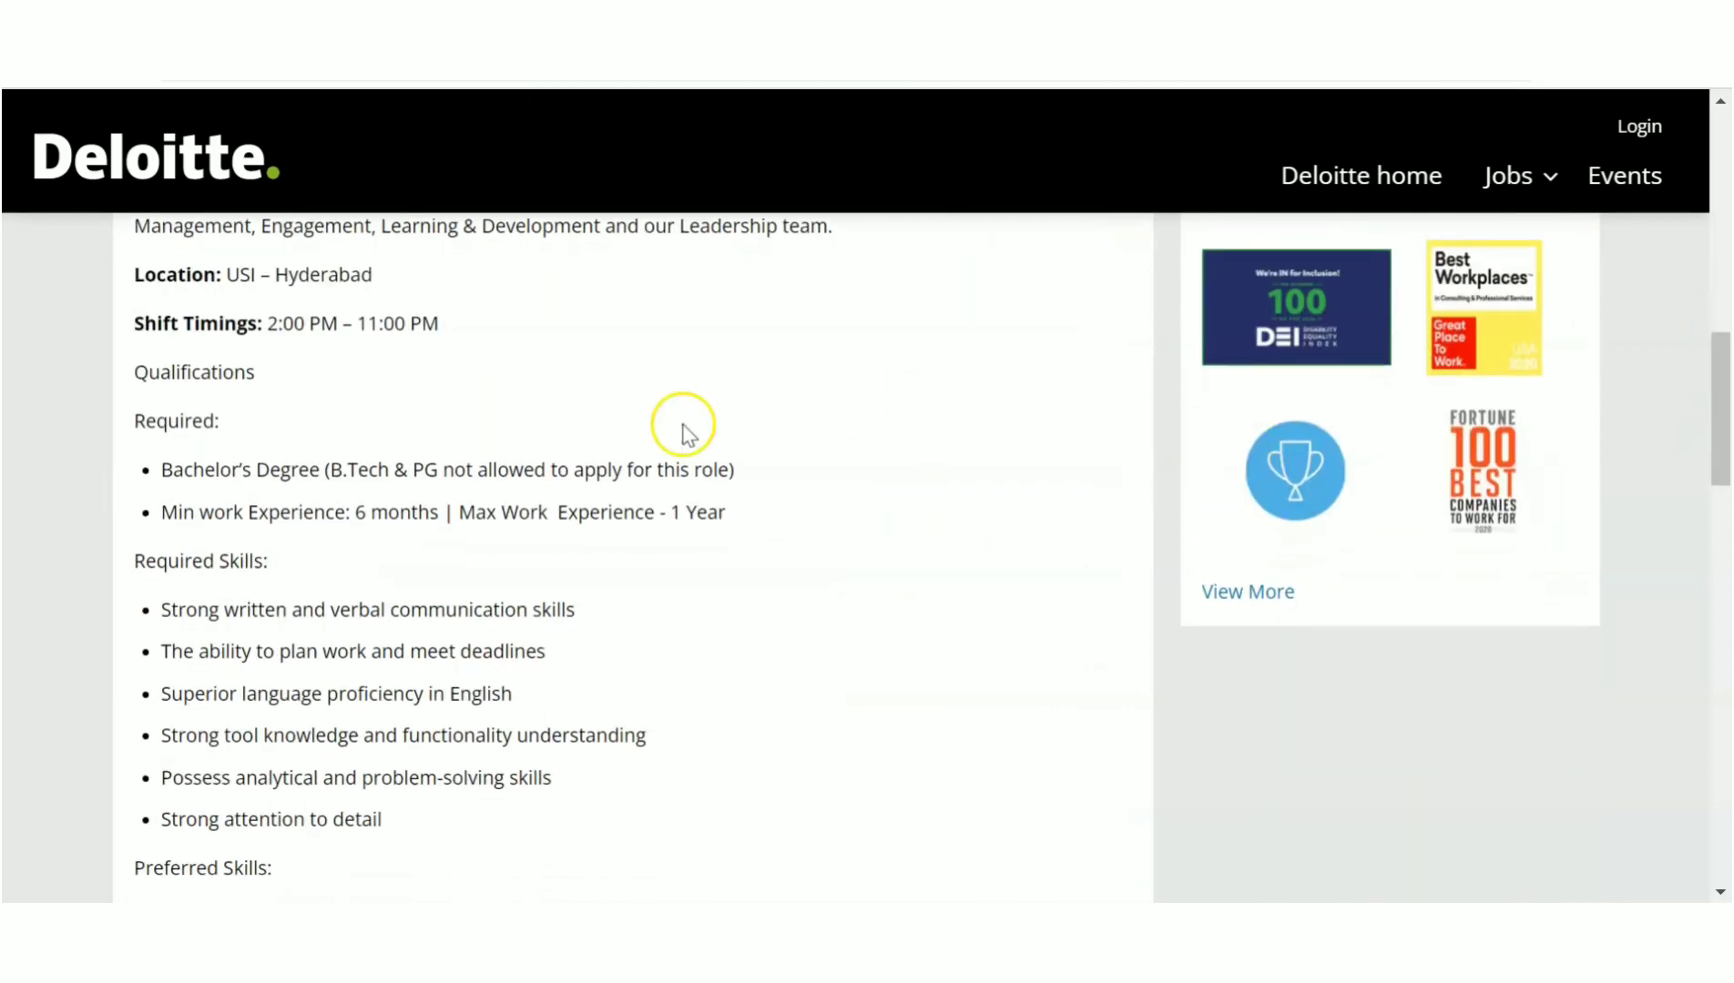
mouse_move(396, 506)
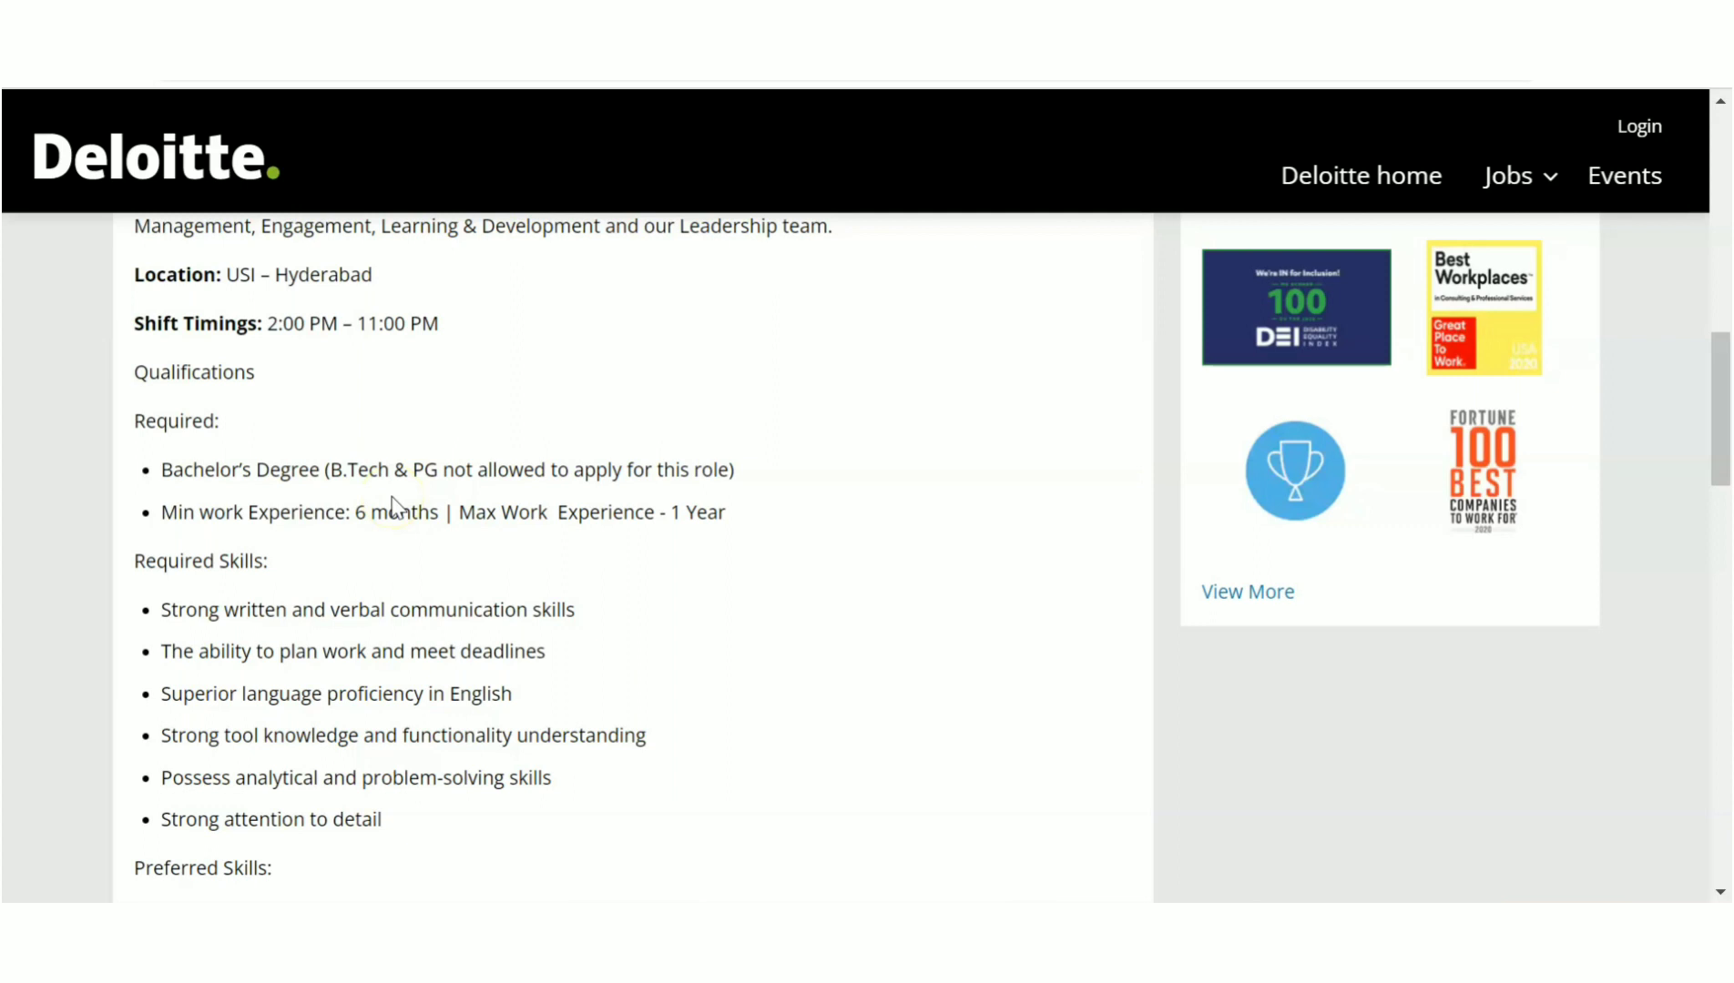
mouse_move(542, 475)
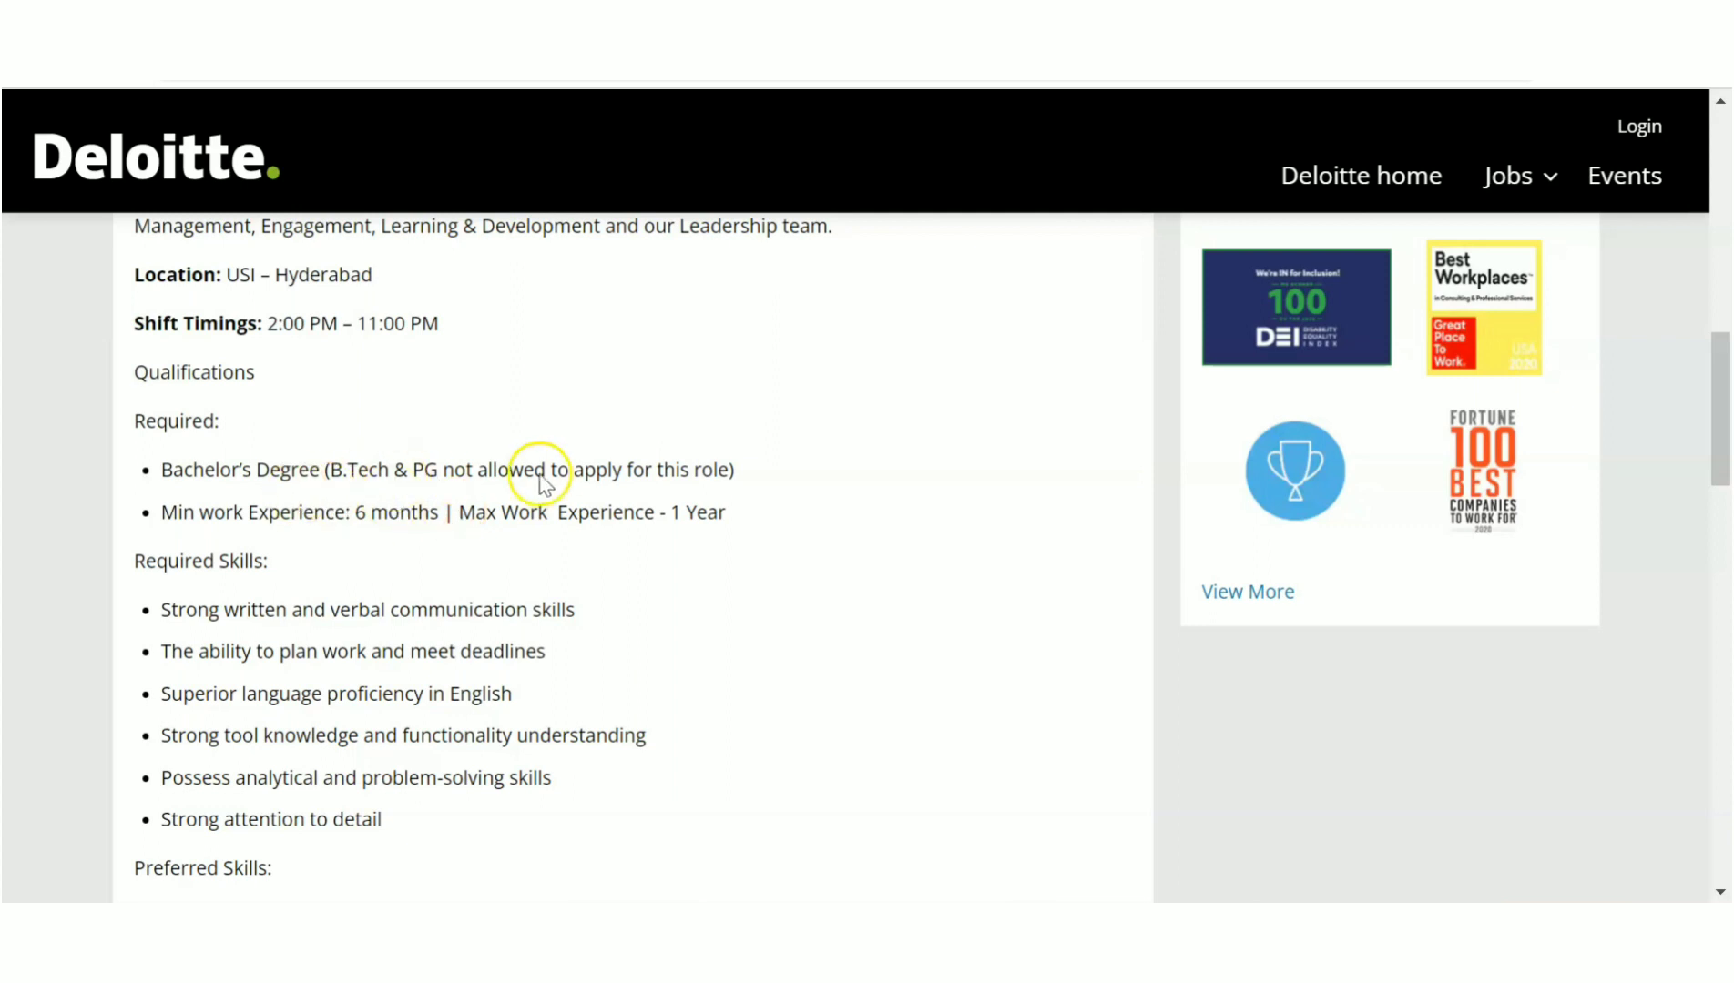
mouse_move(640, 472)
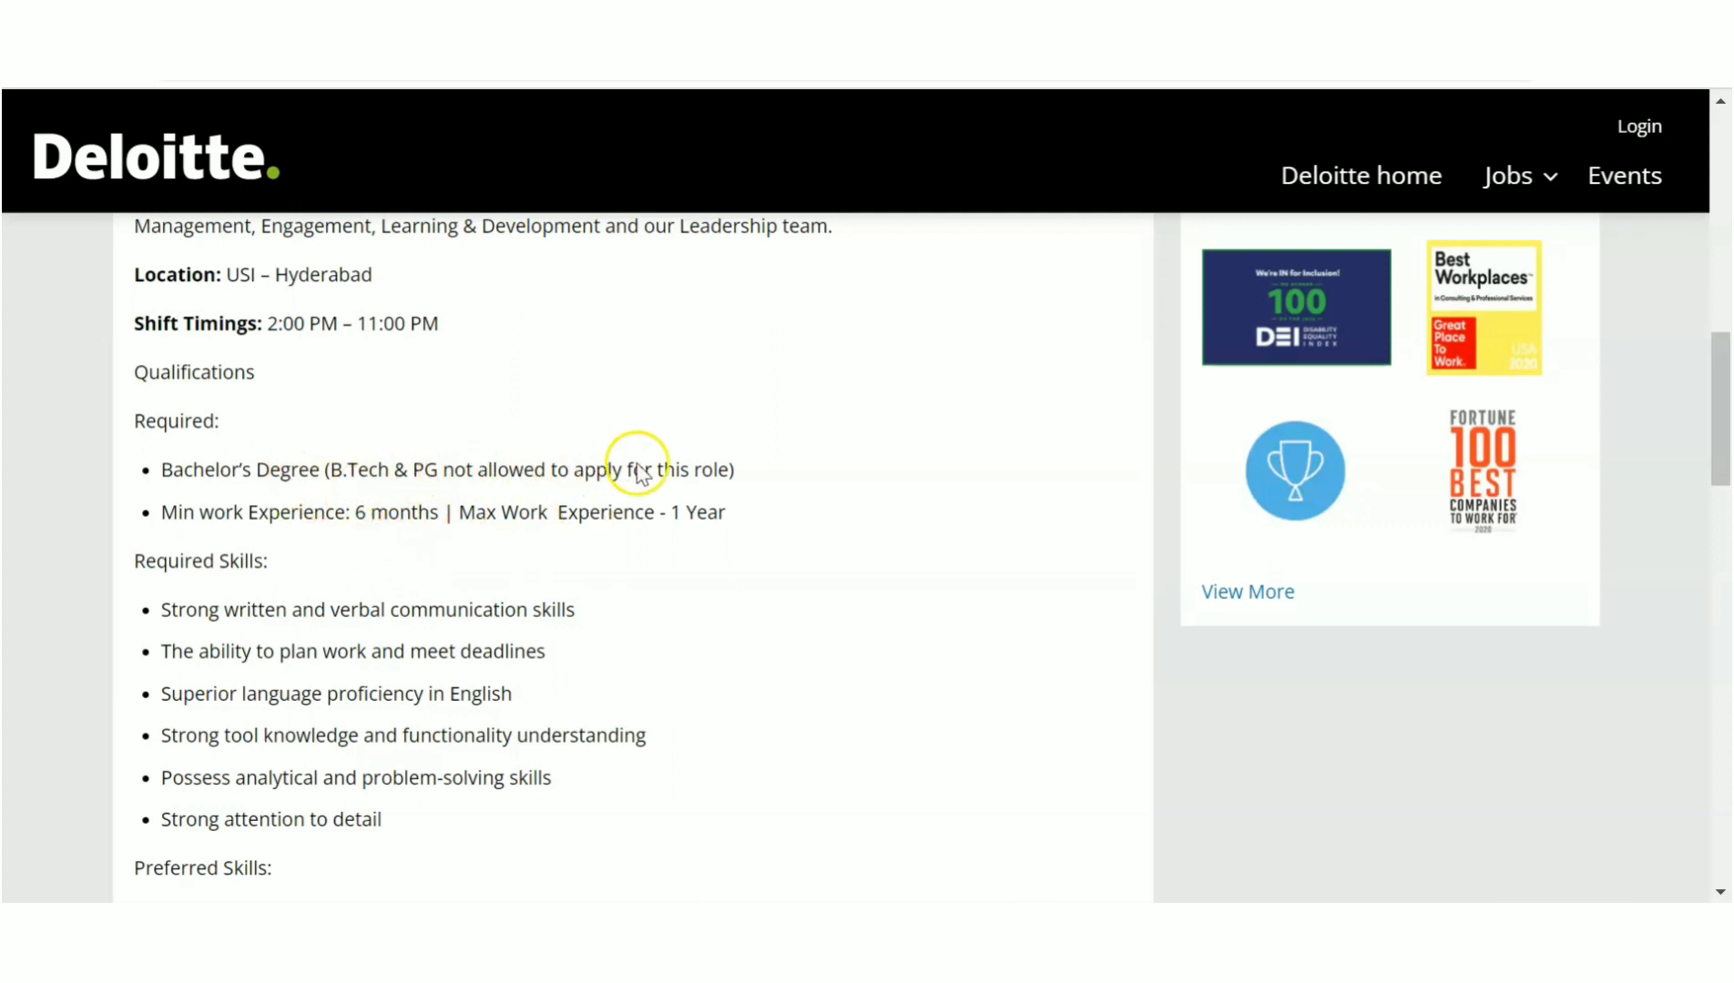
mouse_move(704, 478)
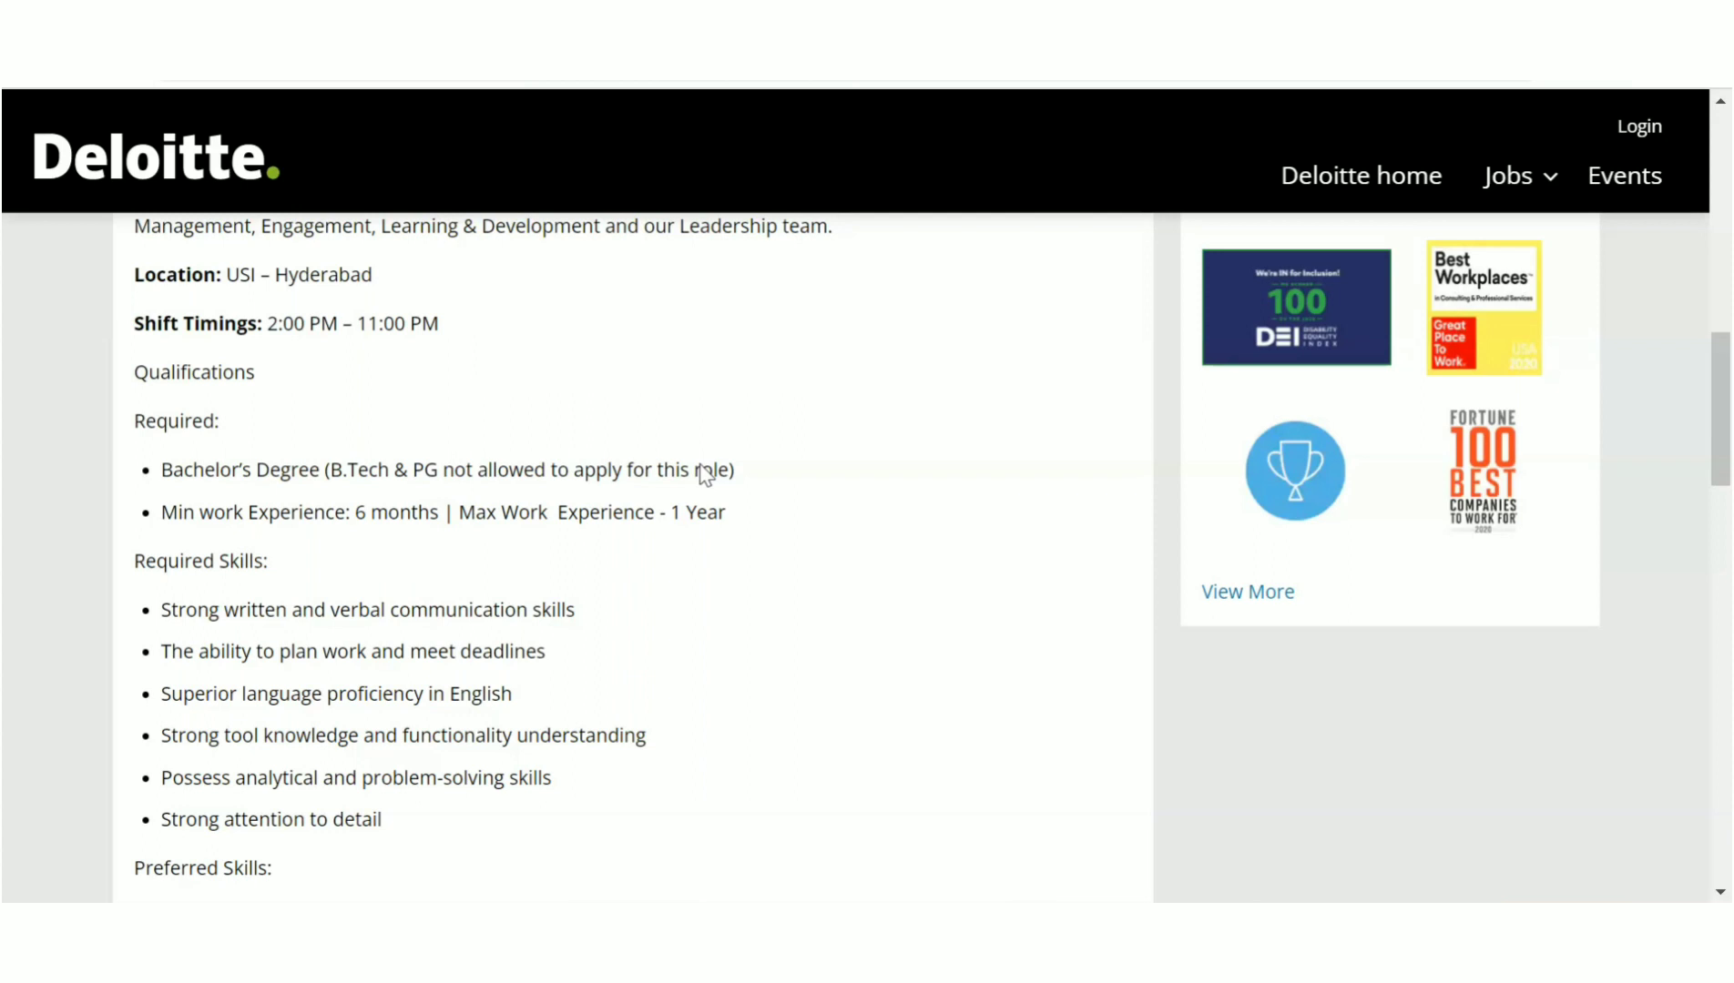
mouse_move(426, 346)
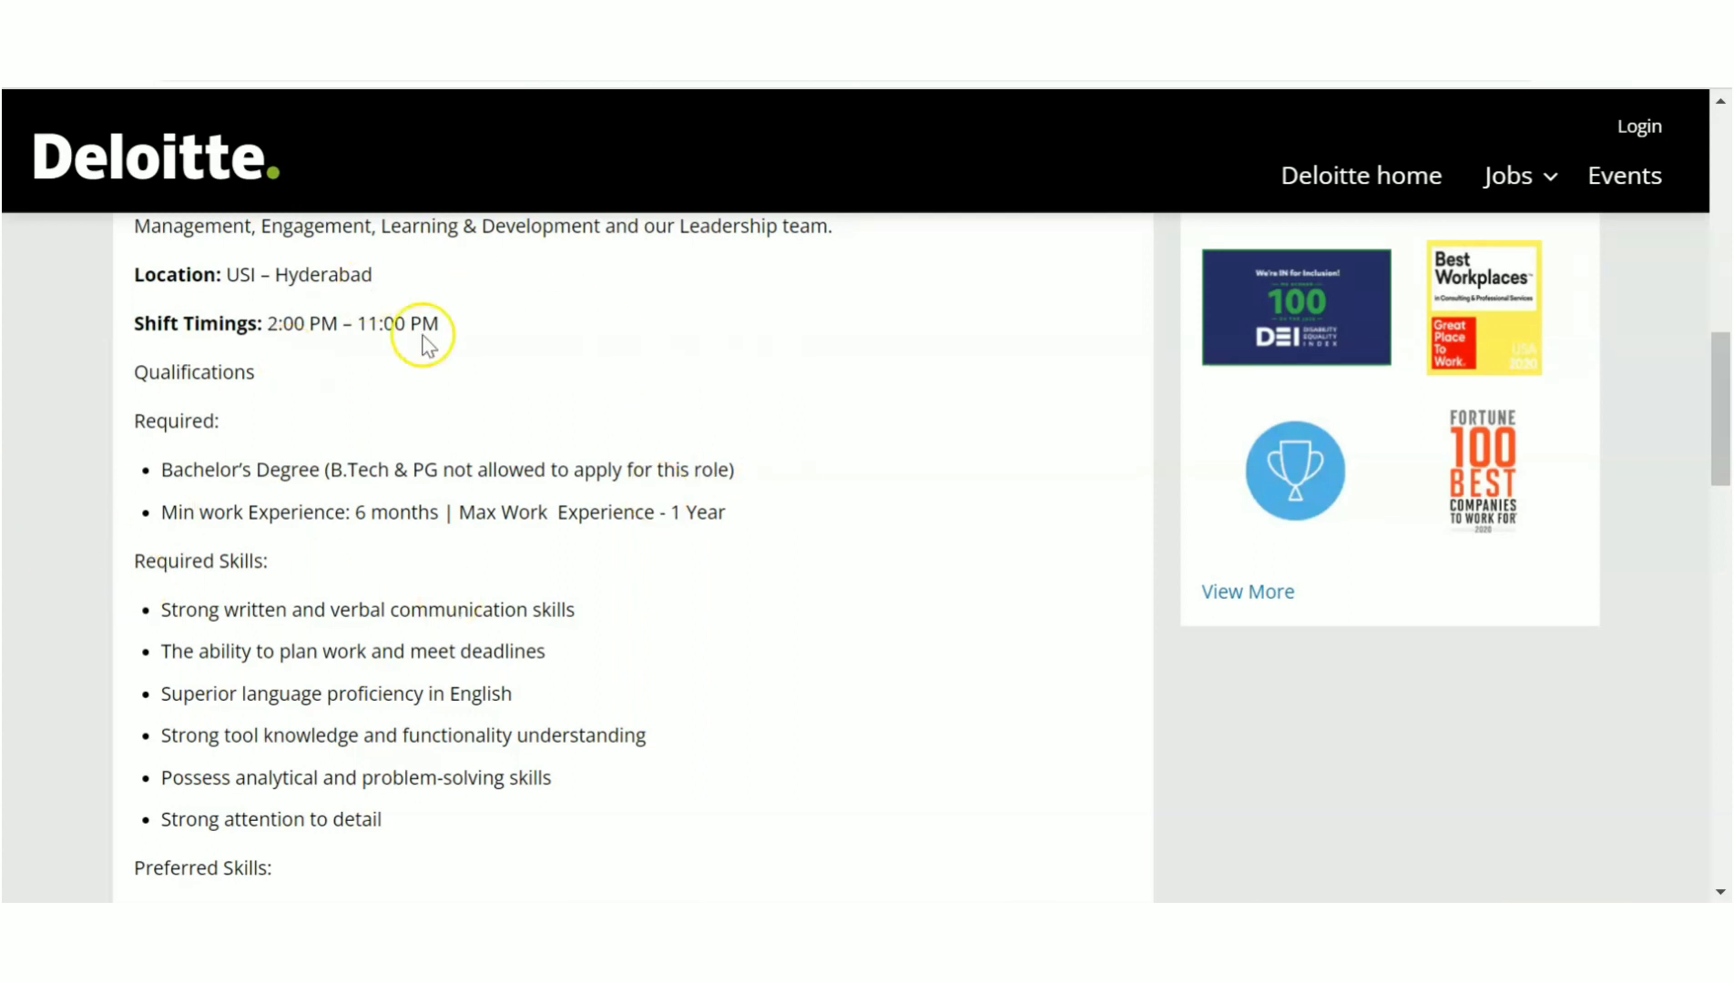
mouse_move(708, 491)
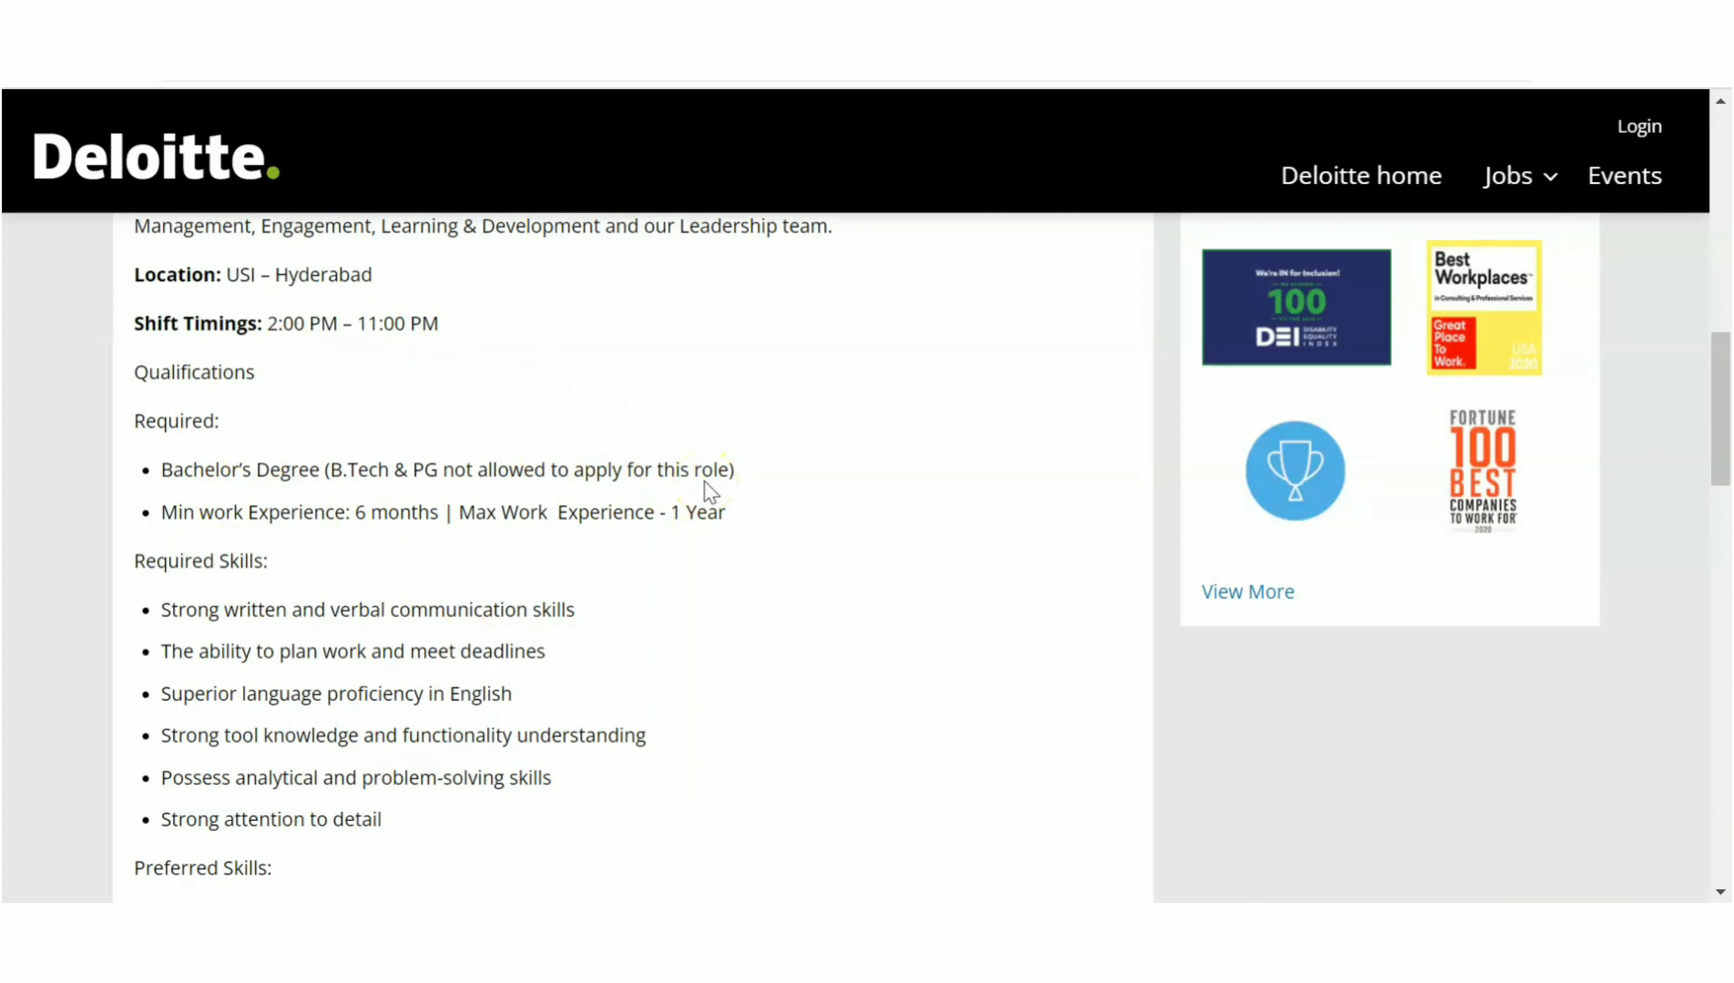
mouse_move(759, 612)
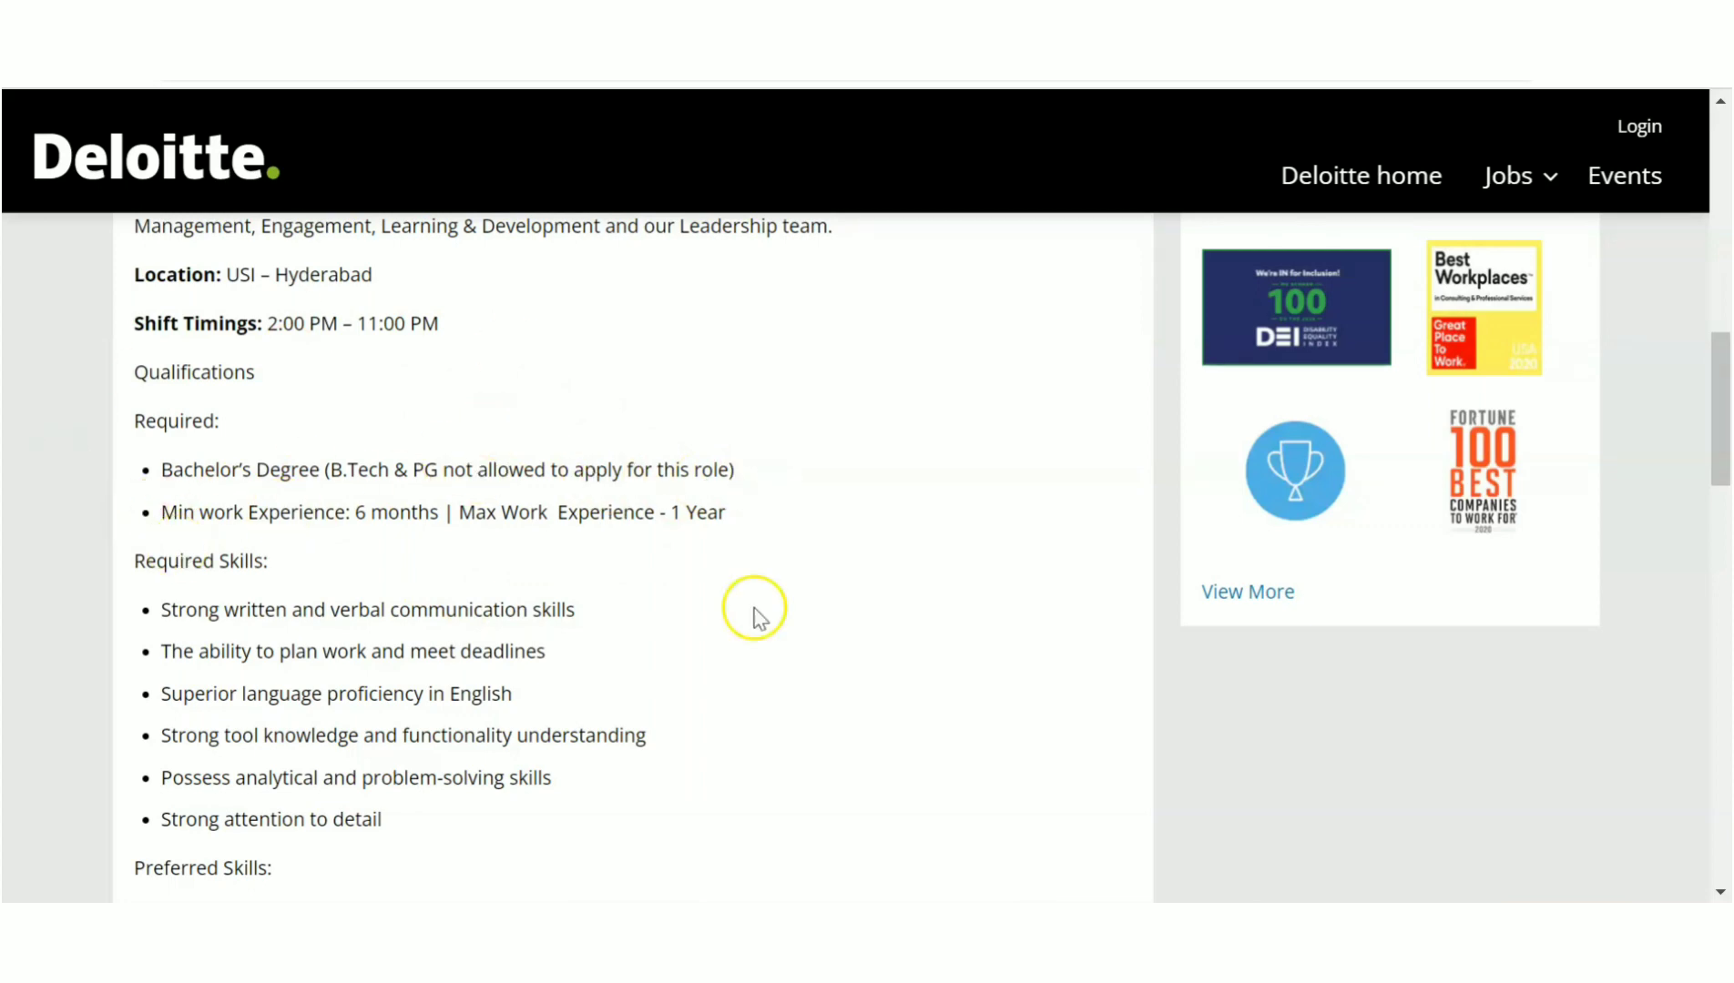
scroll("up", 3)
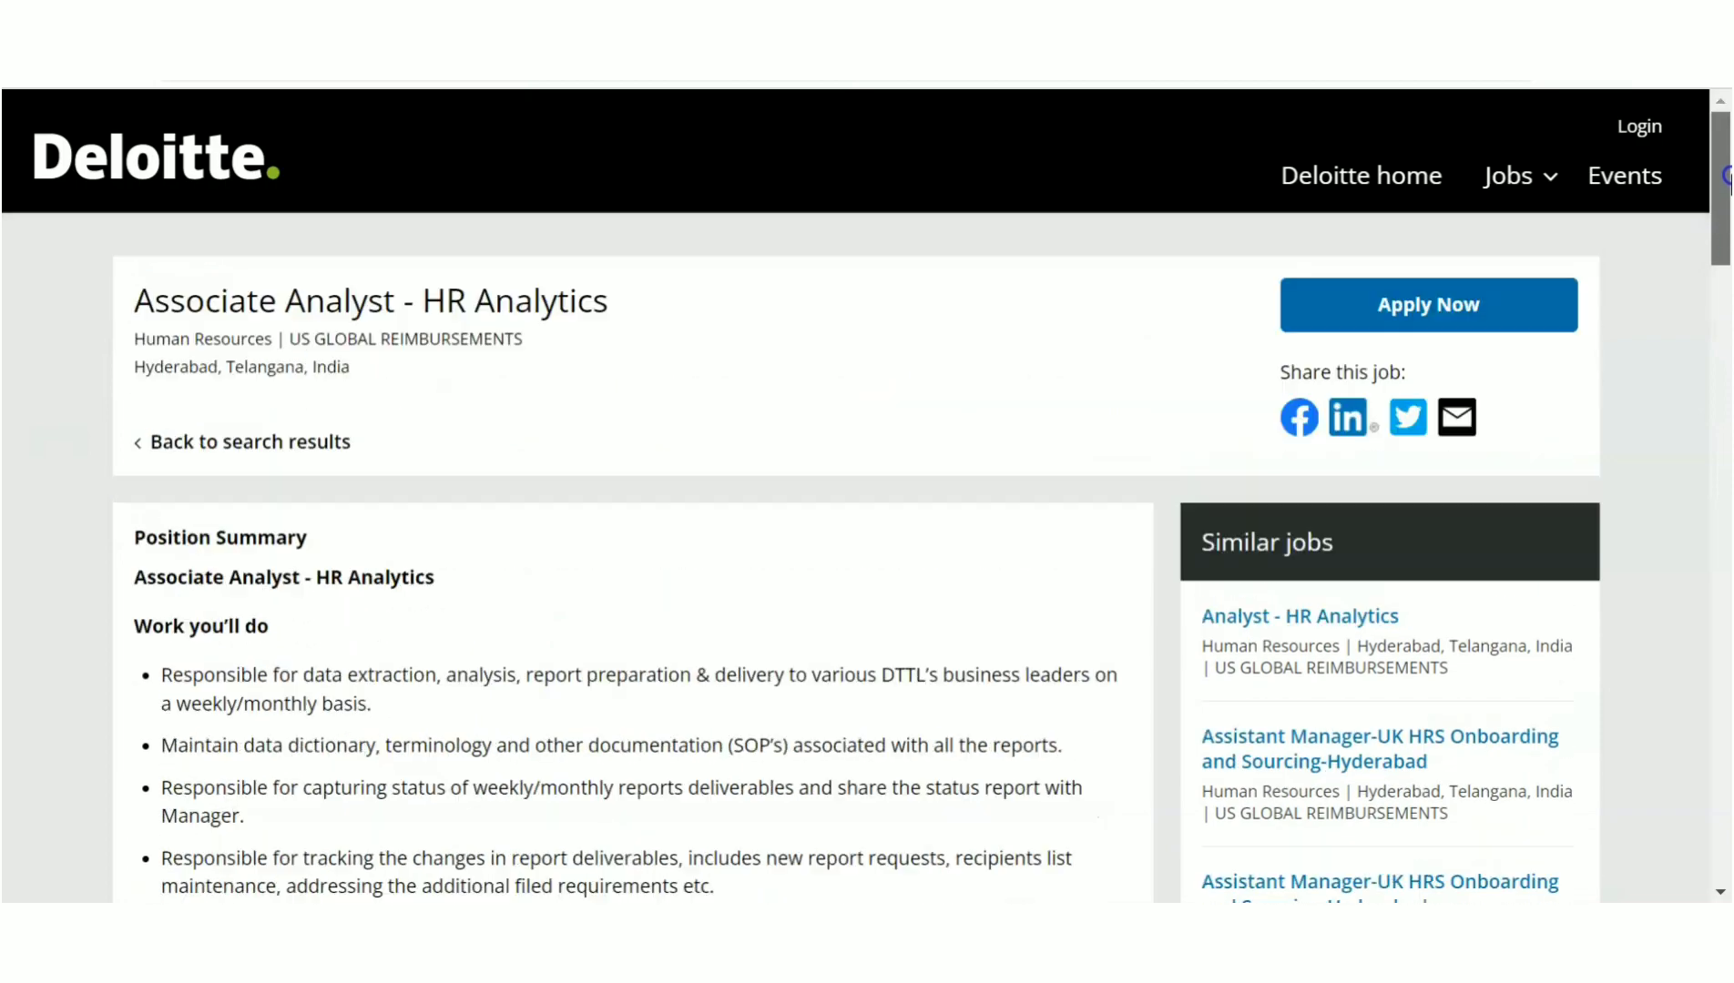
scroll("down", 3)
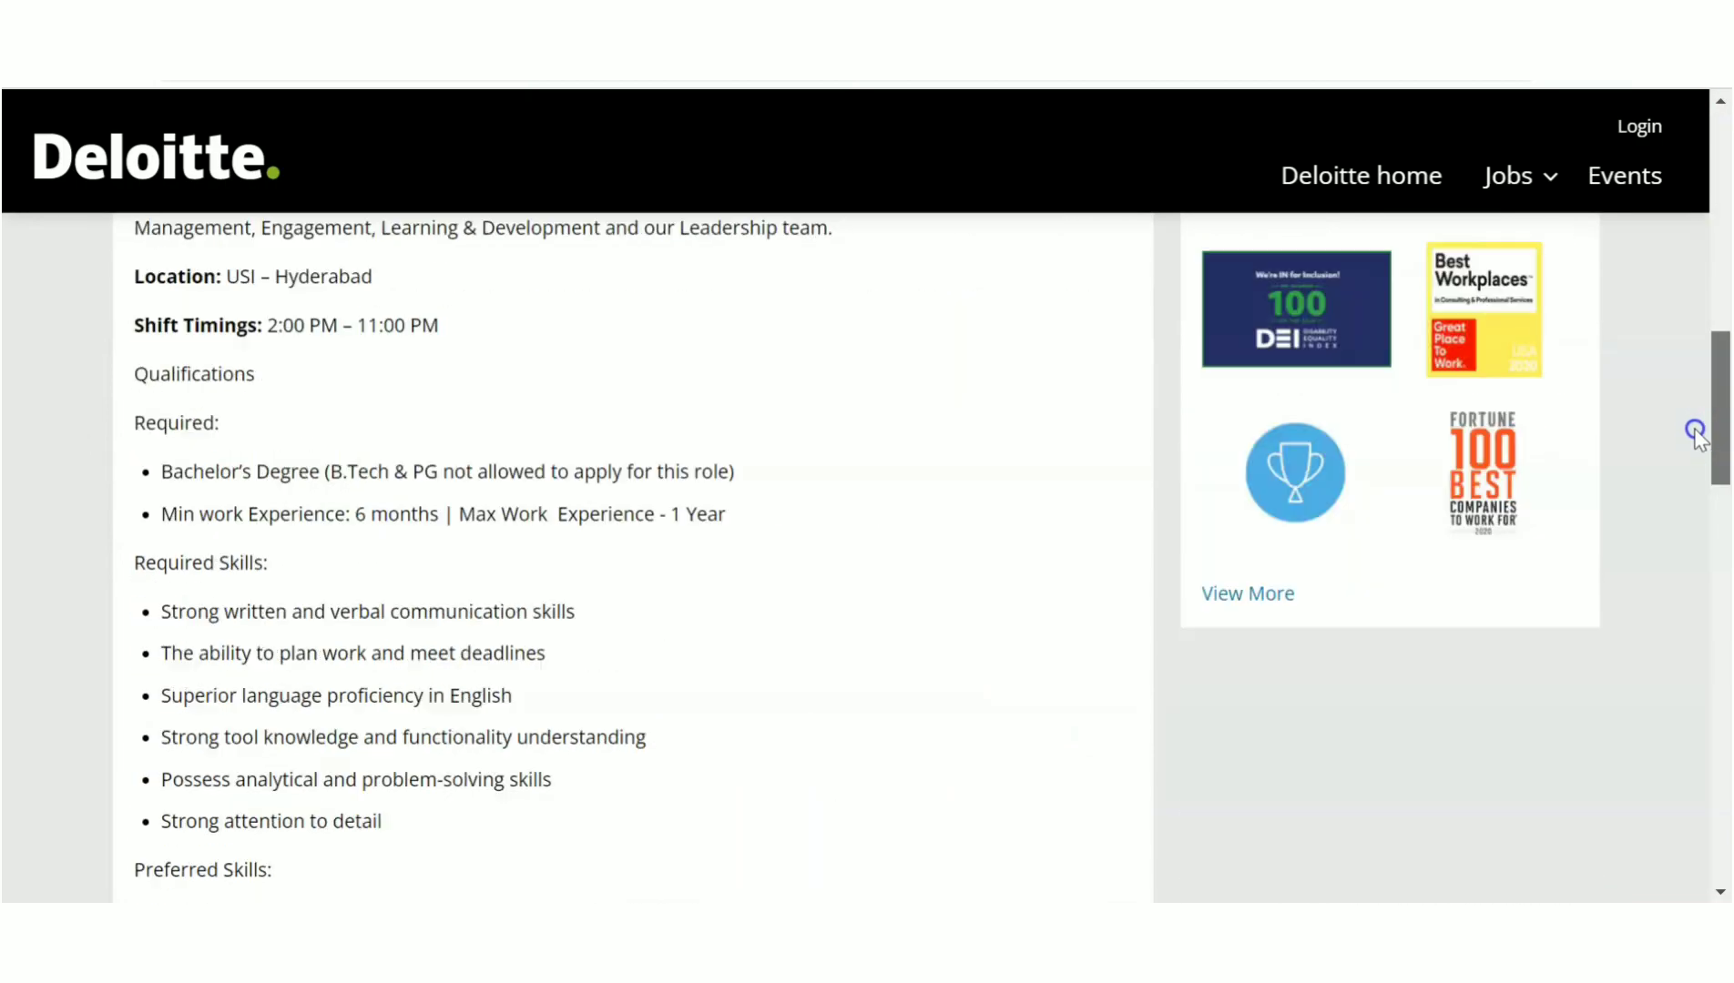
scroll("down", 3)
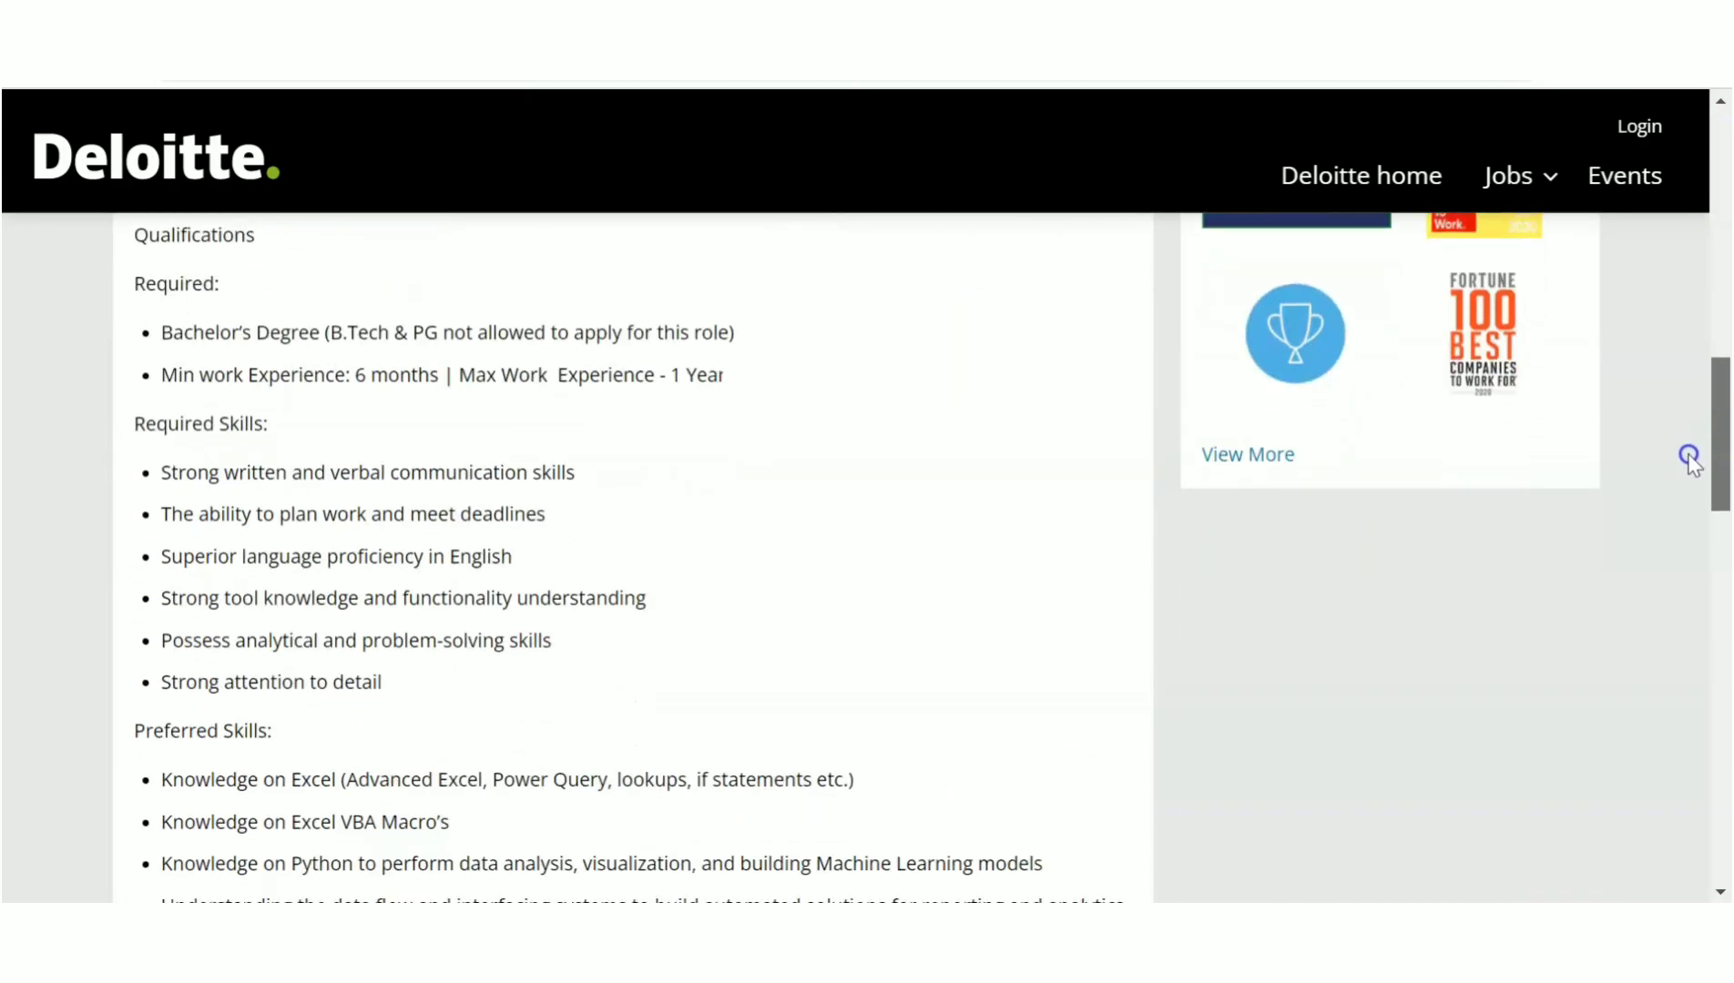
mouse_move(285, 332)
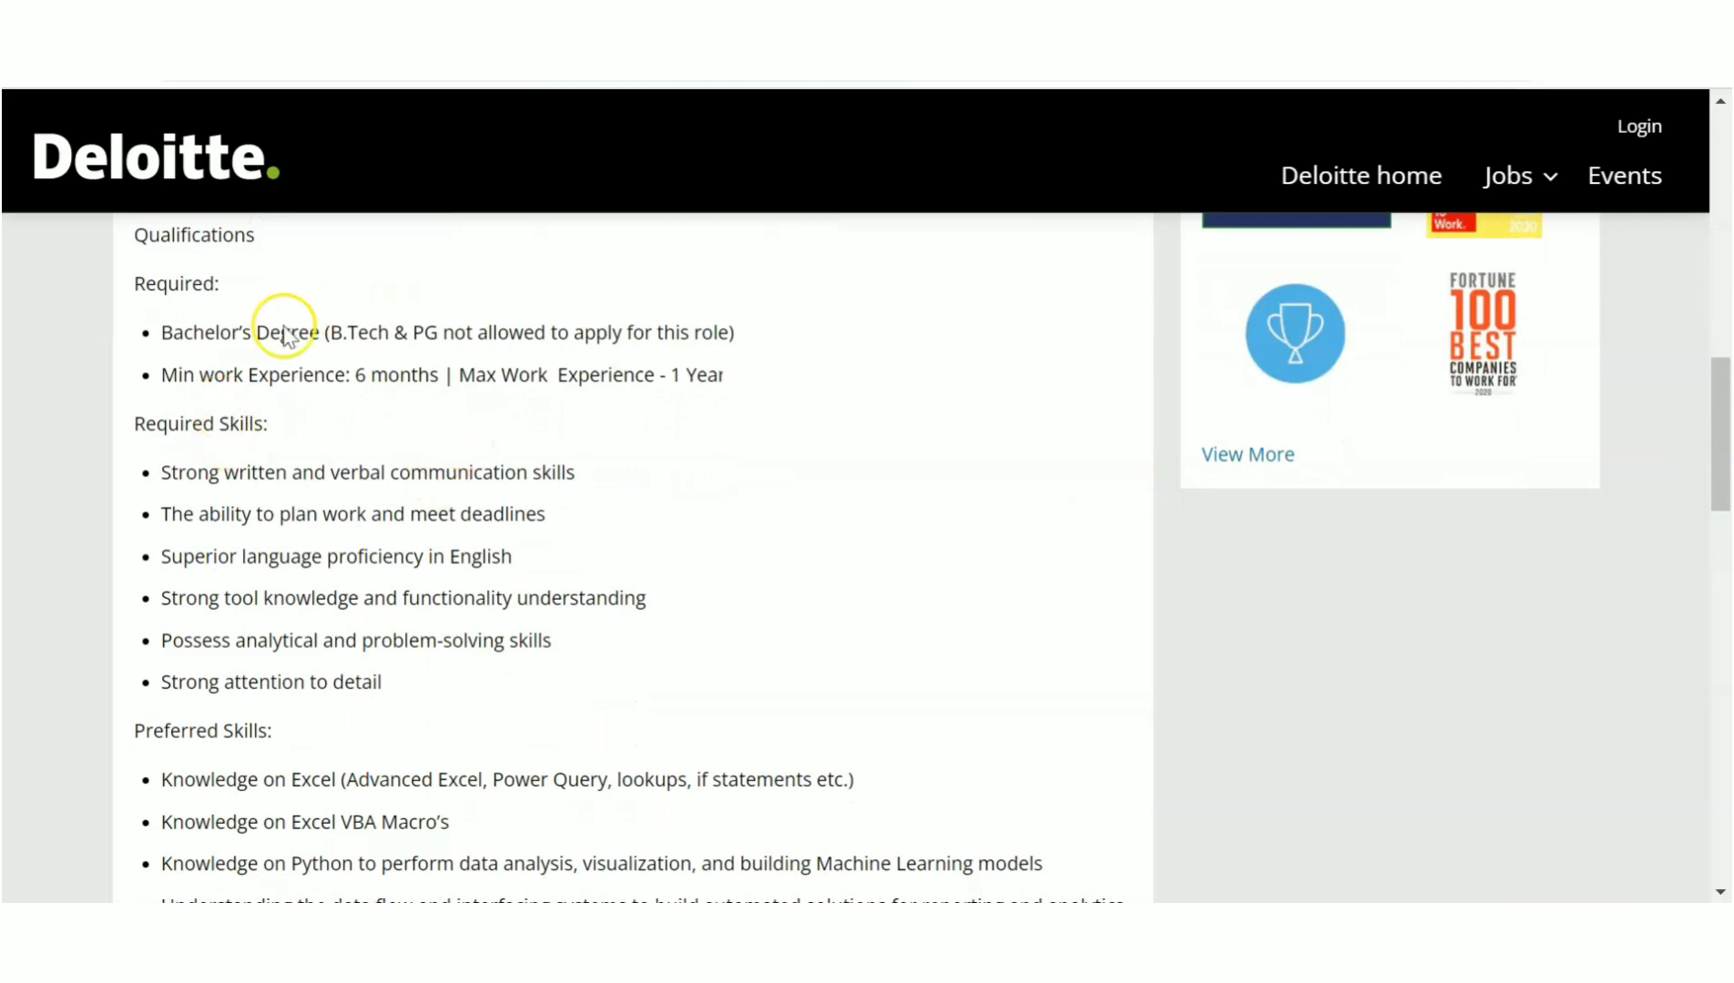
mouse_move(589, 474)
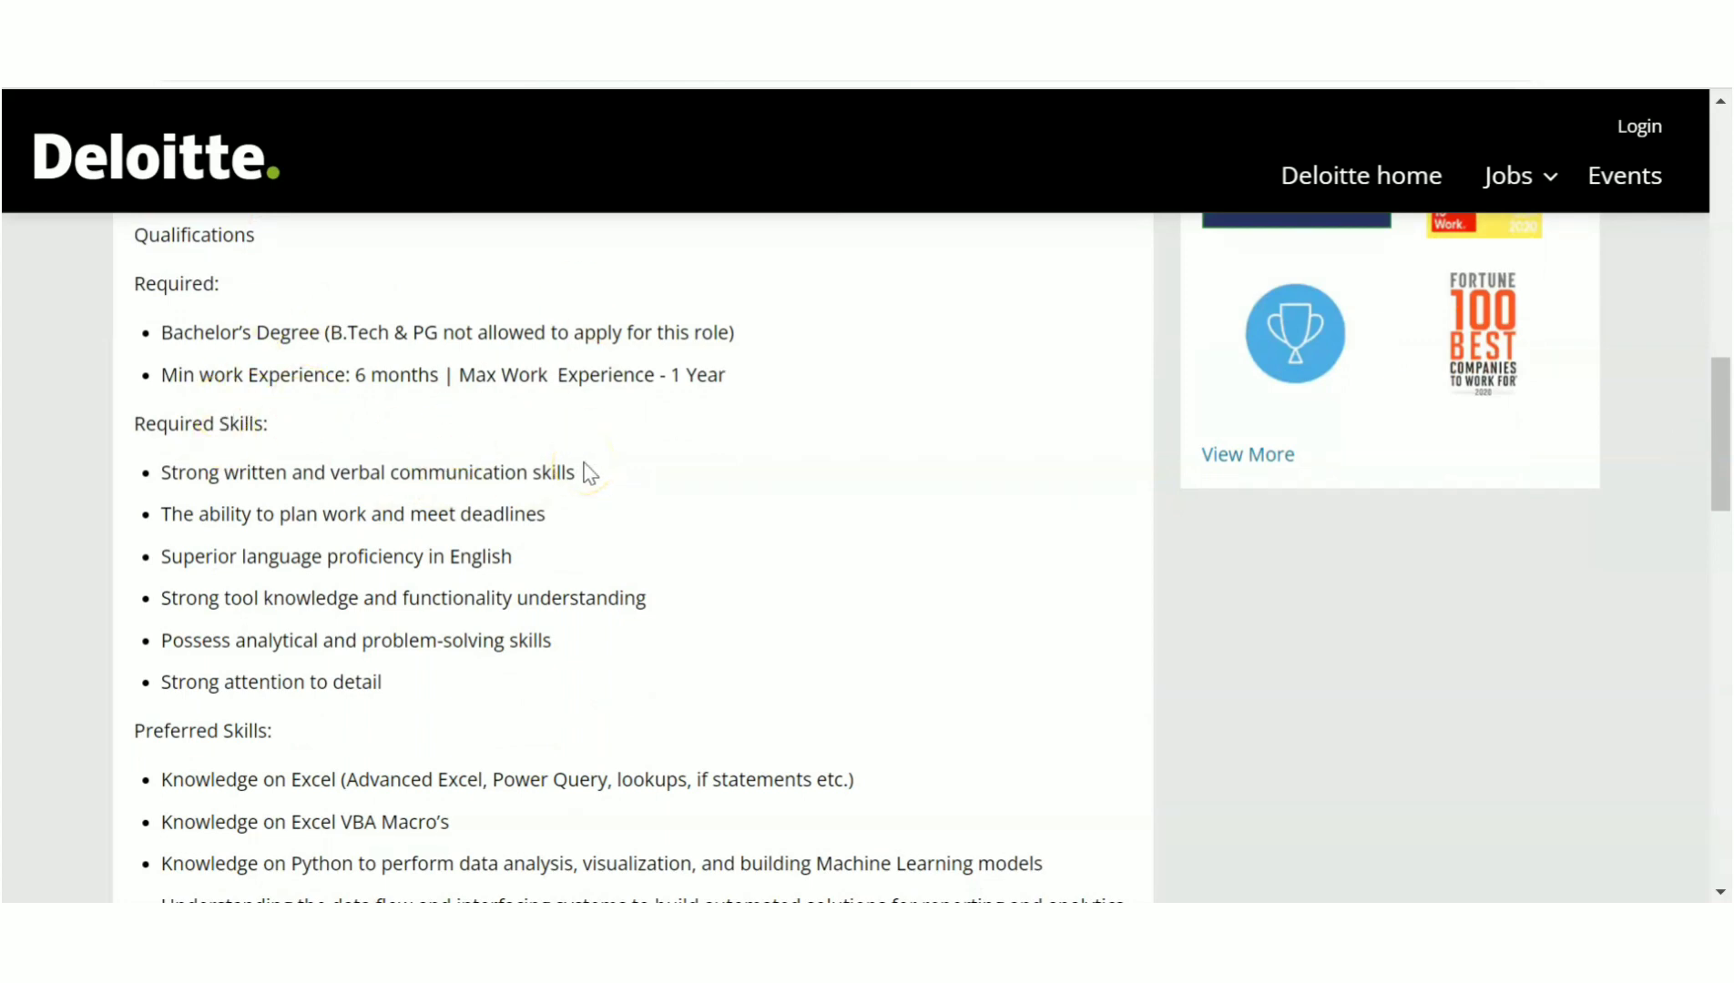
mouse_move(233, 606)
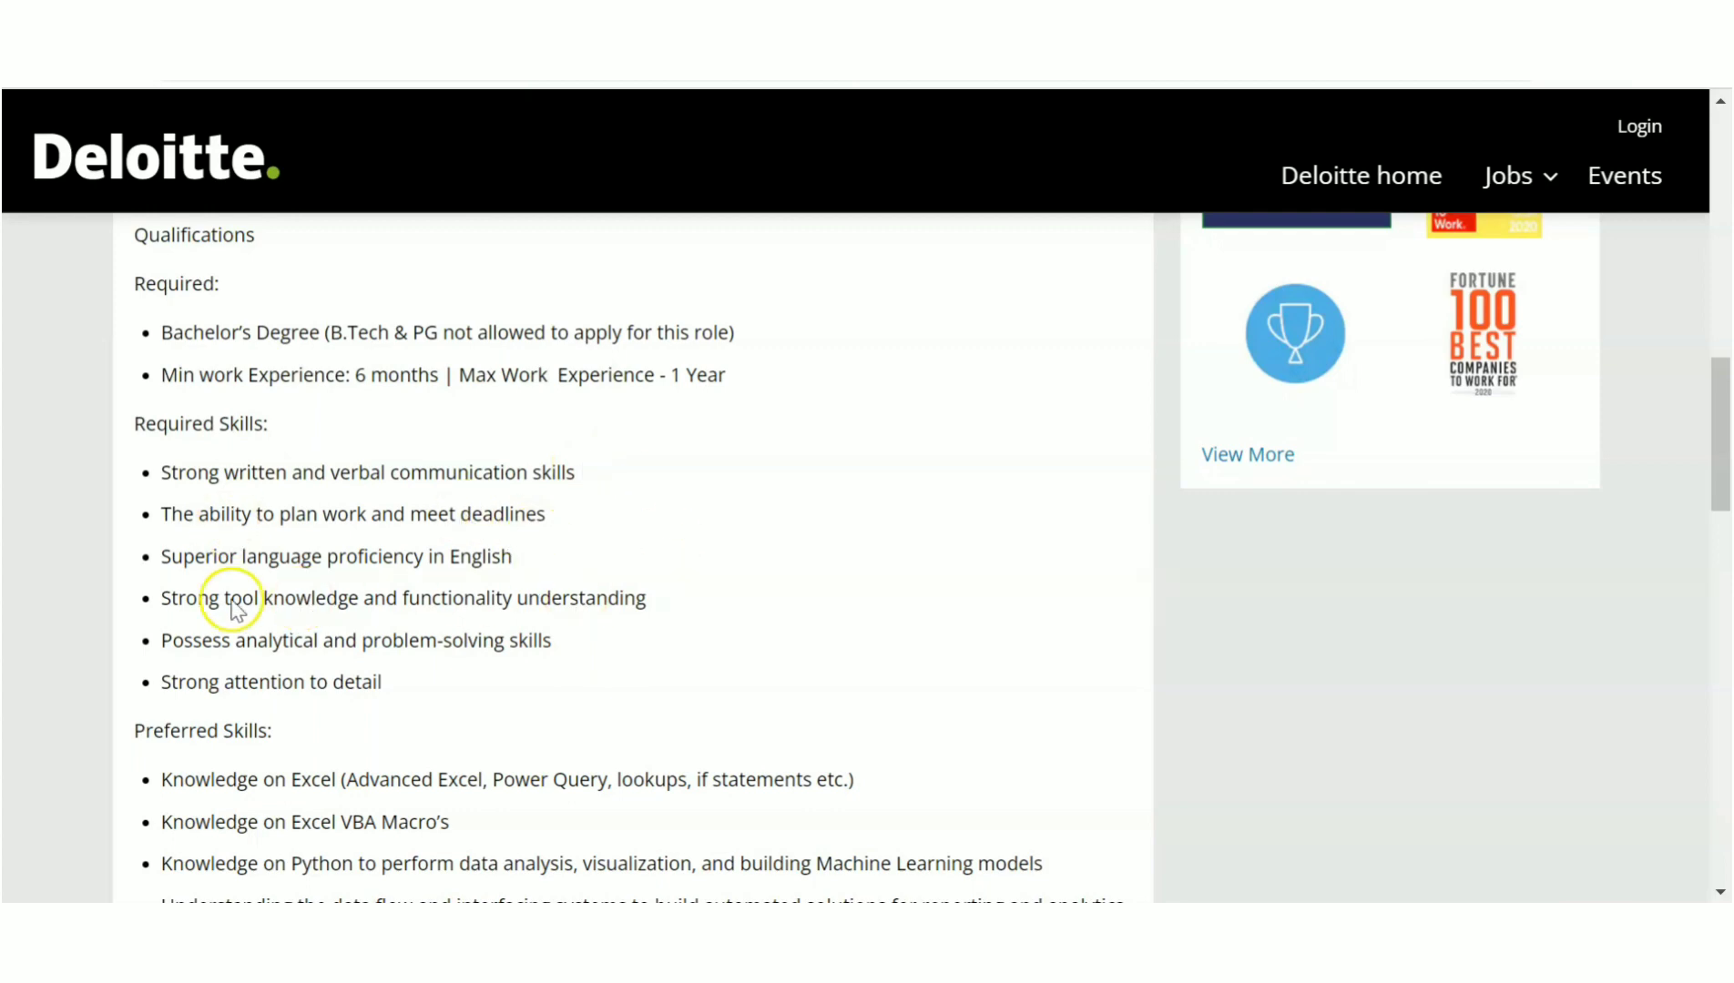
mouse_move(755, 493)
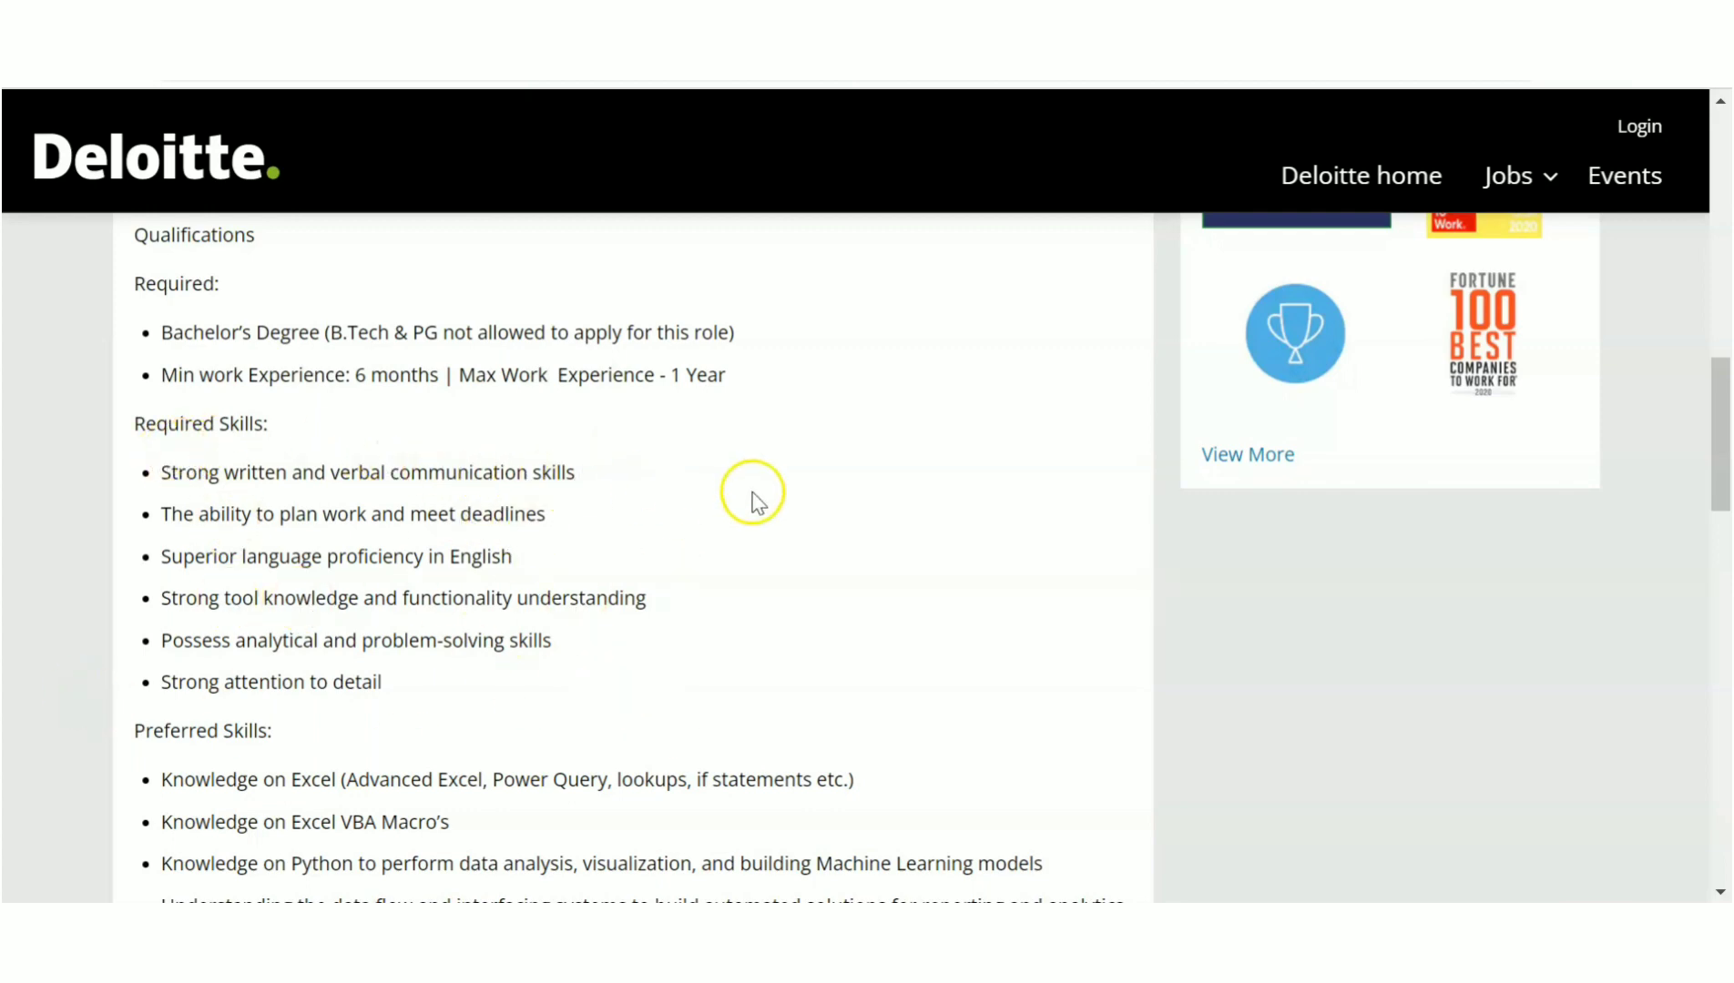
mouse_move(620, 522)
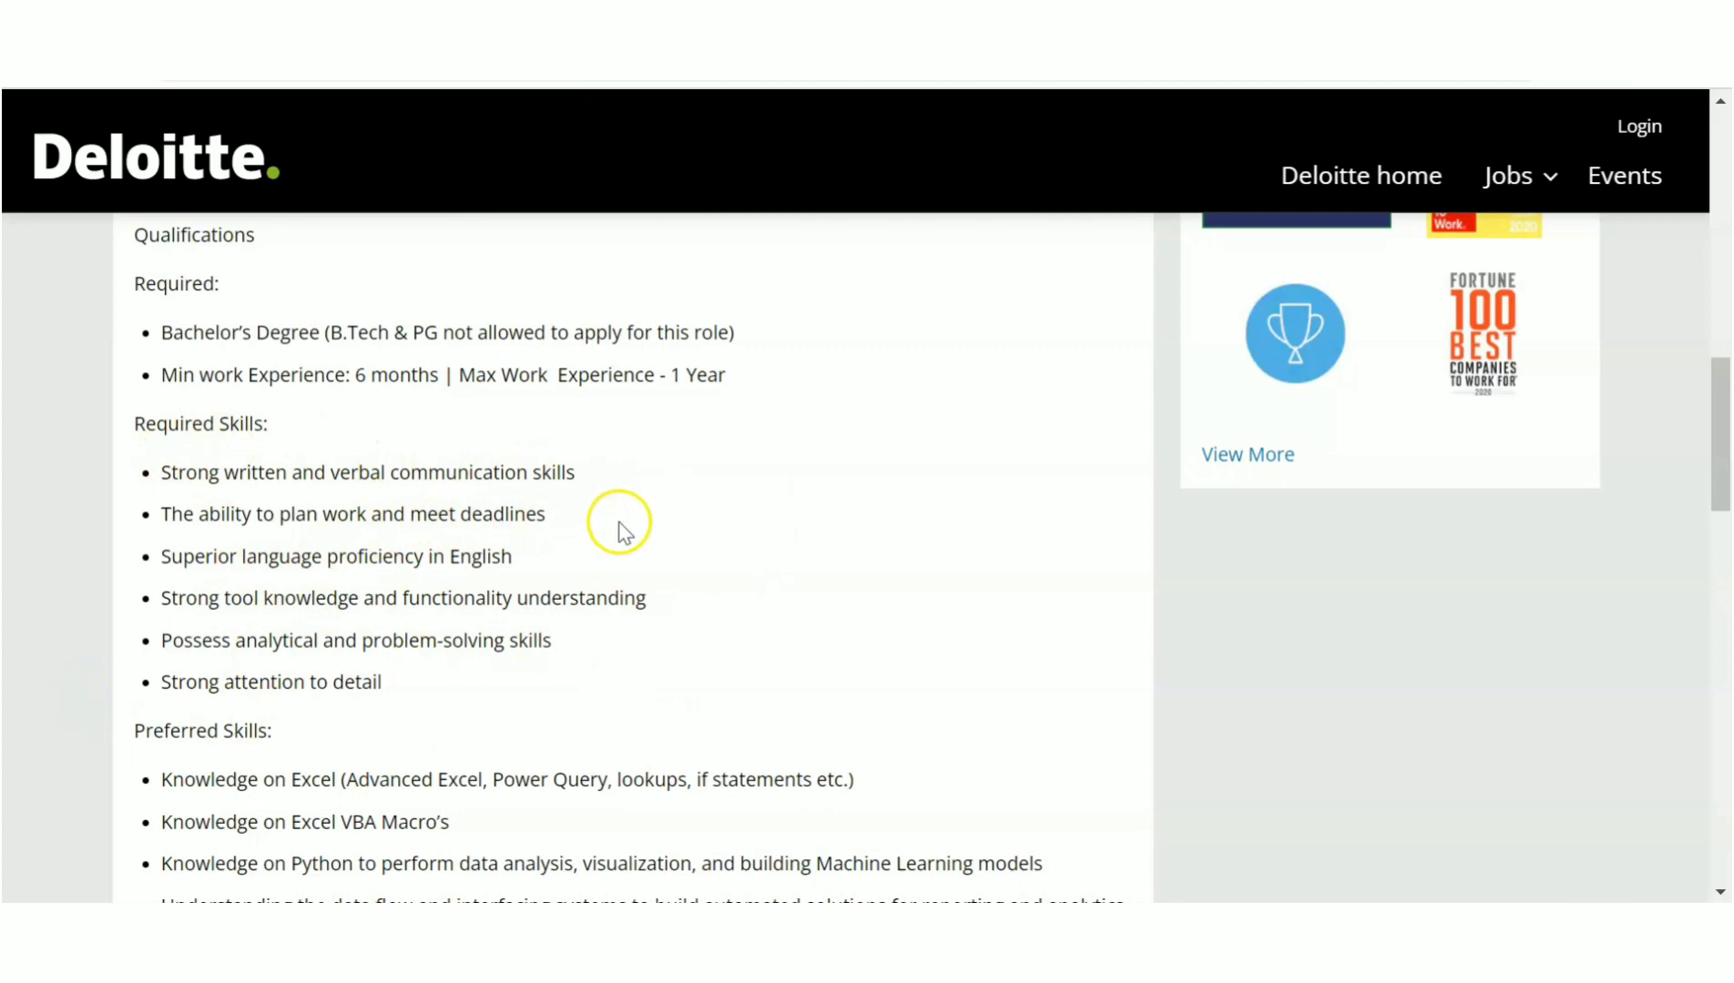
mouse_move(531, 742)
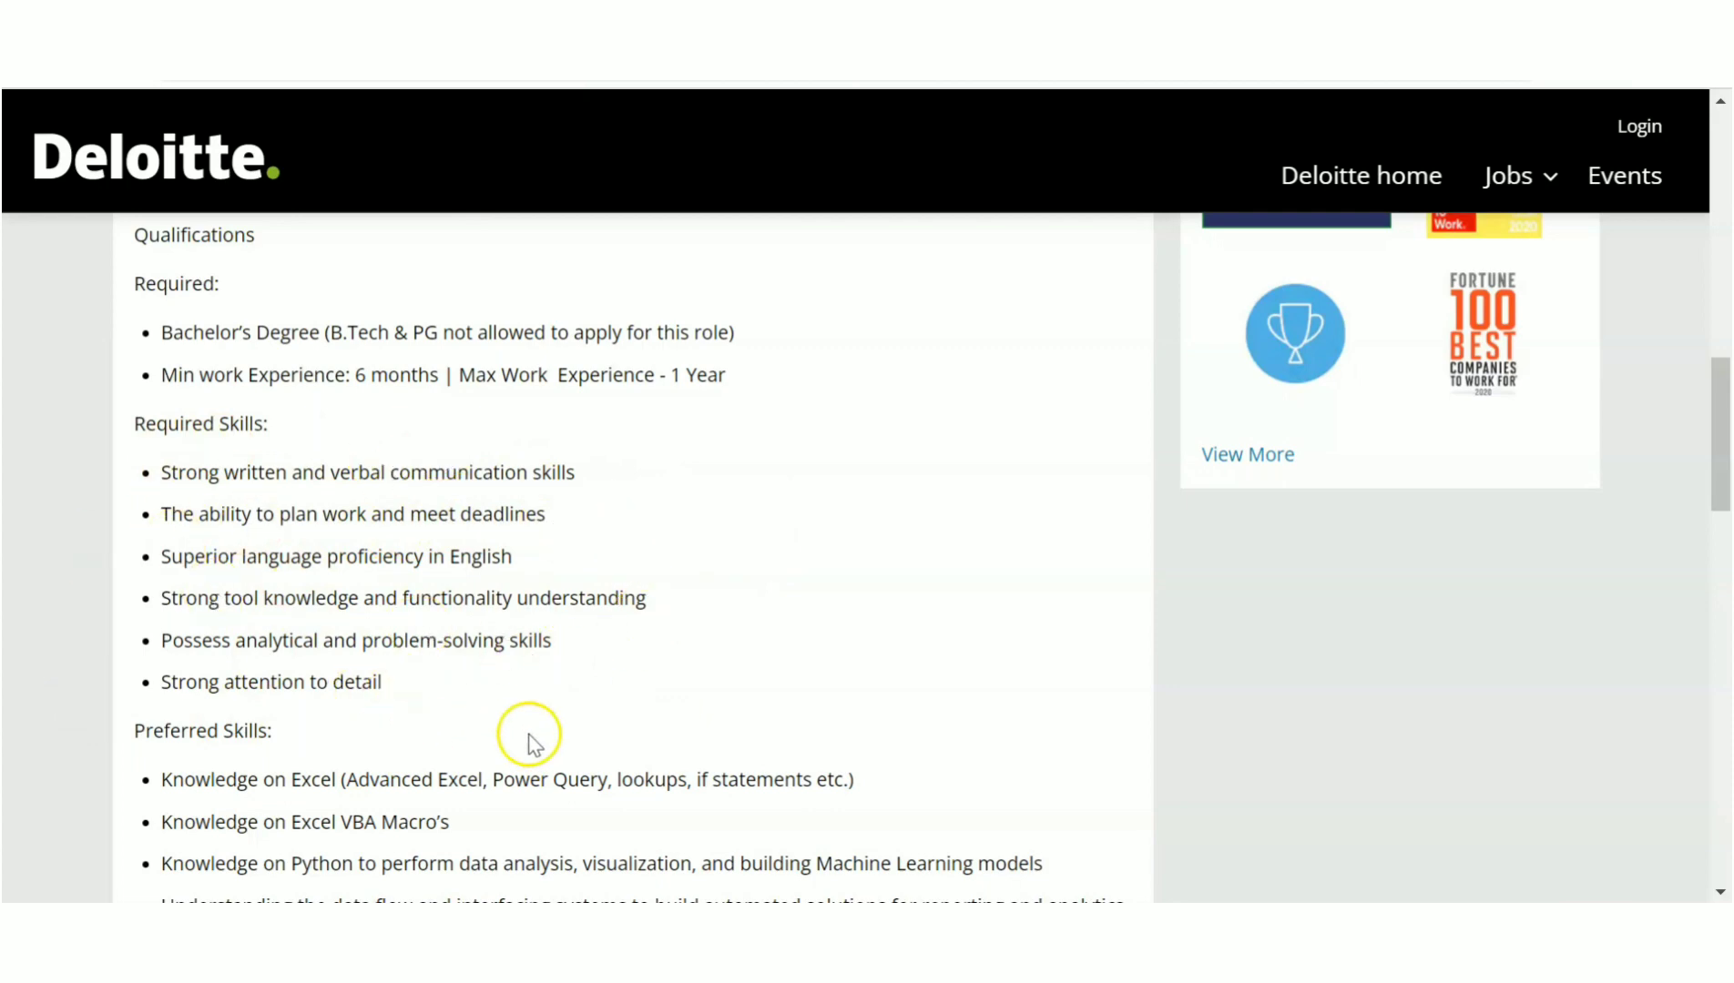
mouse_move(531, 742)
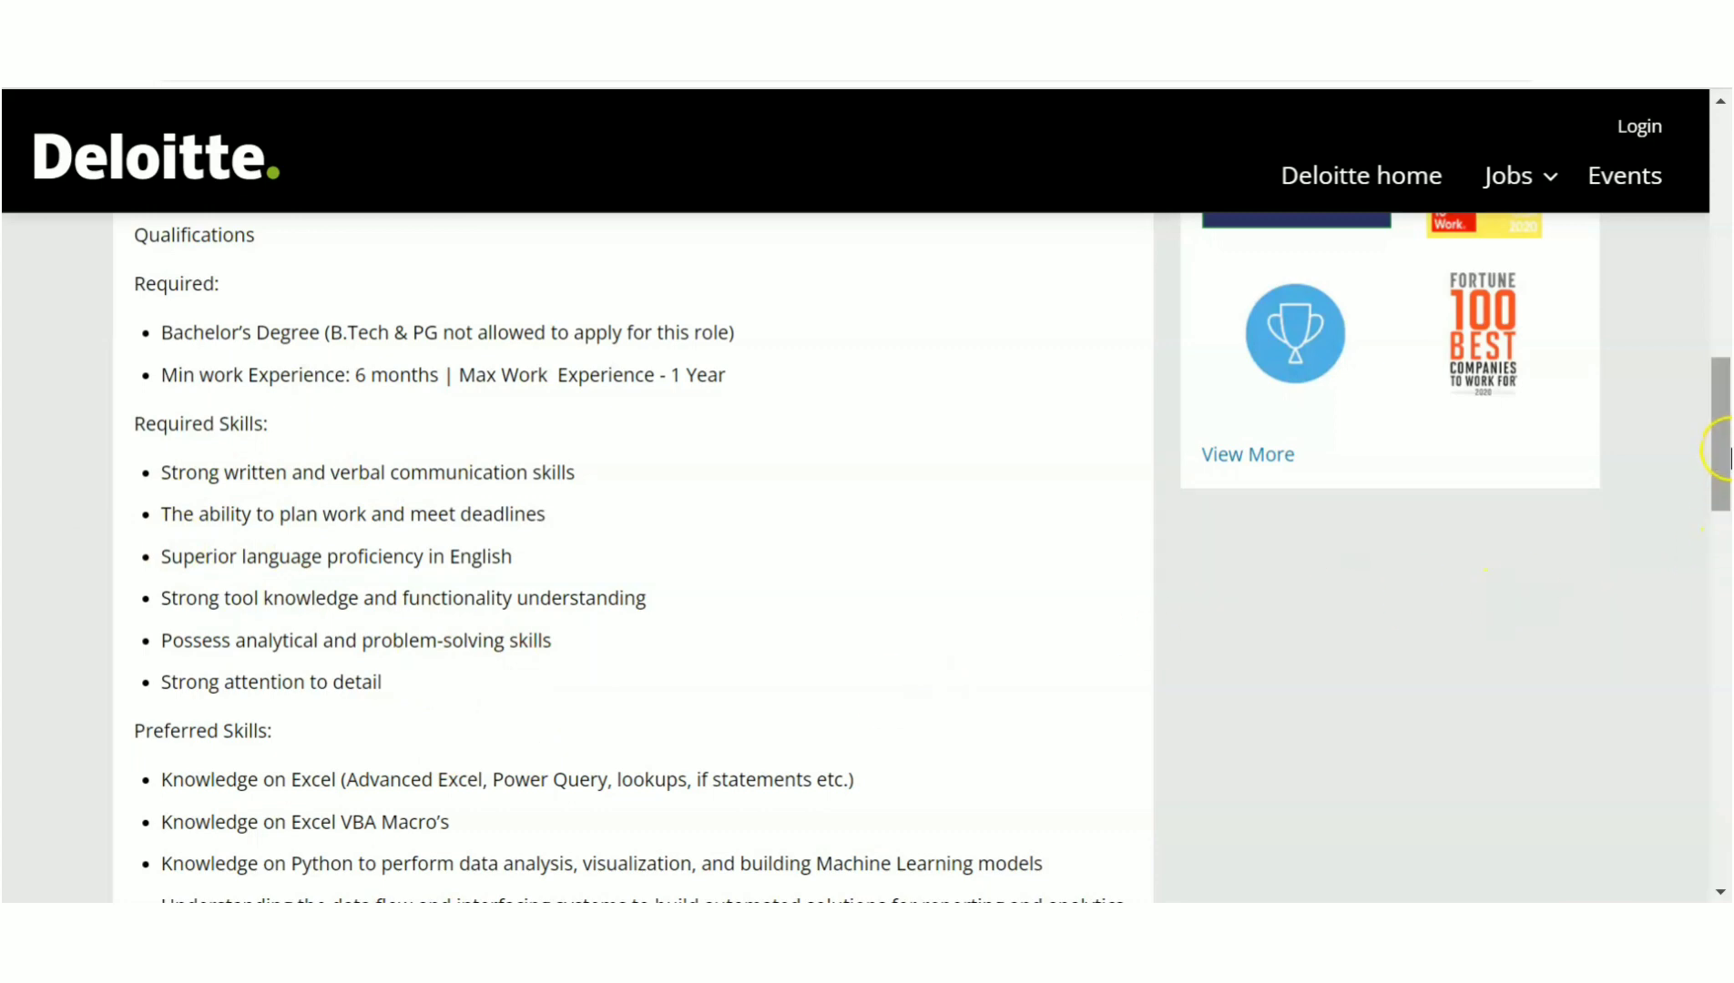
scroll("down", 3)
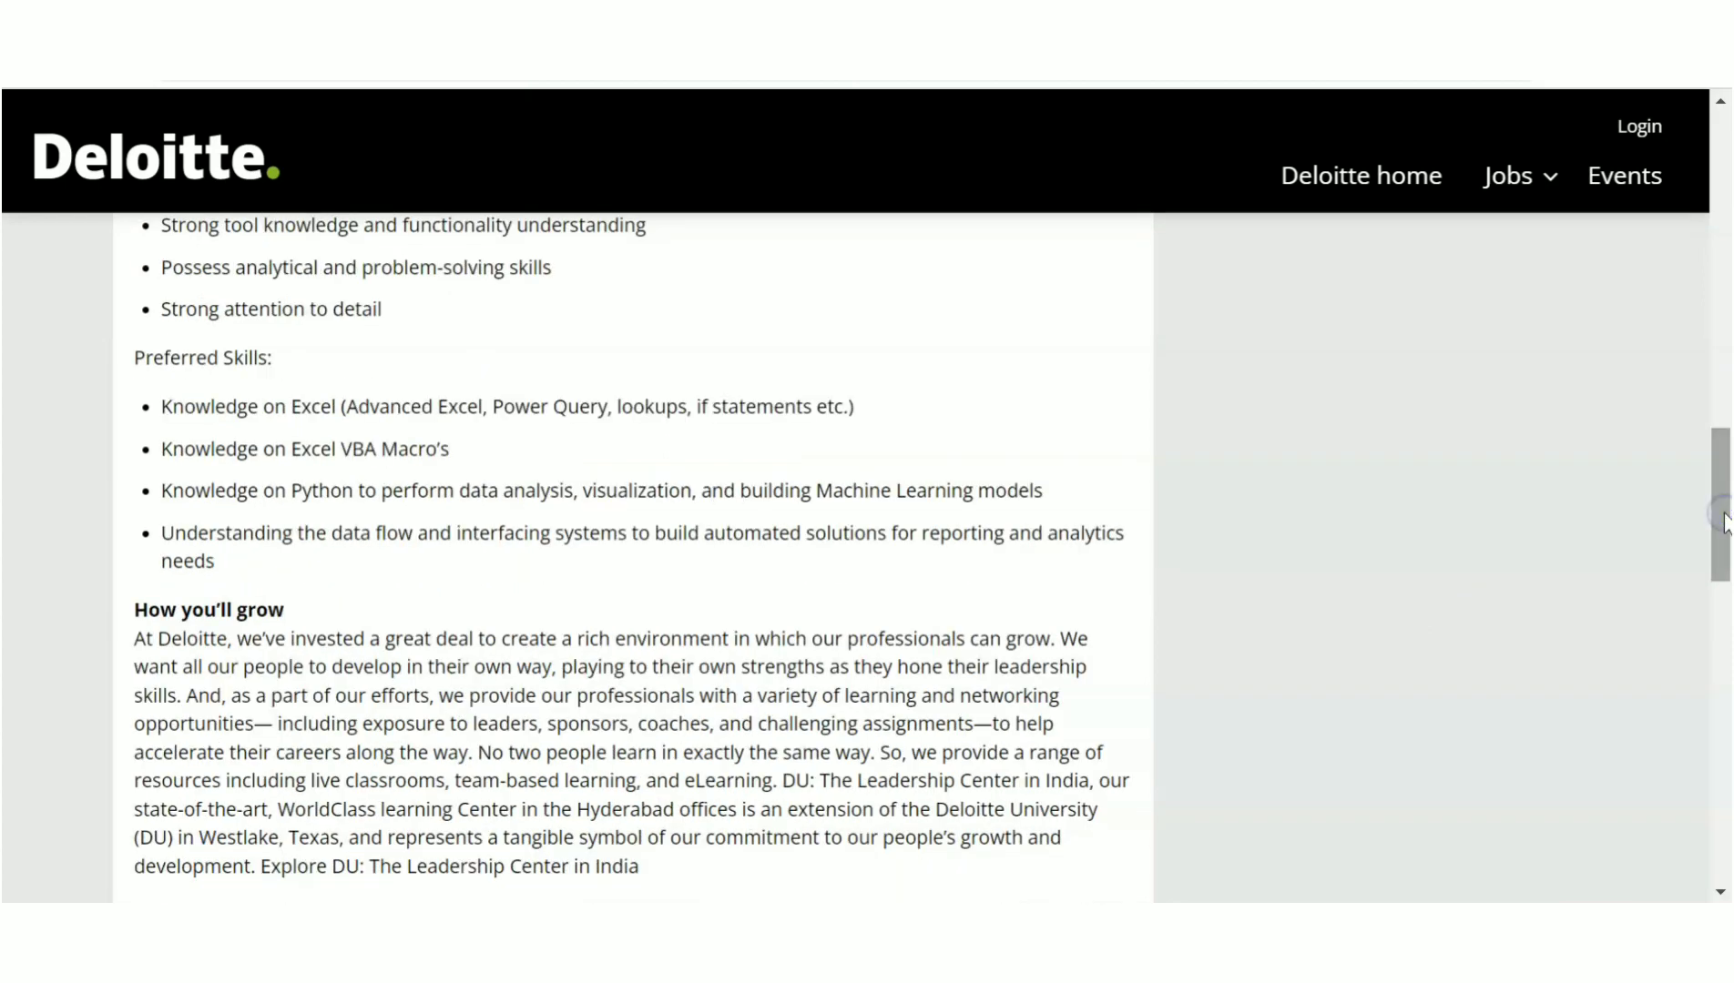
mouse_move(447, 669)
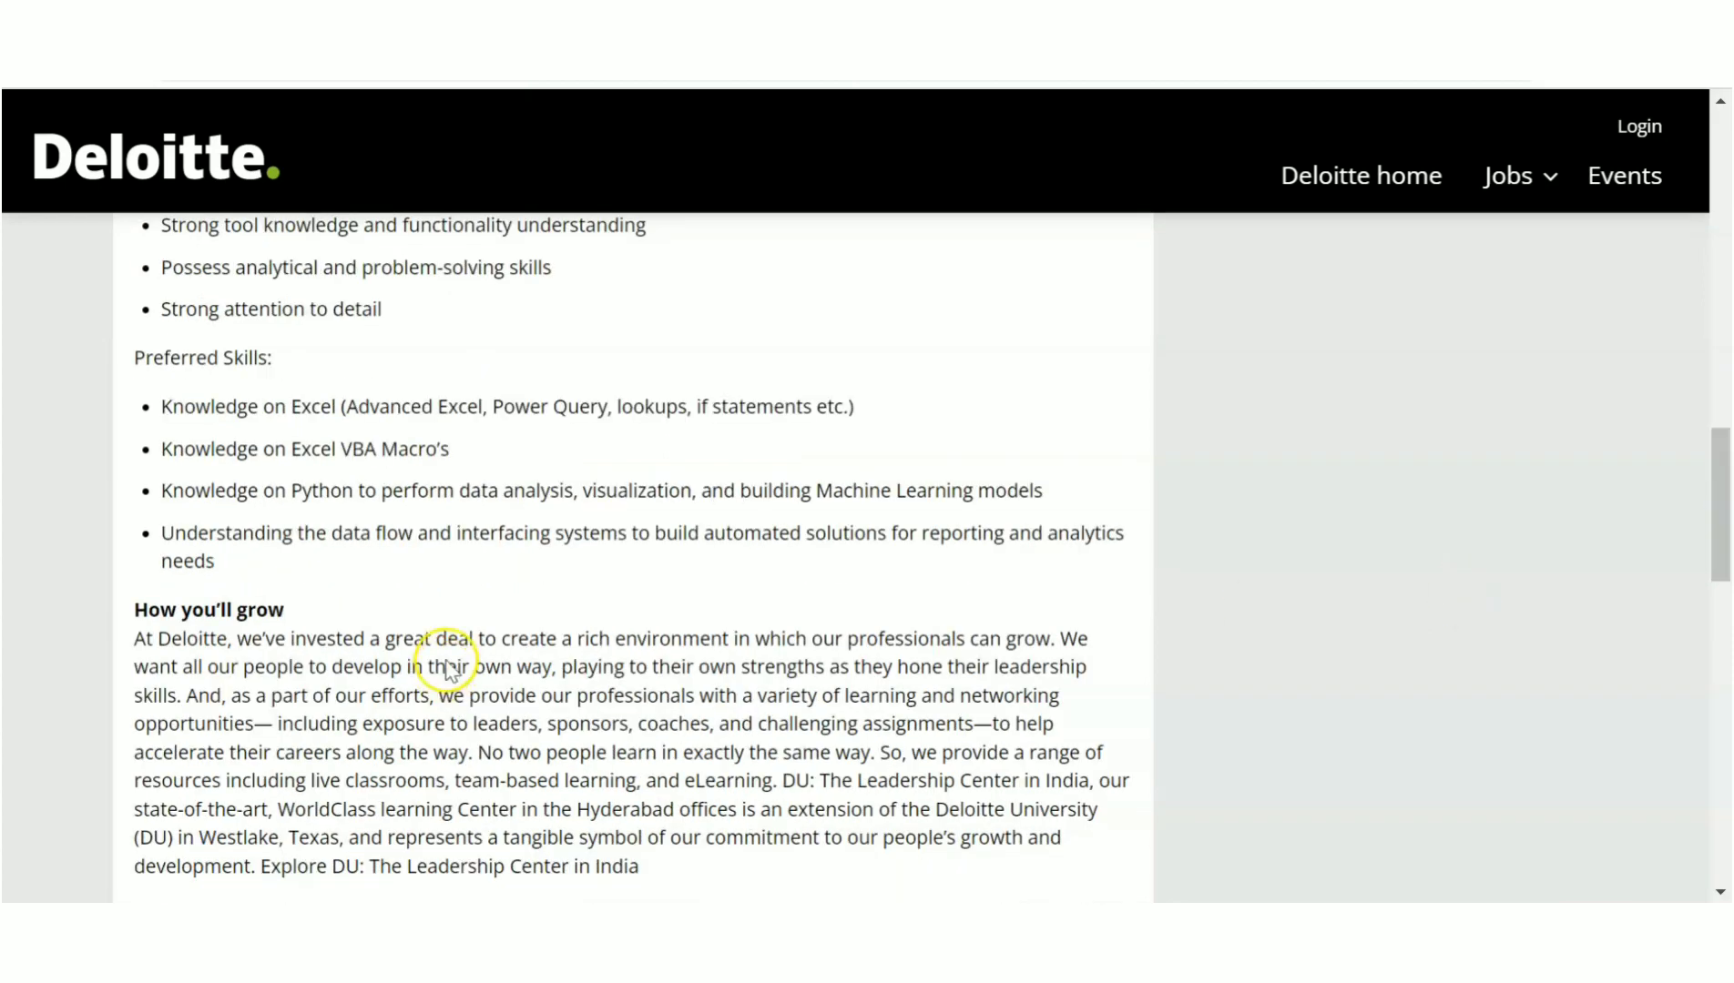
mouse_move(1547, 361)
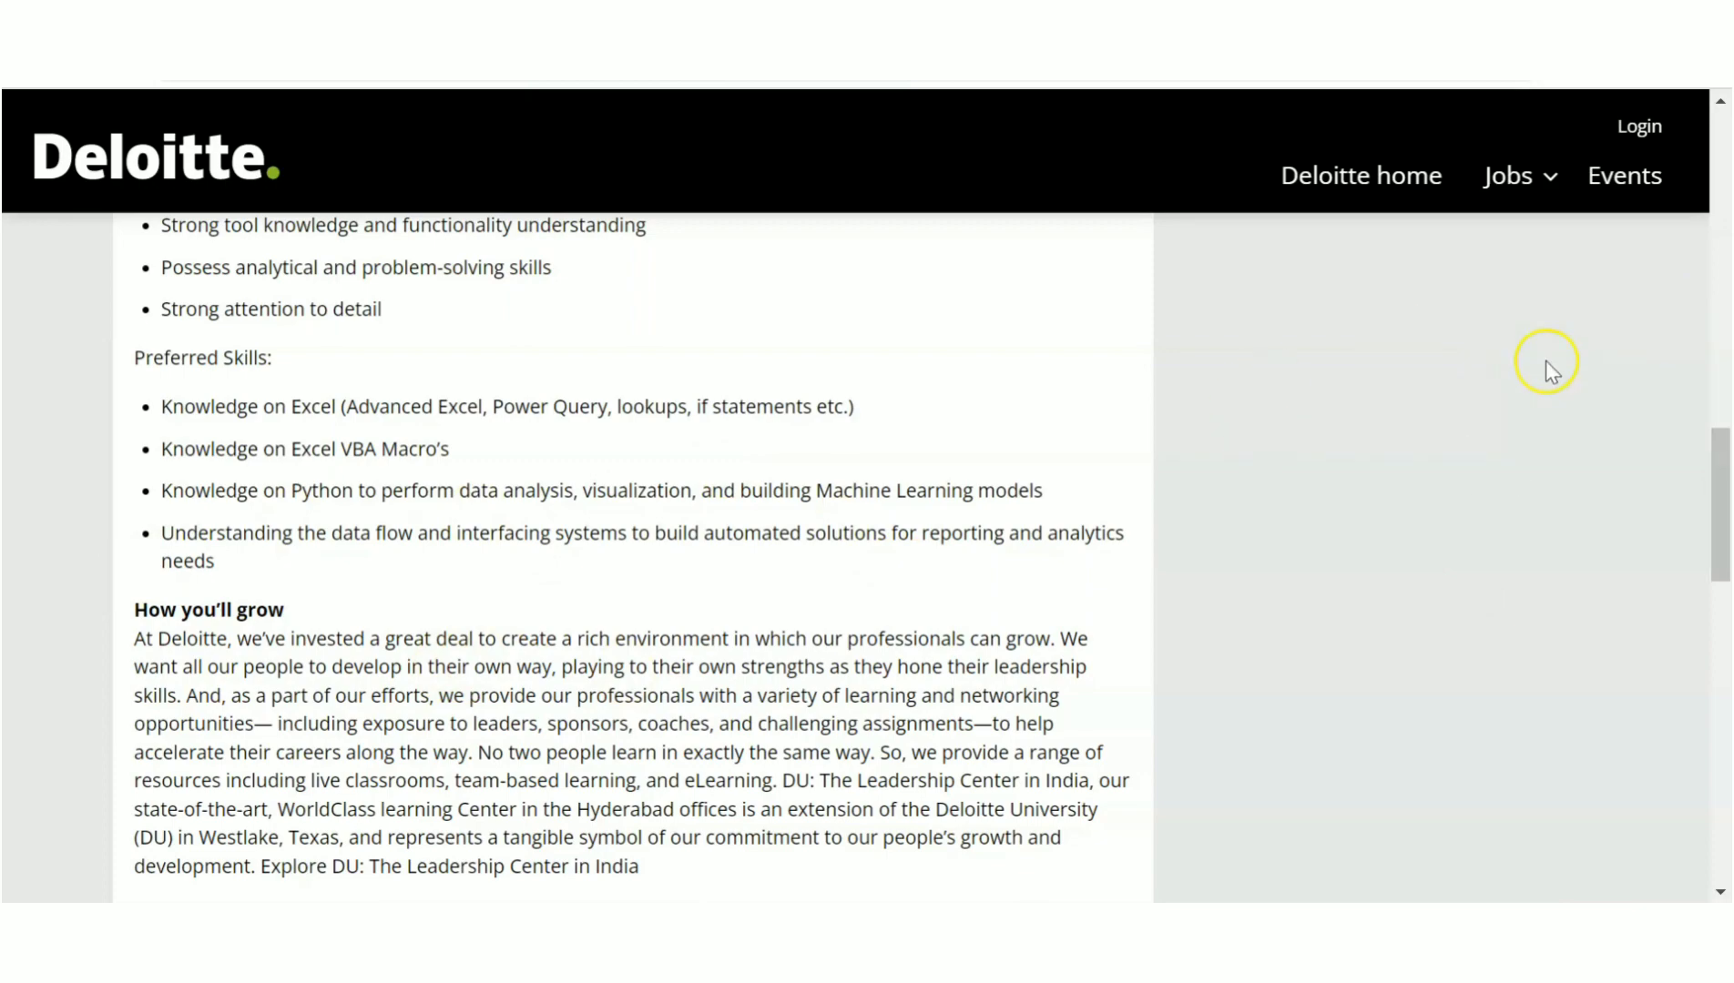
scroll("up", 3)
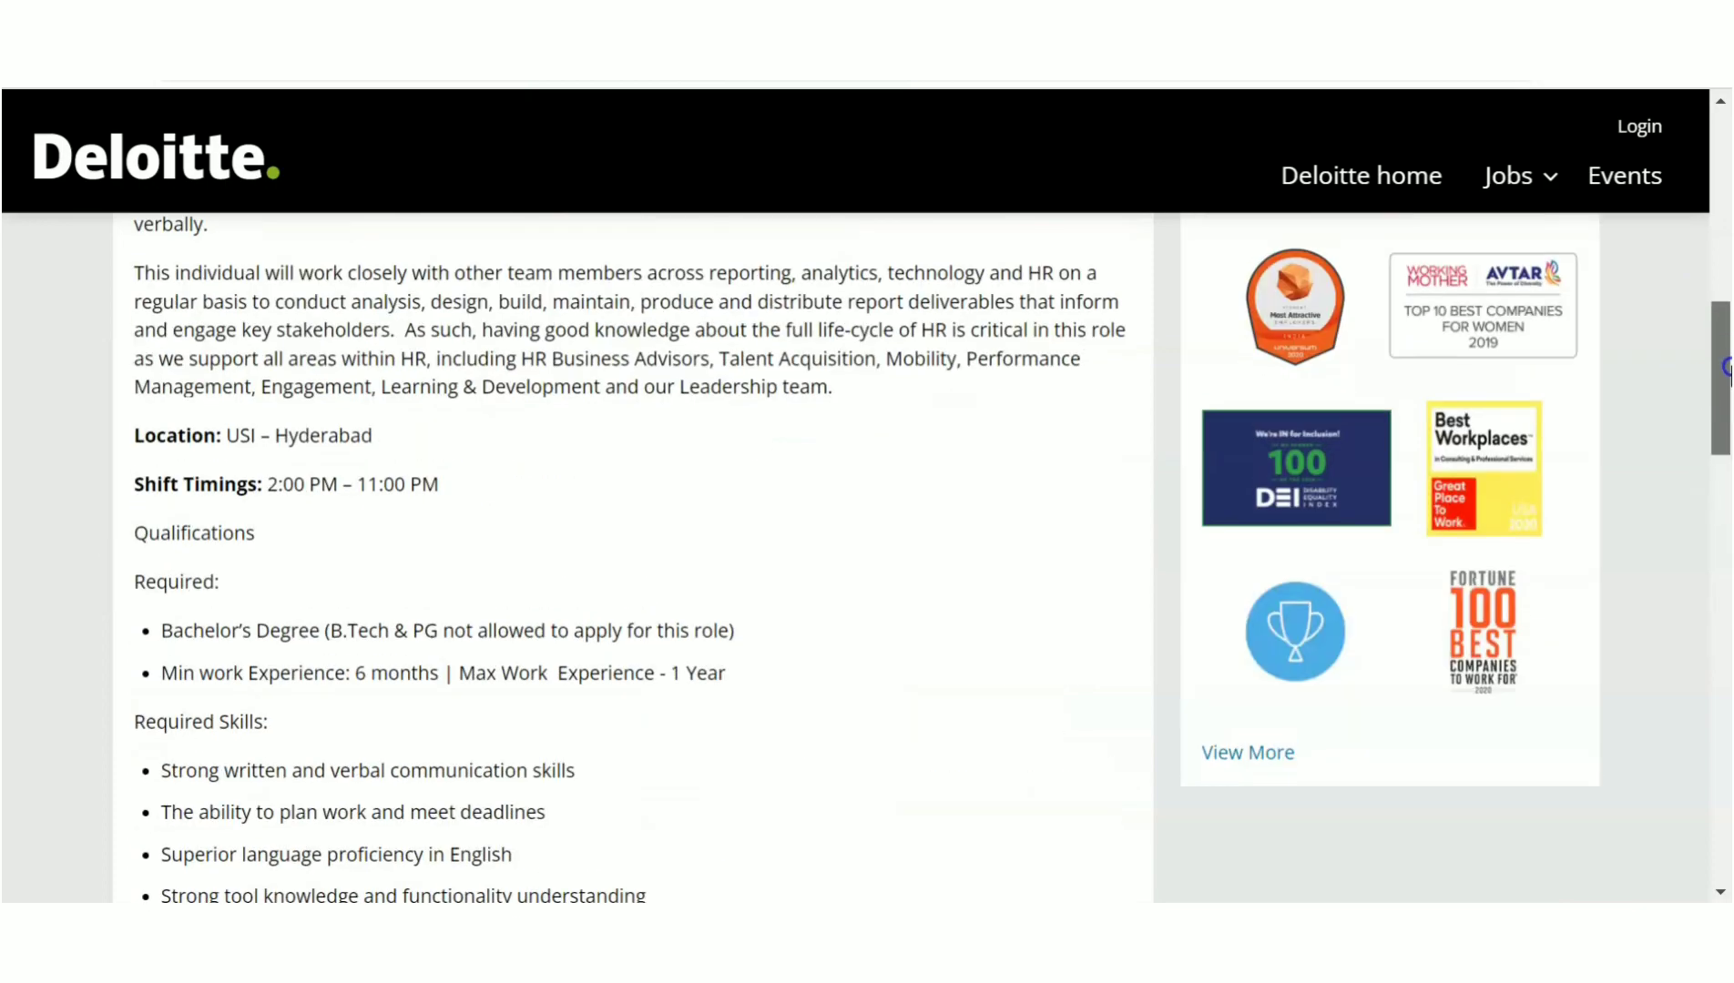
scroll("up", 3)
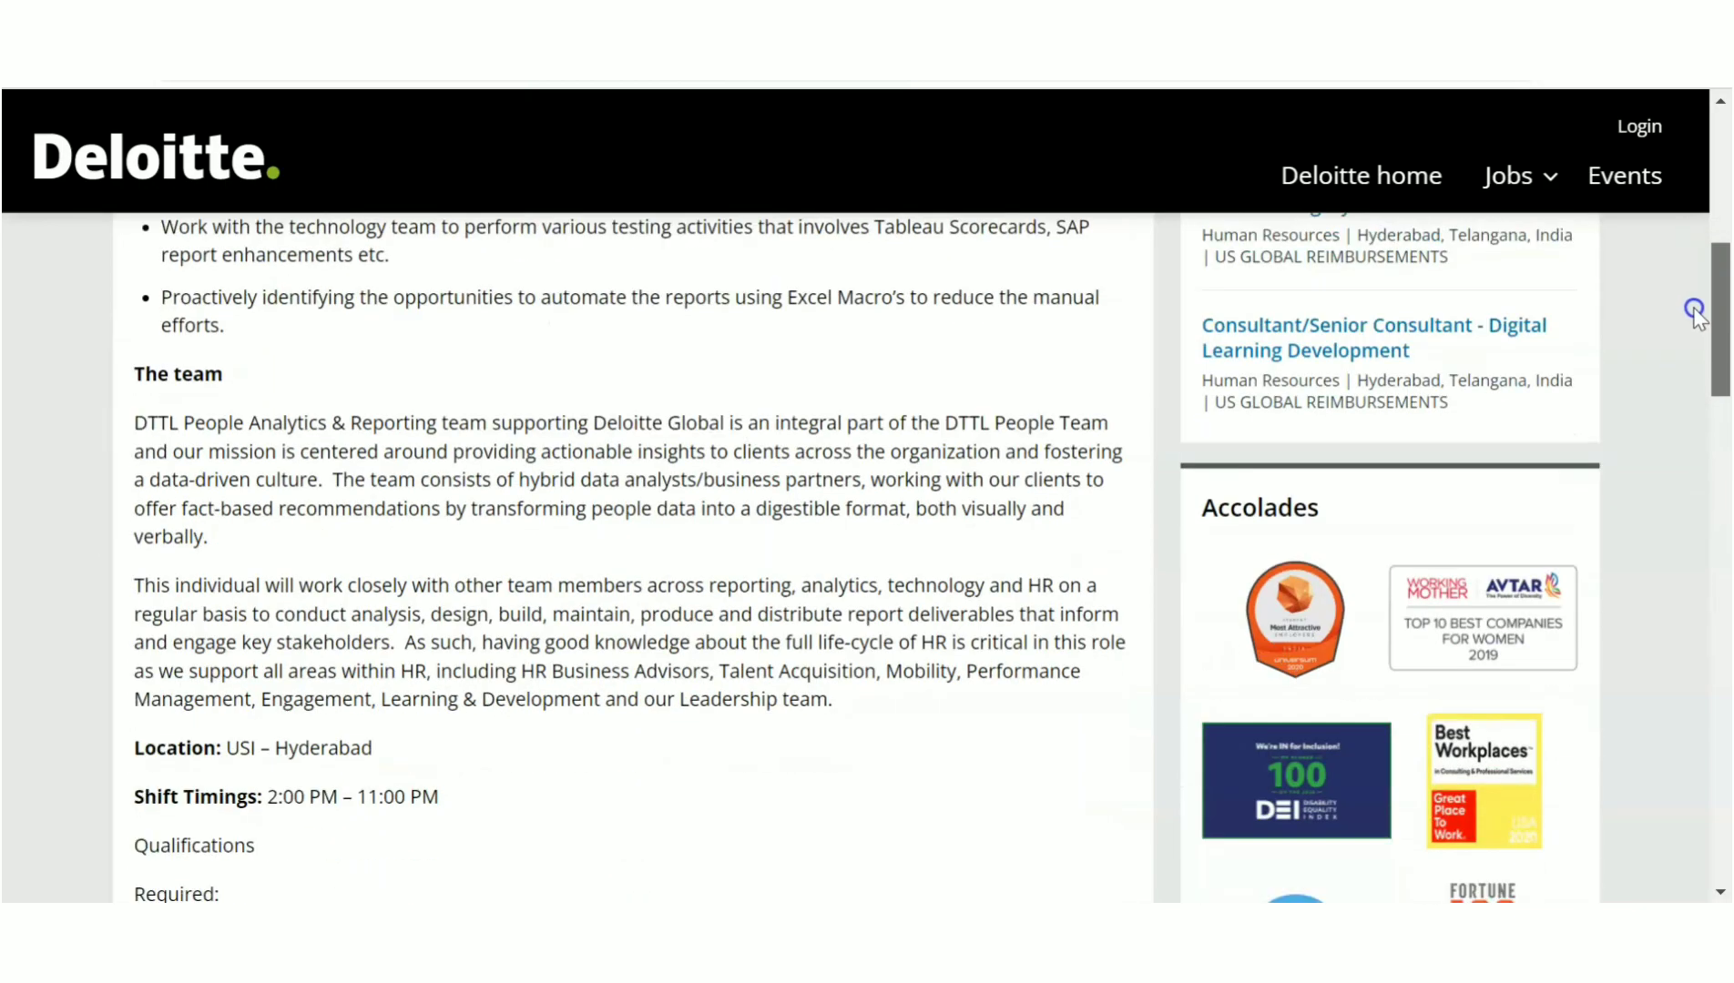
scroll("down", 3)
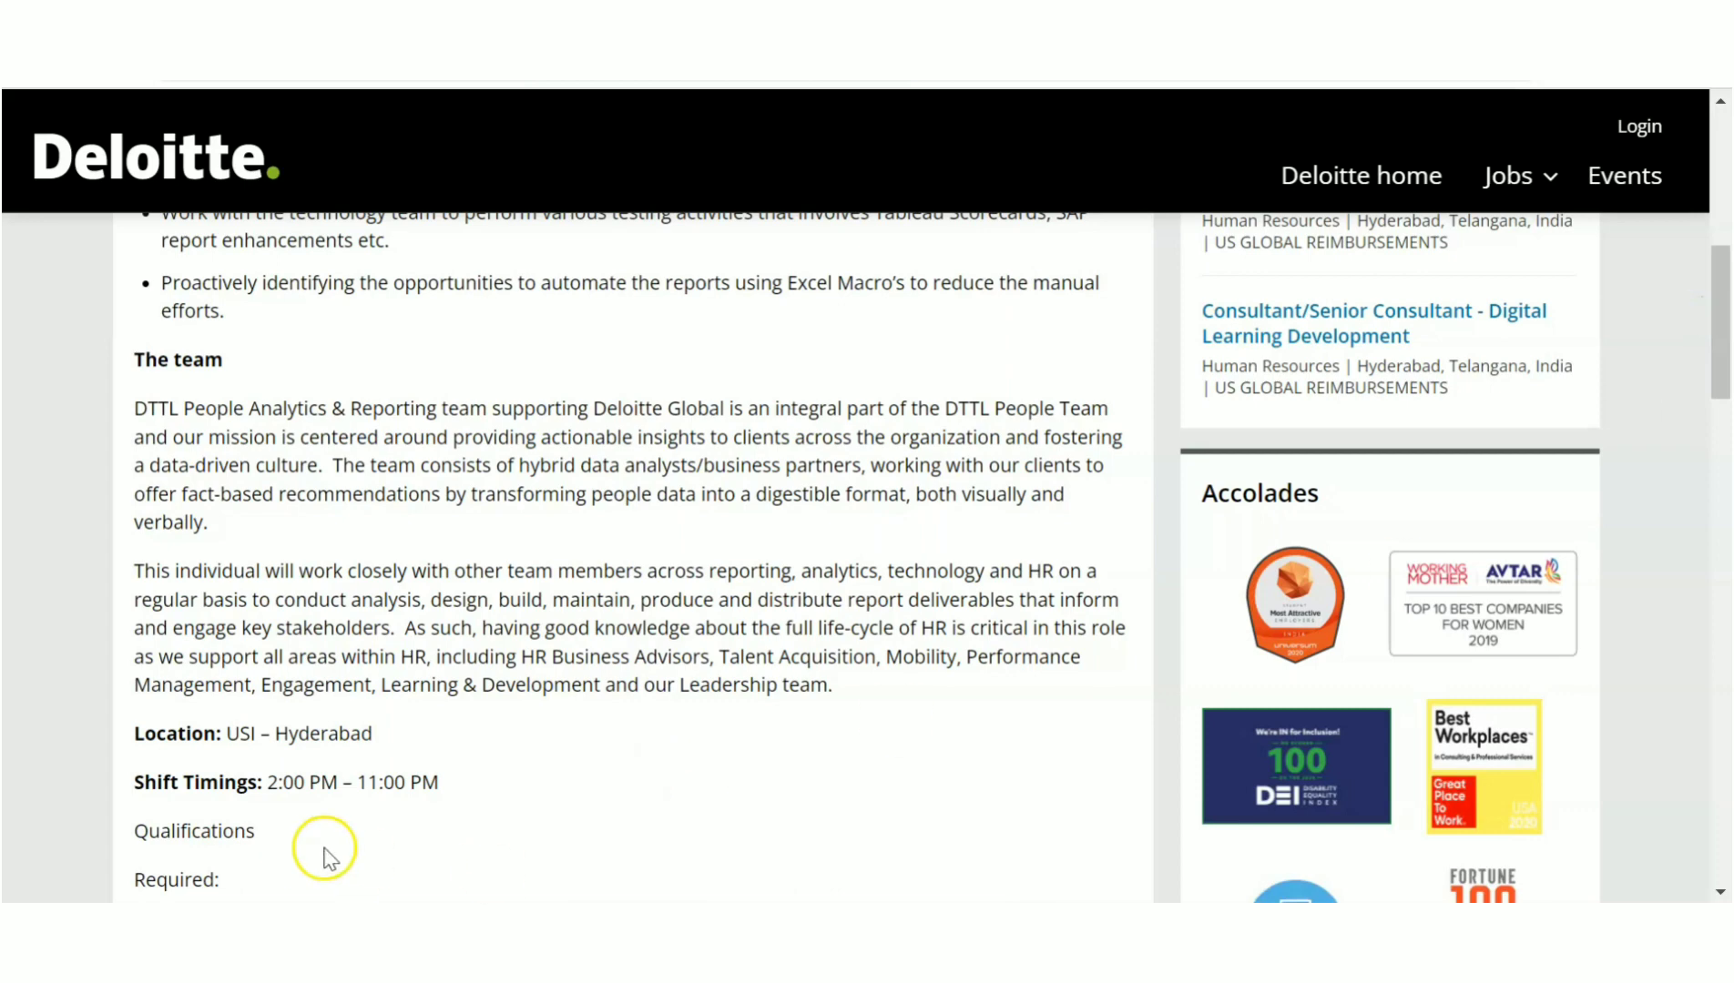
mouse_move(216, 833)
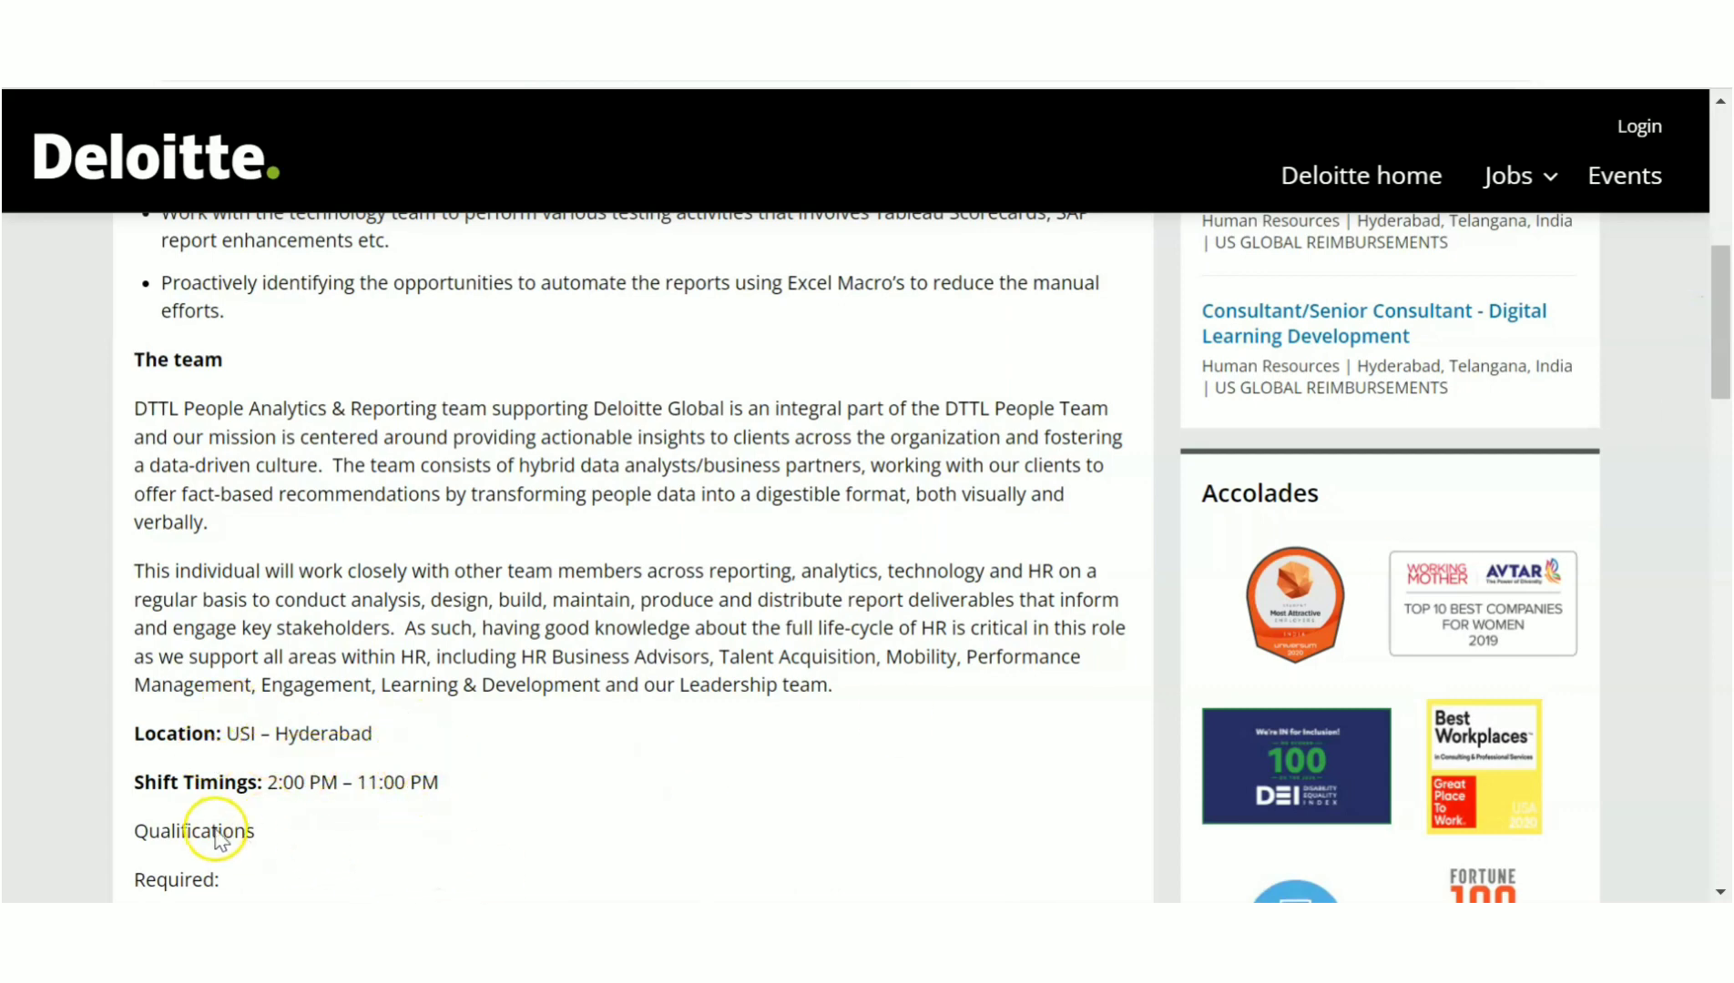
mouse_move(592, 817)
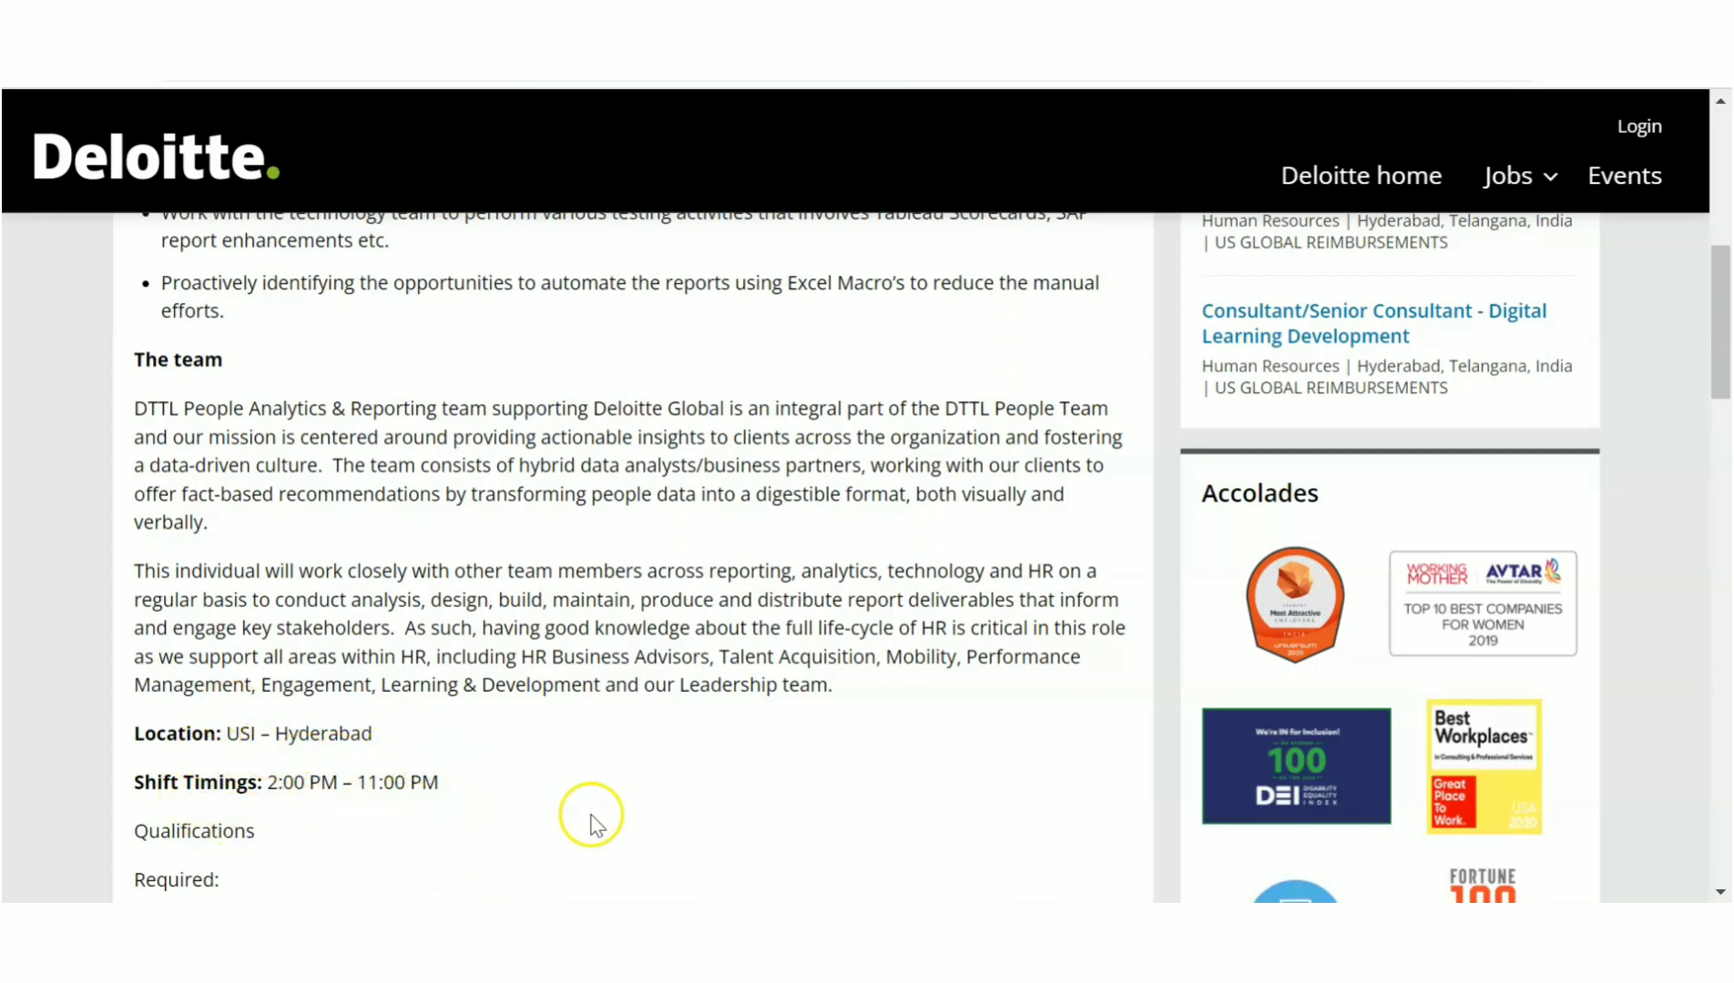
scroll("up", 3)
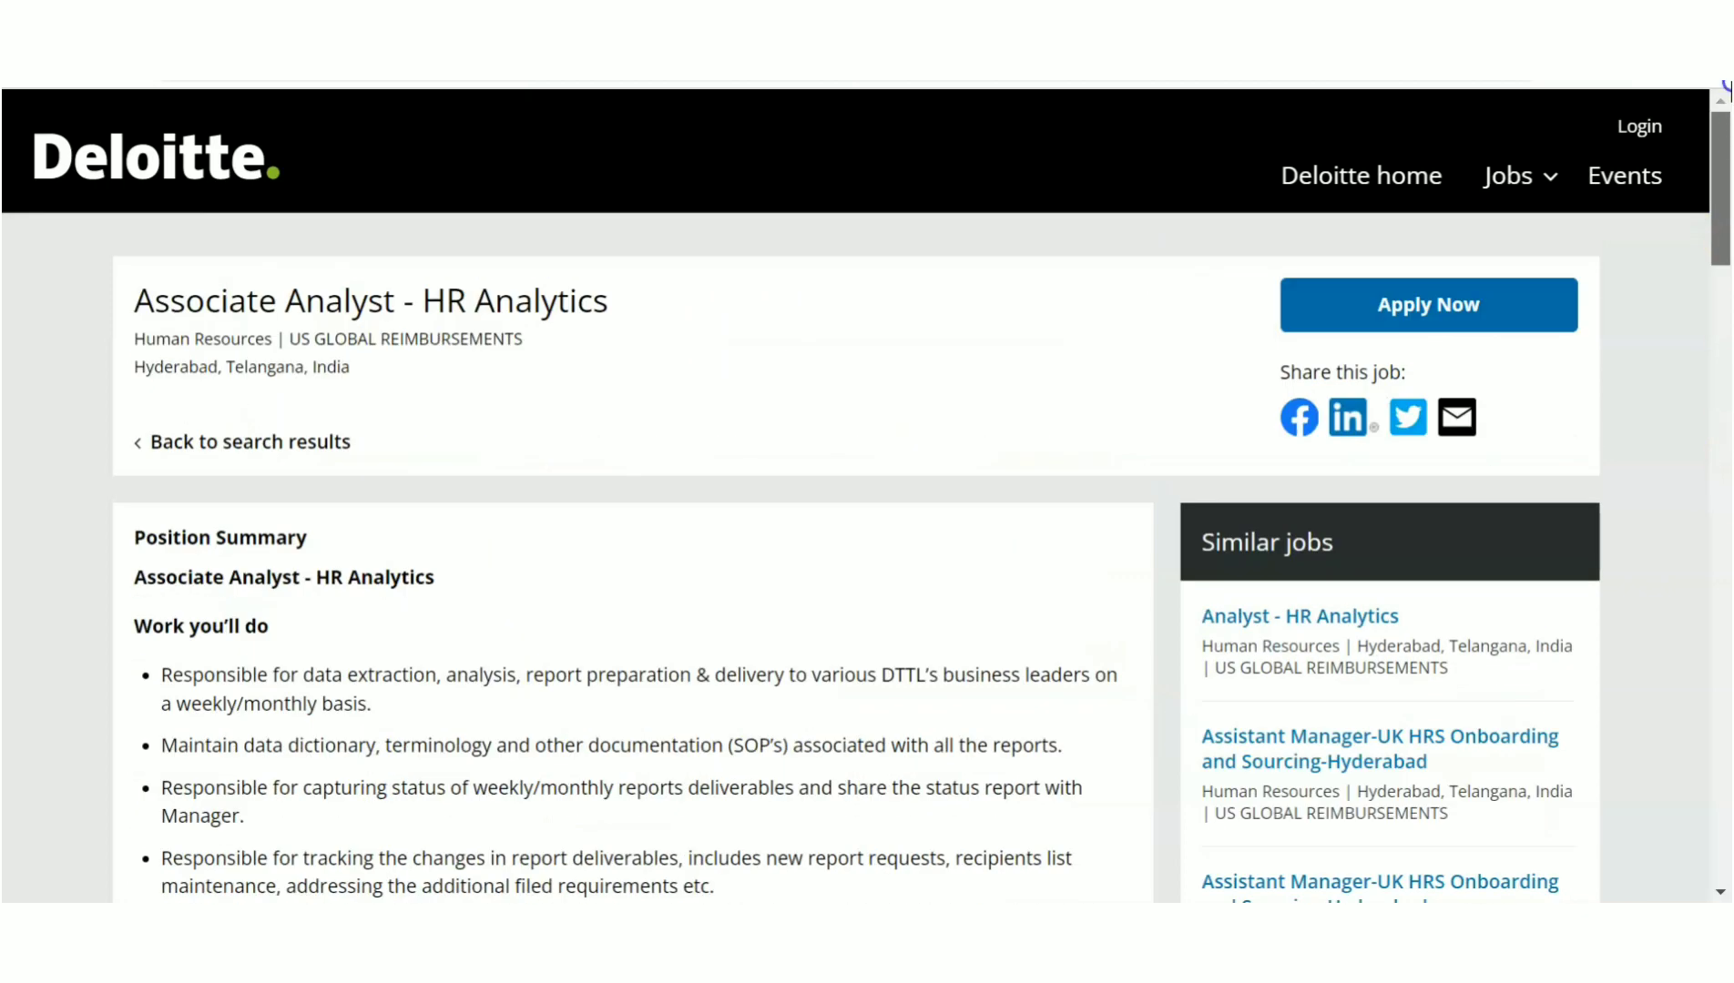
mouse_move(636, 427)
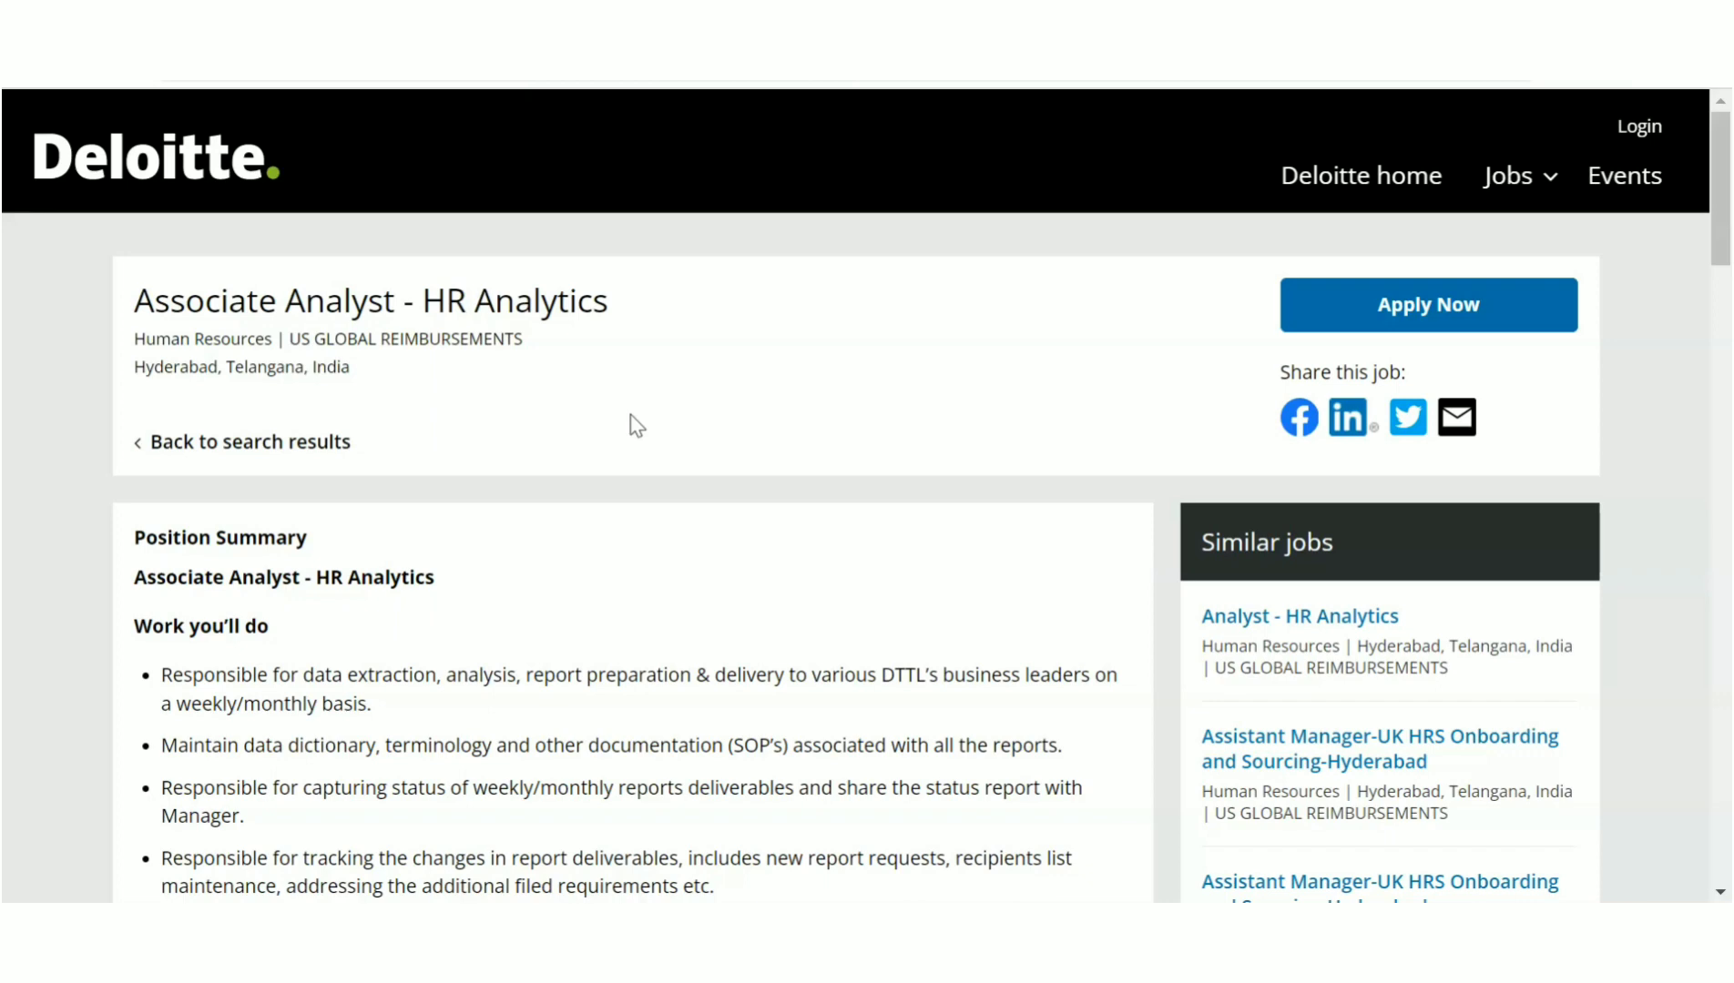
mouse_move(708, 326)
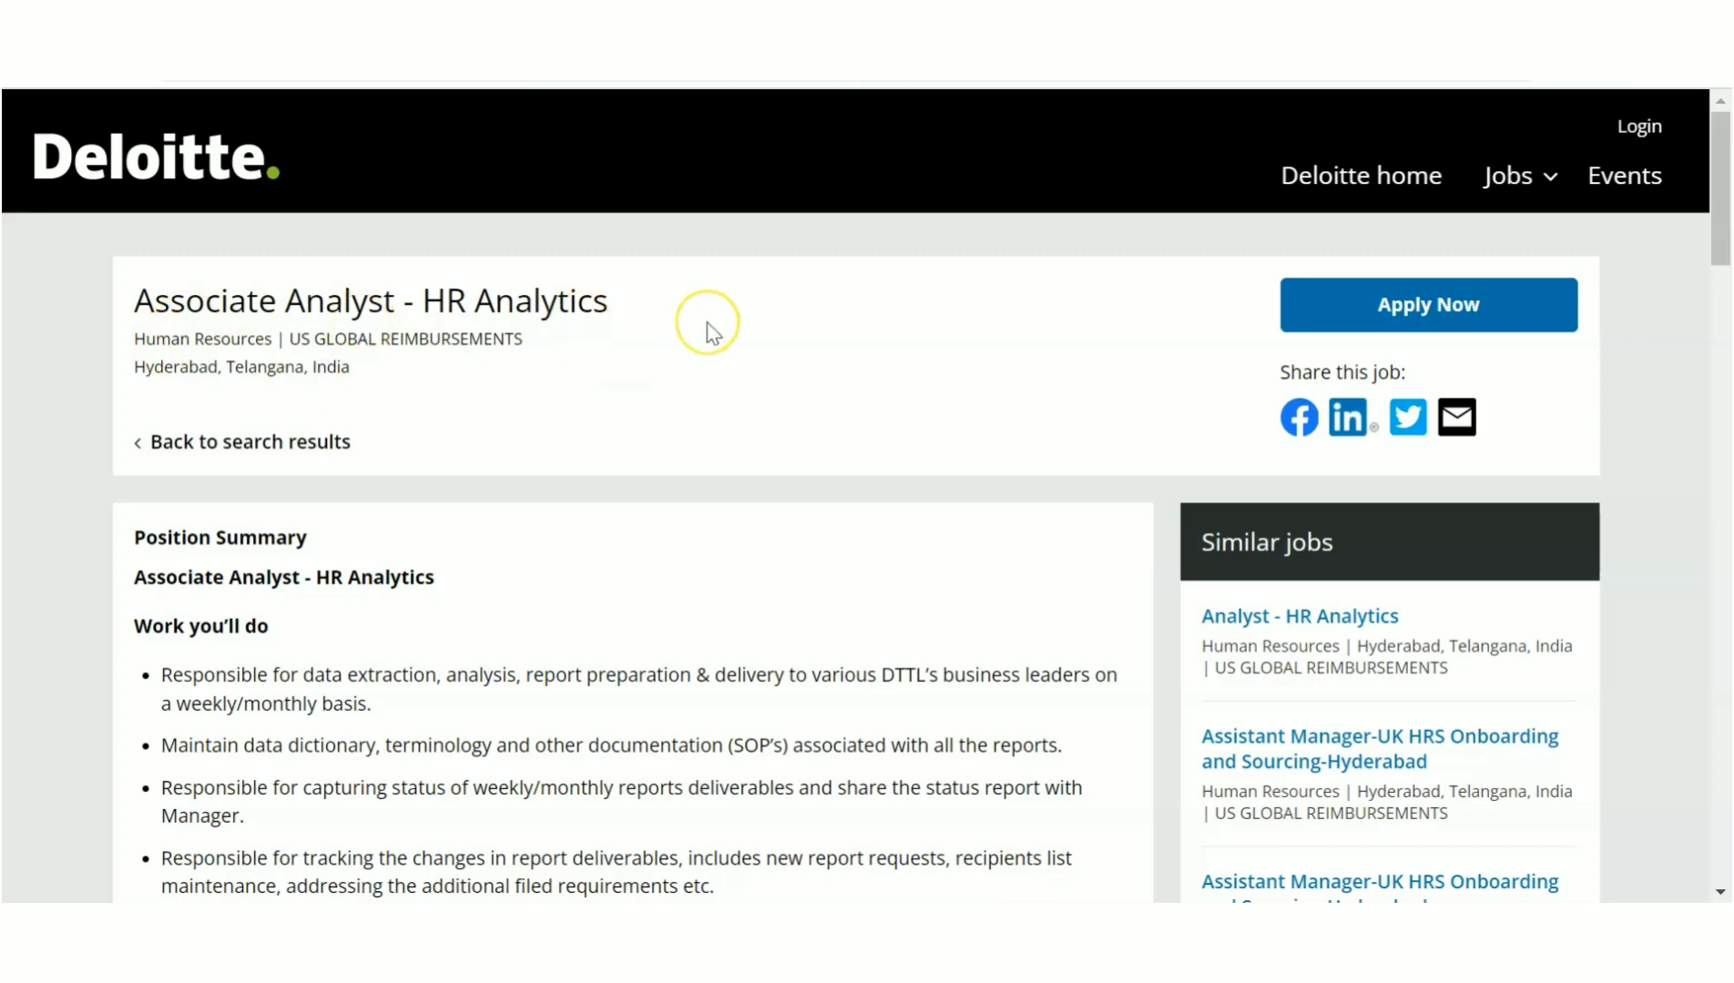
mouse_move(707, 332)
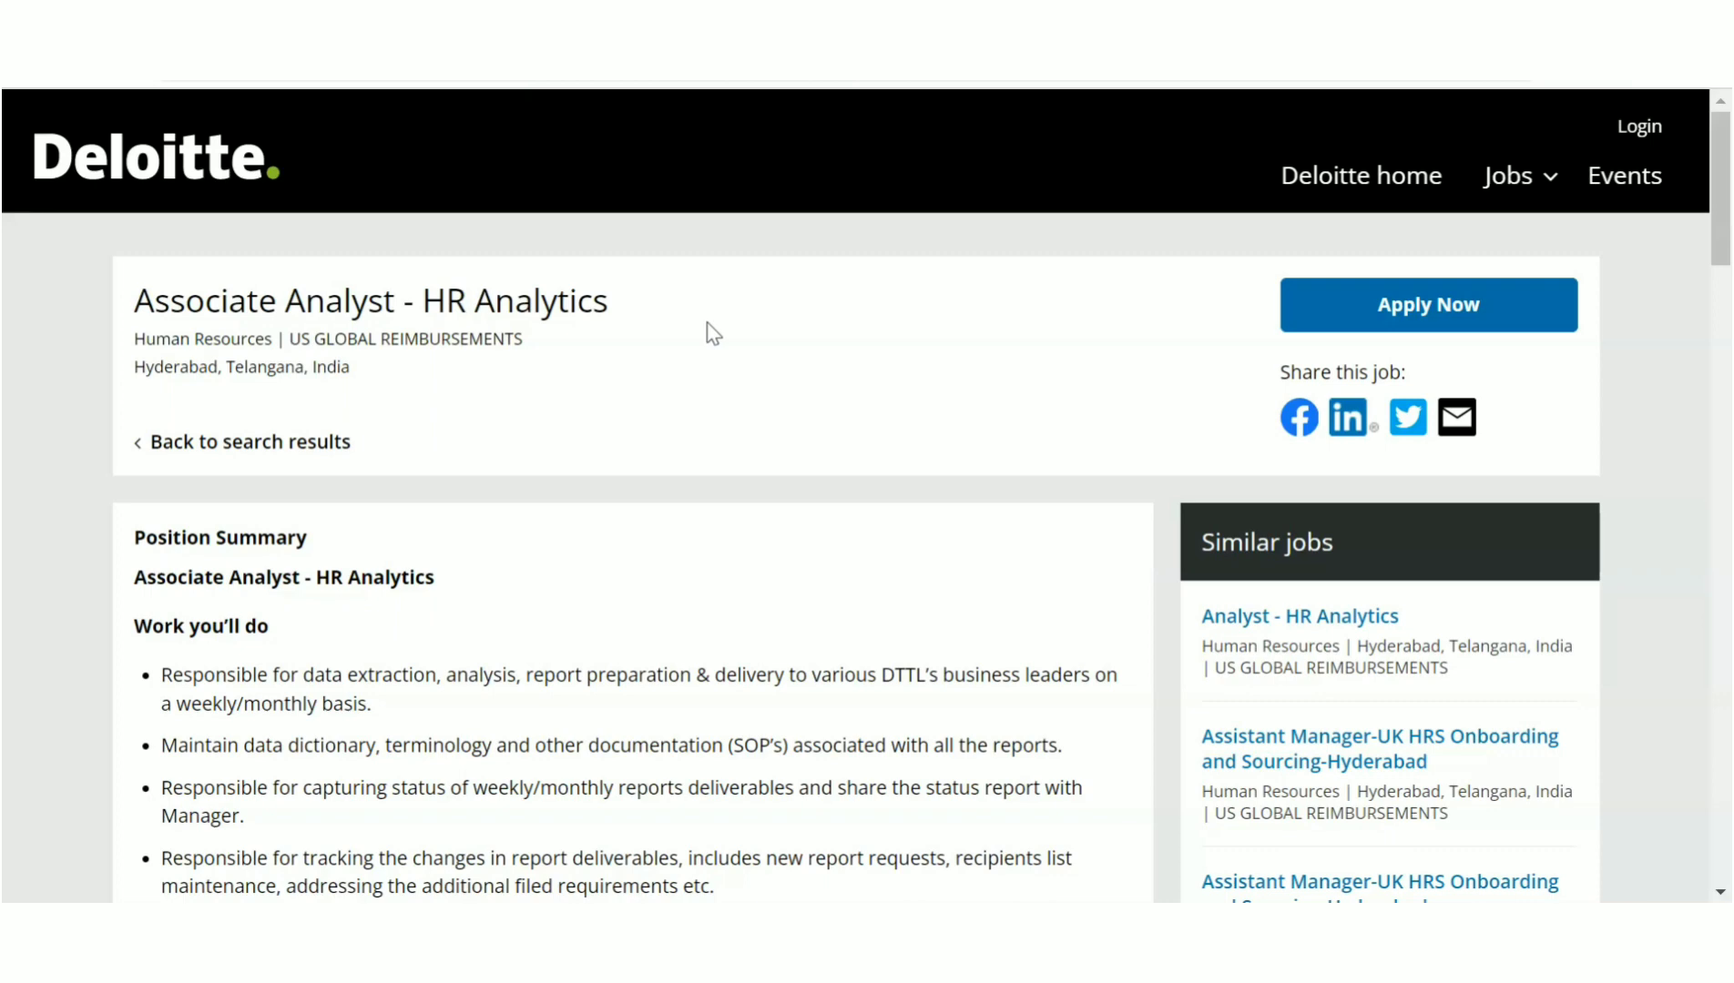
mouse_move(1720, 273)
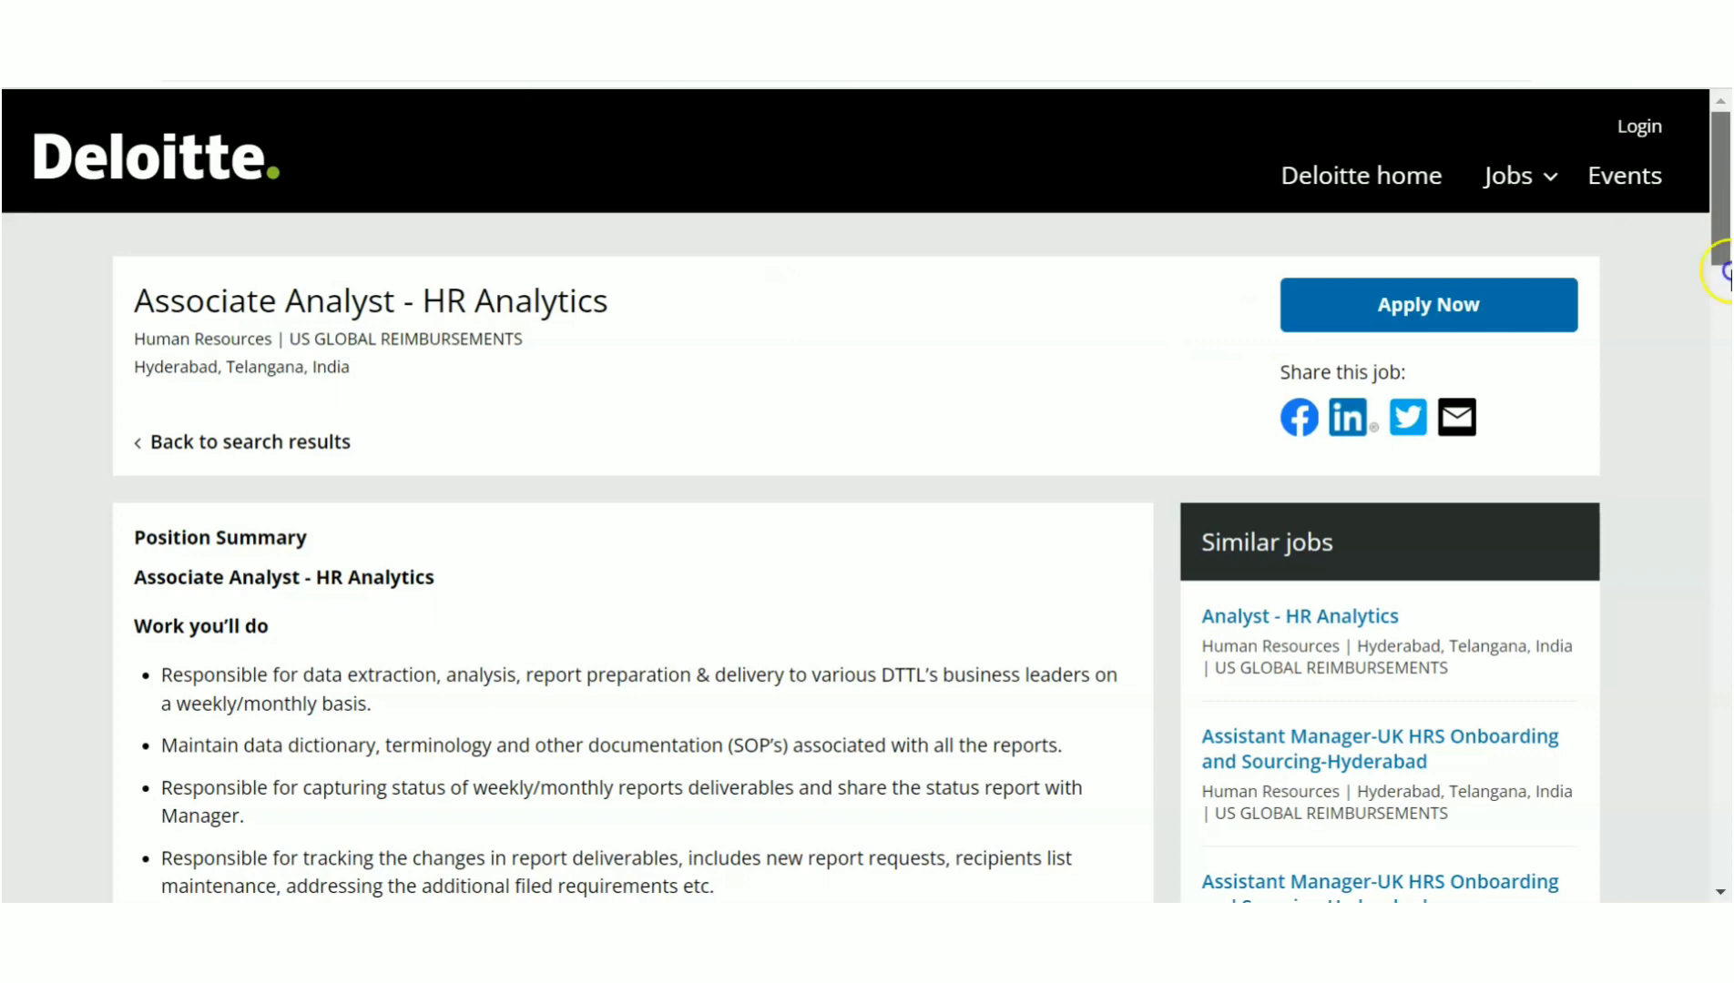
scroll("down", 3)
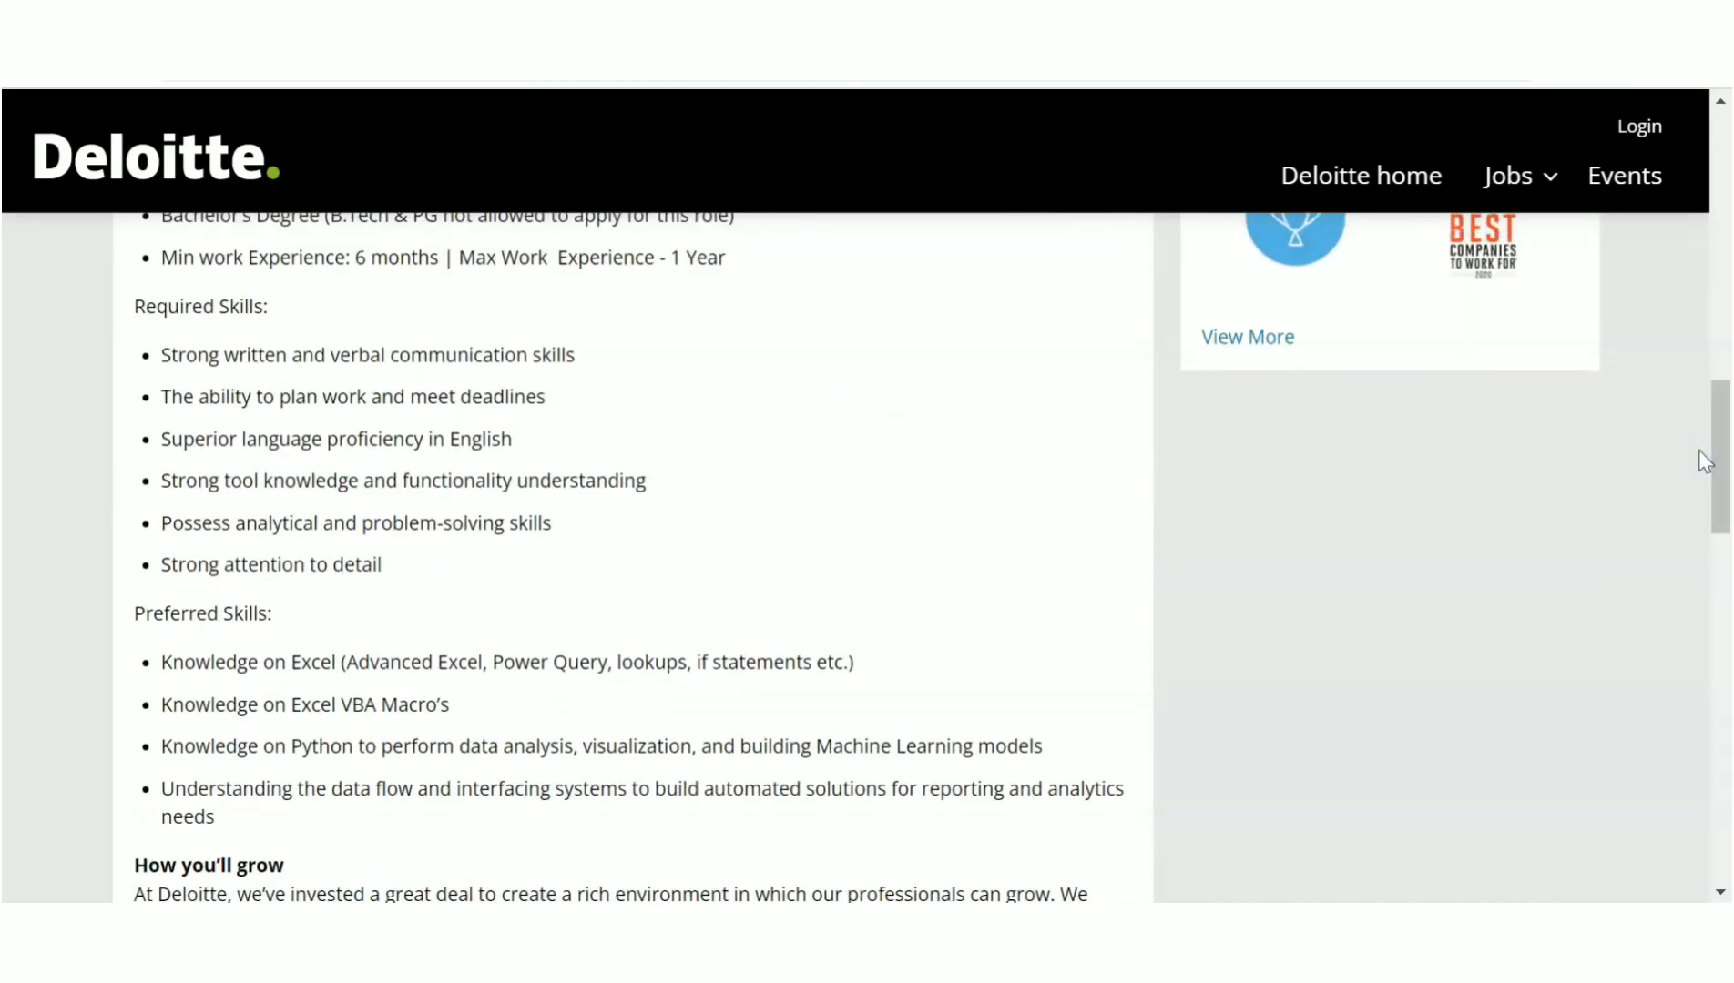
scroll("up", 3)
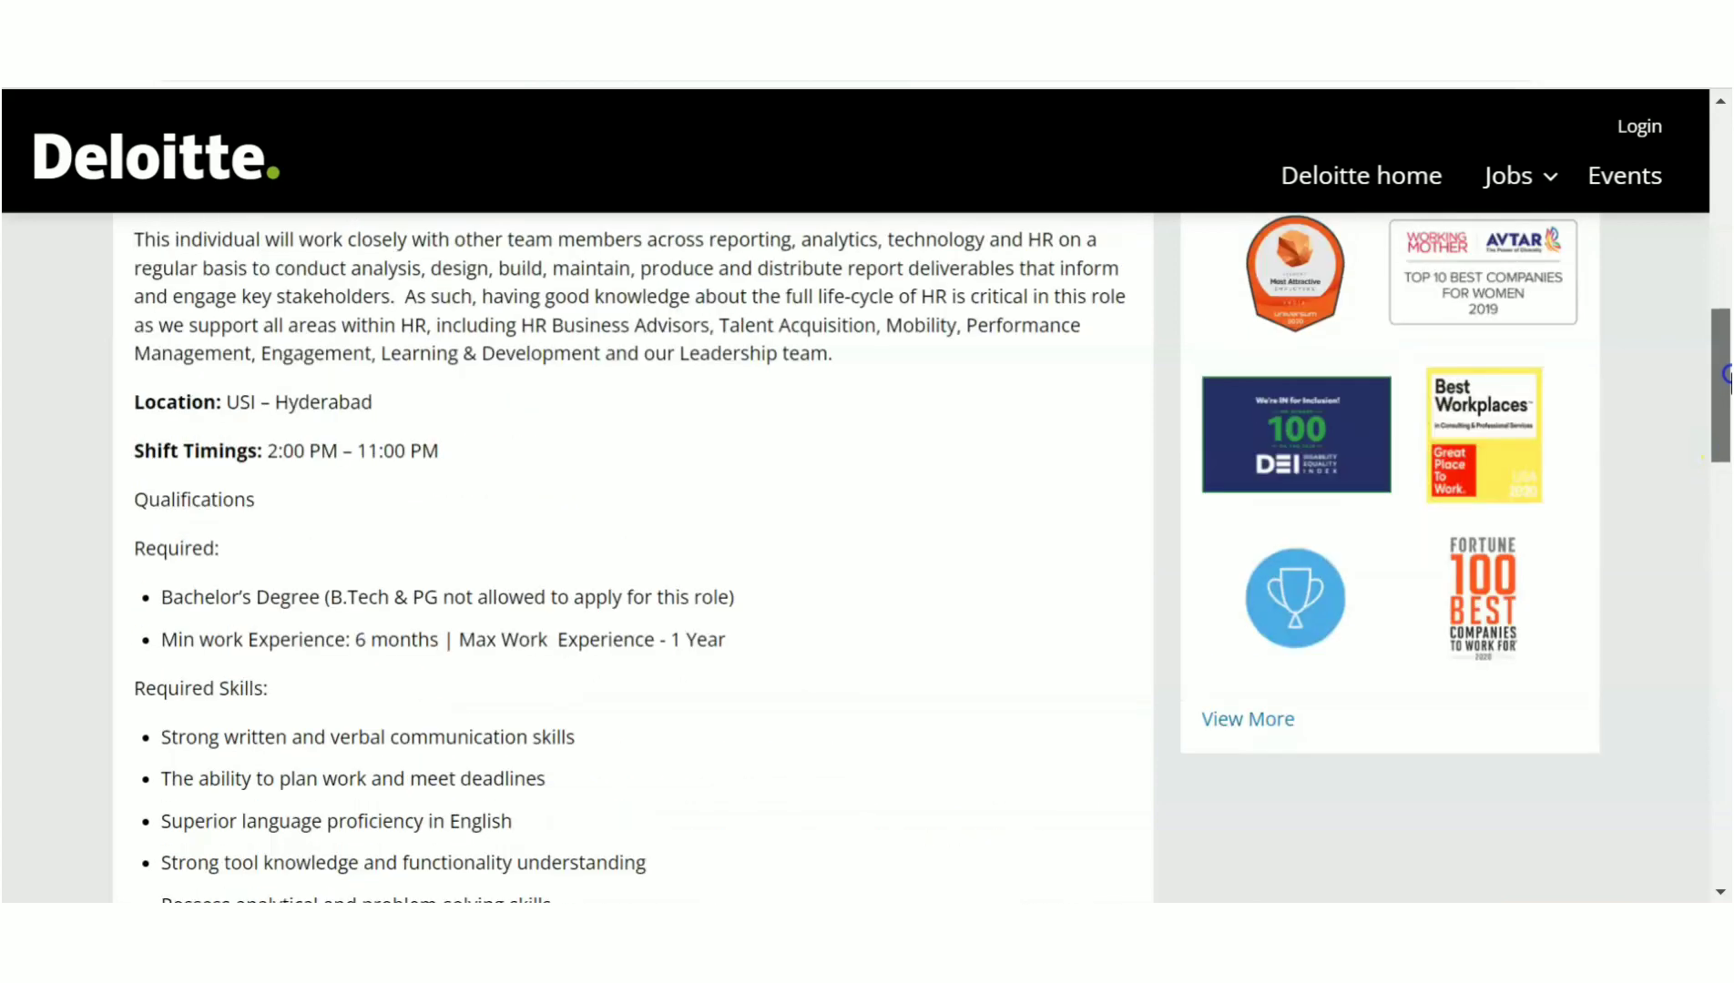
scroll("down", 3)
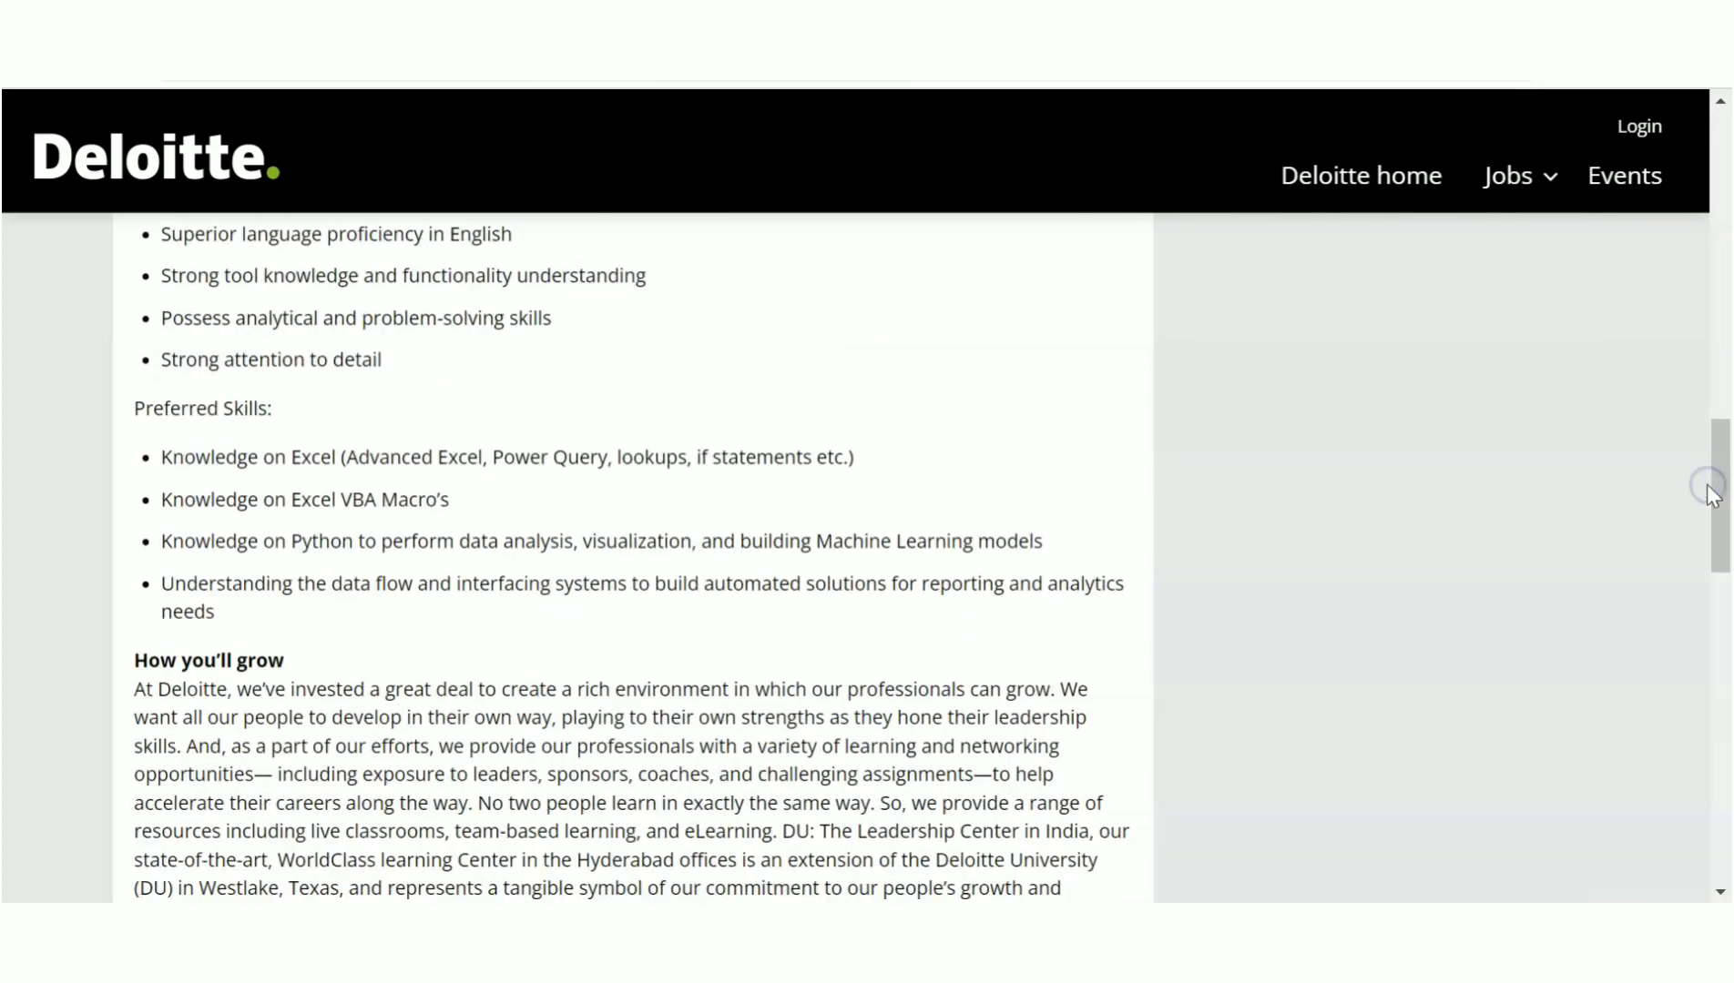
mouse_move(1710, 494)
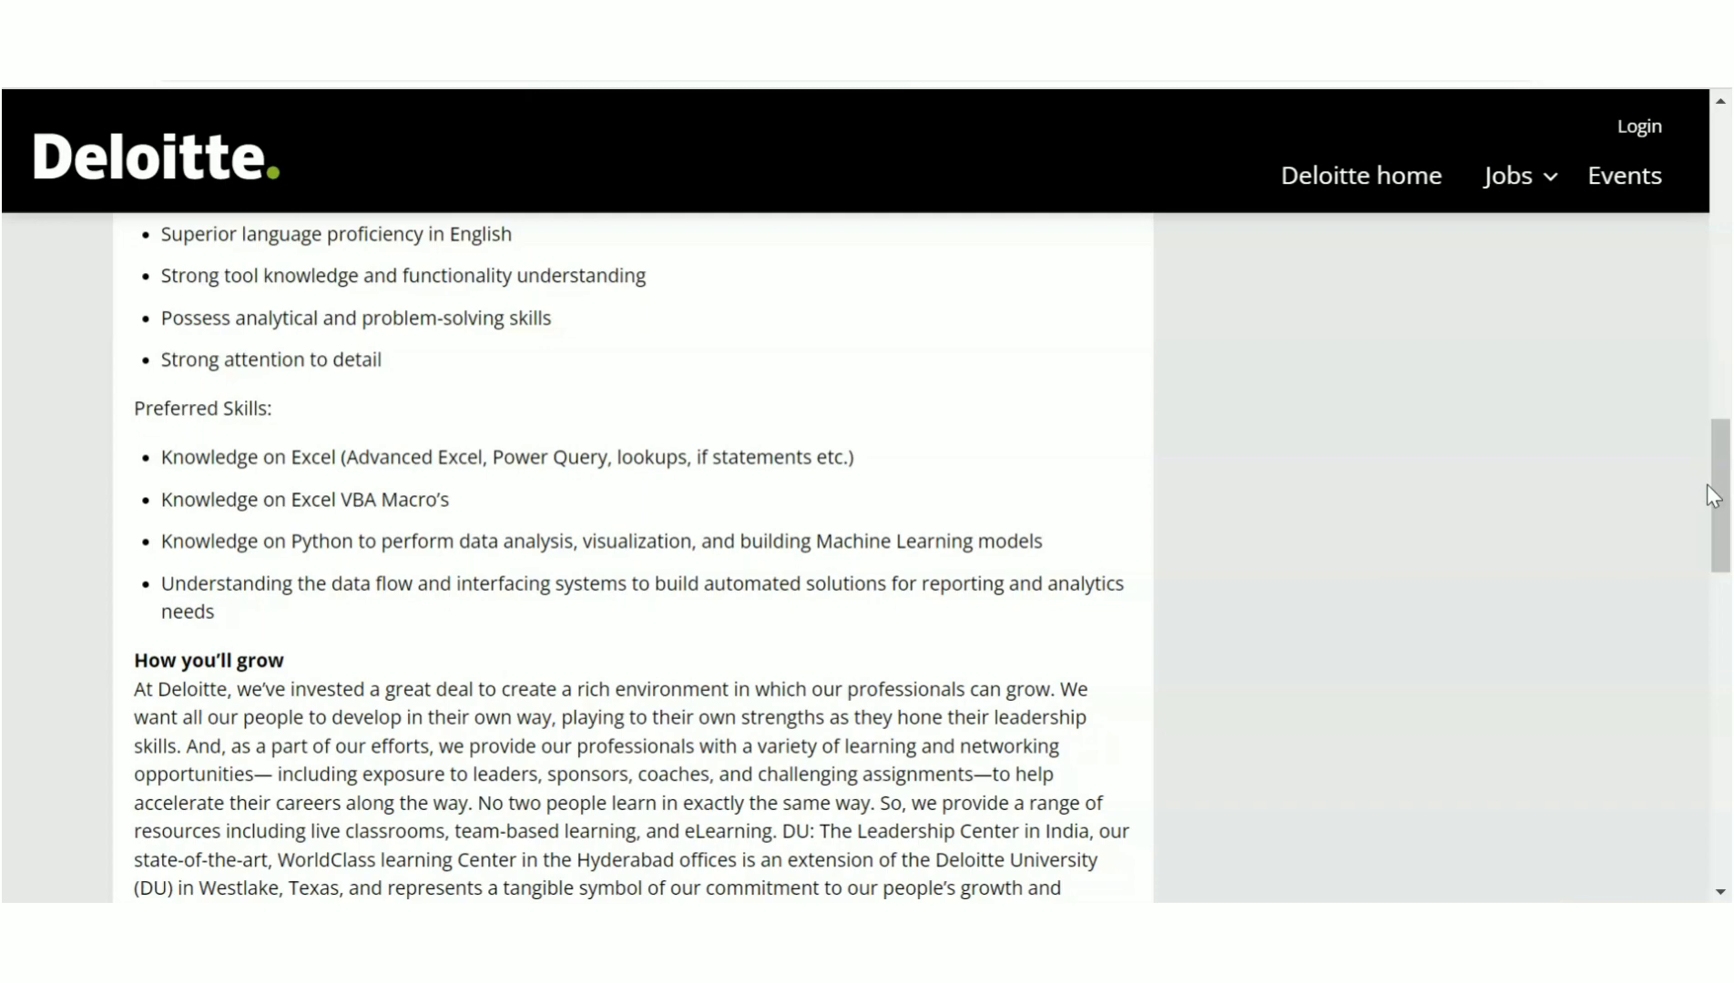
scroll("up", 3)
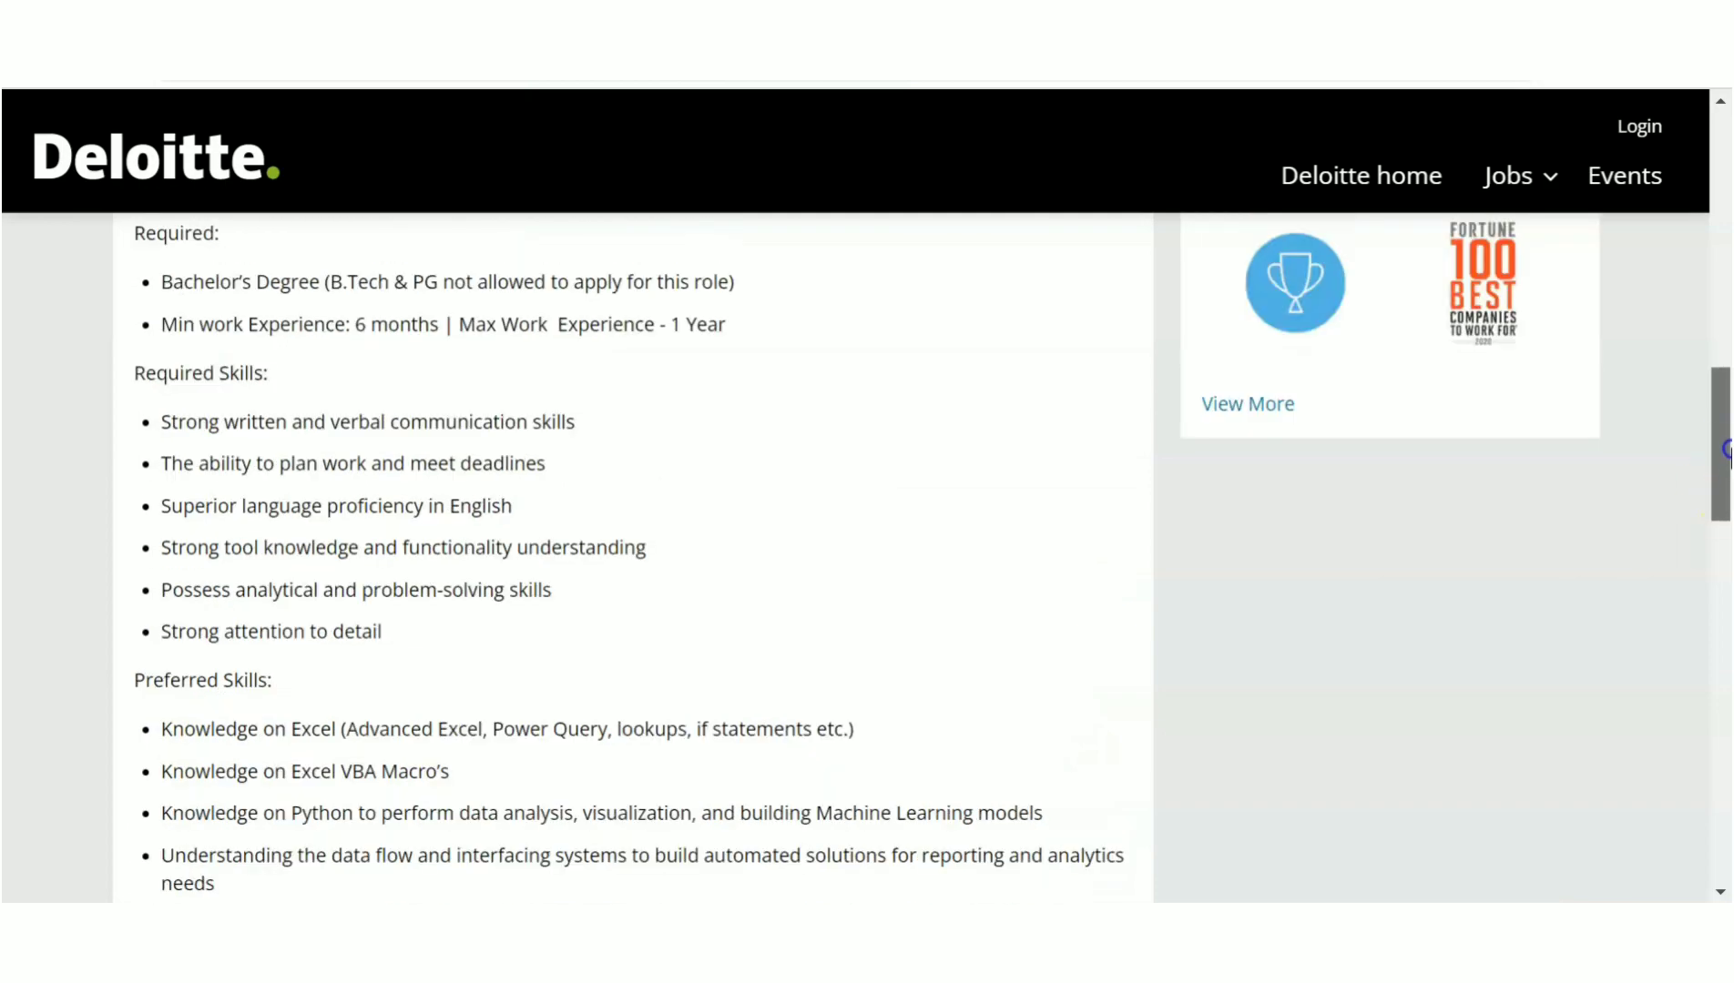
scroll("up", 3)
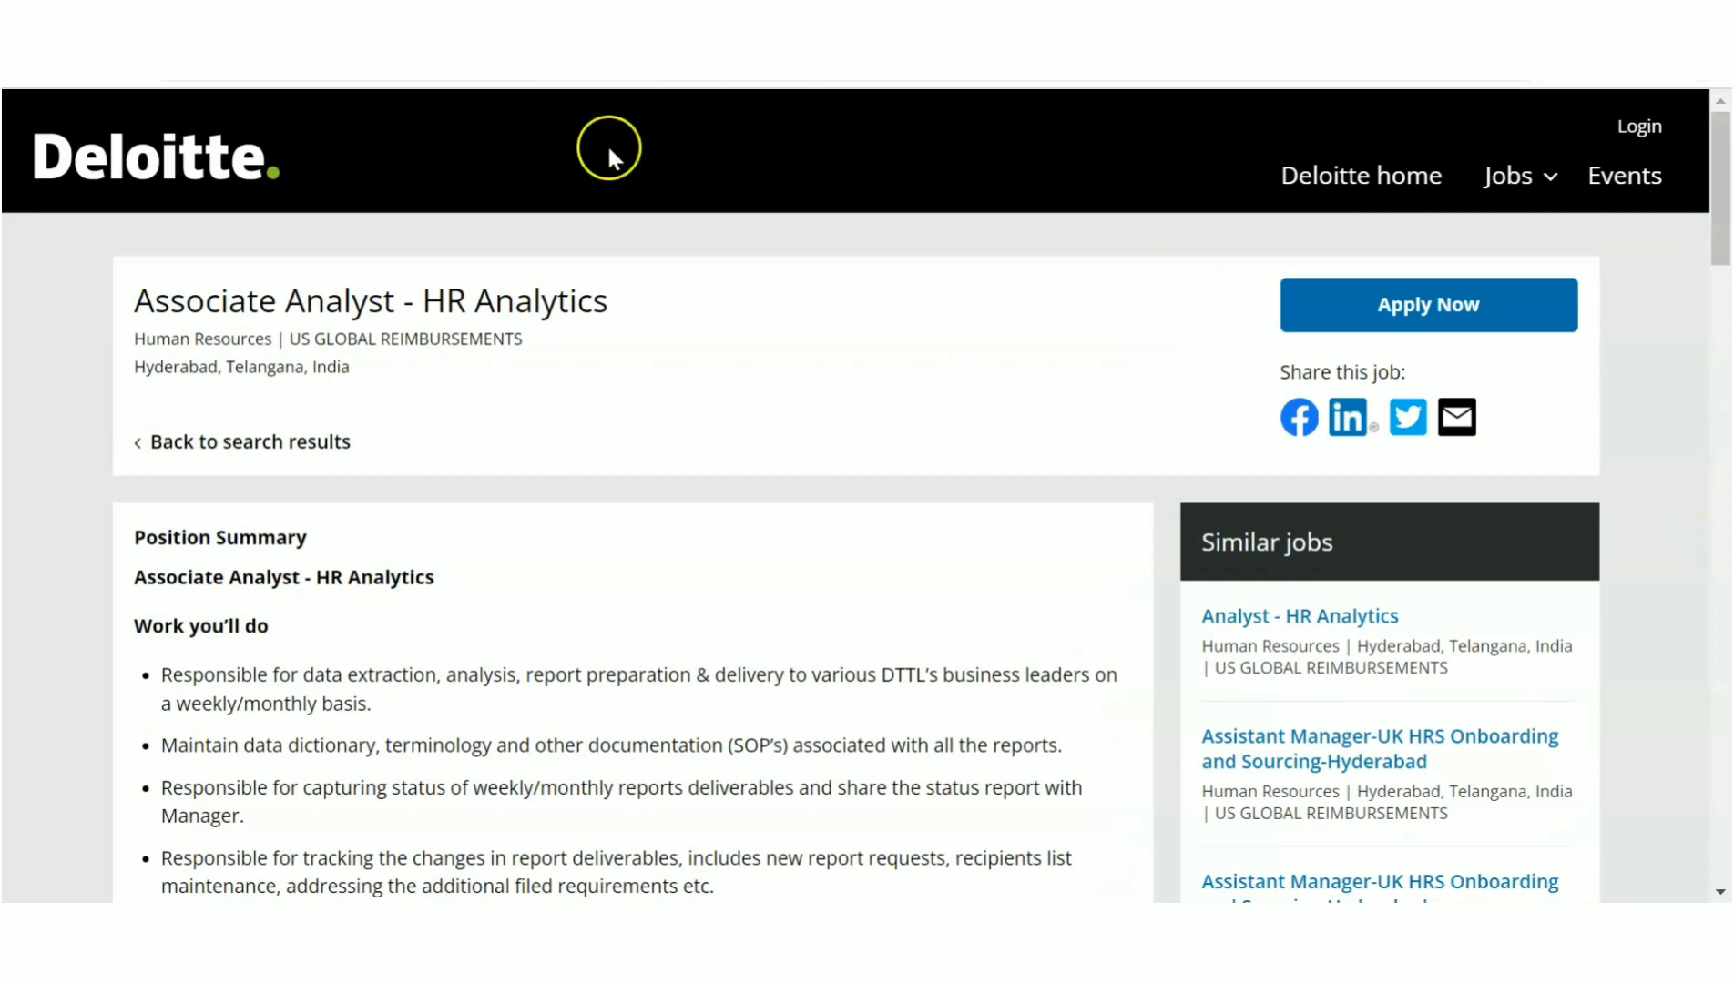